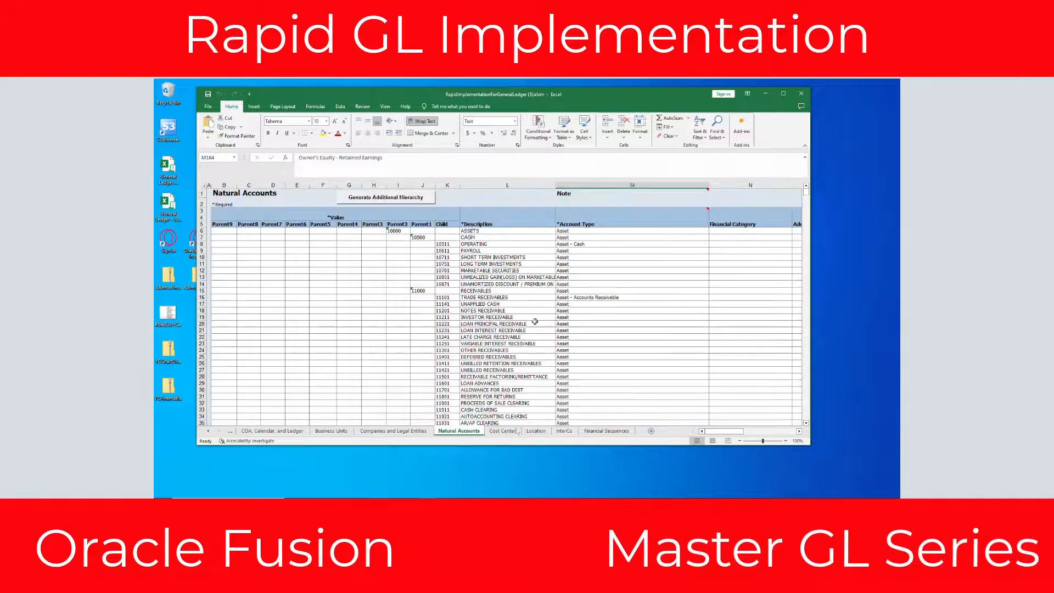
Review the Cost Center, Location and InterCo sheets, then answer the validation preview prompt.
left_click(501, 431)
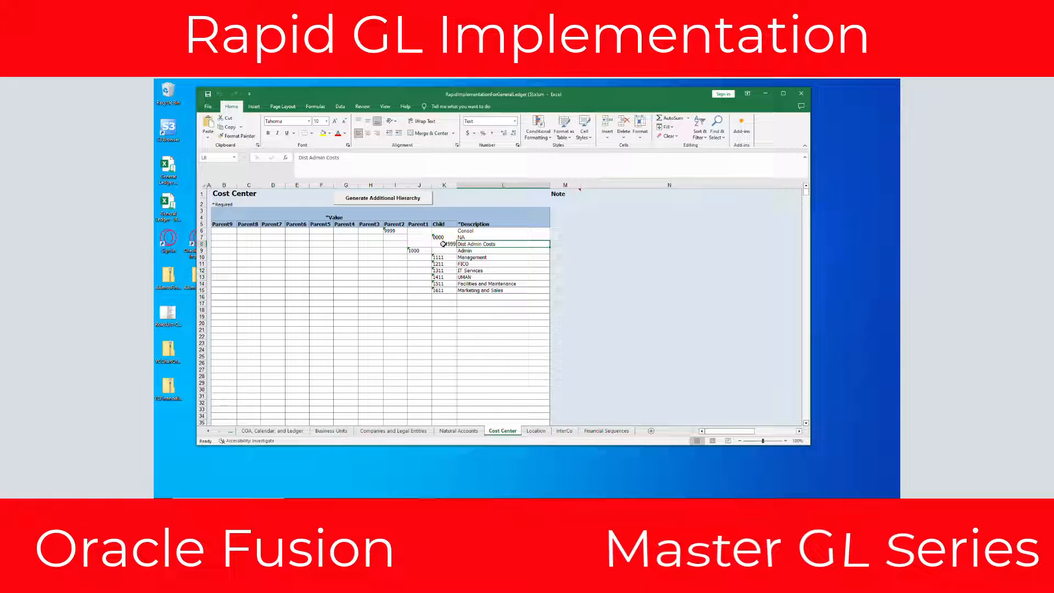
left_click(535, 430)
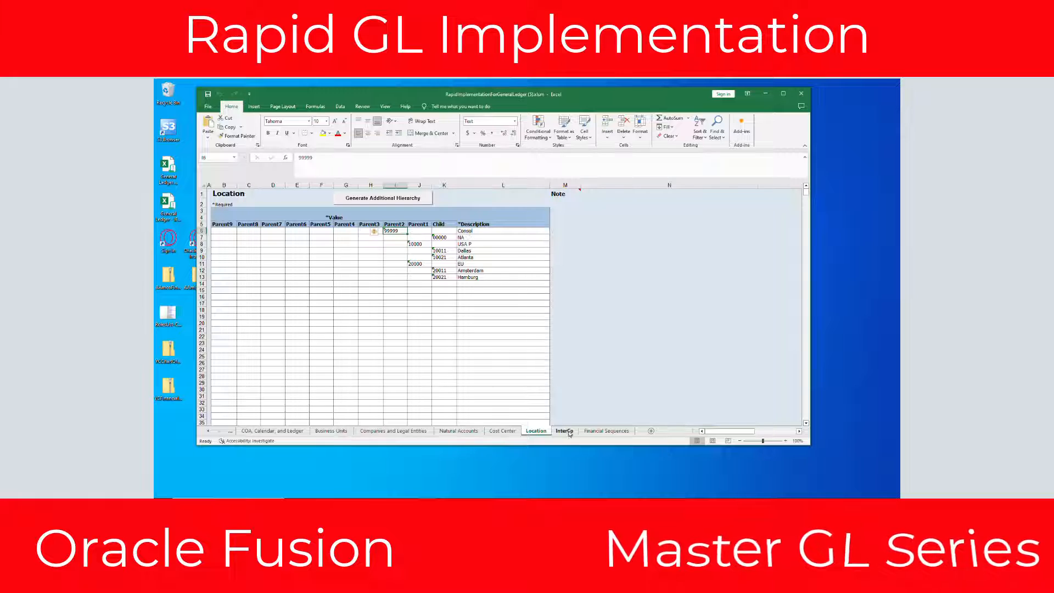
left_click(605, 430)
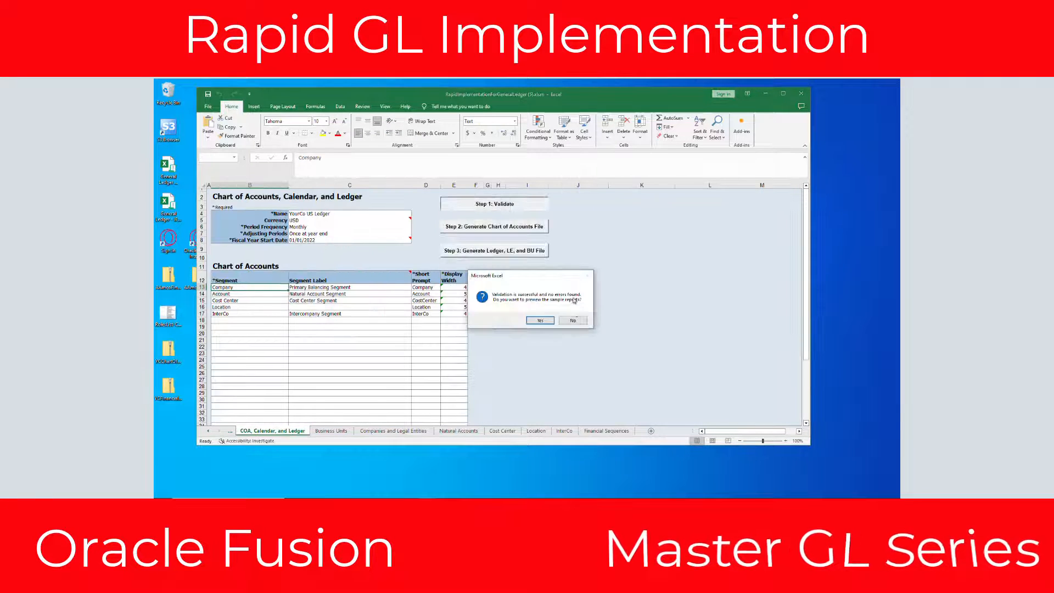
left_click(571, 320)
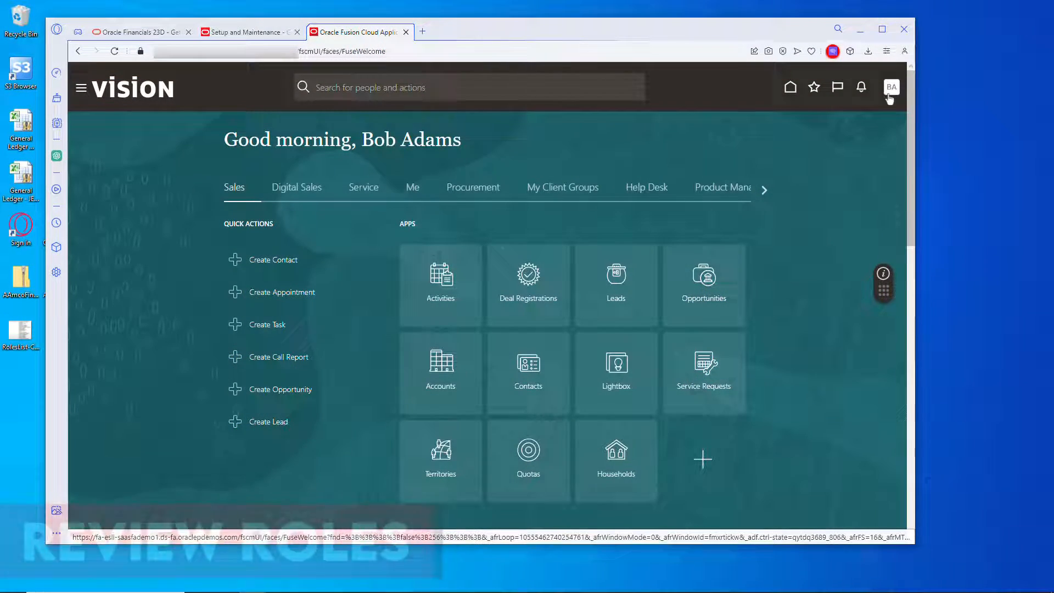
Open Setup and Maintenance with all tasks shown and go to user account management.
left_click(890, 87)
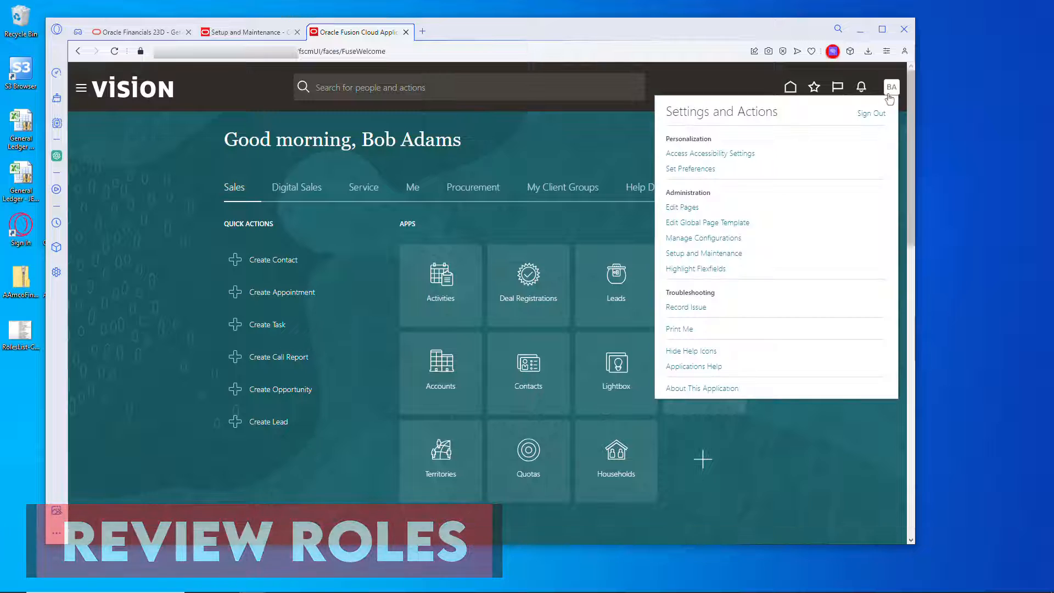
left_click(703, 254)
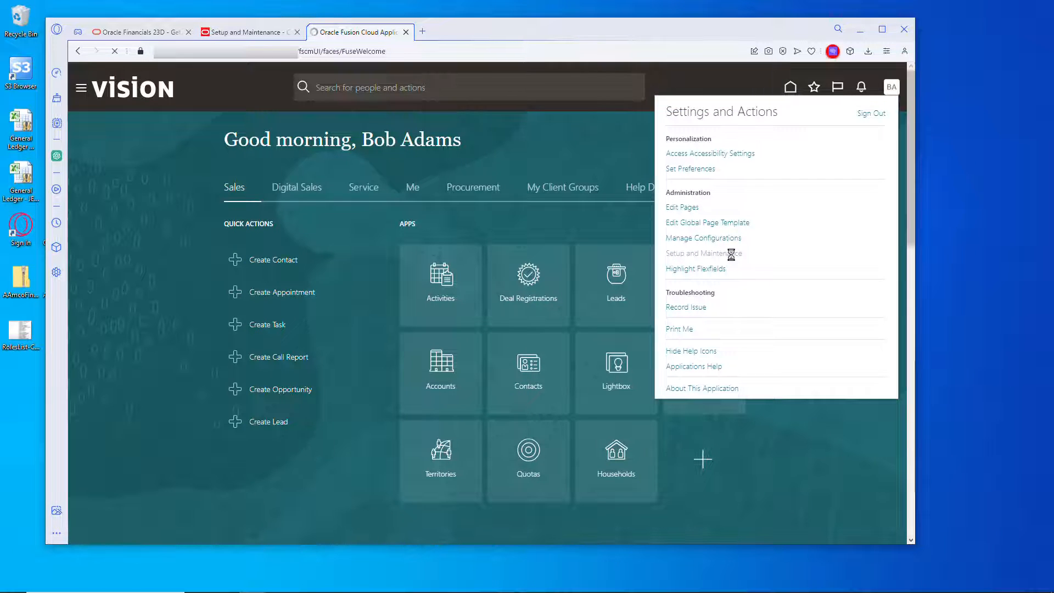
left_click(703, 253)
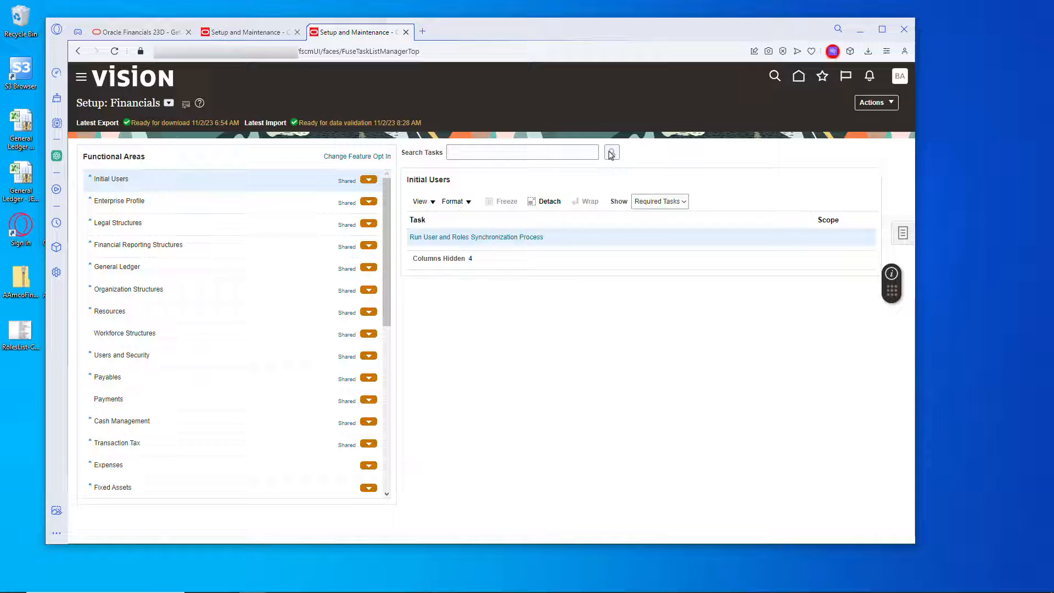
left_click(658, 201)
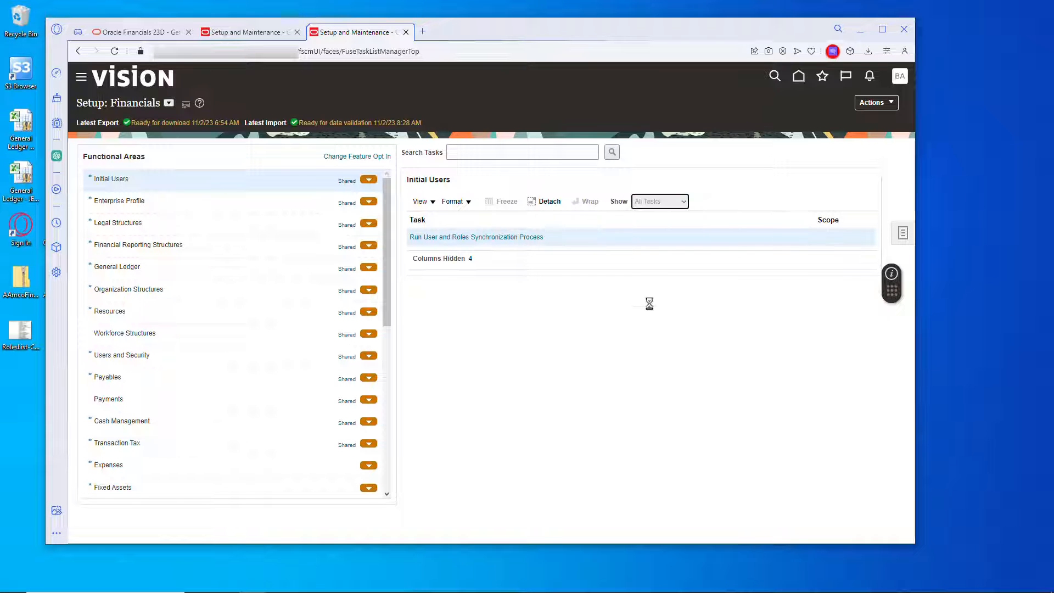
left_click(476, 237)
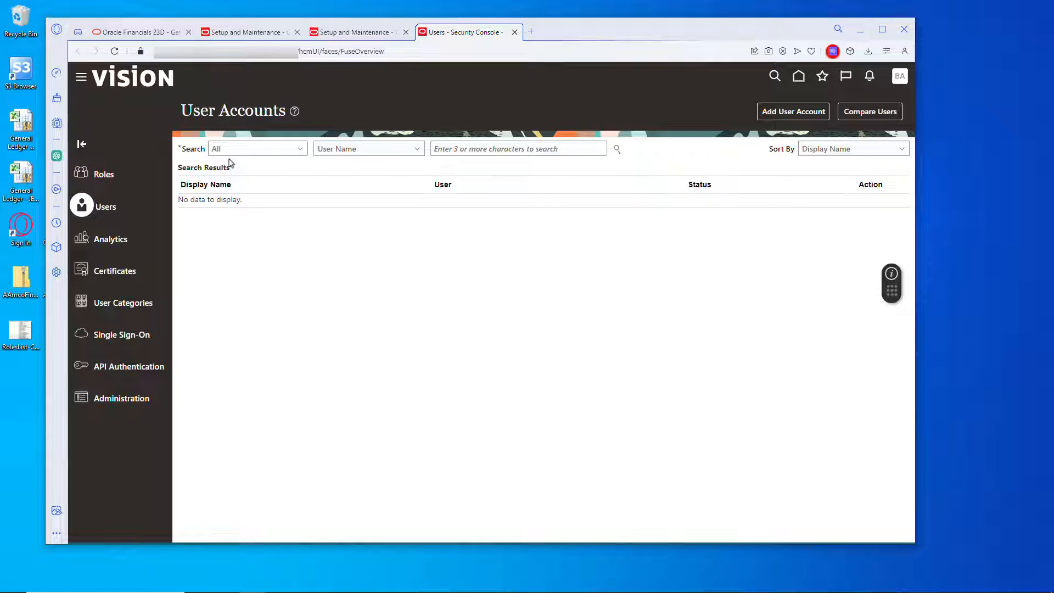
type("bd")
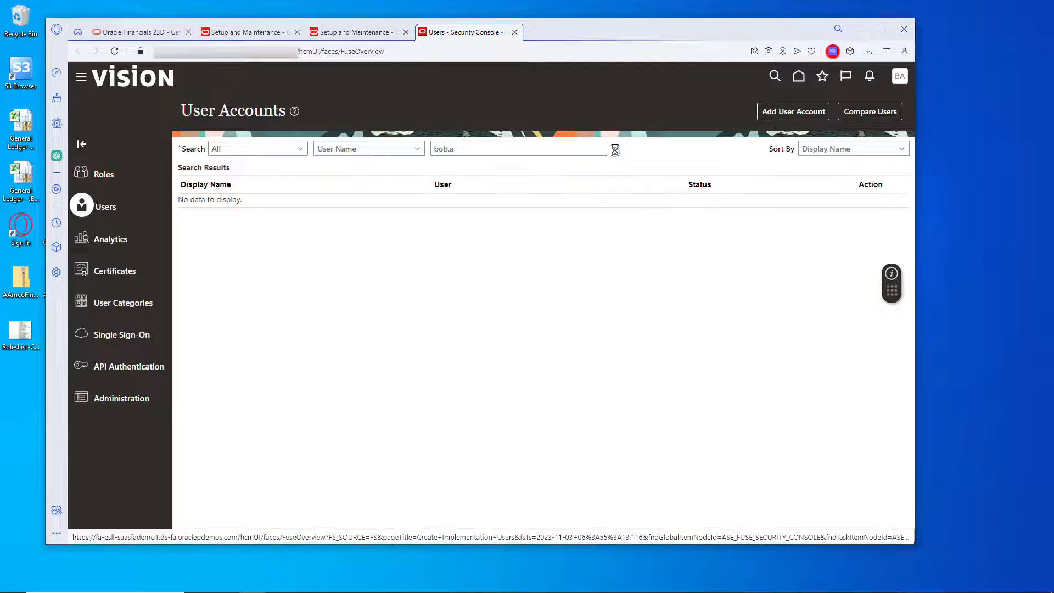
left_click(614, 149)
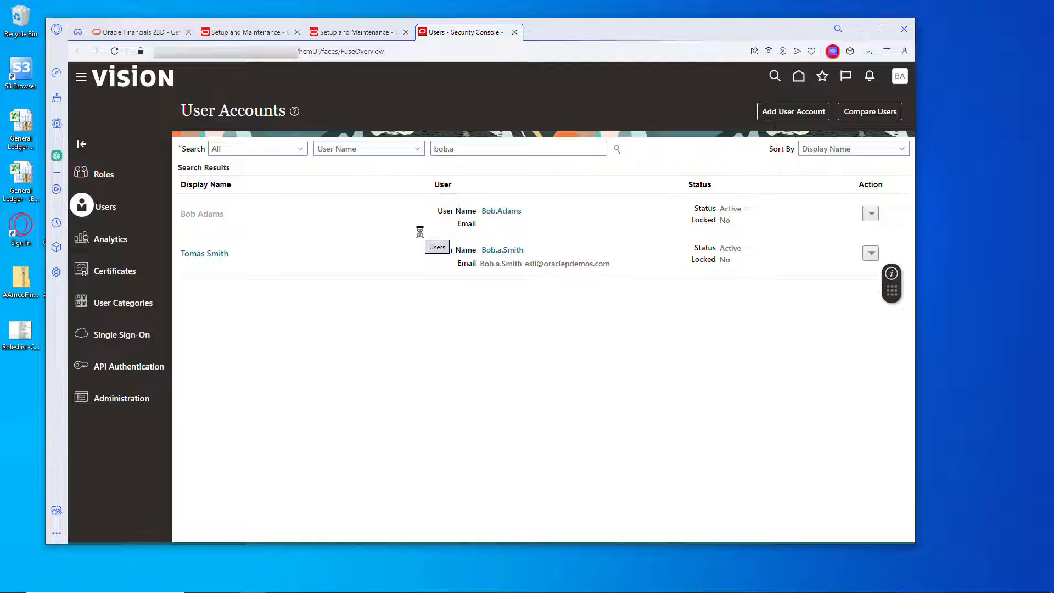
left_click(201, 213)
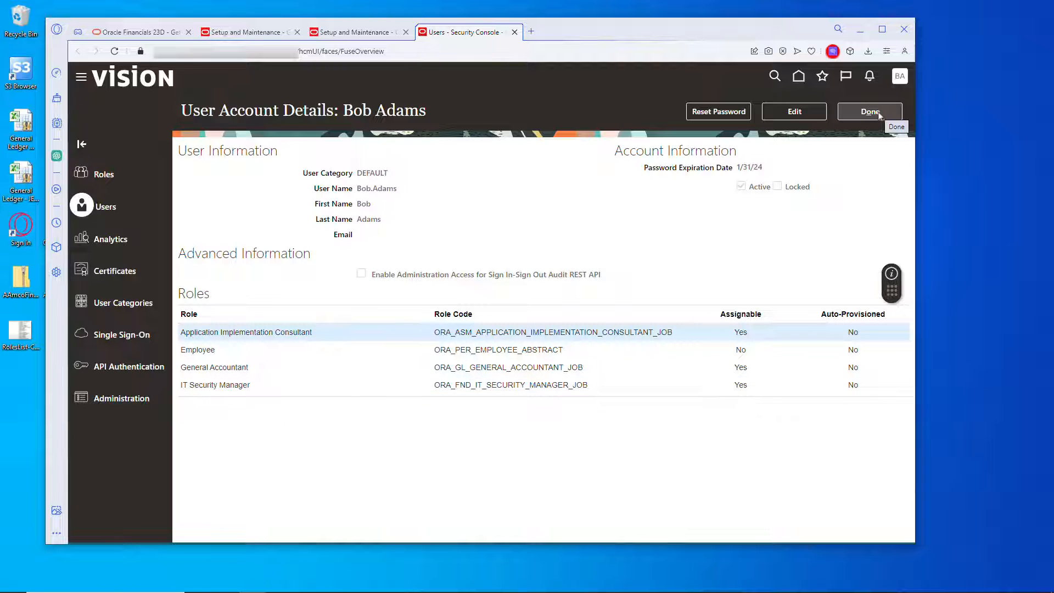
left_click(869, 111)
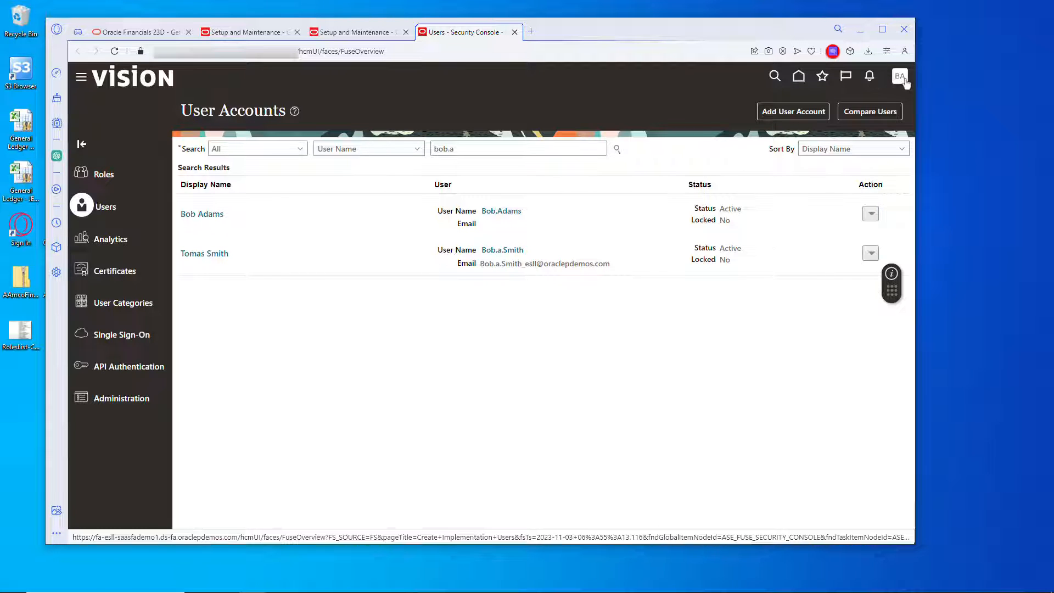
left_click(899, 75)
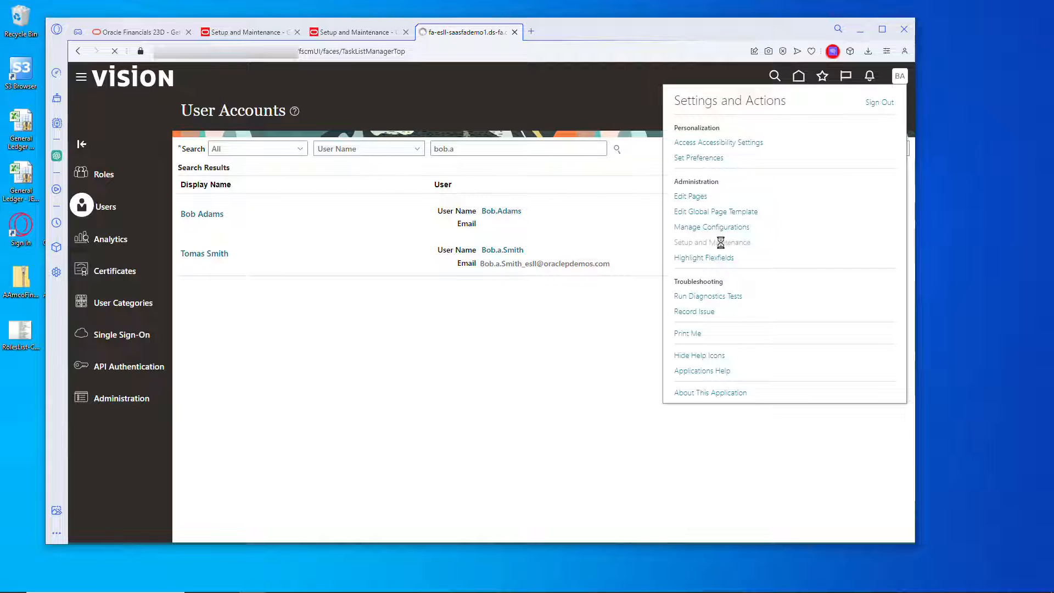
Search tasks for 'Rapid', open the common financials task list, and download the spreadsheet.
left_click(710, 243)
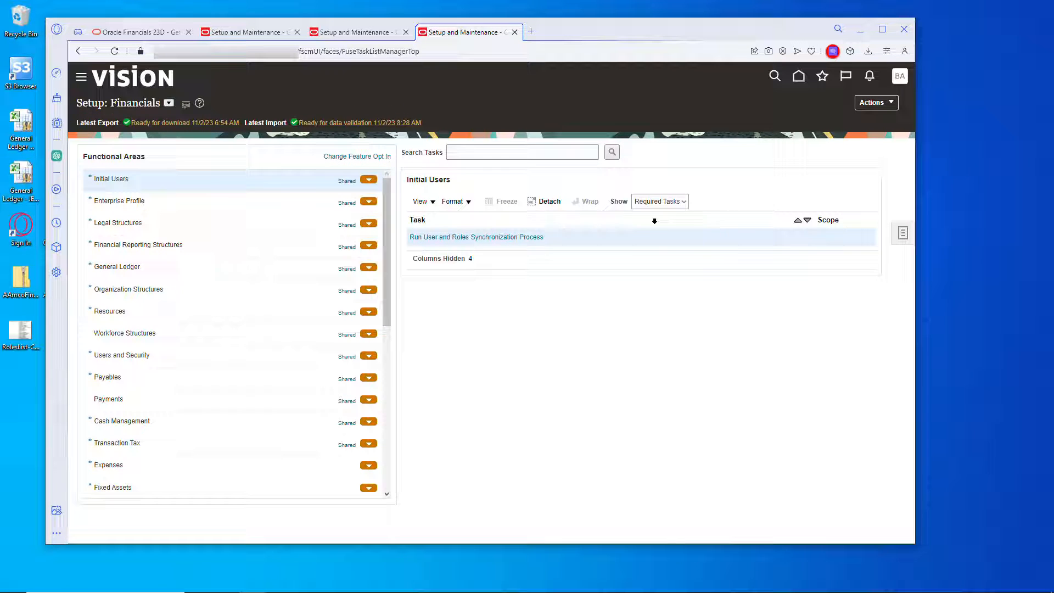
left_click(901, 233)
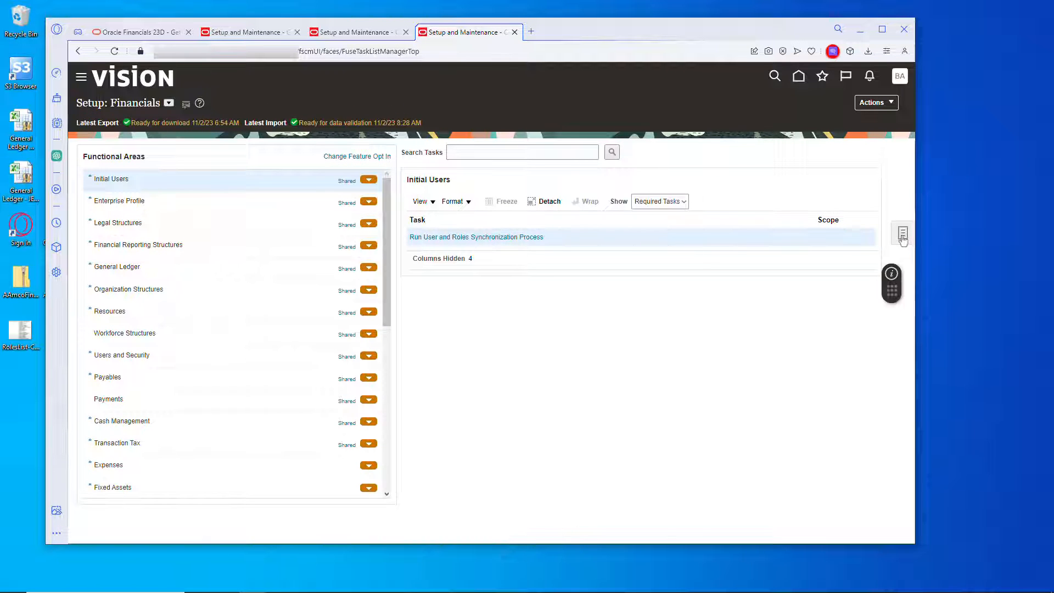
left_click(773, 75)
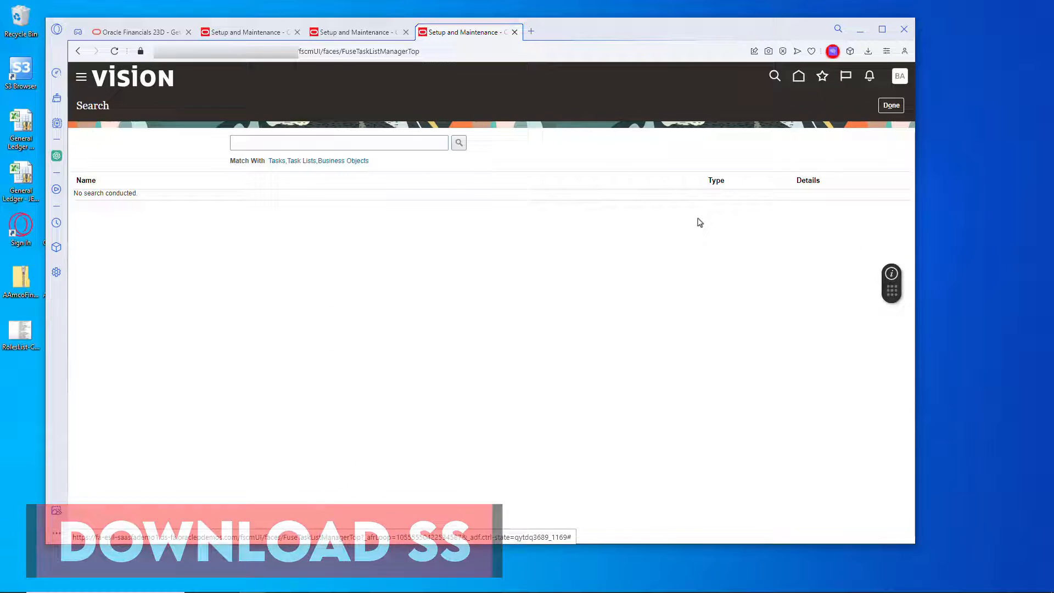
type("Rapid")
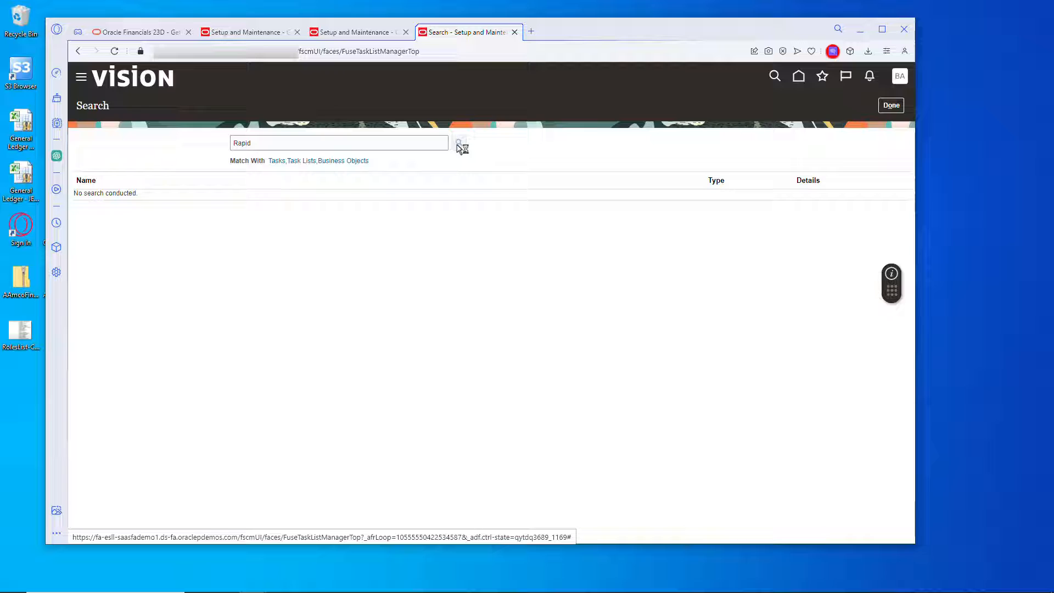
left_click(459, 142)
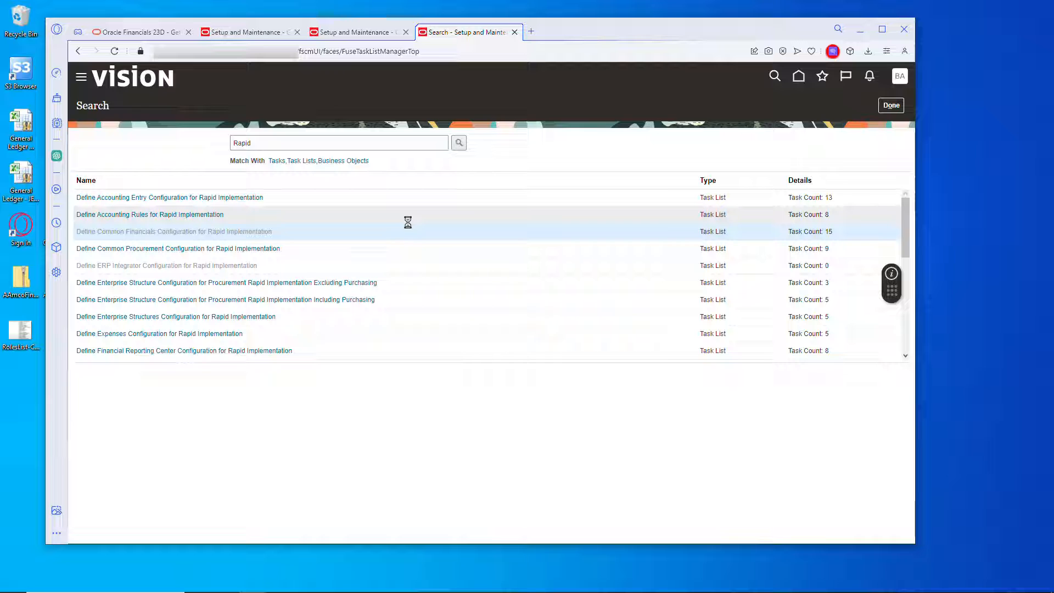
left_click(173, 231)
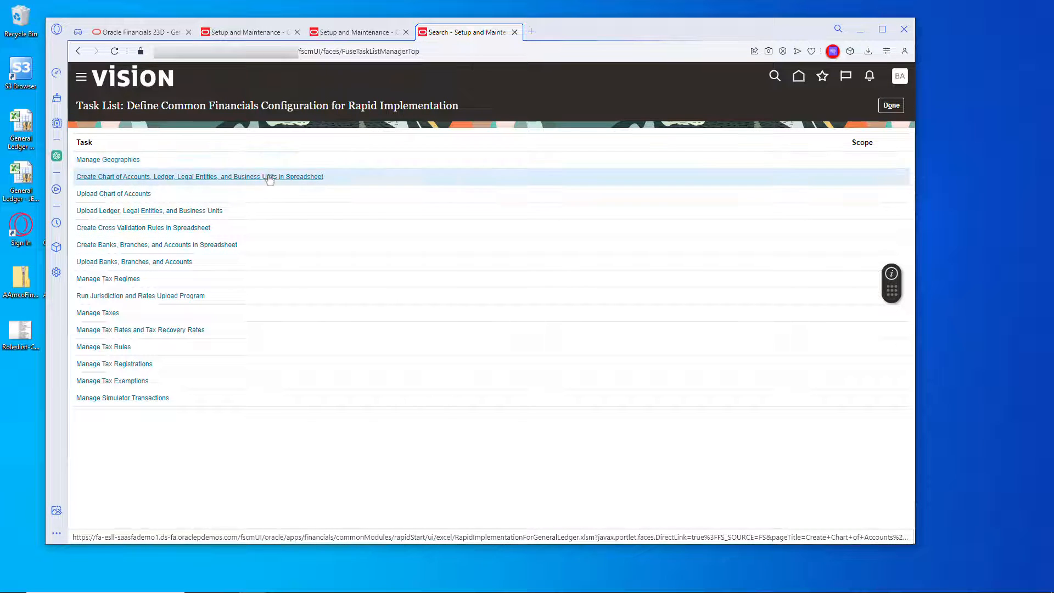
left_click(199, 176)
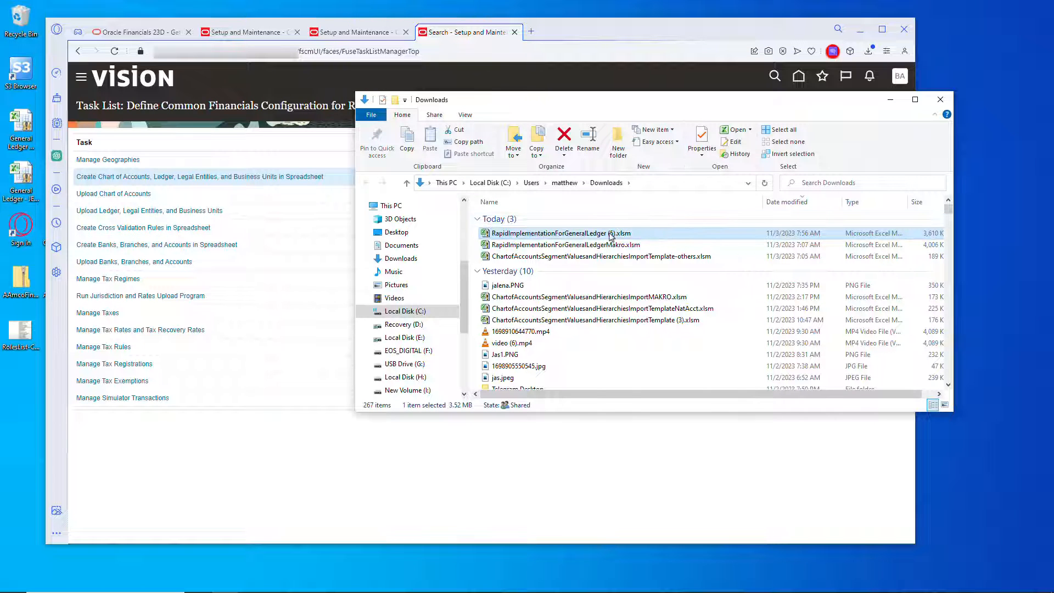
Move RapidImplementationForGeneralLedger (5).xlsm to the desktop and review its file properties.
left_click(940, 99)
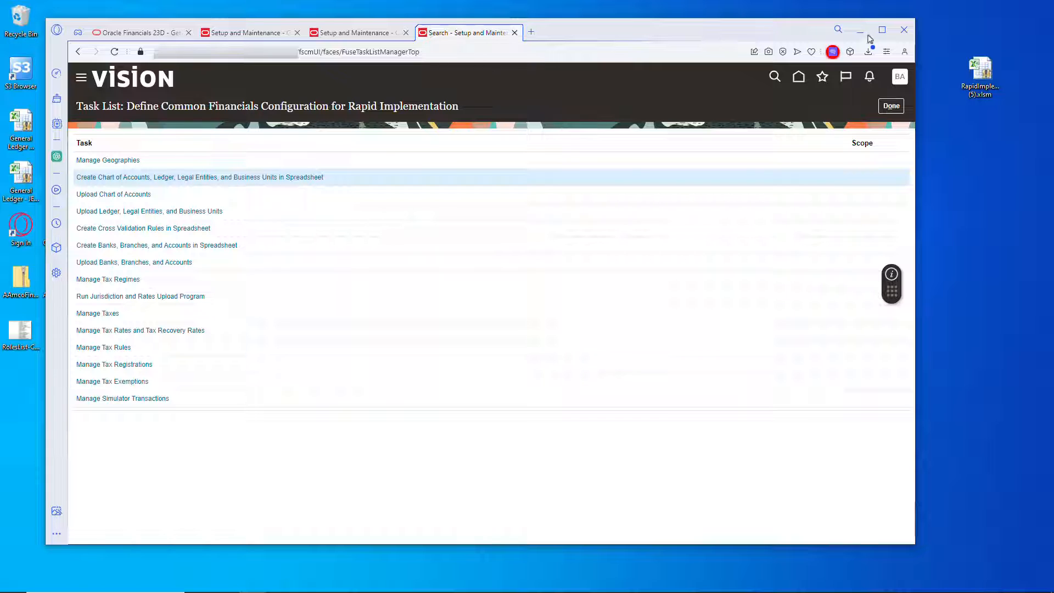
left_click(903, 29)
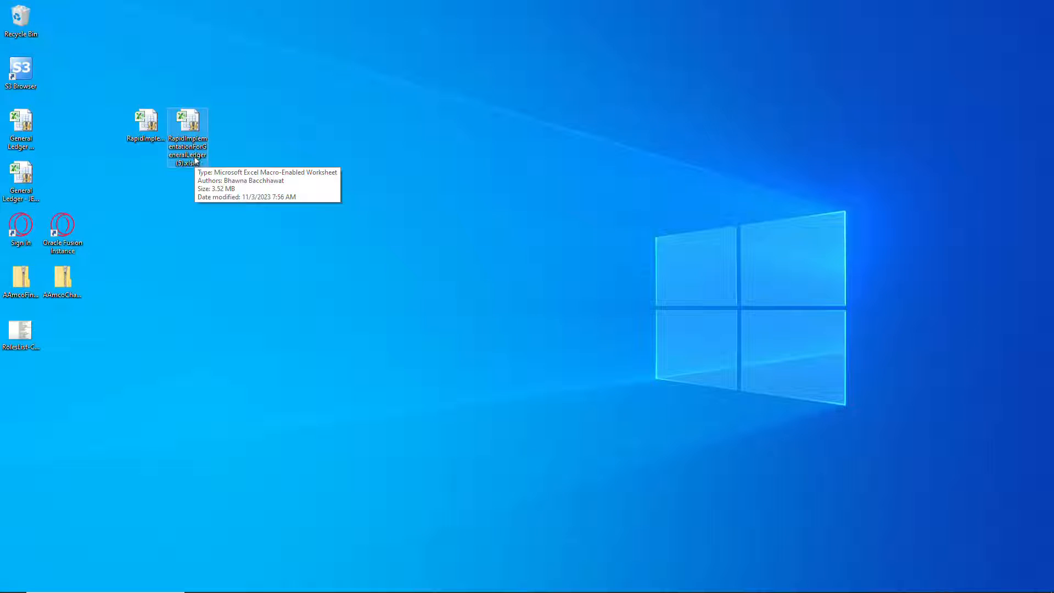
right_click(188, 128)
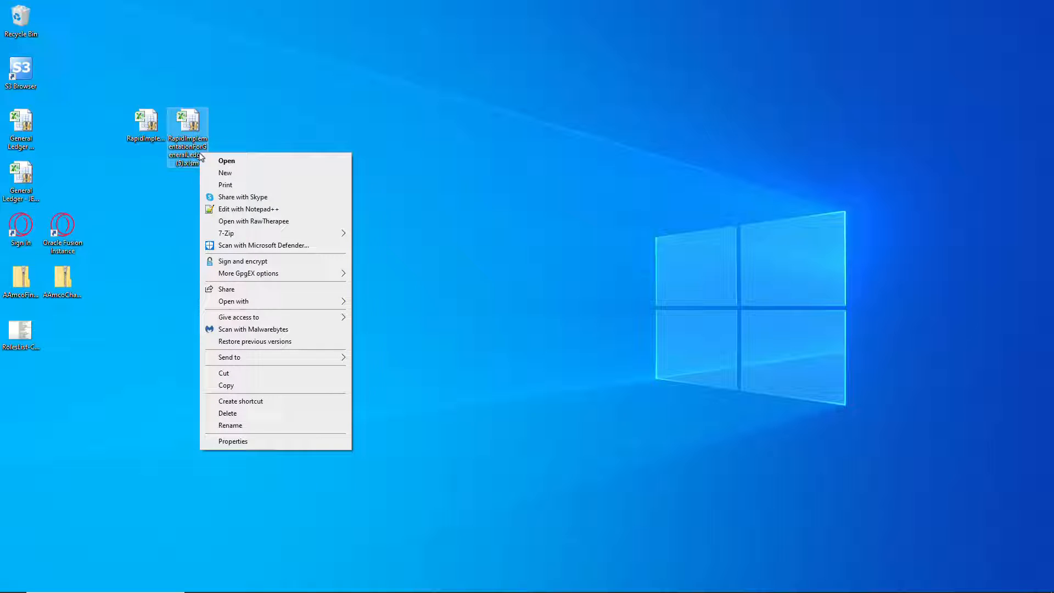
left_click(231, 441)
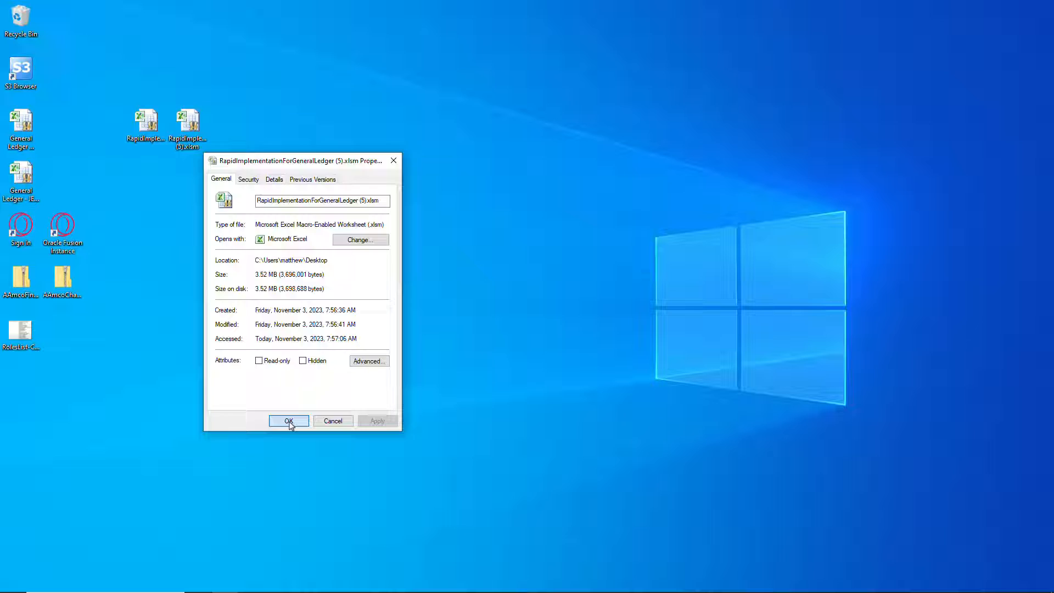
left_click(288, 420)
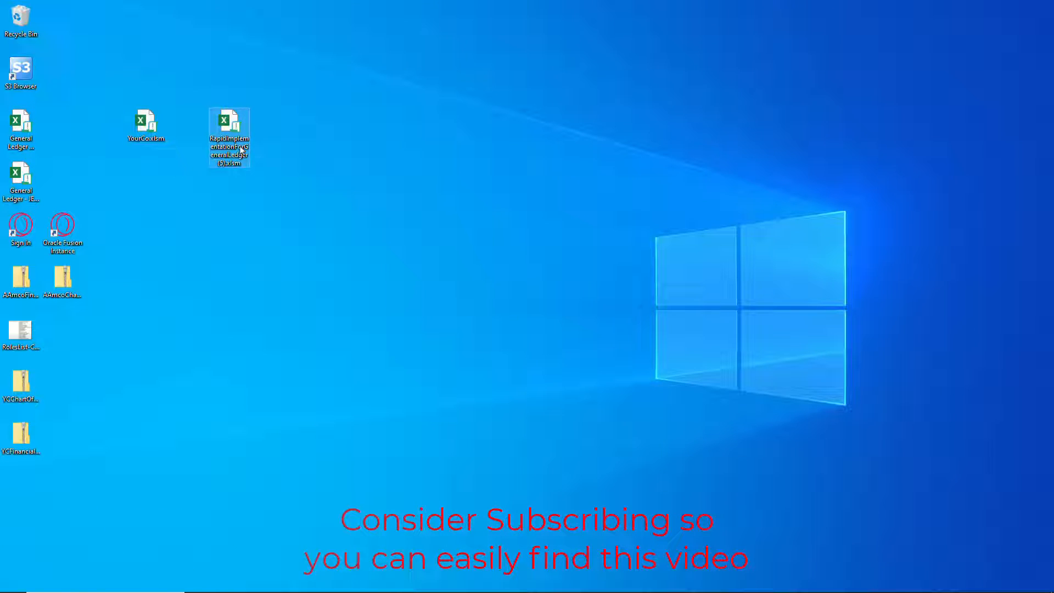
left_click(228, 128)
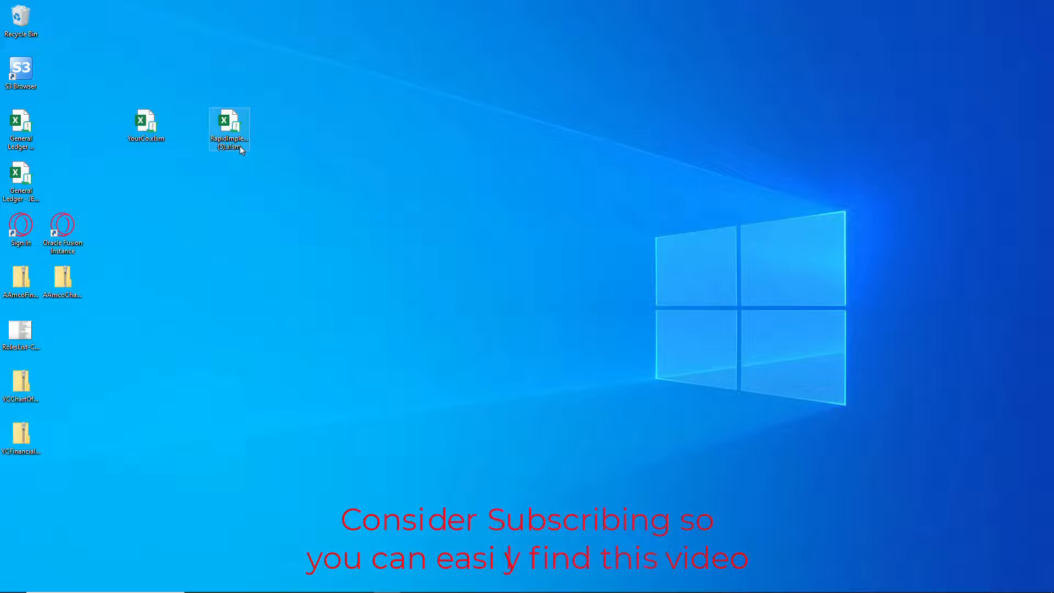
Open RapidImplementationForGeneralLedger (5).xlsm from the desktop in Excel.
double_click(228, 125)
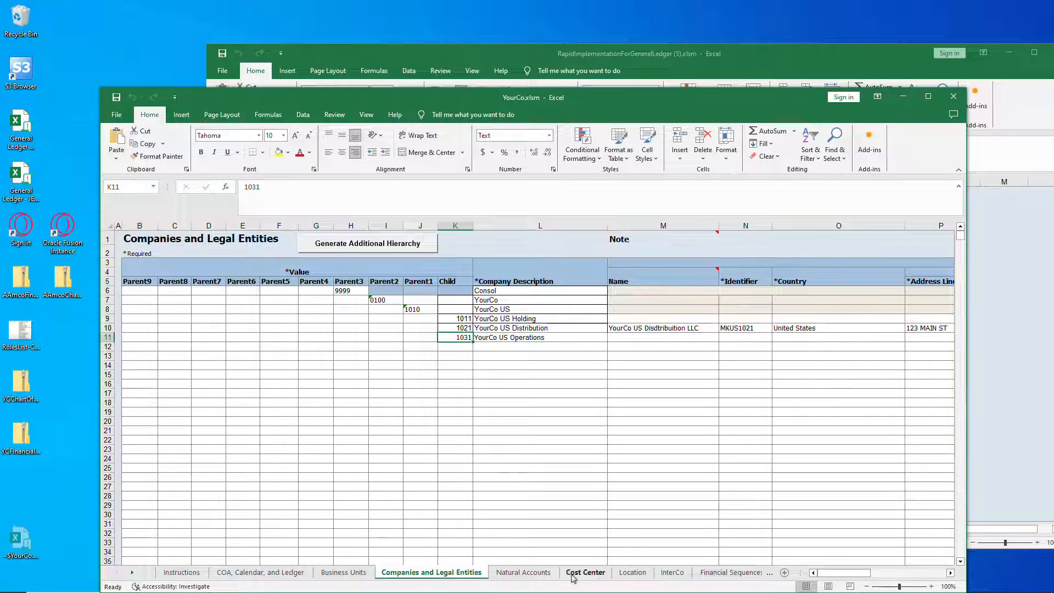
mouse_move(168, 578)
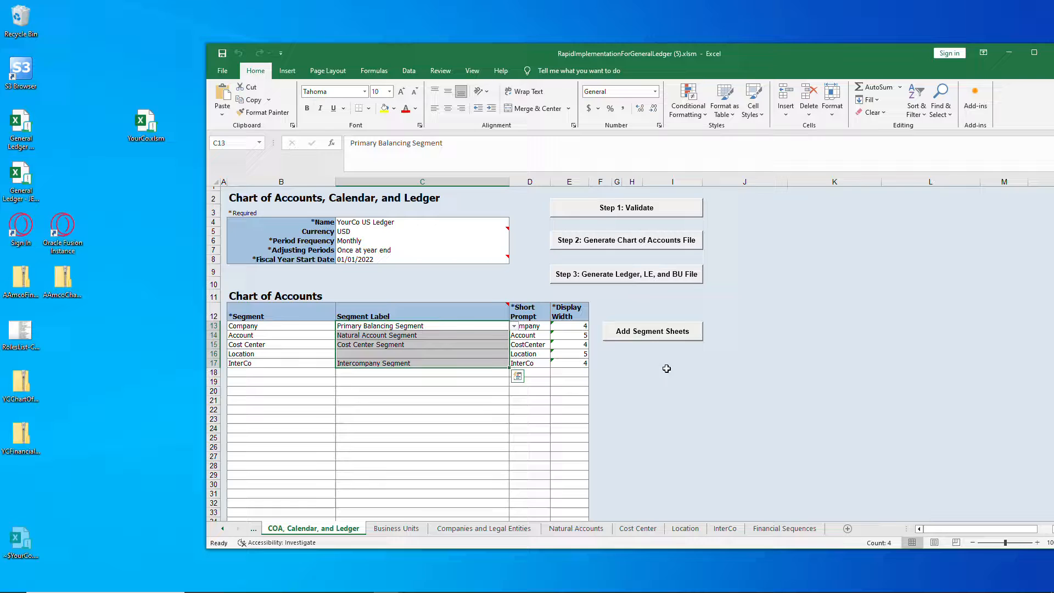
left_click(422, 221)
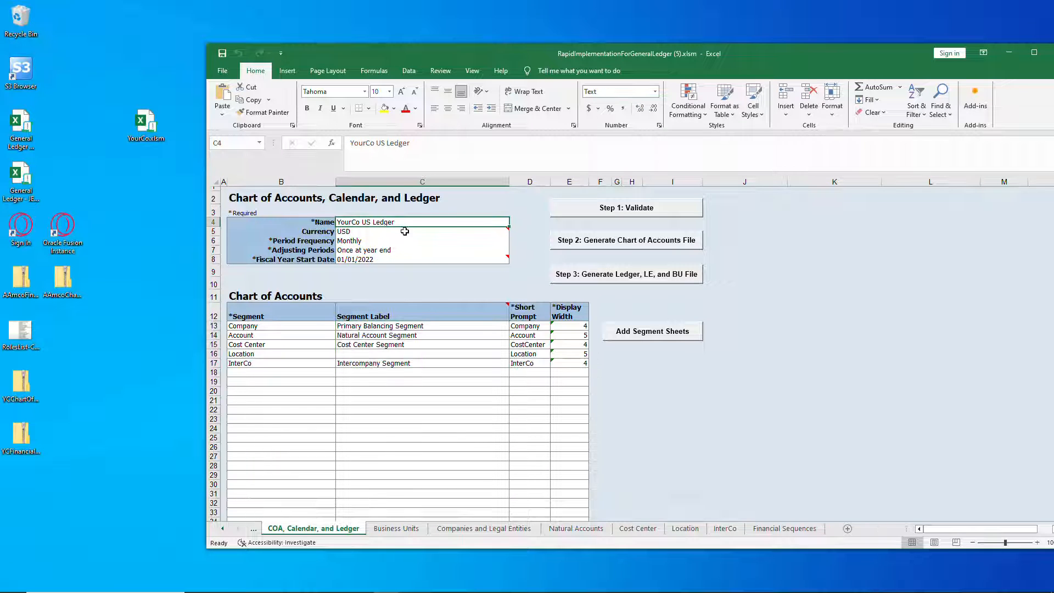
mouse_move(375, 248)
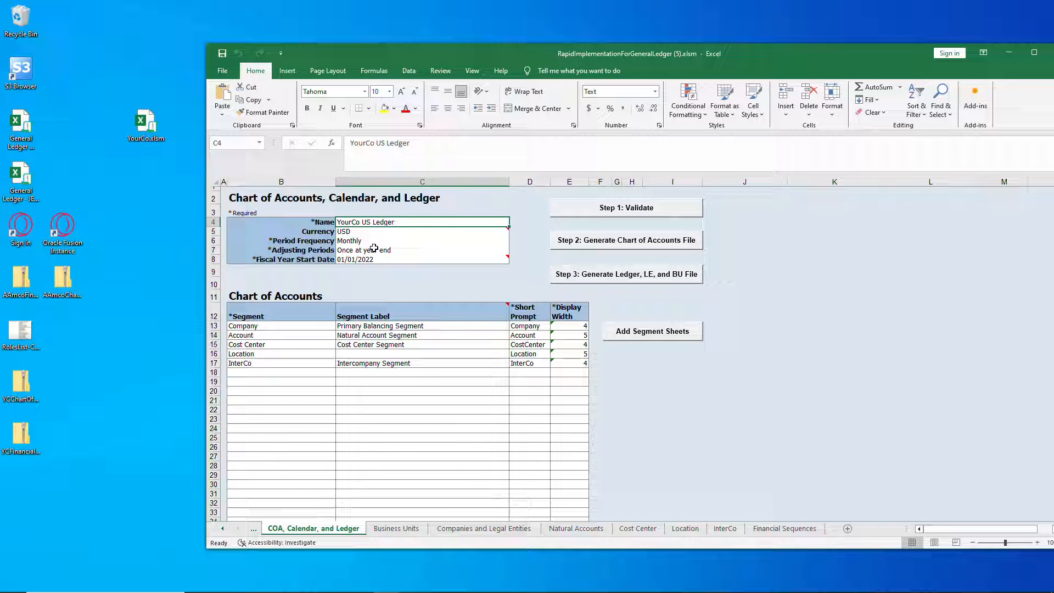
left_click(512, 251)
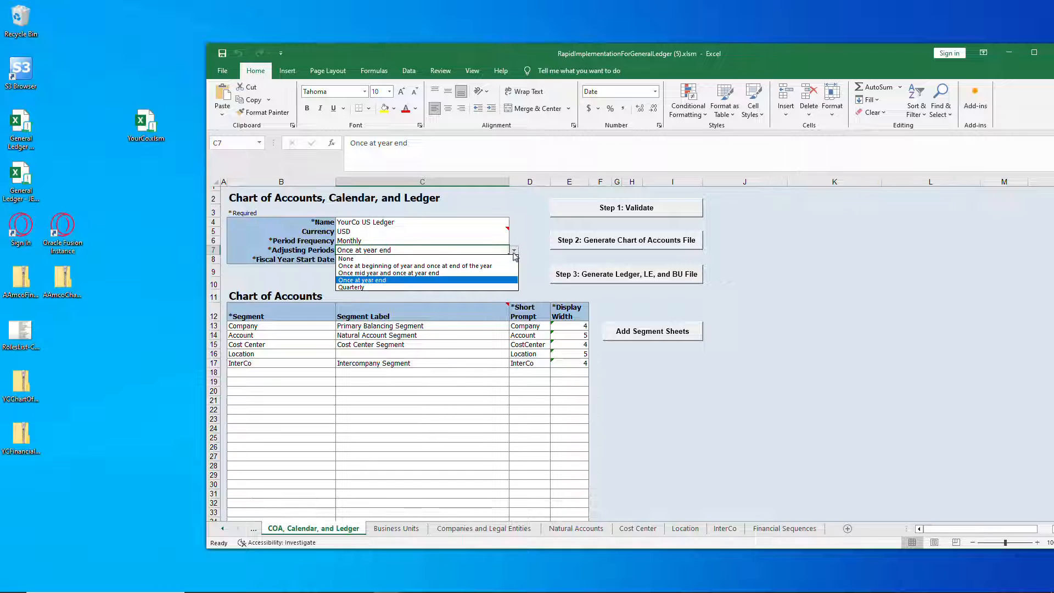
mouse_move(346, 258)
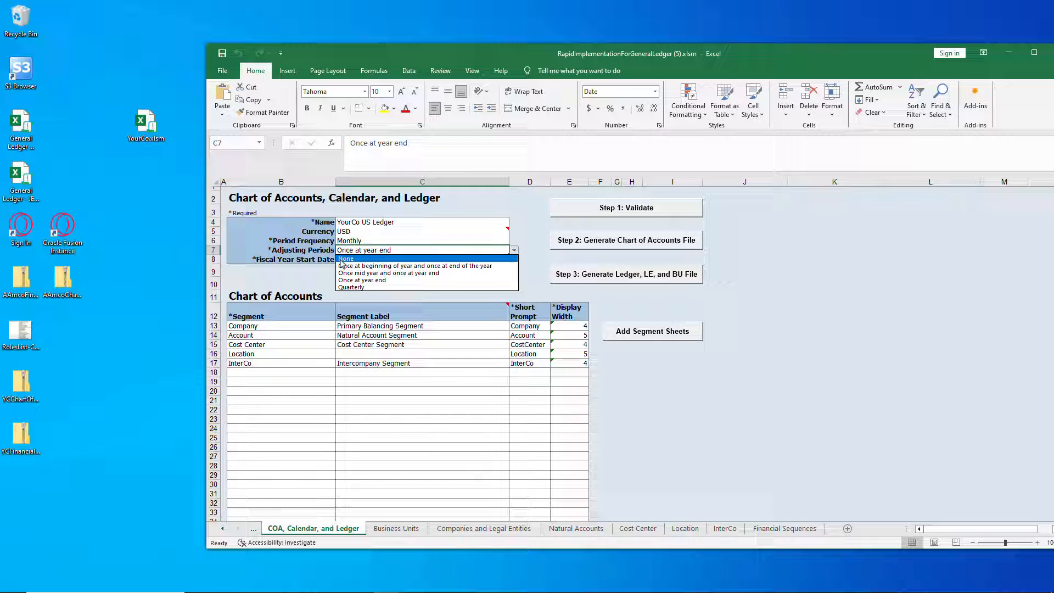
left_click(373, 287)
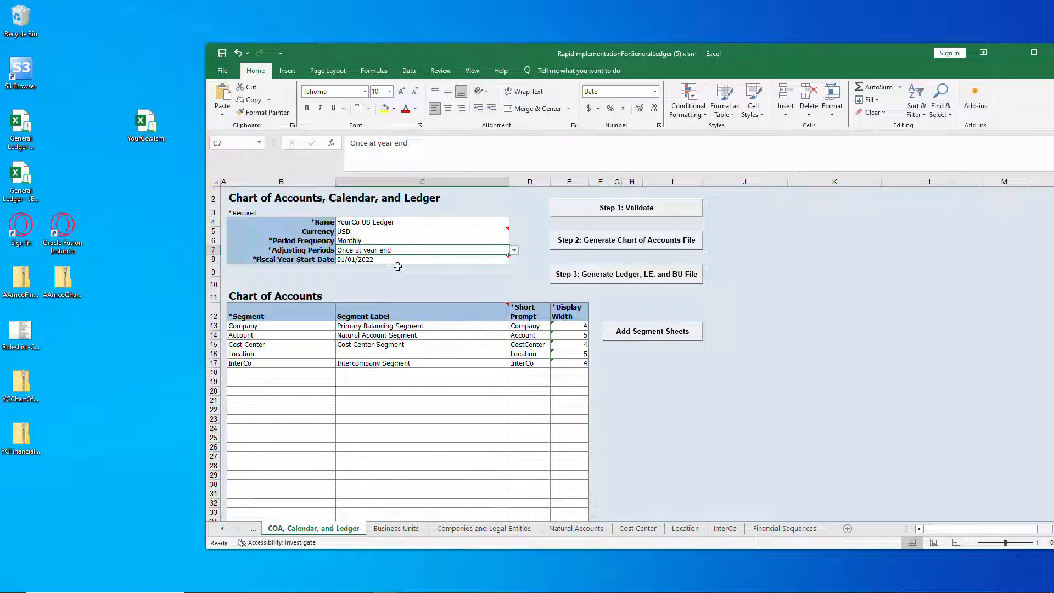
left_click(422, 260)
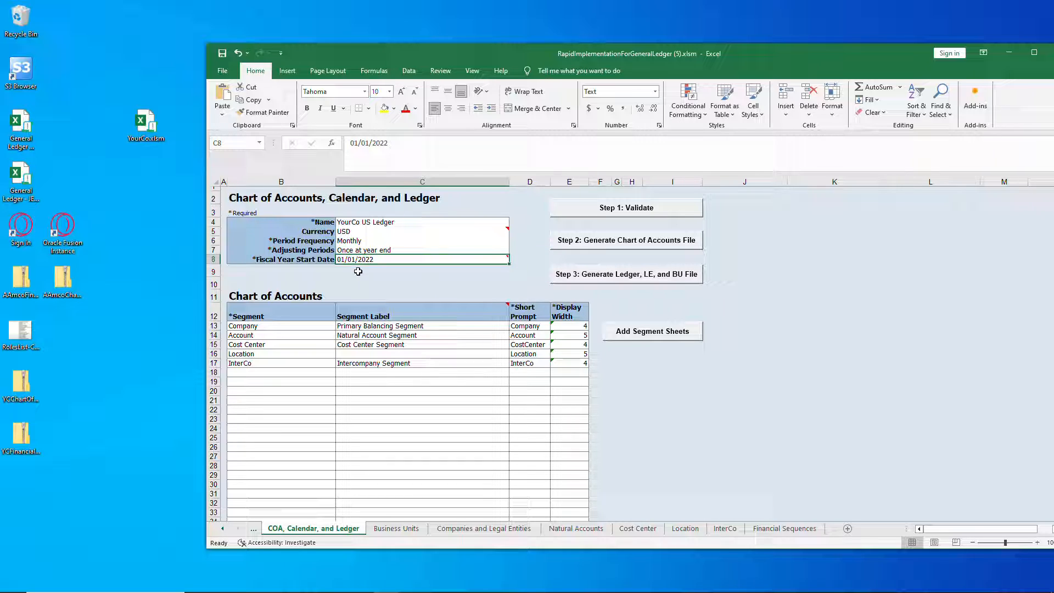
mouse_move(382, 261)
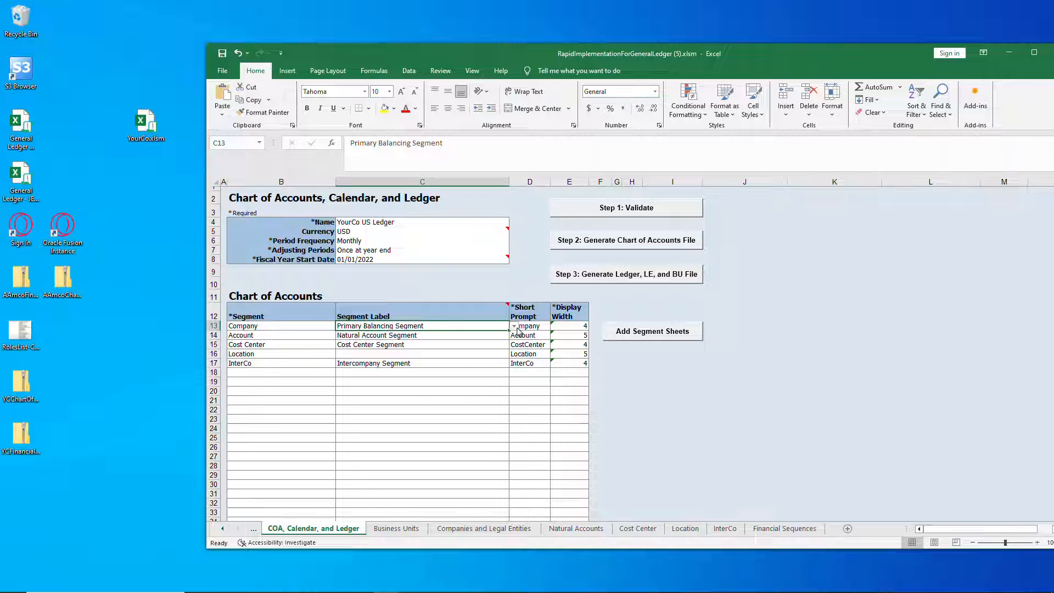
left_click(515, 326)
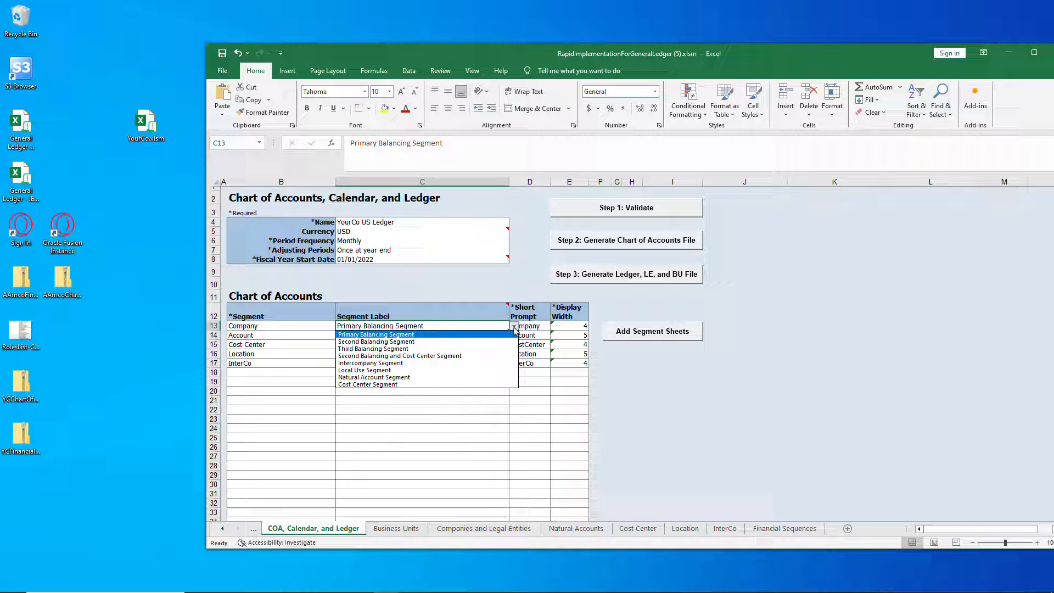
left_click(373, 377)
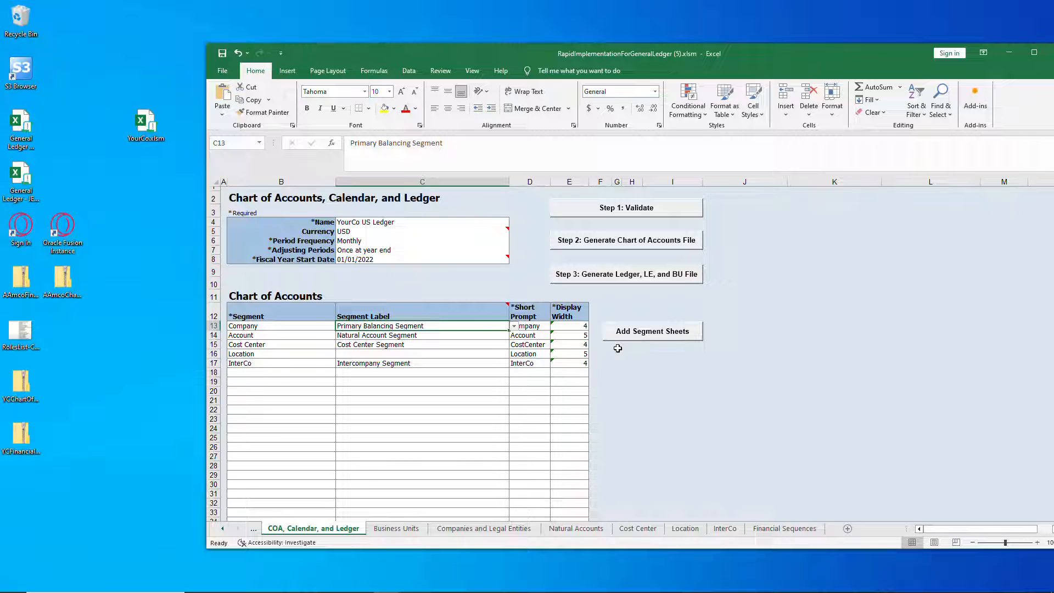
mouse_move(563, 331)
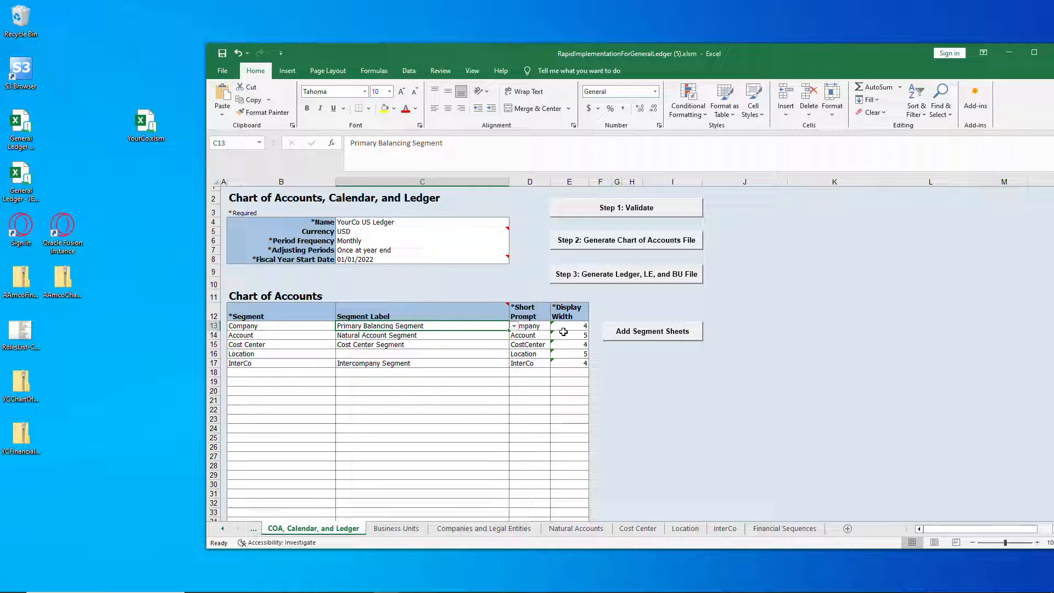
left_click(529, 326)
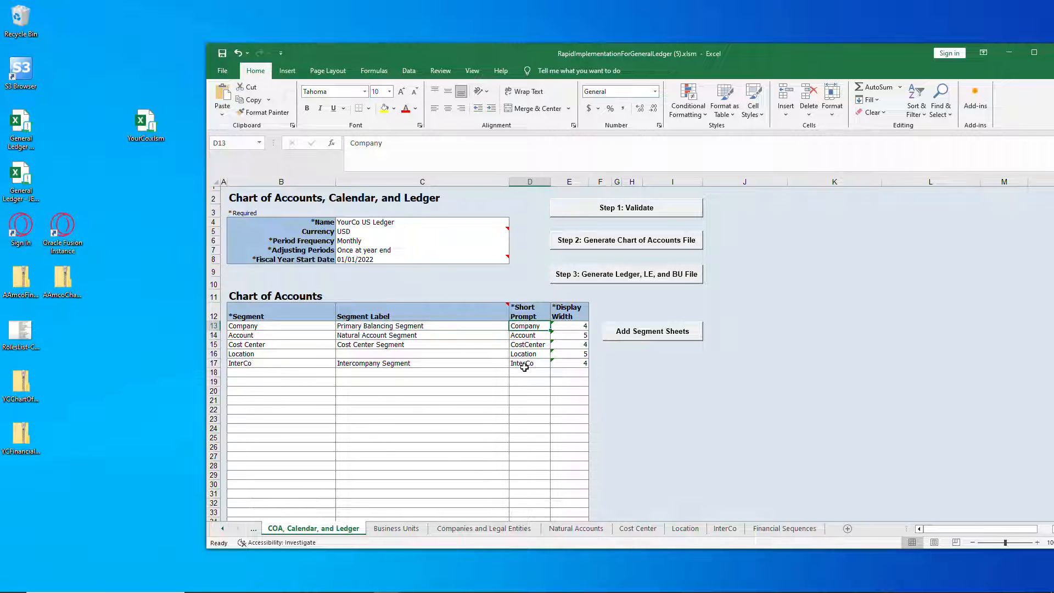
left_click(568, 335)
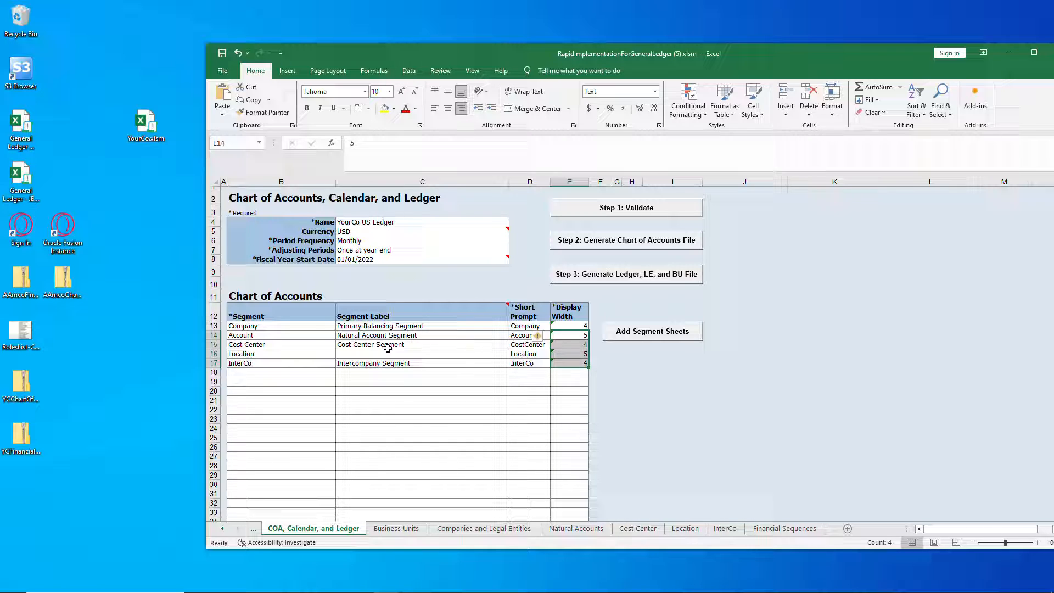
left_click(281, 326)
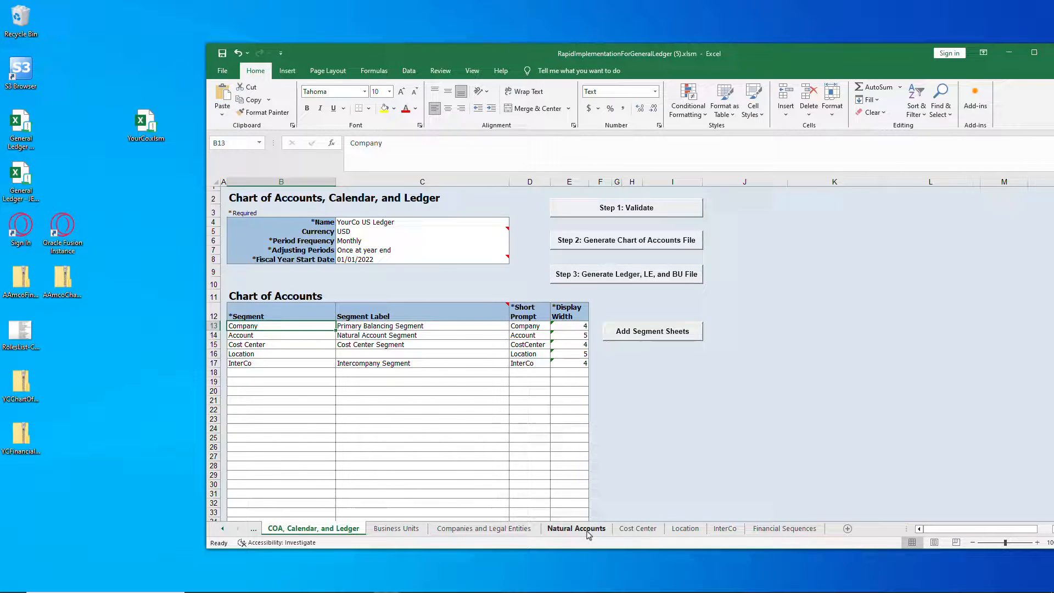
Browse the Natural Accounts, ledger and Business Units sheets.
left_click(575, 527)
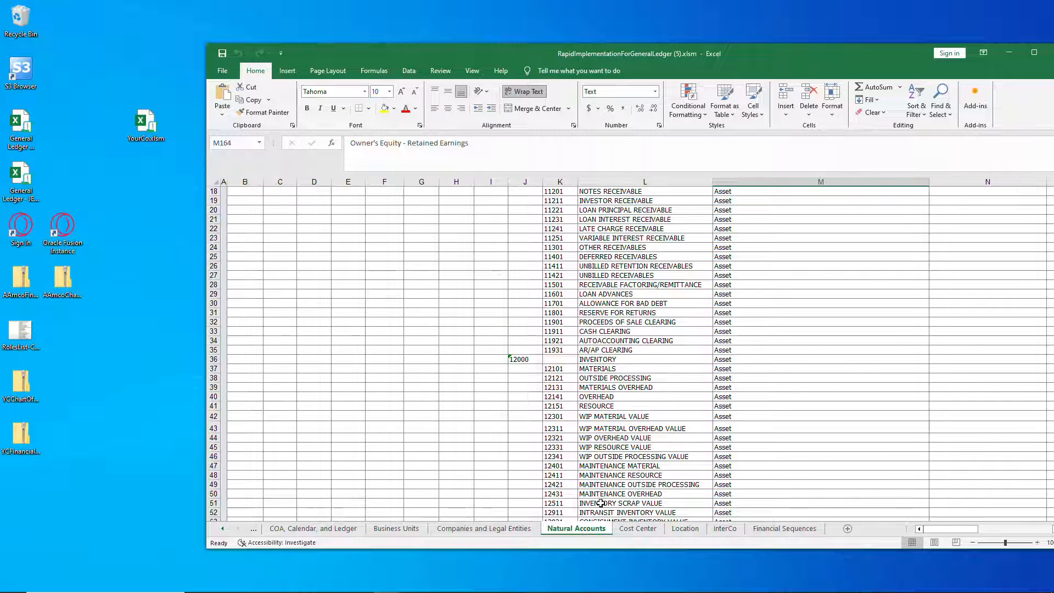
left_click(483, 528)
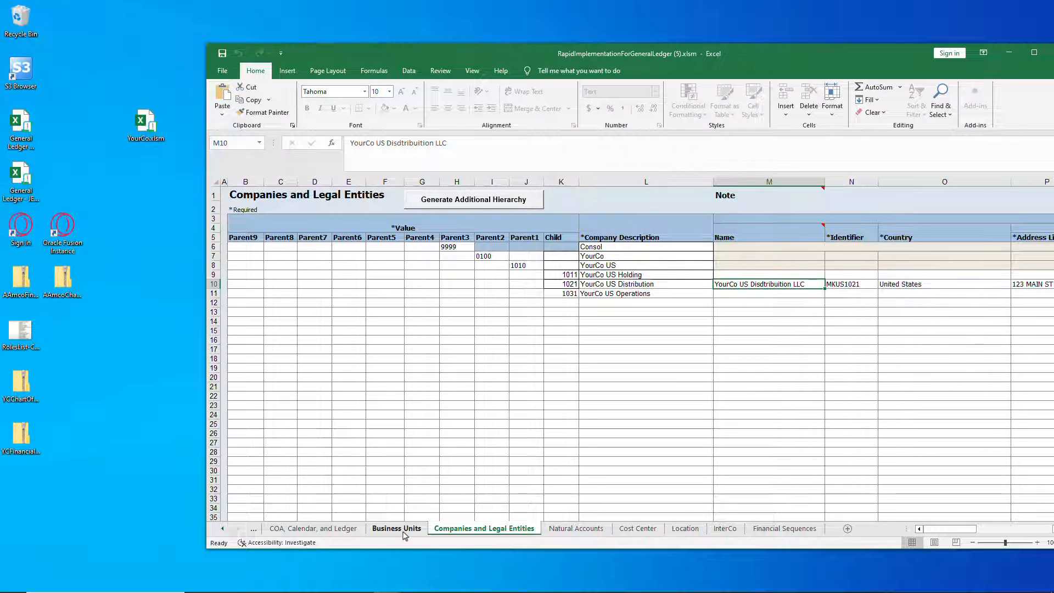
left_click(312, 528)
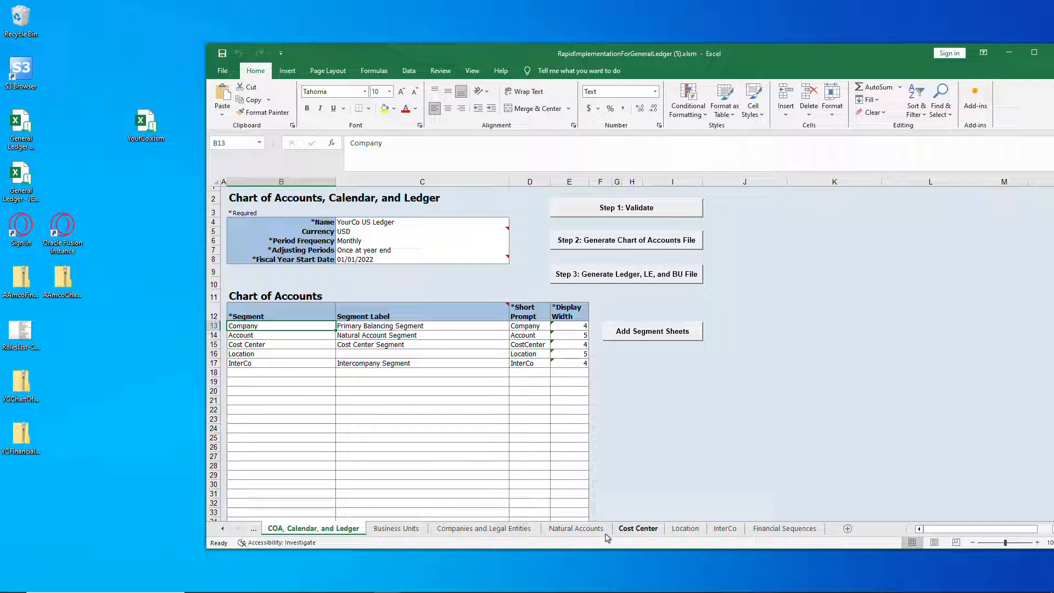
left_click(396, 528)
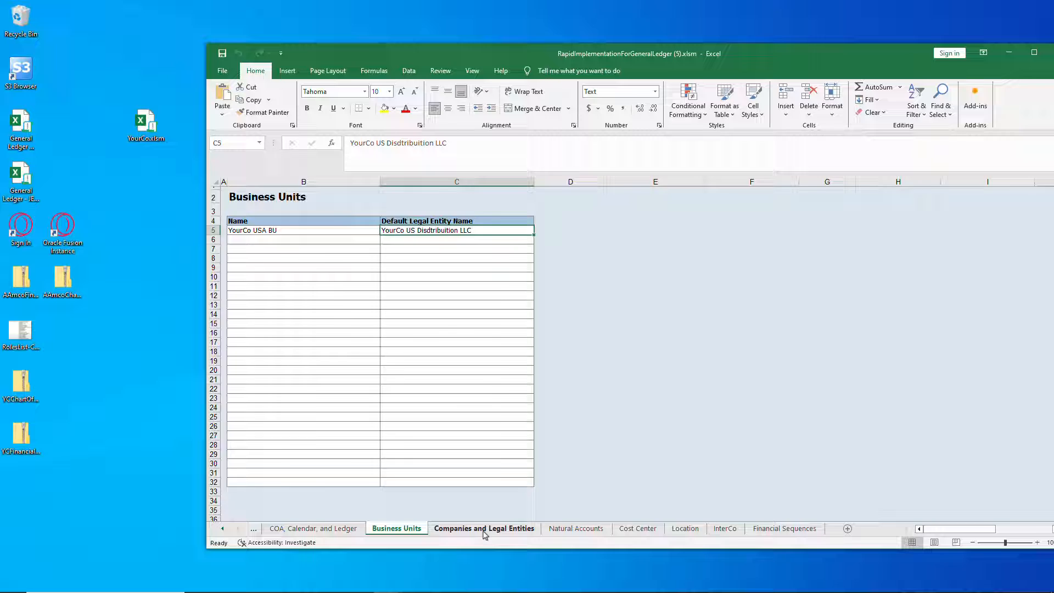
Inspect the Companies and Legal Entities hierarchy, checking parent values 0100 and 1010.
left_click(483, 527)
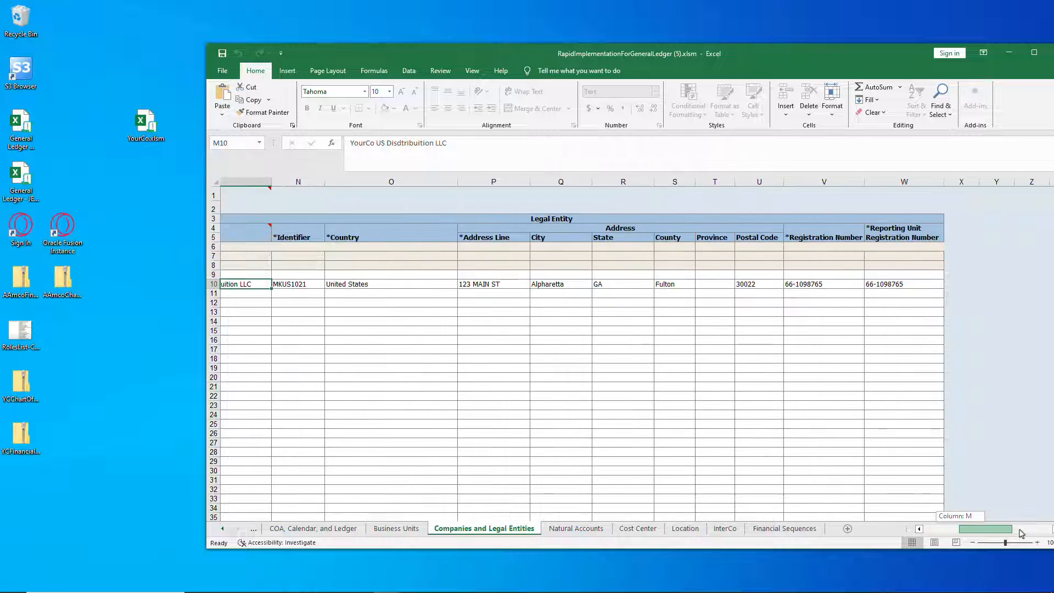
scroll("left", 3)
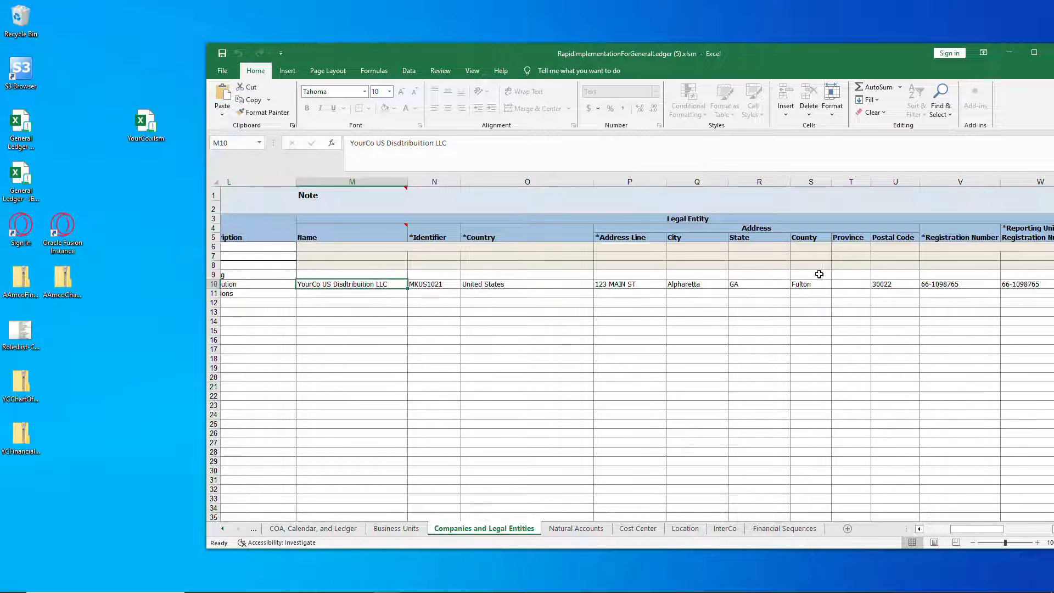
mouse_move(581, 312)
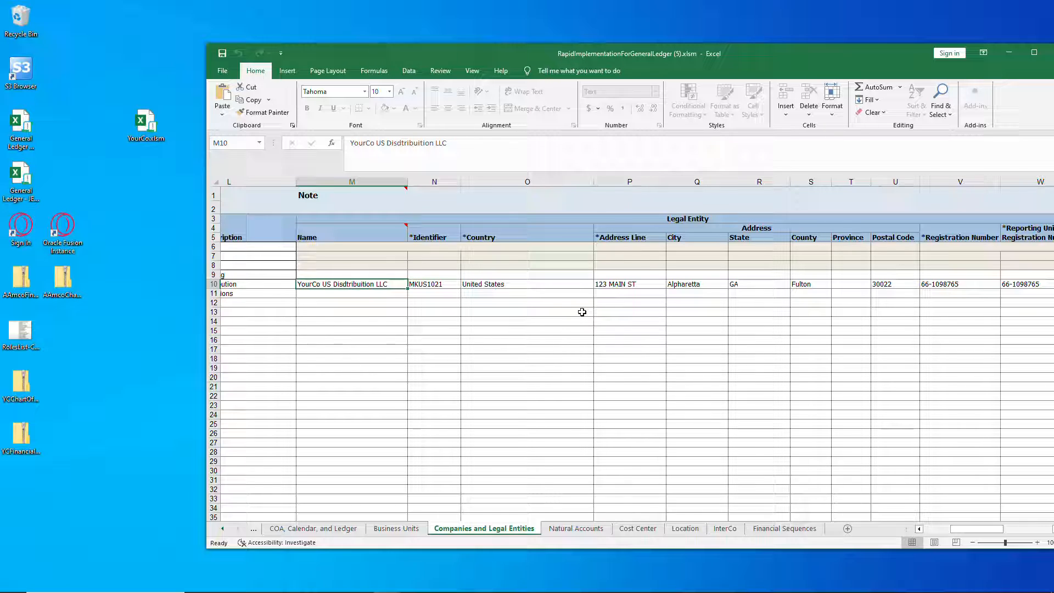
scroll("left", 3)
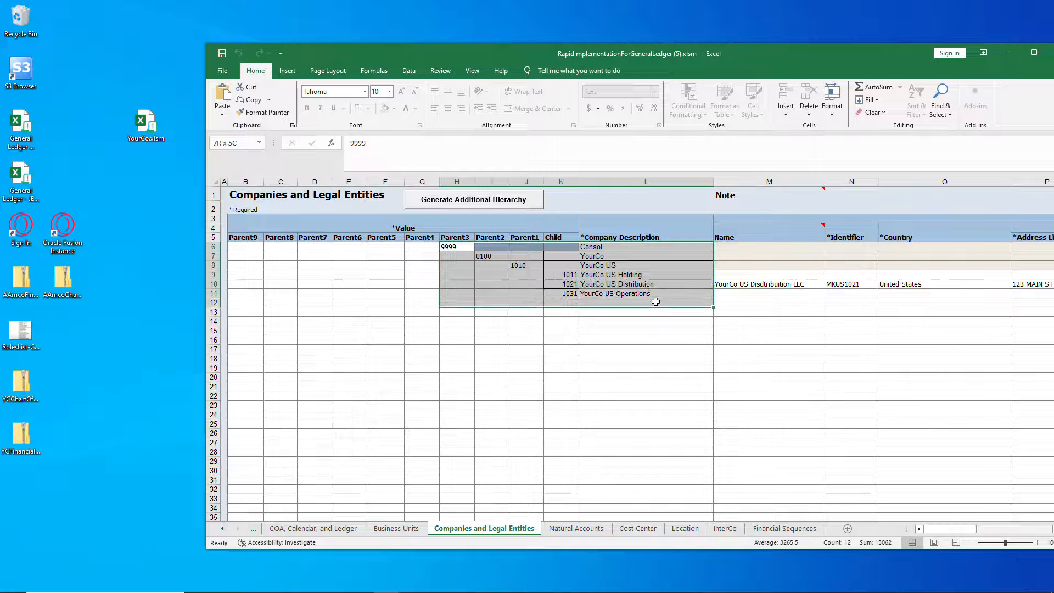
left_click(448, 248)
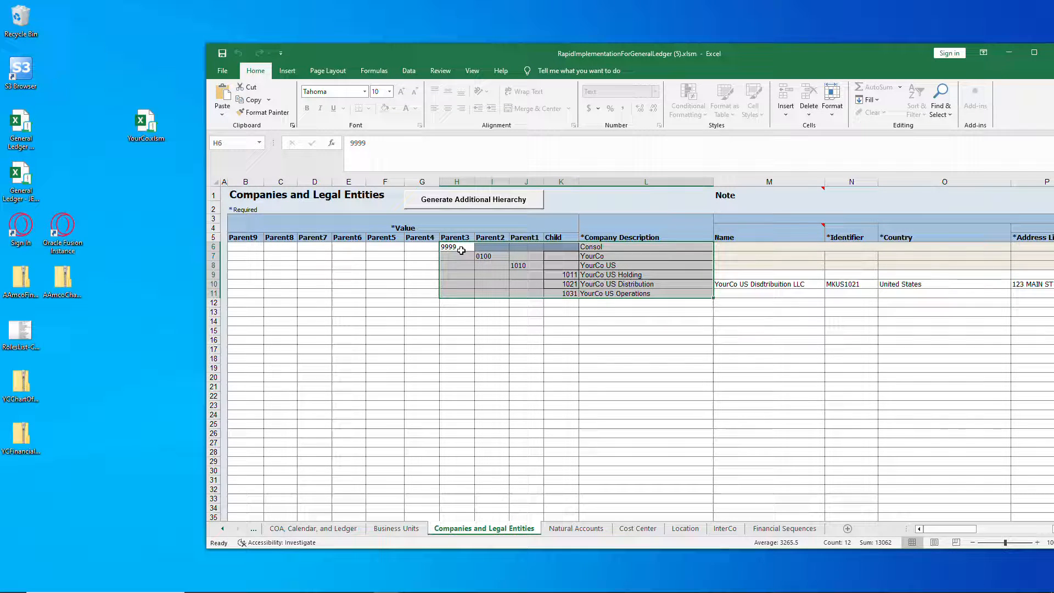
left_click(482, 257)
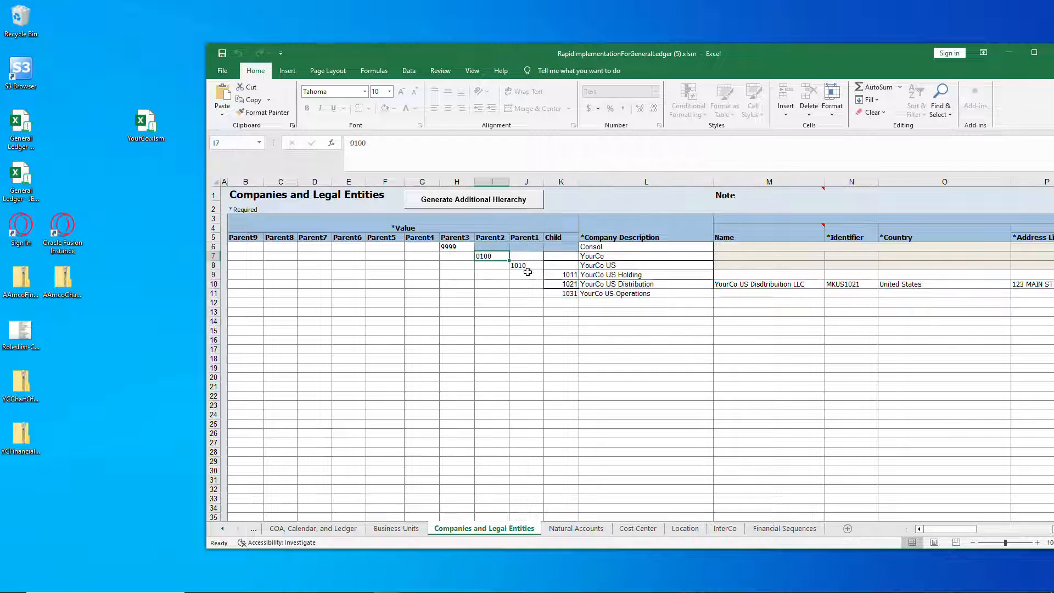
left_click(517, 264)
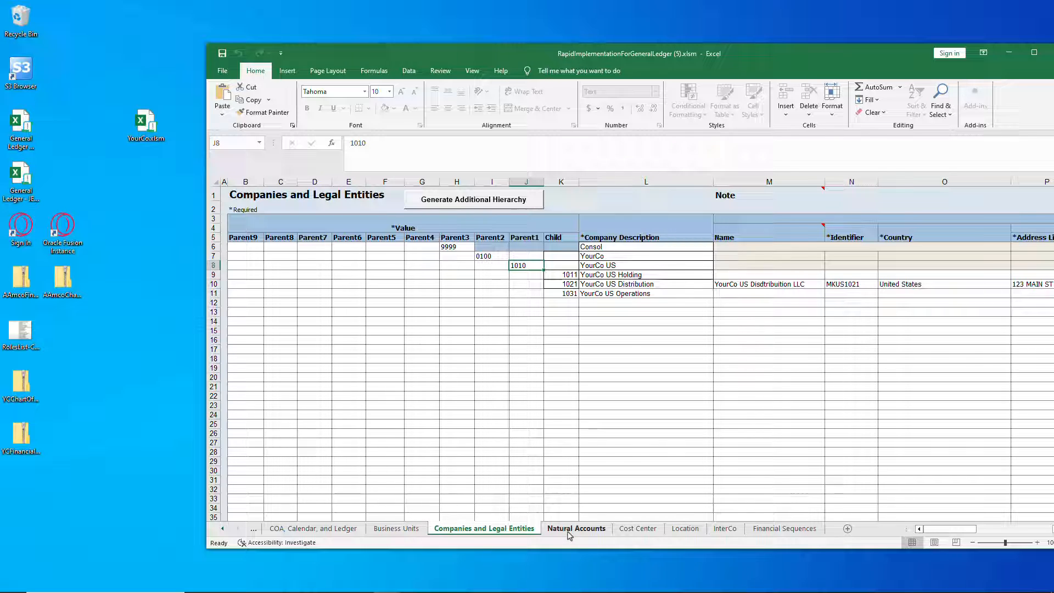
left_click(576, 527)
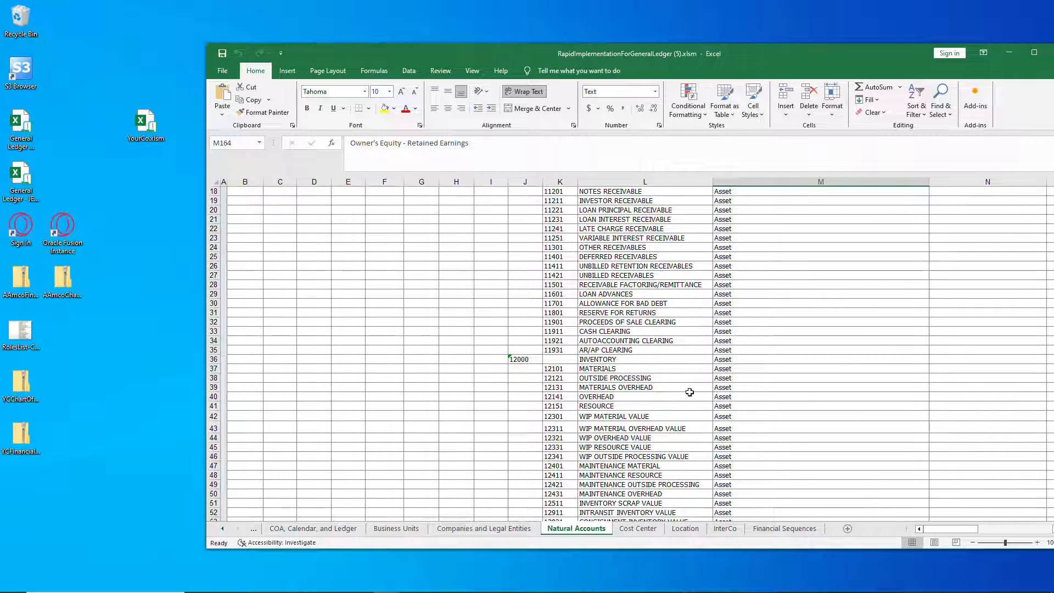
scroll("up", 3)
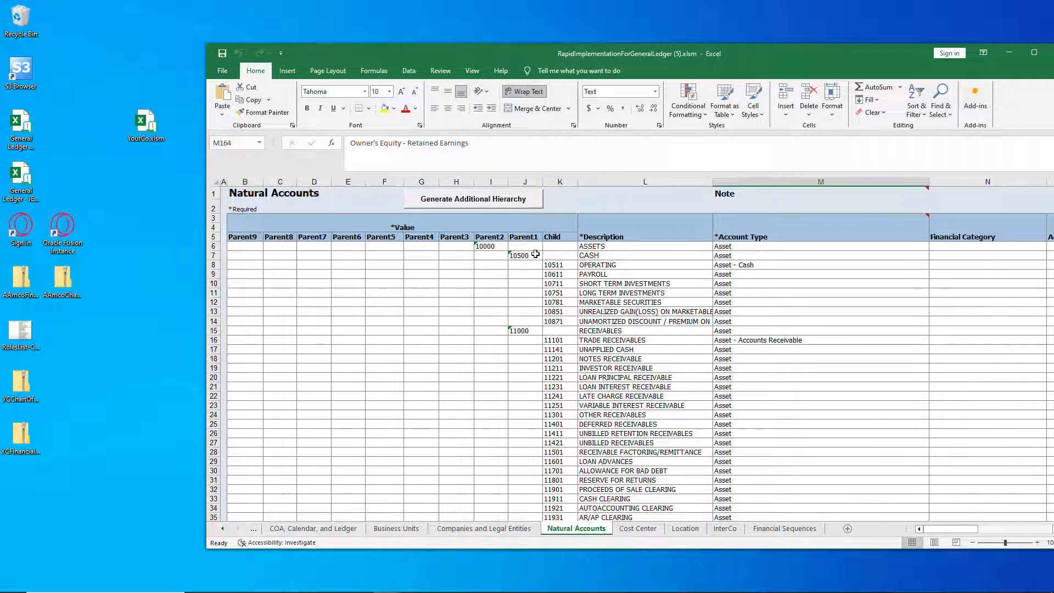
mouse_move(538, 256)
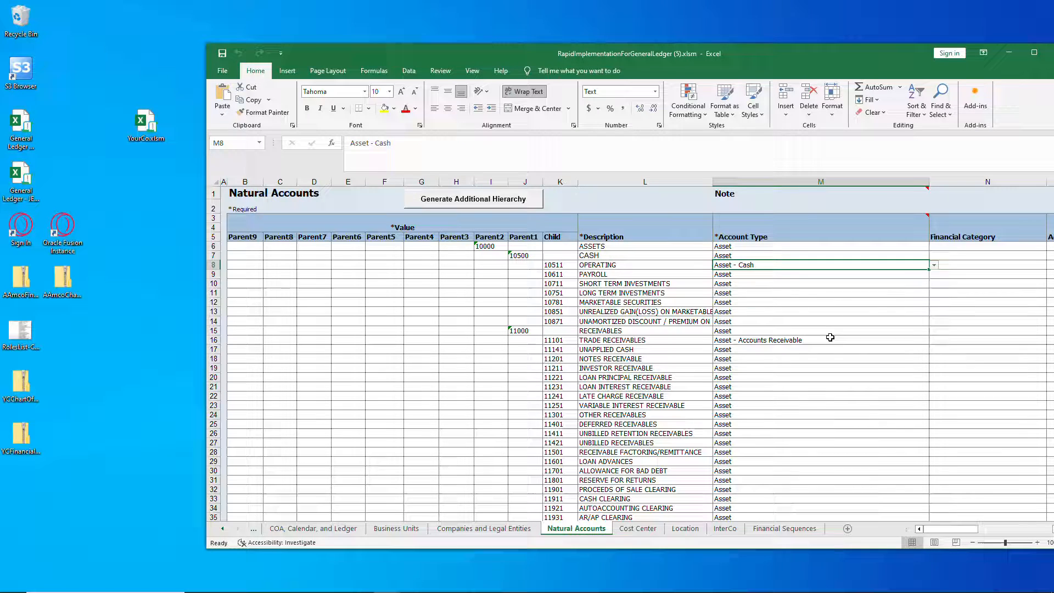
left_click(819, 340)
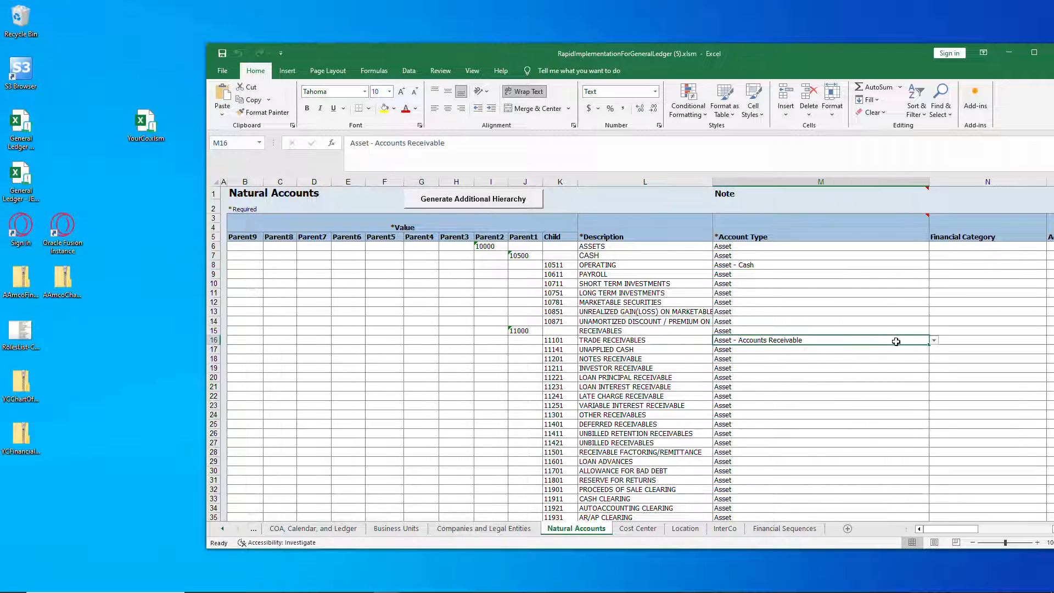
left_click(933, 341)
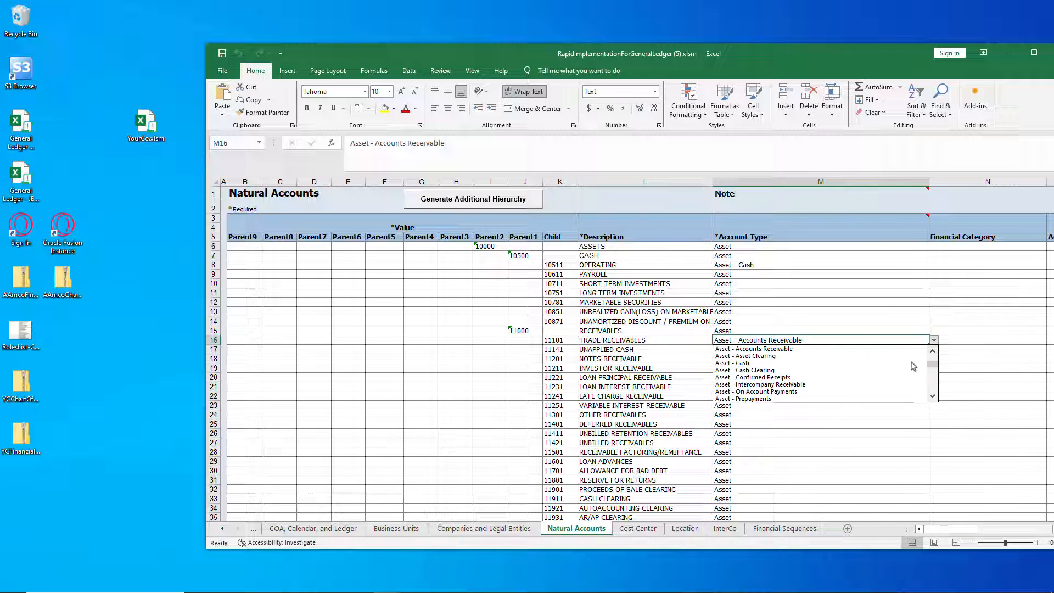
left_click(752, 348)
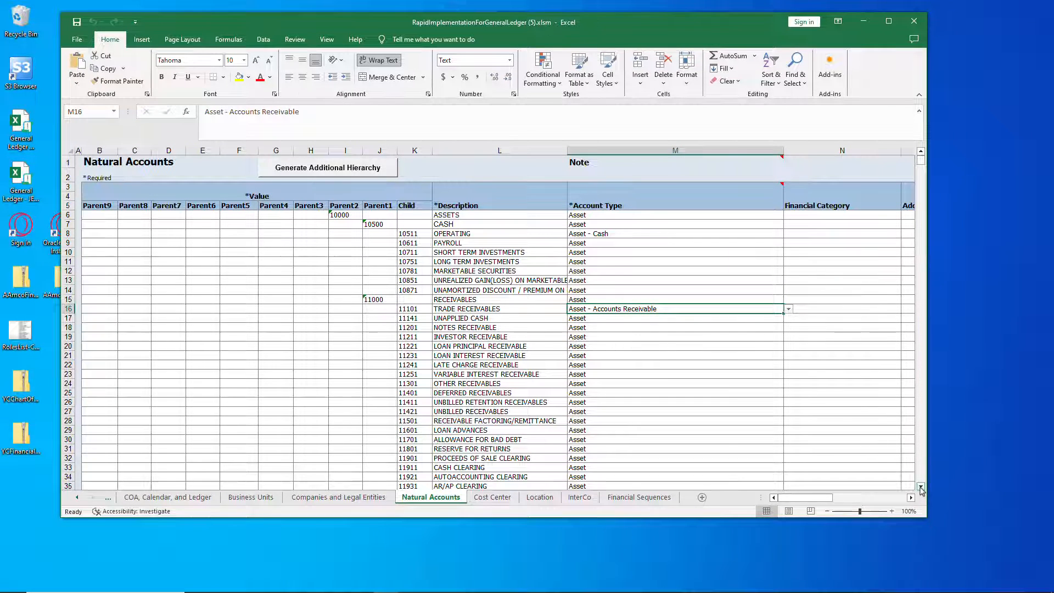
scroll("down", 3)
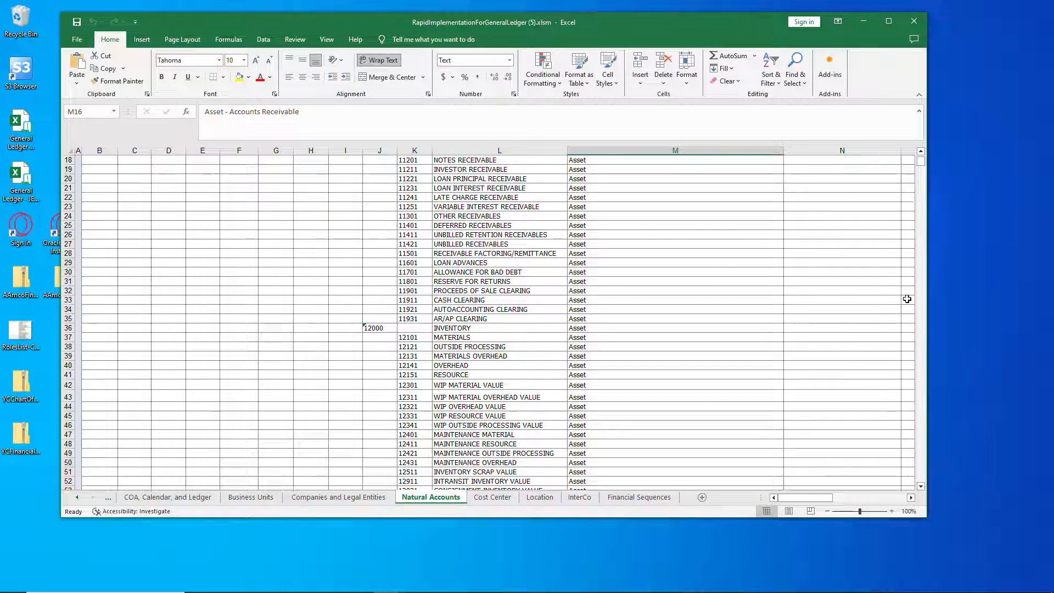
scroll("down", 3)
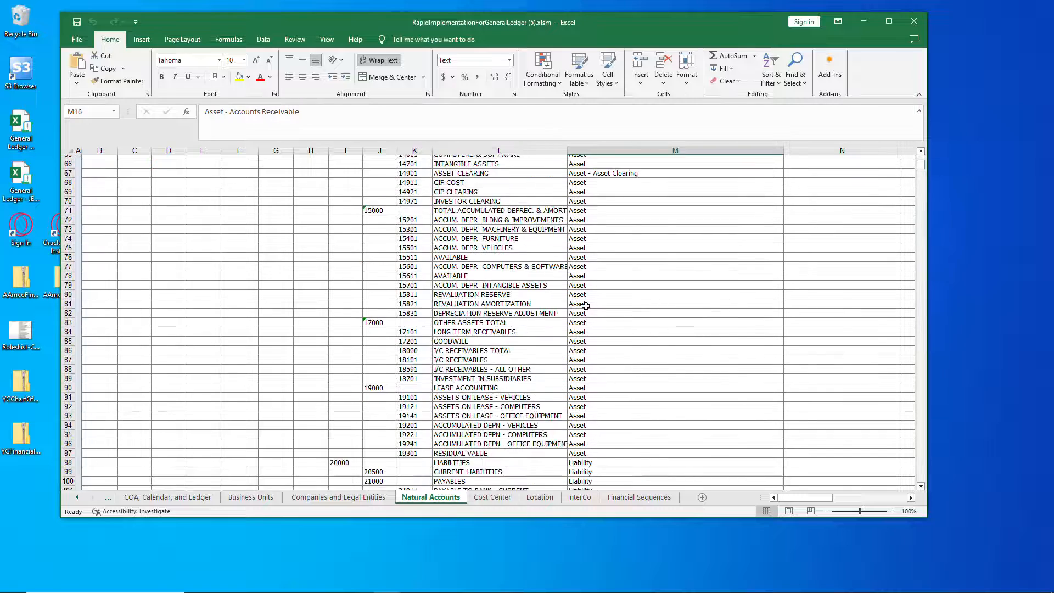
scroll("down", 3)
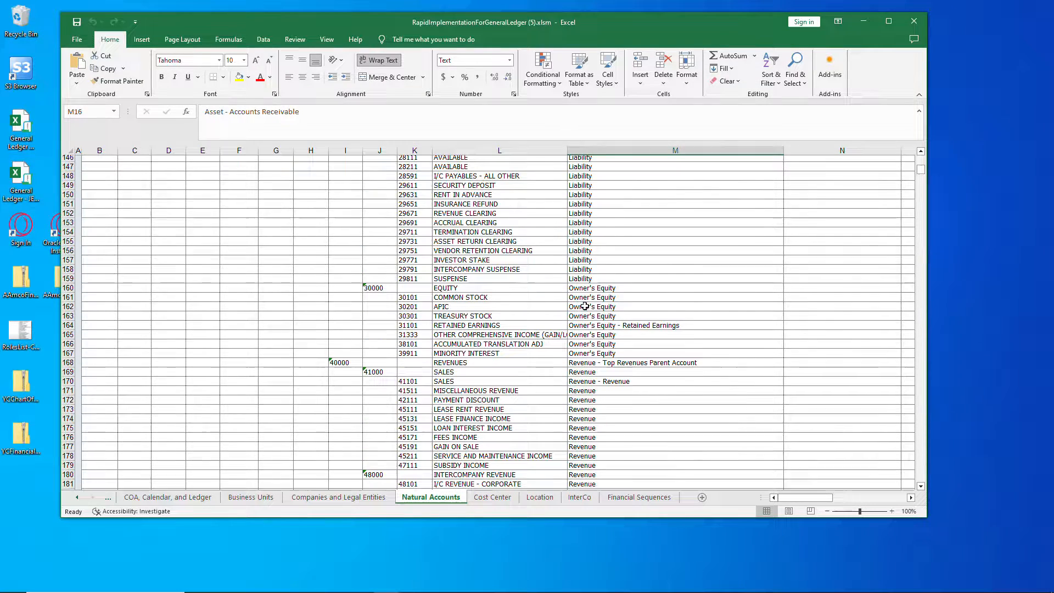
scroll("down", 3)
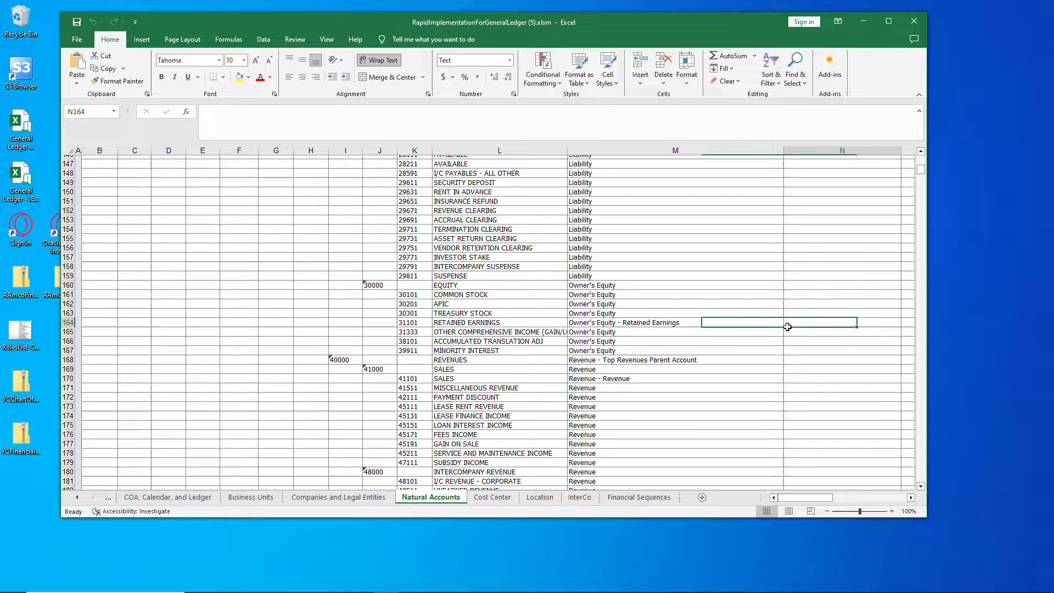
left_click(674, 322)
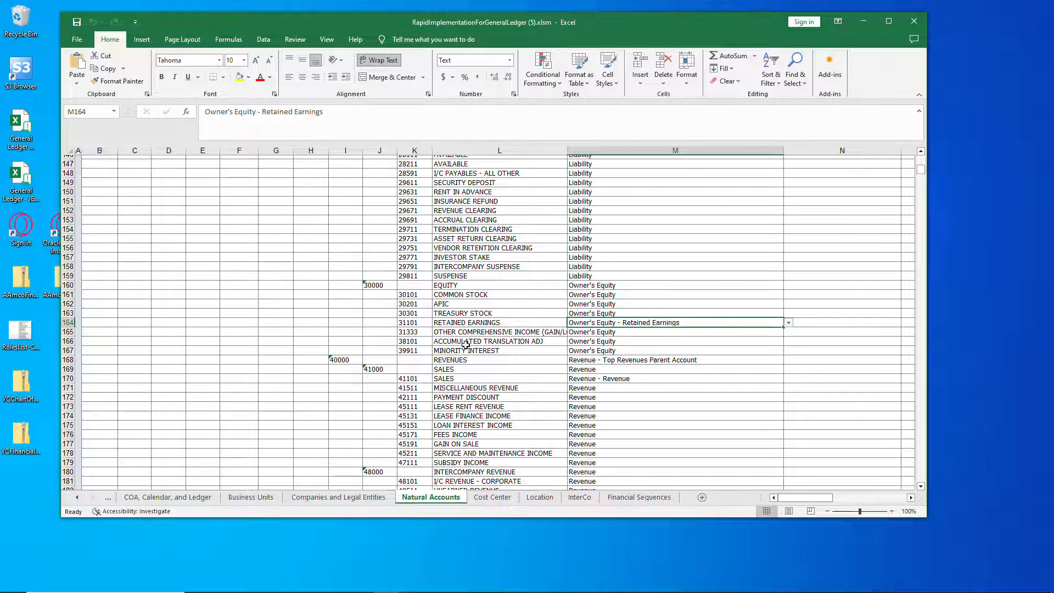
left_click(787, 322)
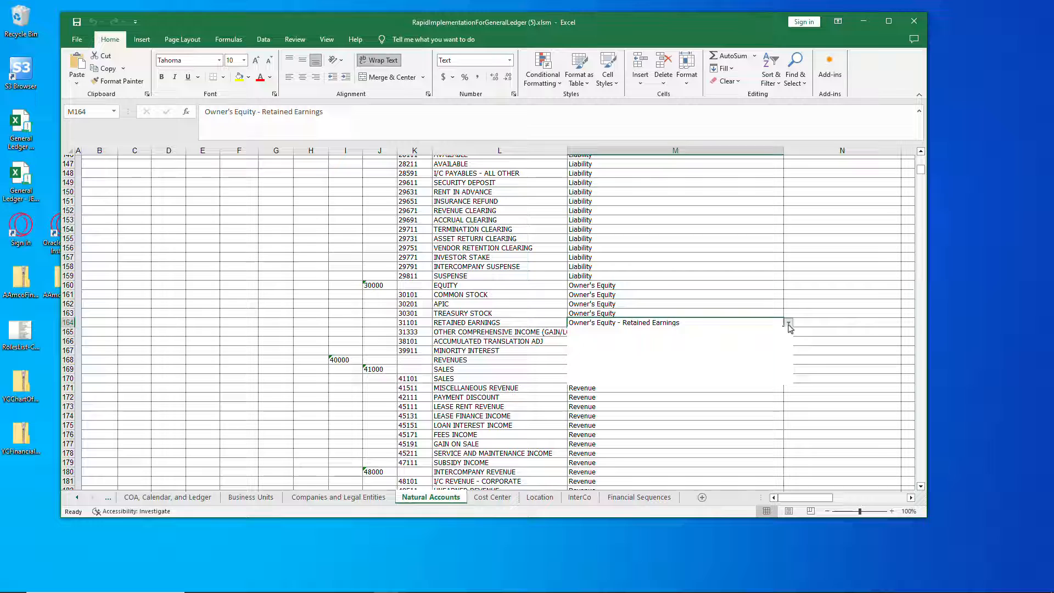
left_click(787, 322)
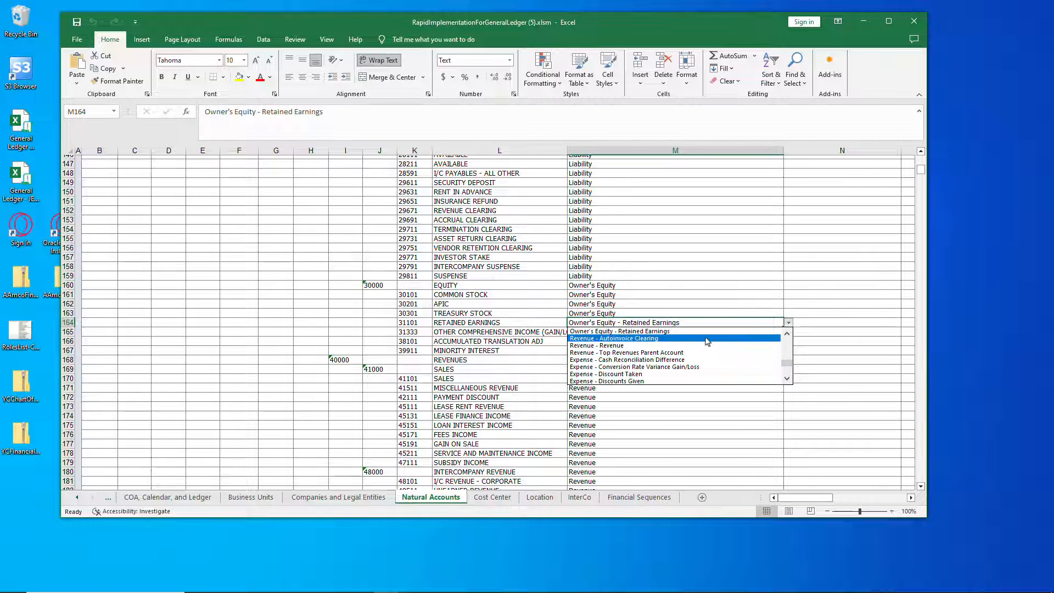
mouse_move(697, 344)
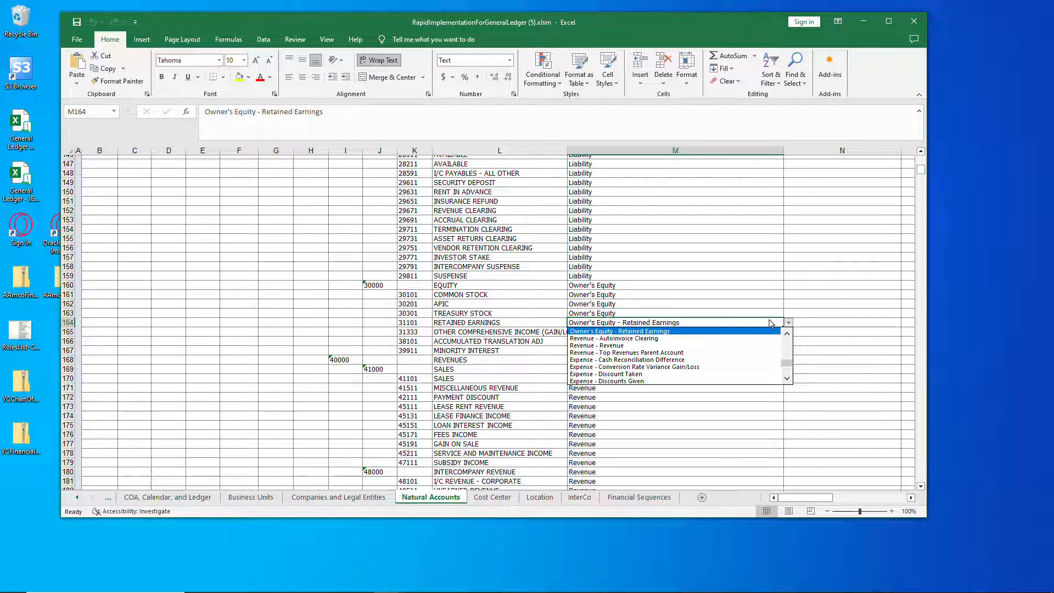
left_click(618, 331)
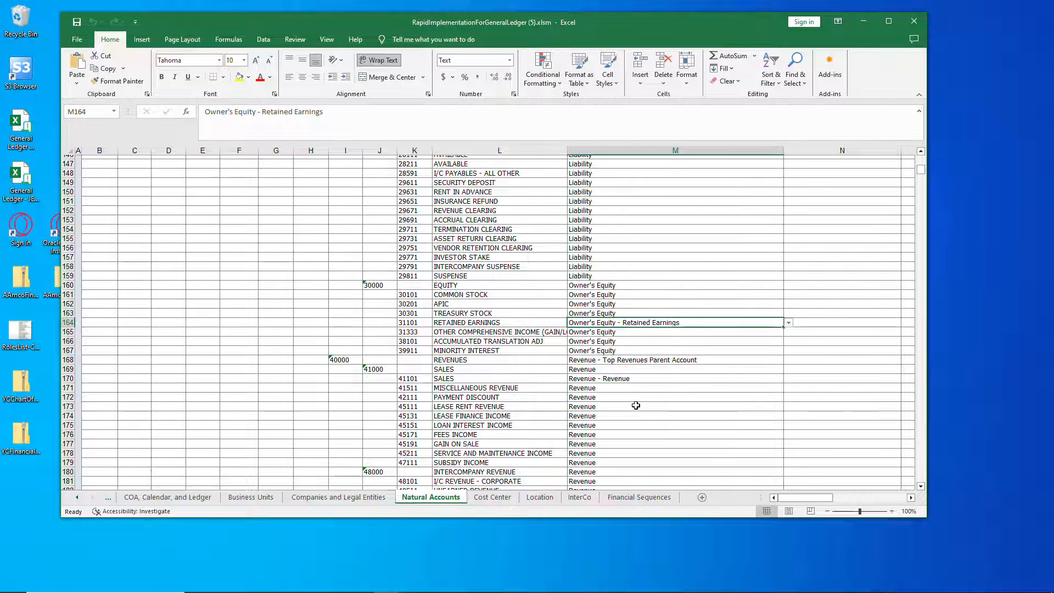
scroll("down", 3)
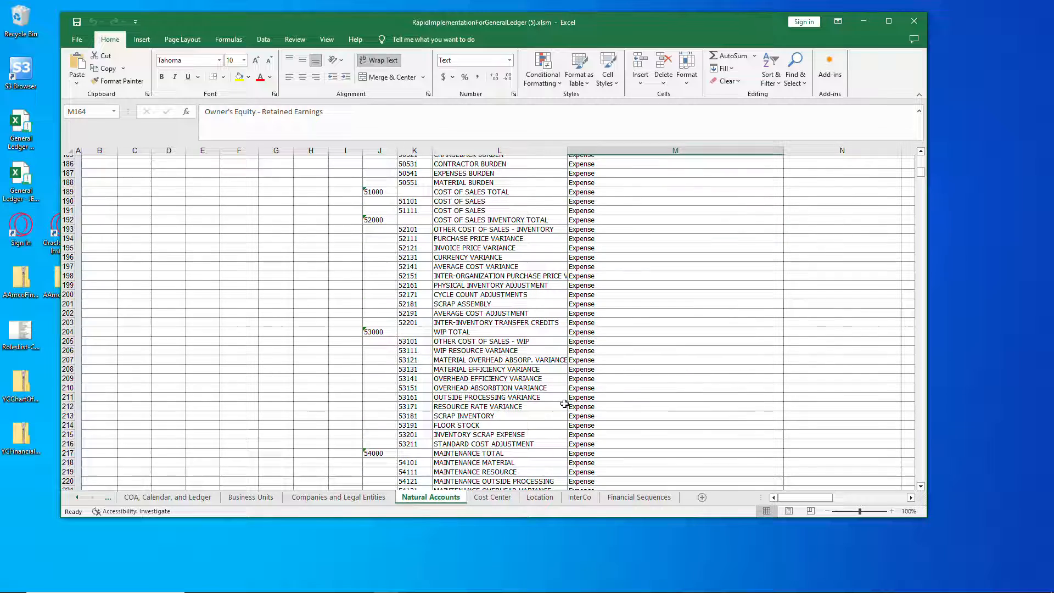
scroll("down", 3)
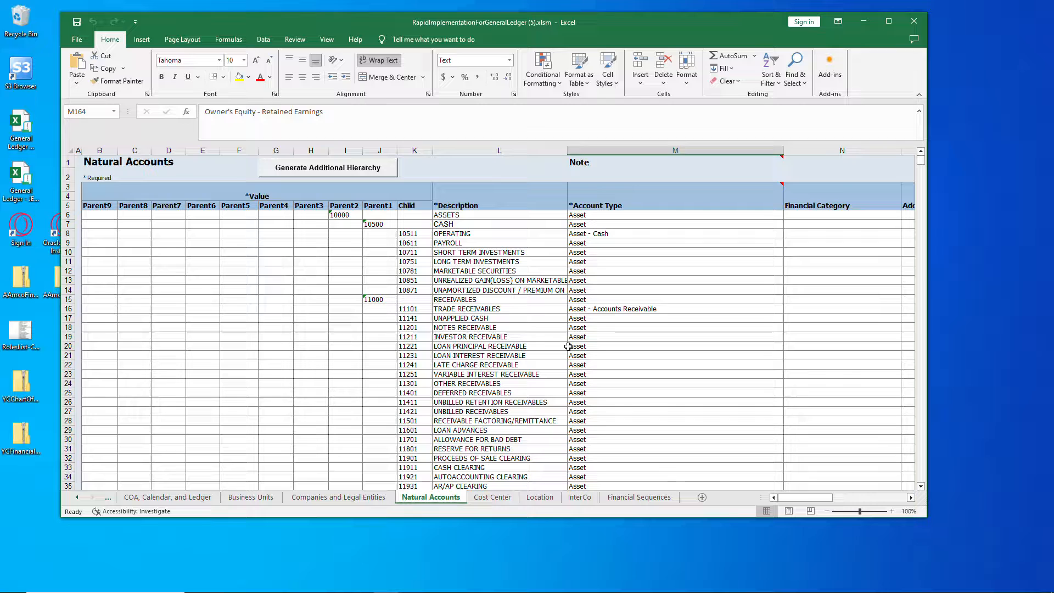
Review the Cost Center descriptions and the NA cost center value 0000.
left_click(491, 497)
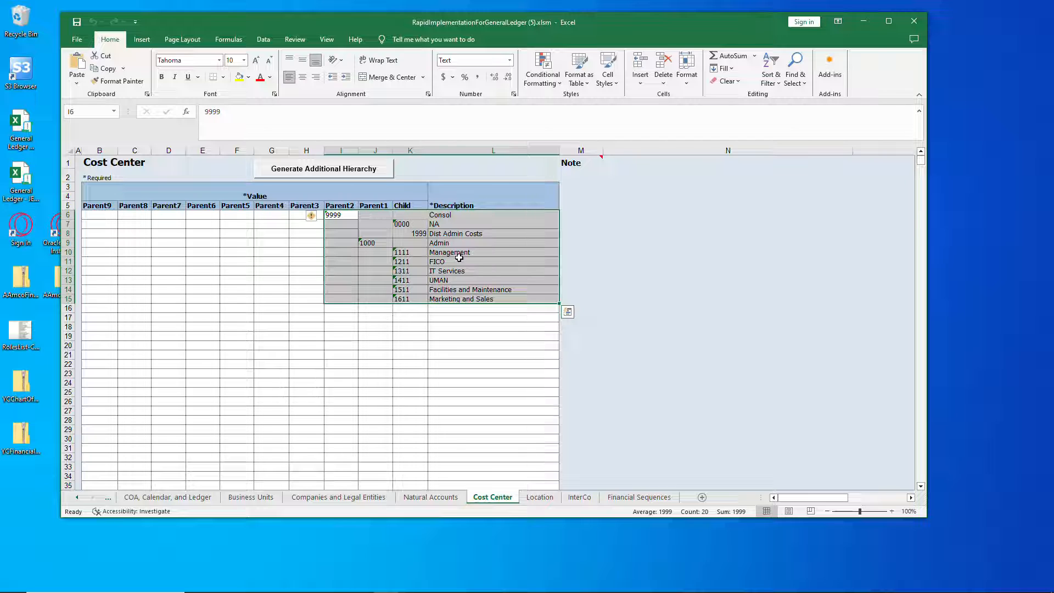
left_click(493, 261)
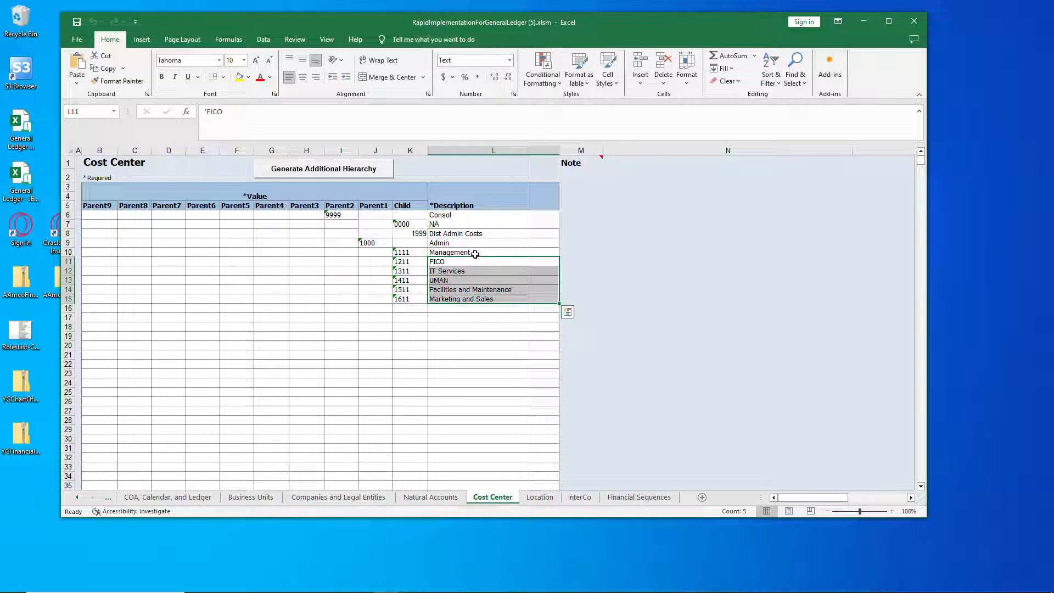
mouse_move(478, 233)
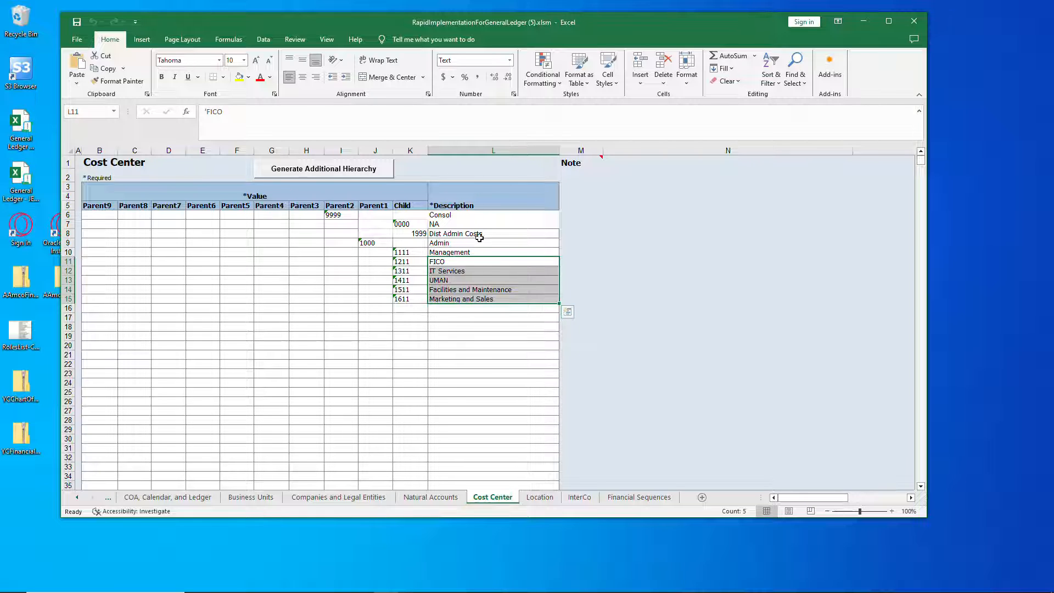
left_click(403, 224)
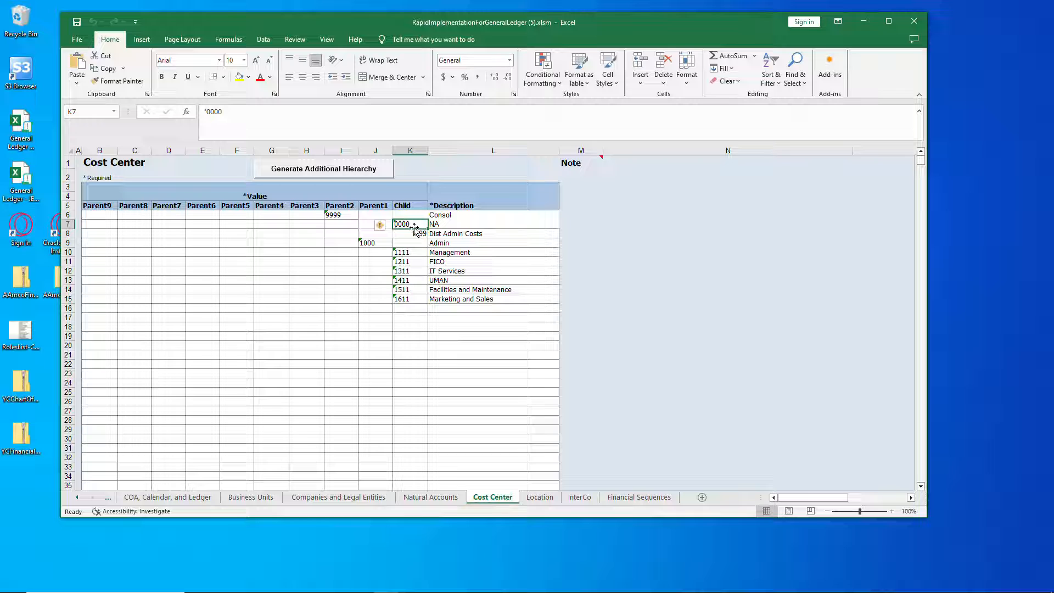
Review the Location sheet and compare InterCo values with the Companies and Legal Entities hierarchy.
left_click(538, 497)
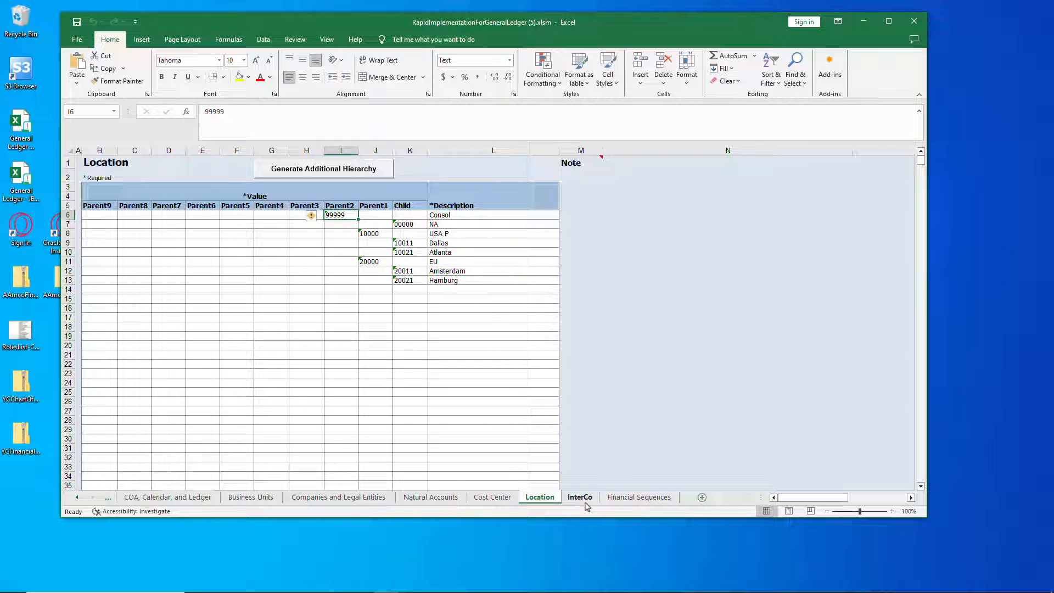
left_click(579, 497)
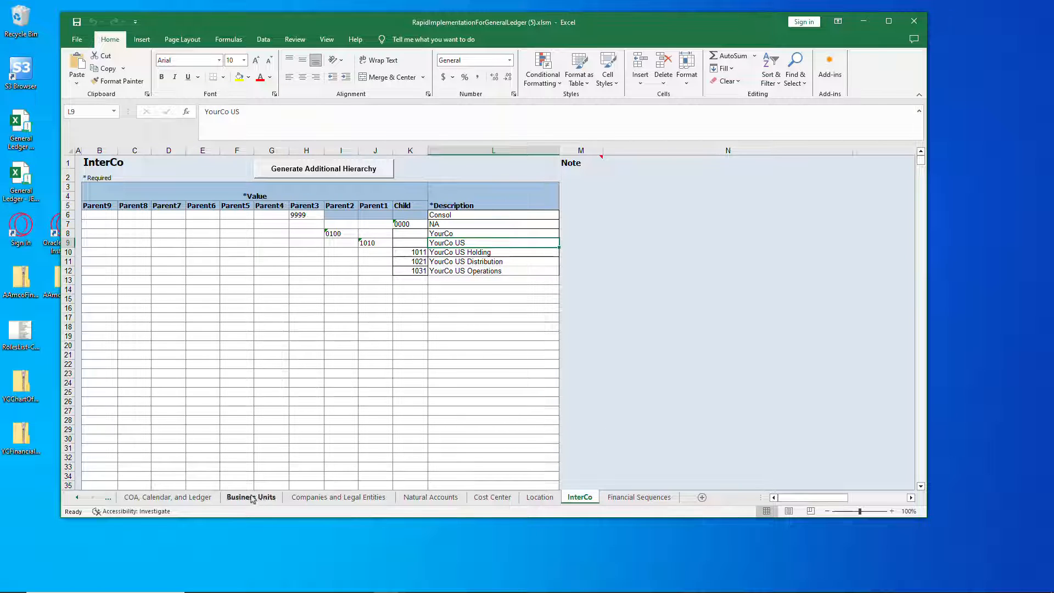
left_click(338, 496)
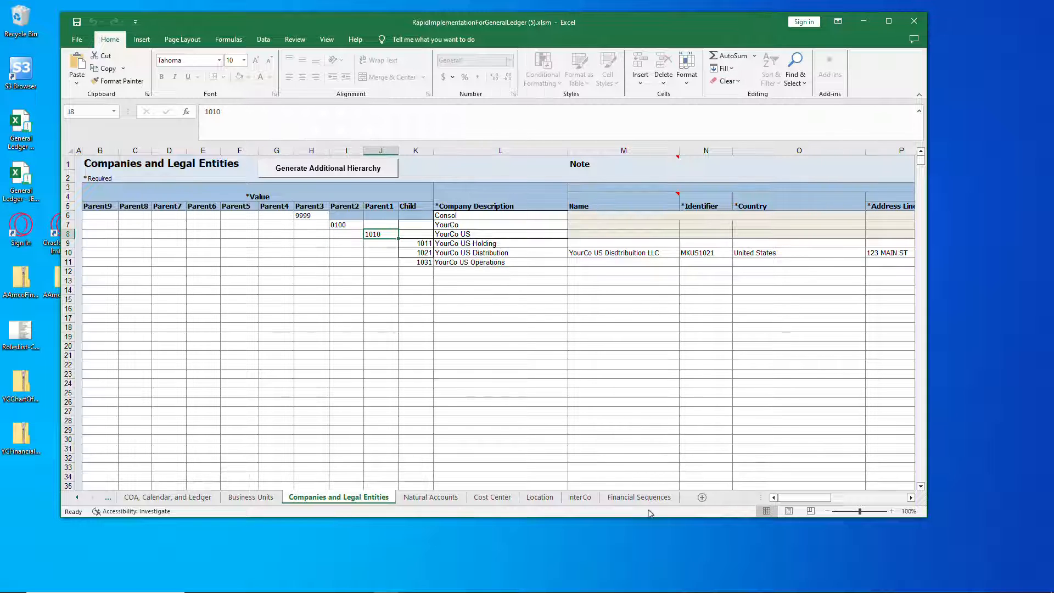
left_click(578, 497)
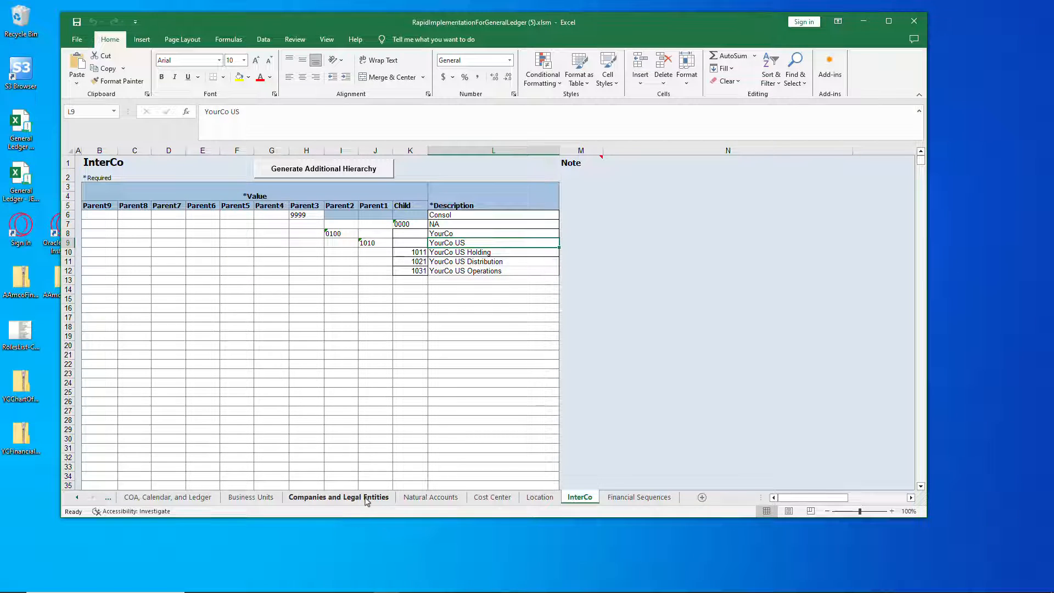
left_click(339, 497)
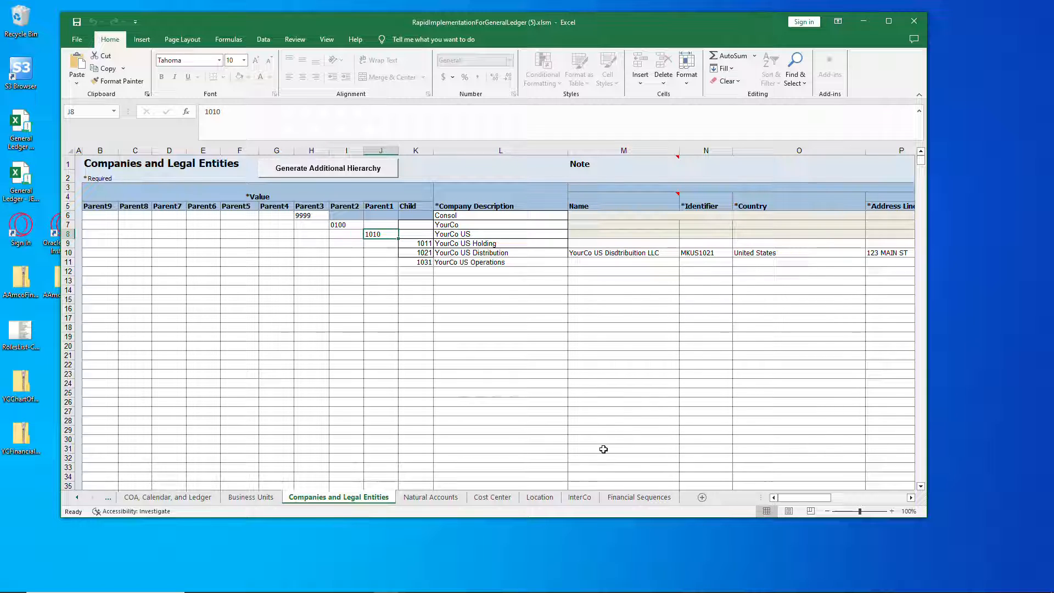
left_click(579, 496)
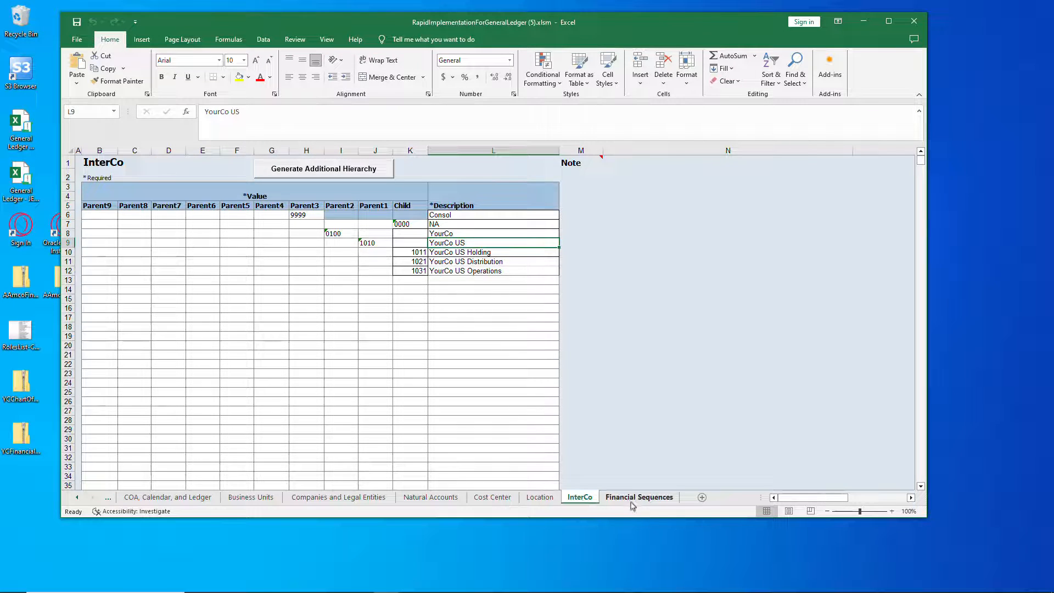
Check the Financial Sequences restart setting and initial values, then return to COA, Calendar, and Ledger.
left_click(638, 497)
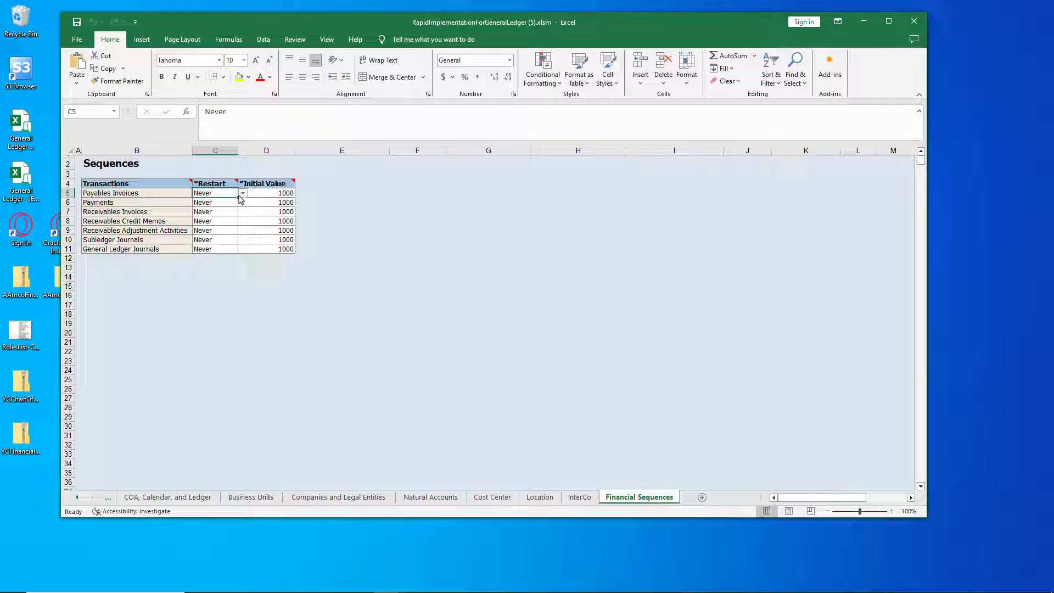
left_click(242, 192)
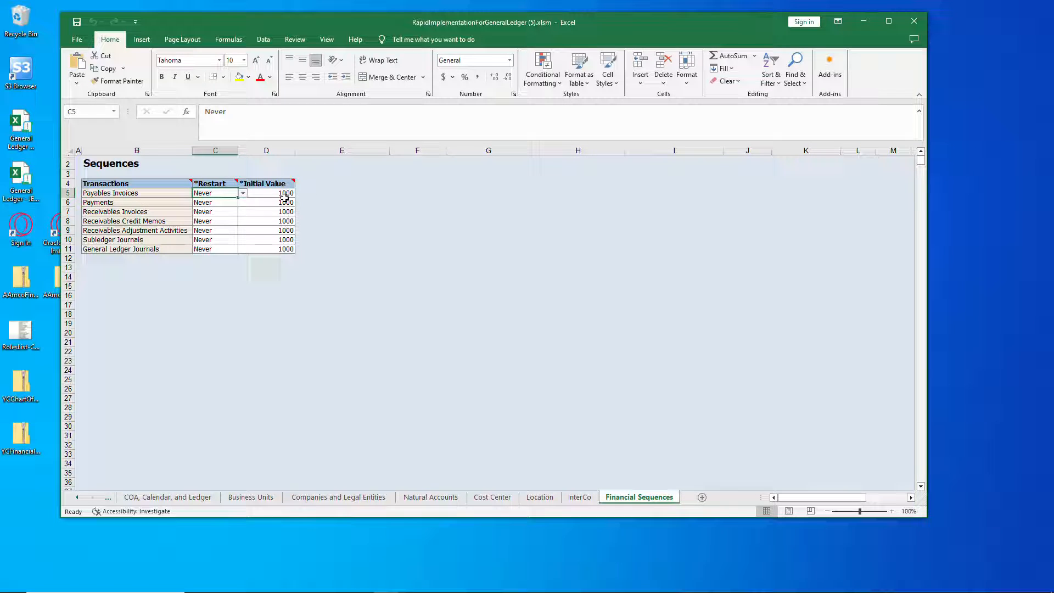
left_click_drag(265, 193, 265, 249)
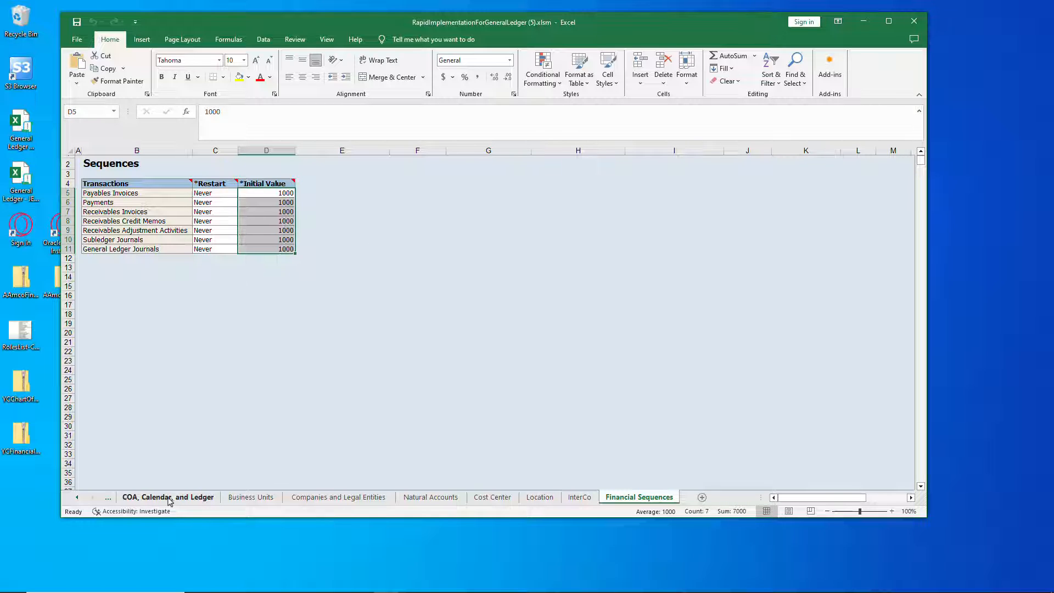
left_click(168, 496)
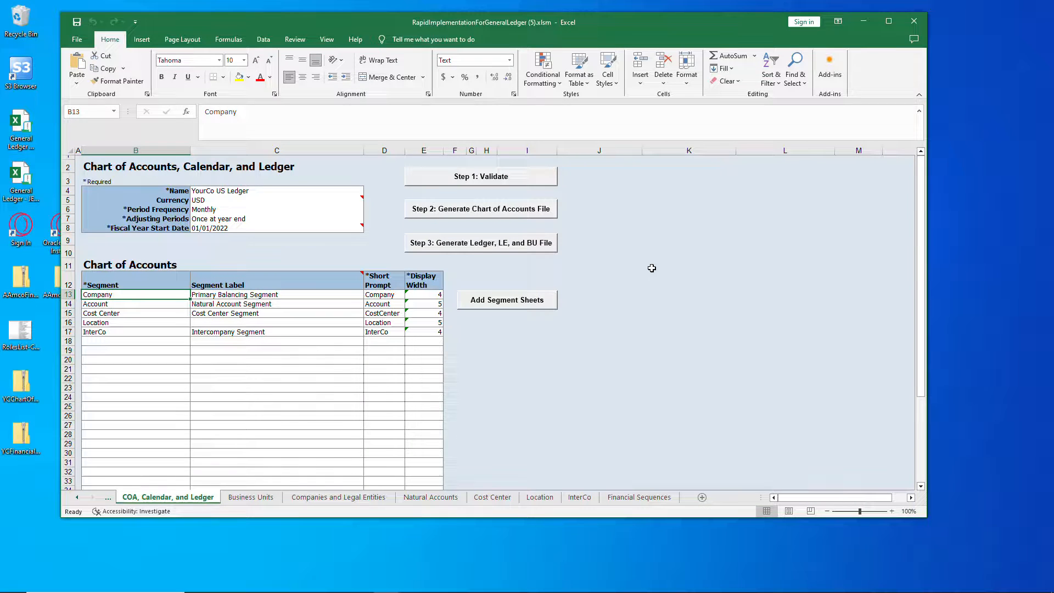
Validate the chart of accounts and ledger setup and preview the sample reports.
left_click(480, 176)
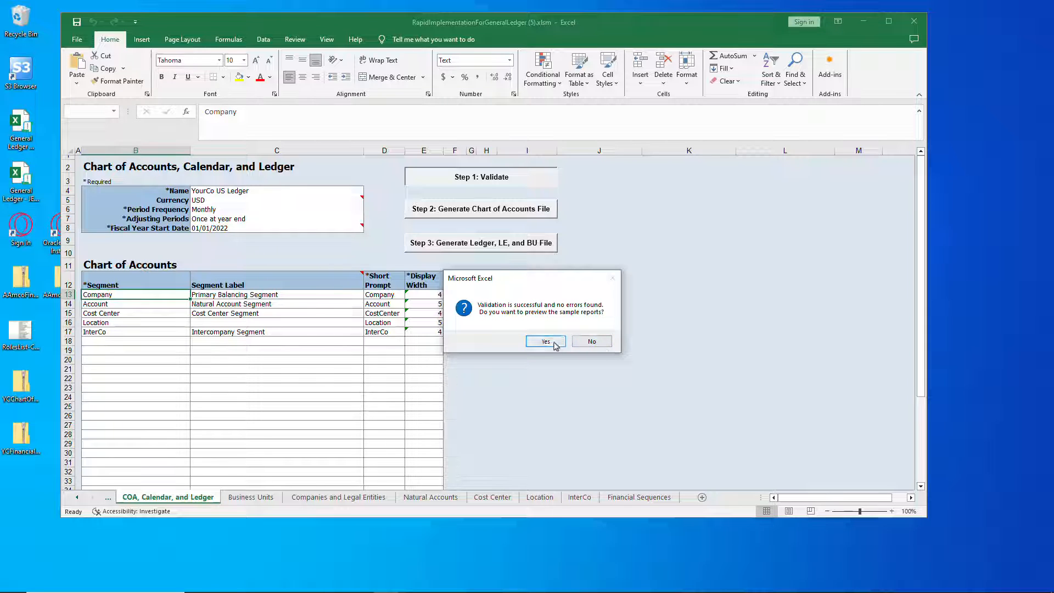
left_click(545, 342)
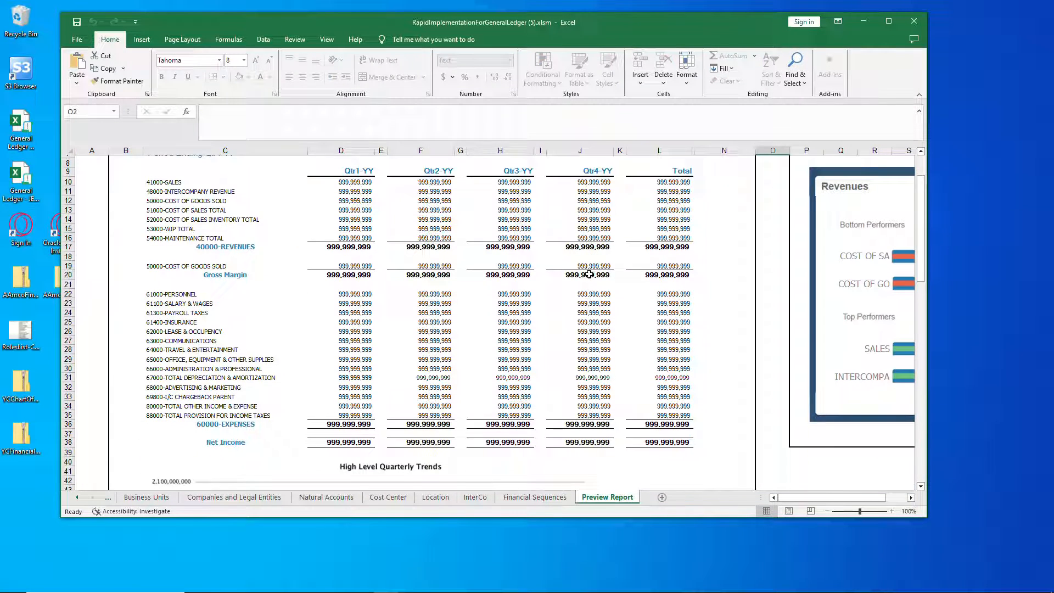
scroll("up", 3)
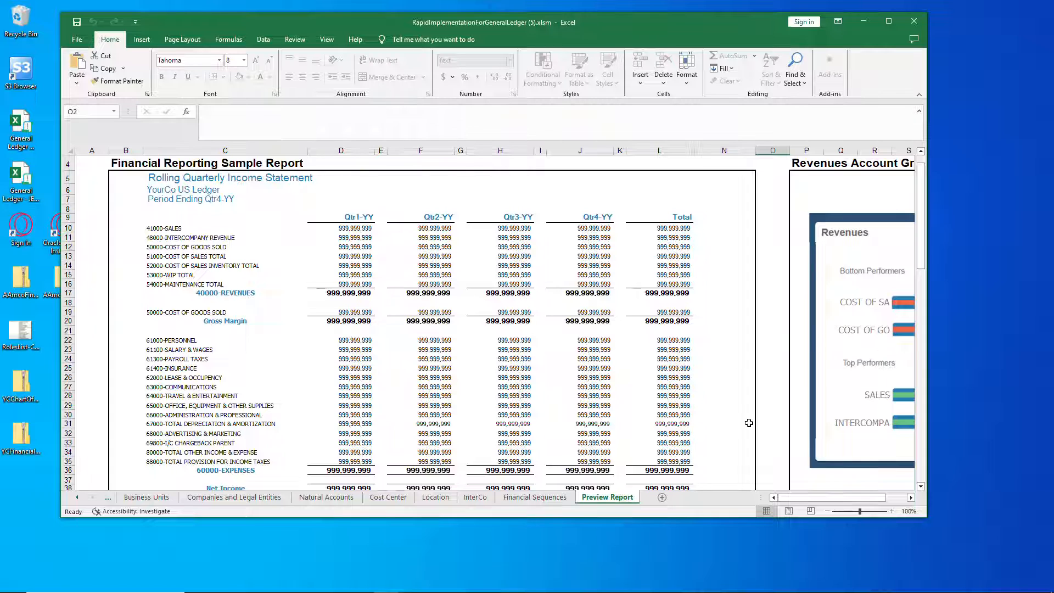
Delete the generated Preview Report sheet.
right_click(605, 497)
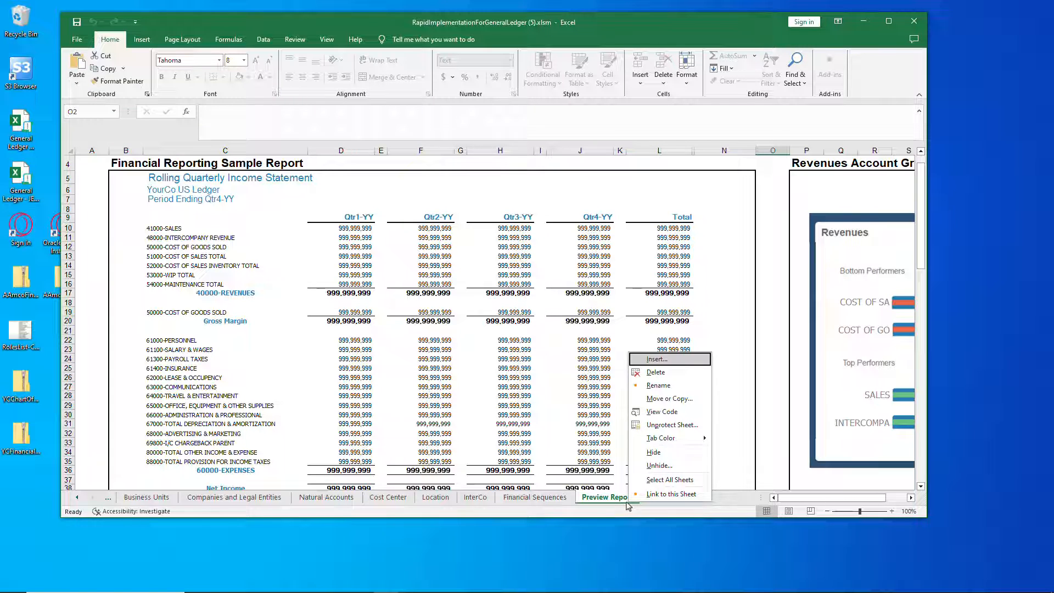
left_click(654, 372)
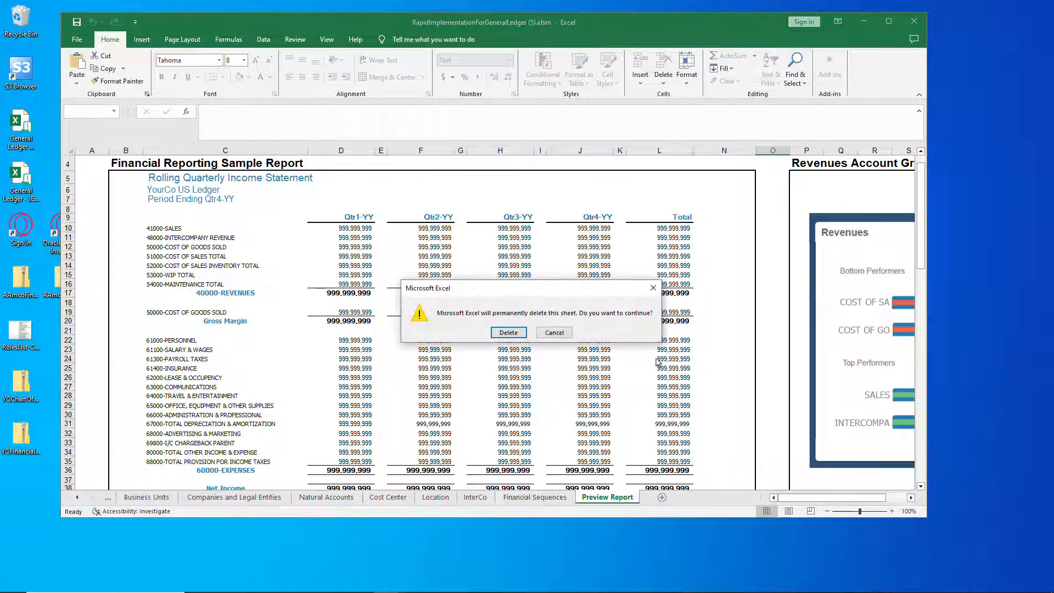
left_click(507, 332)
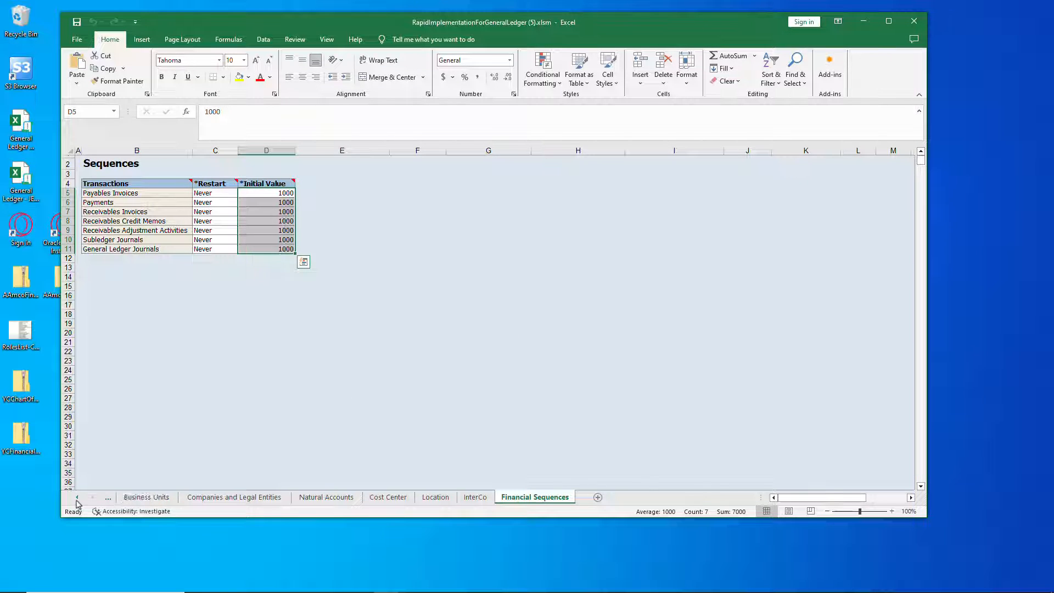
Save the generated file to the Desktop as YCChartOfAccounts.zip, overwriting the old copy.
left_click(220, 496)
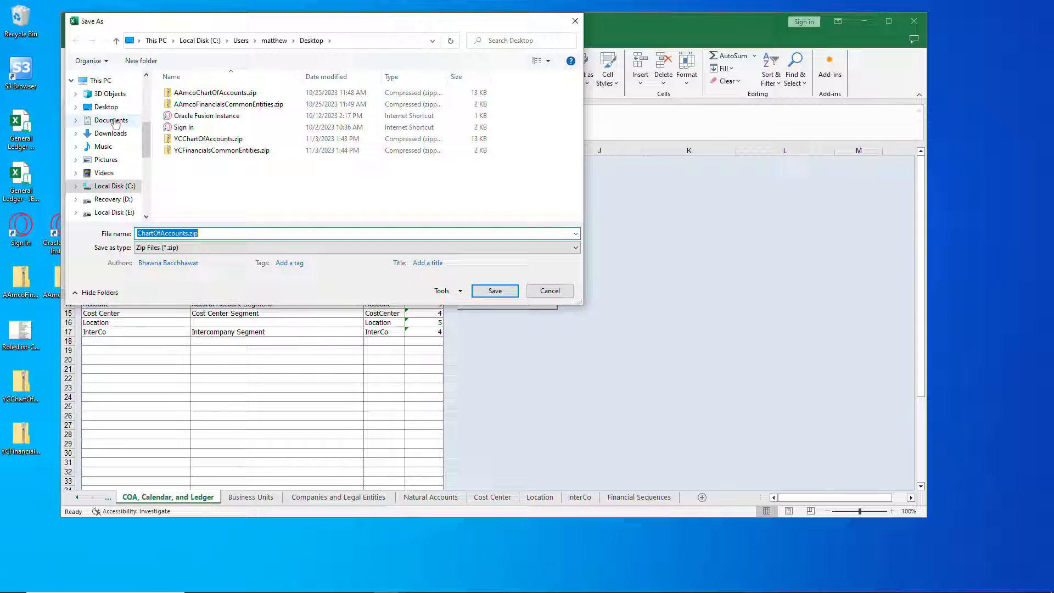
left_click(105, 107)
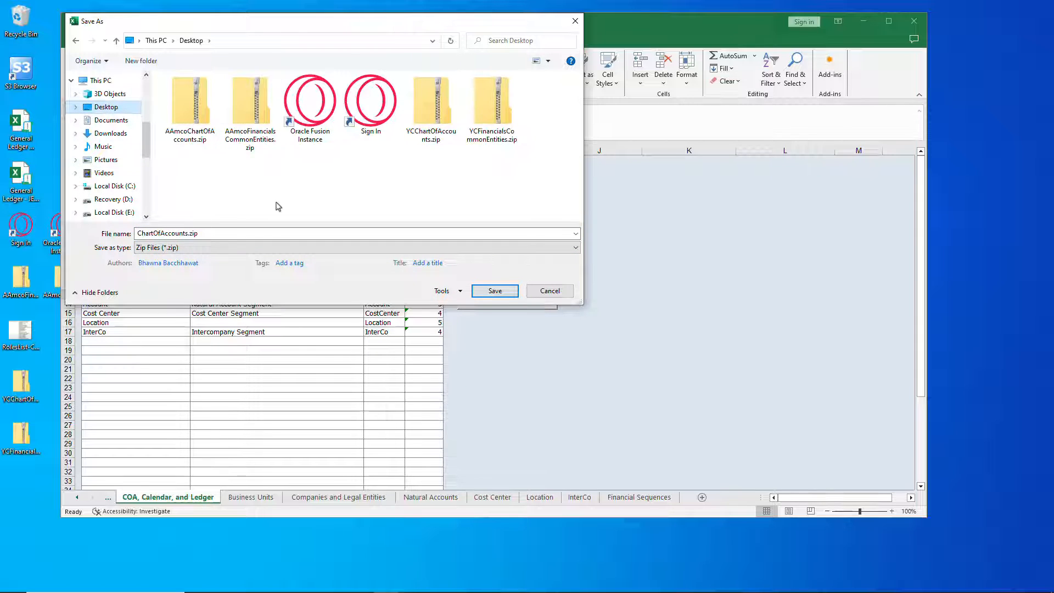
left_click(431, 104)
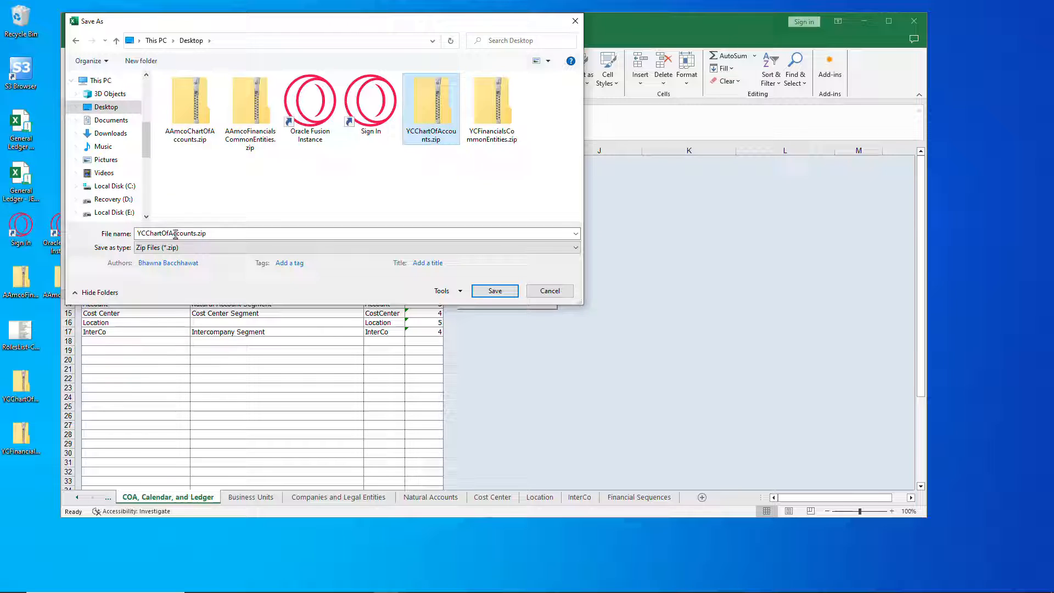
left_click(494, 290)
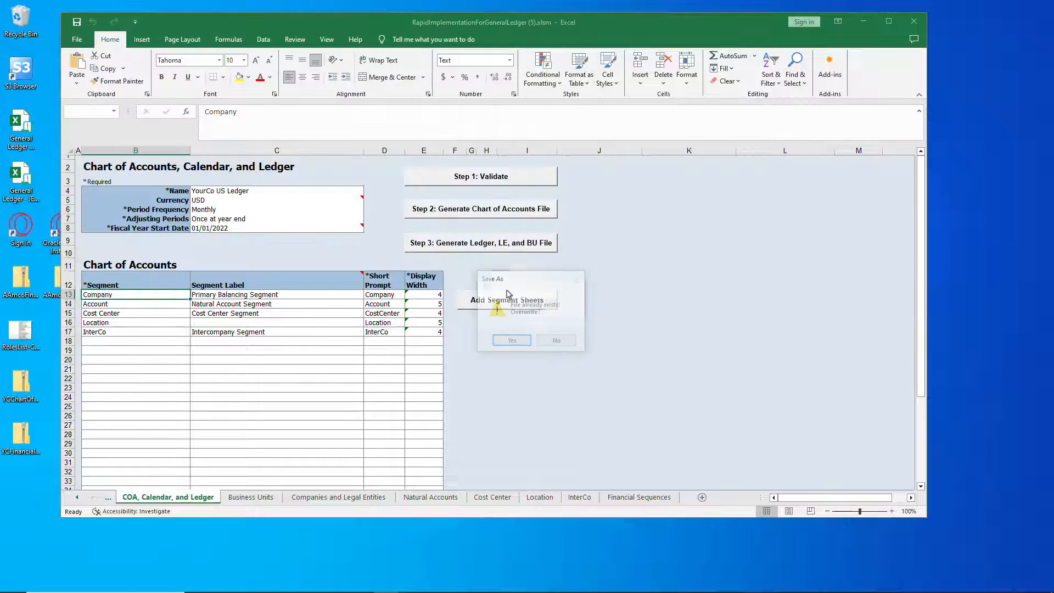
left_click(511, 339)
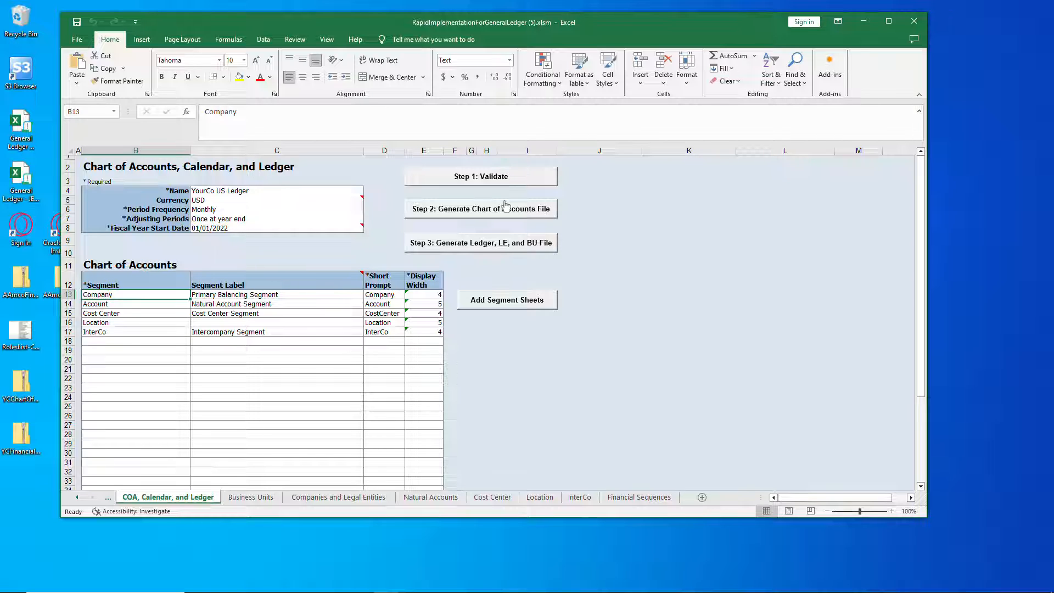
mouse_move(479, 250)
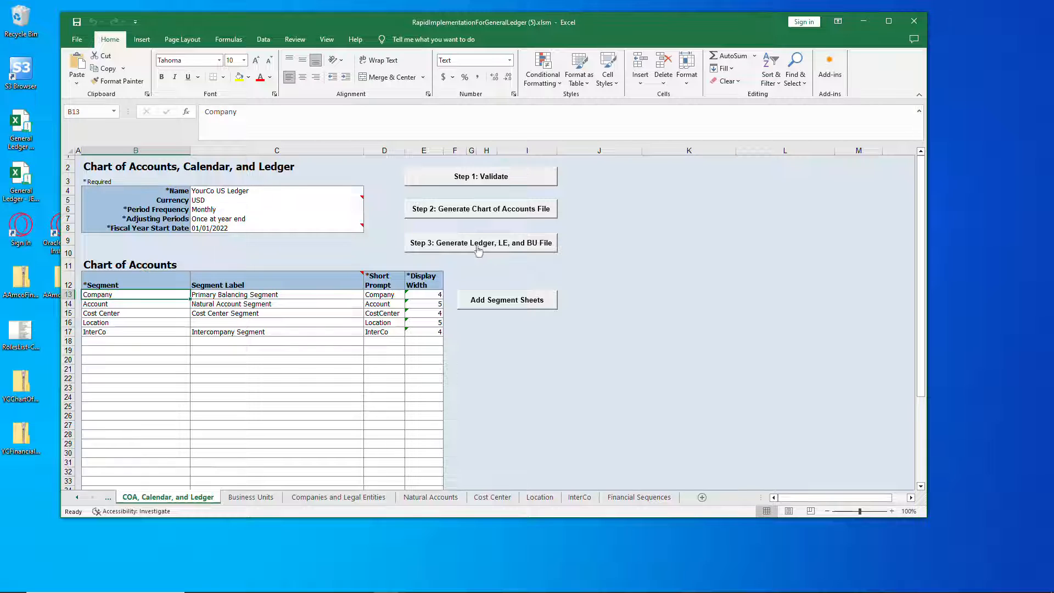
Generate the ledger, LE and BU file, overwriting YCFinancialsCommonEntities.zip on the Desktop.
left_click(480, 243)
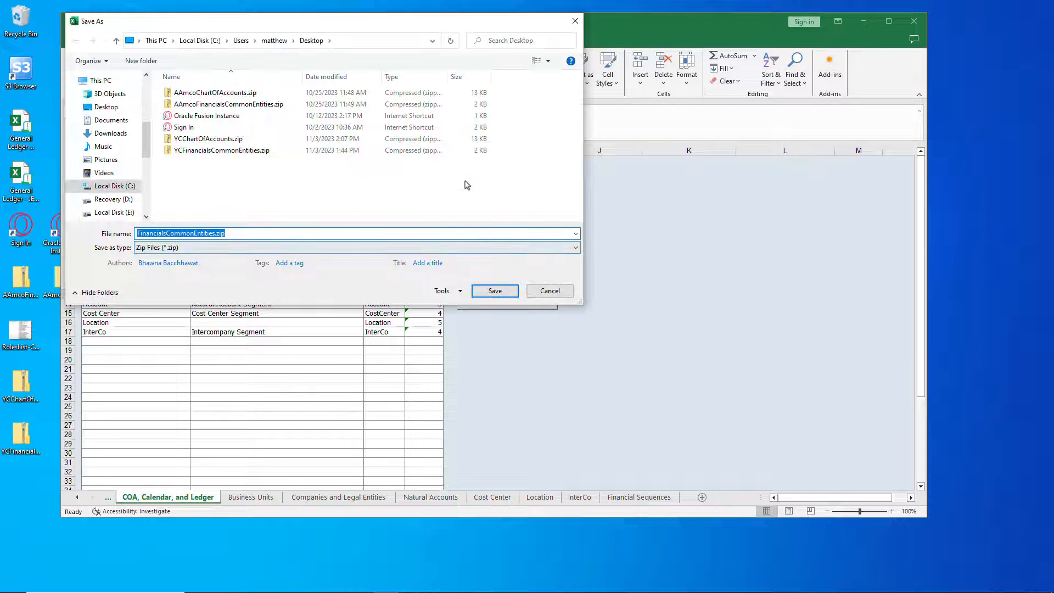
left_click(221, 149)
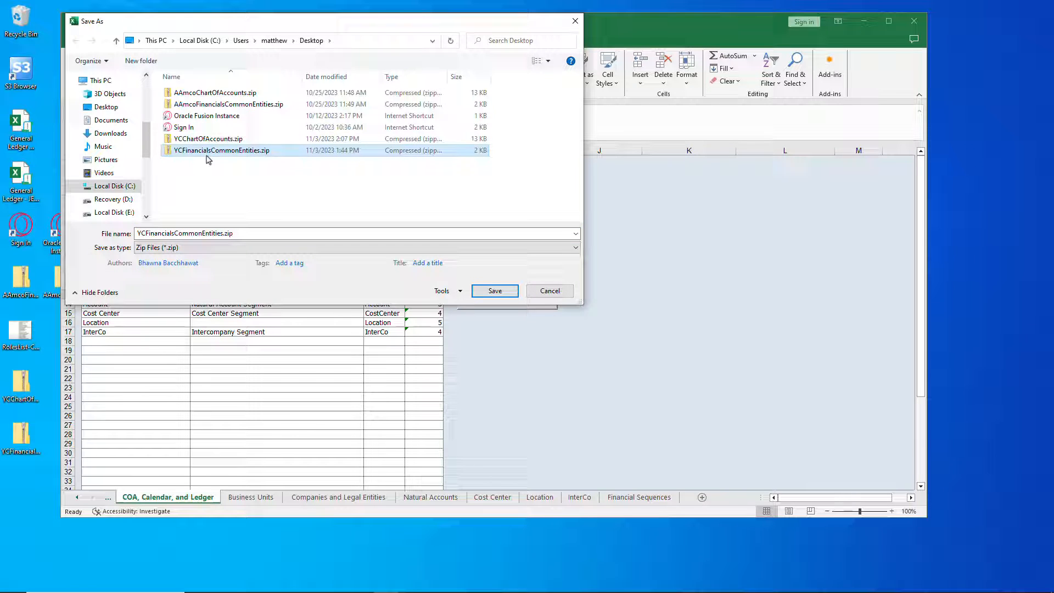
left_click(494, 291)
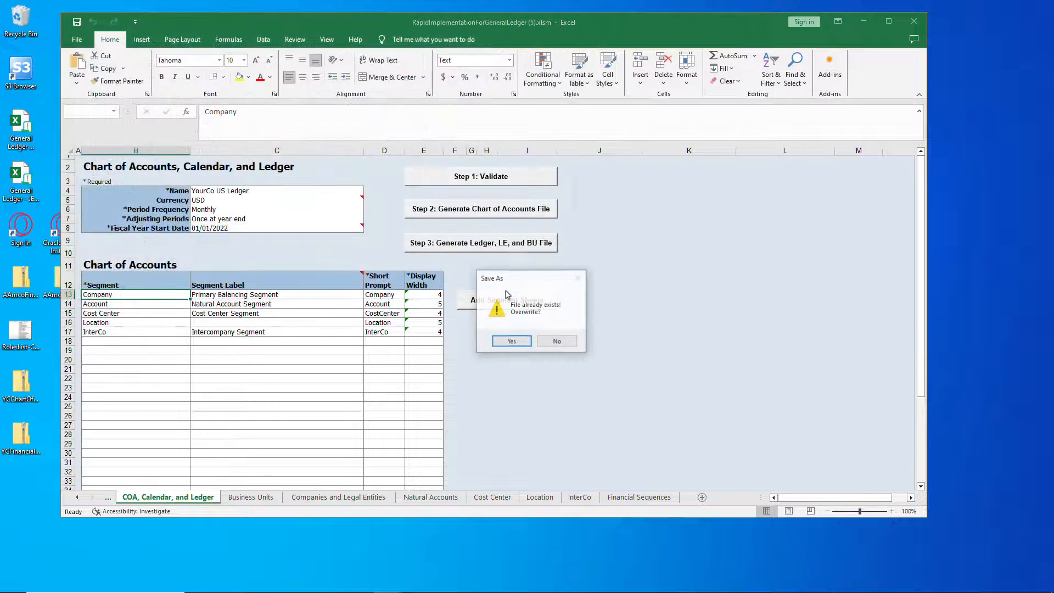
left_click(510, 341)
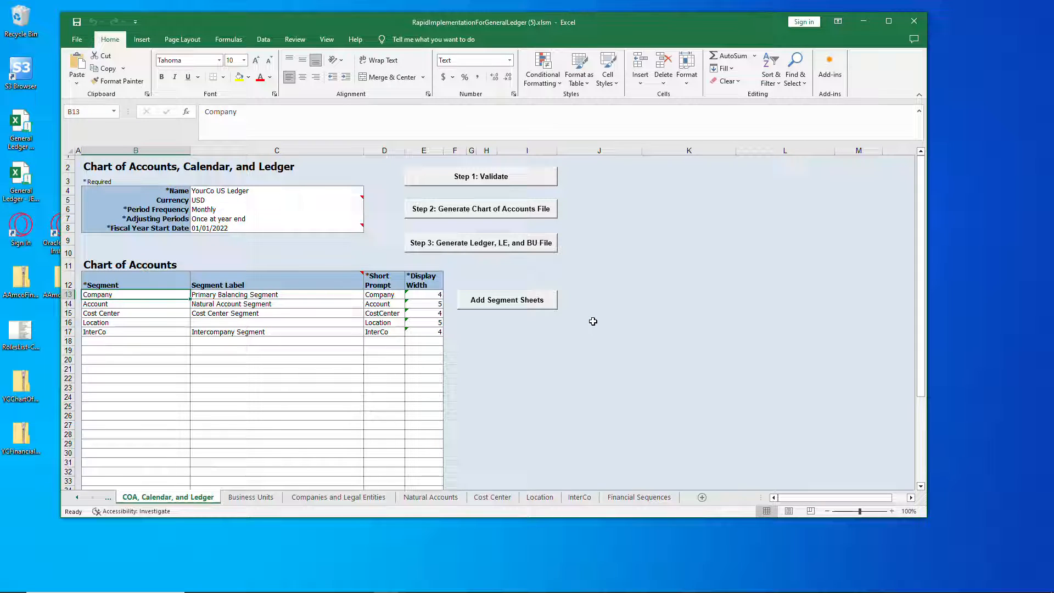
mouse_move(726, 254)
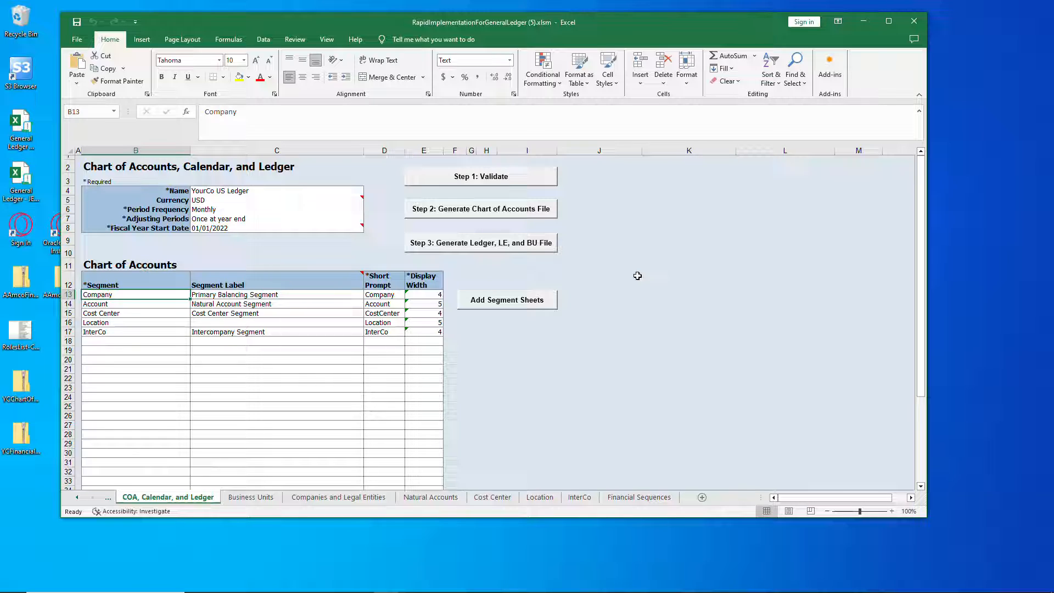
mouse_move(626, 259)
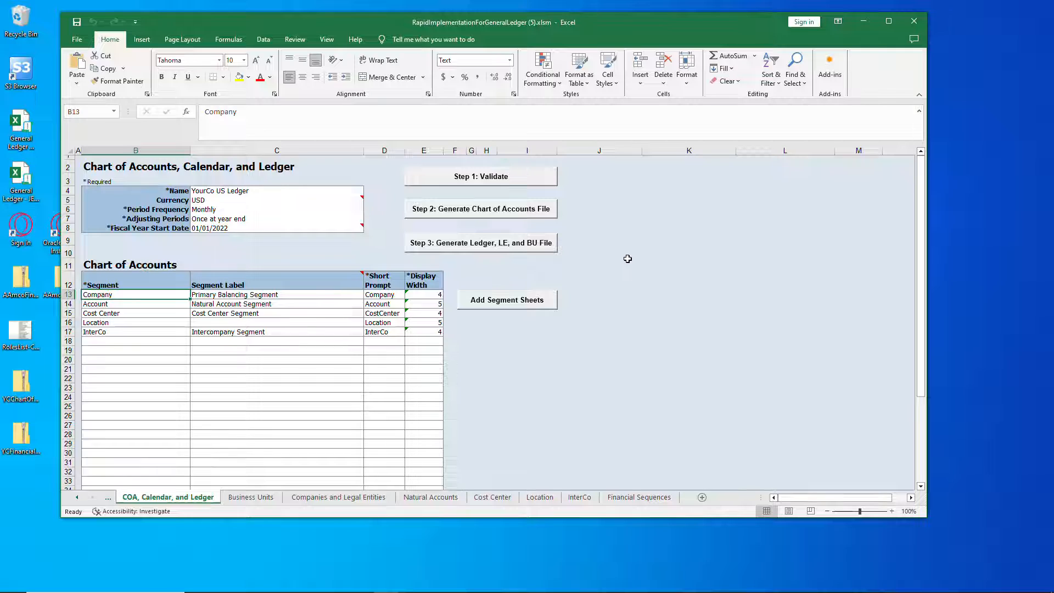
mouse_move(484, 333)
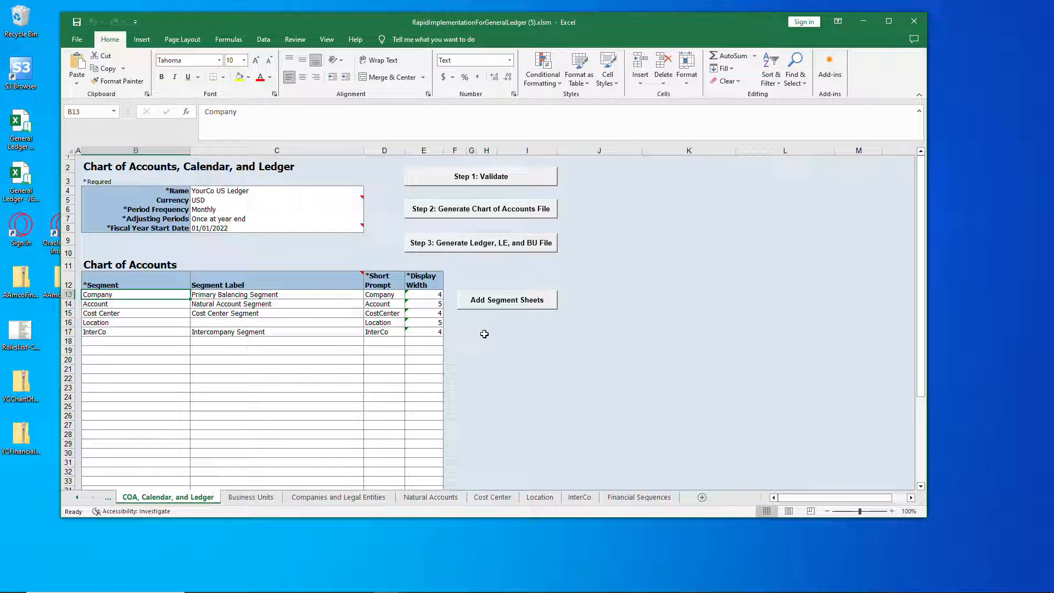
mouse_move(252, 193)
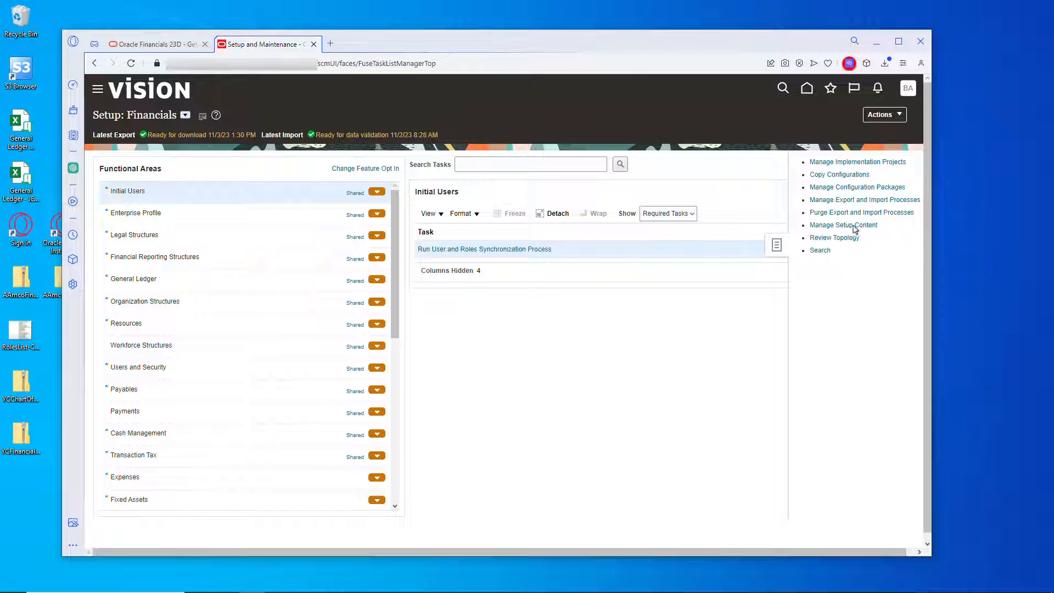
Search setup tasks for 'Rapid' and open Define Common Financials Configuration for Rapid Implementation.
left_click(819, 250)
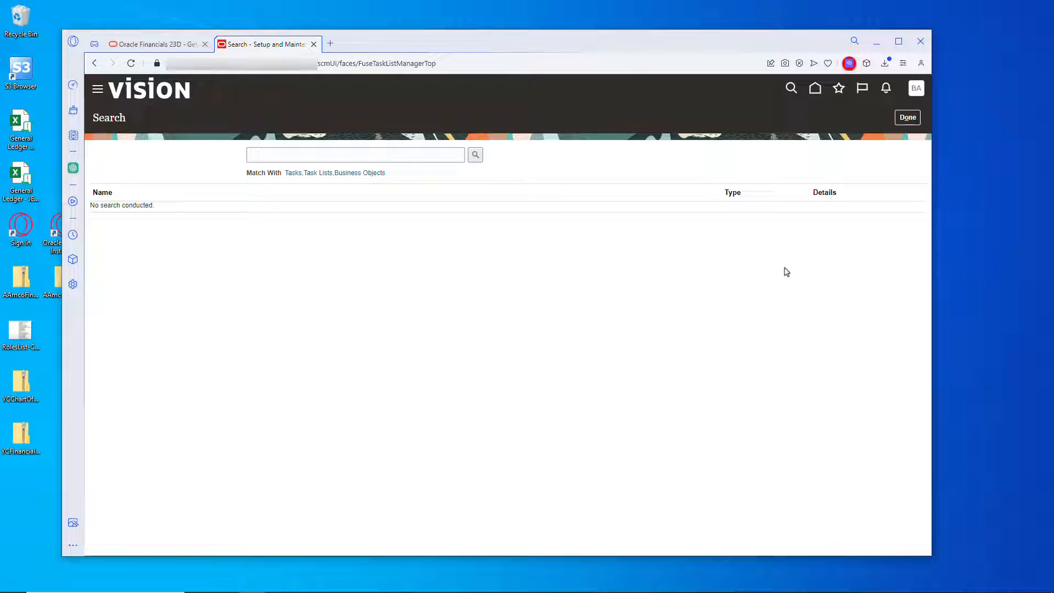
left_click(355, 155)
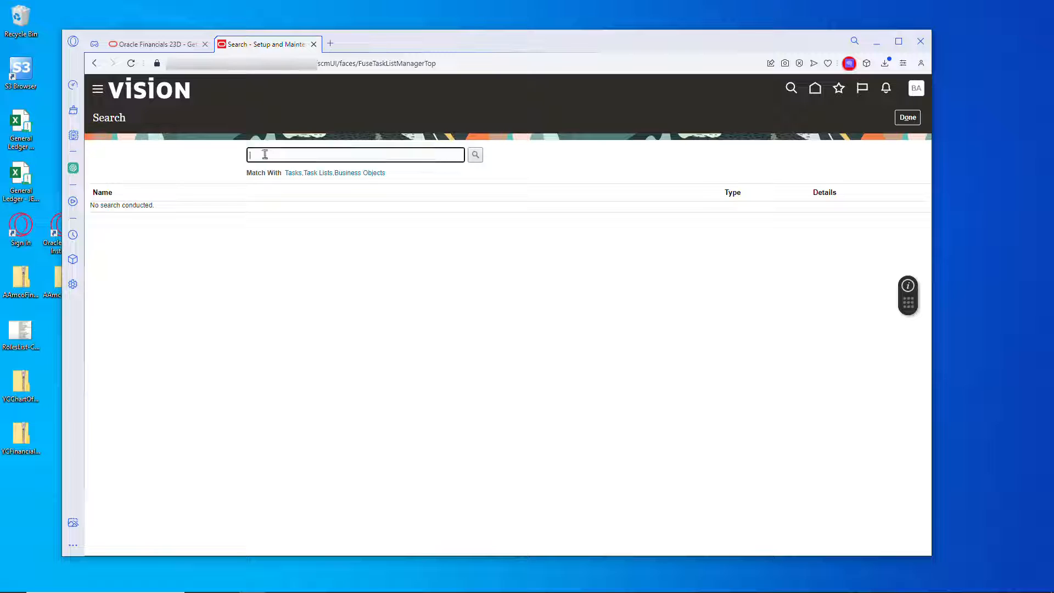
type("Rapid")
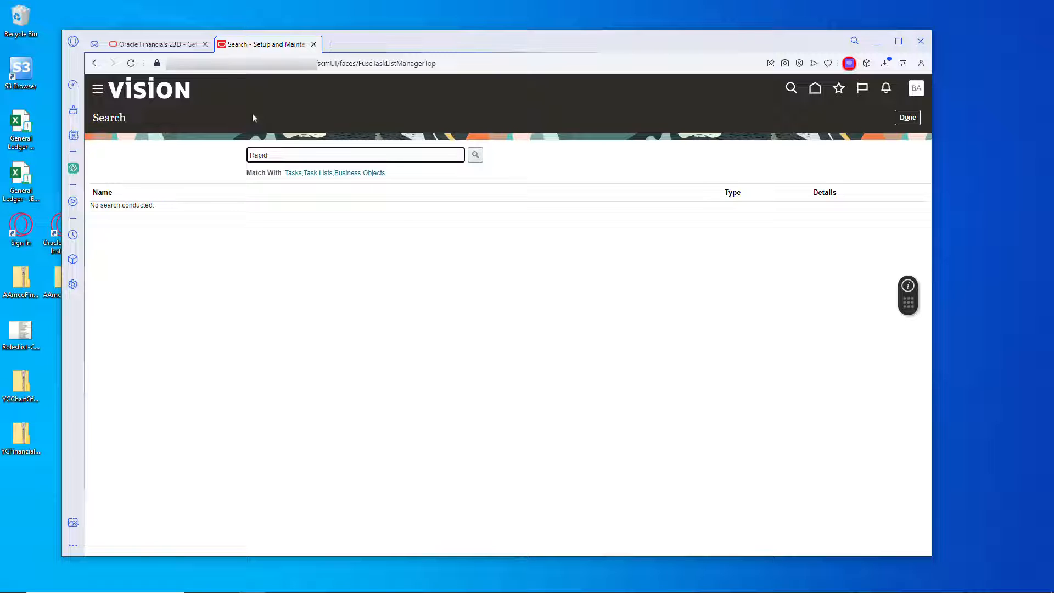
mouse_move(475, 155)
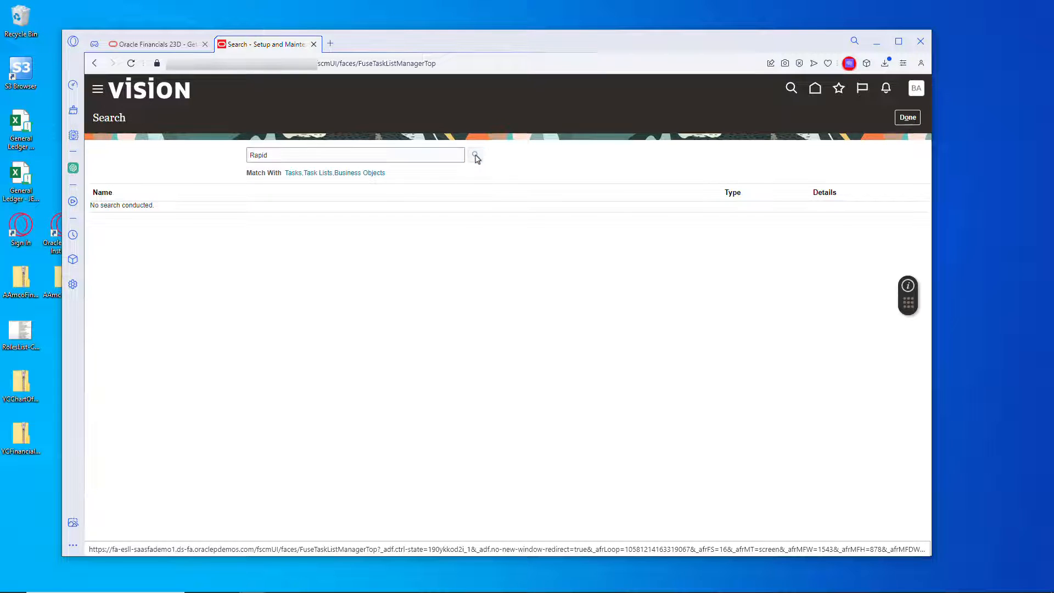
left_click(475, 155)
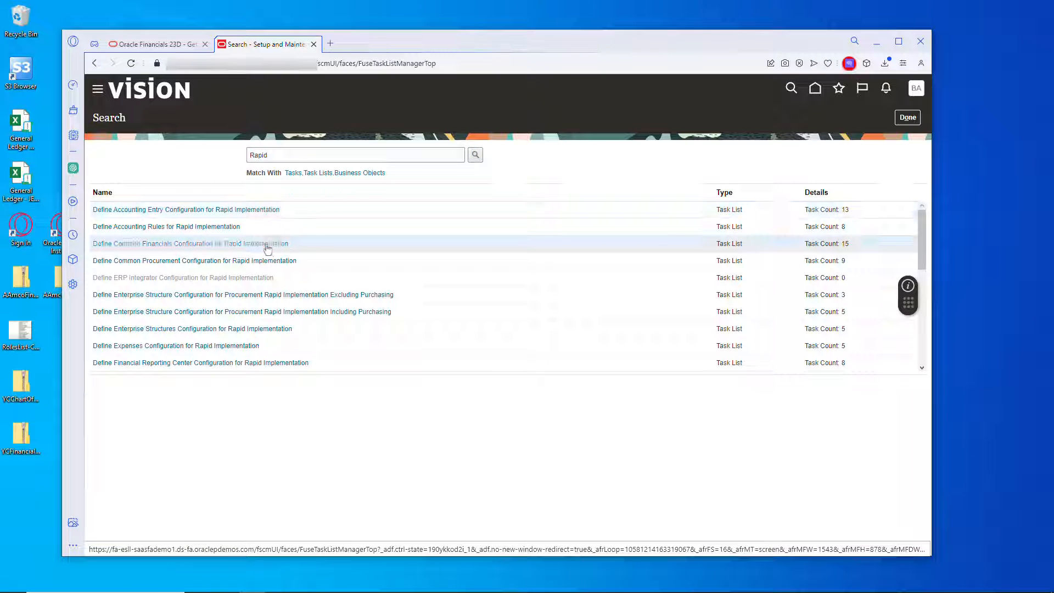
left_click(189, 244)
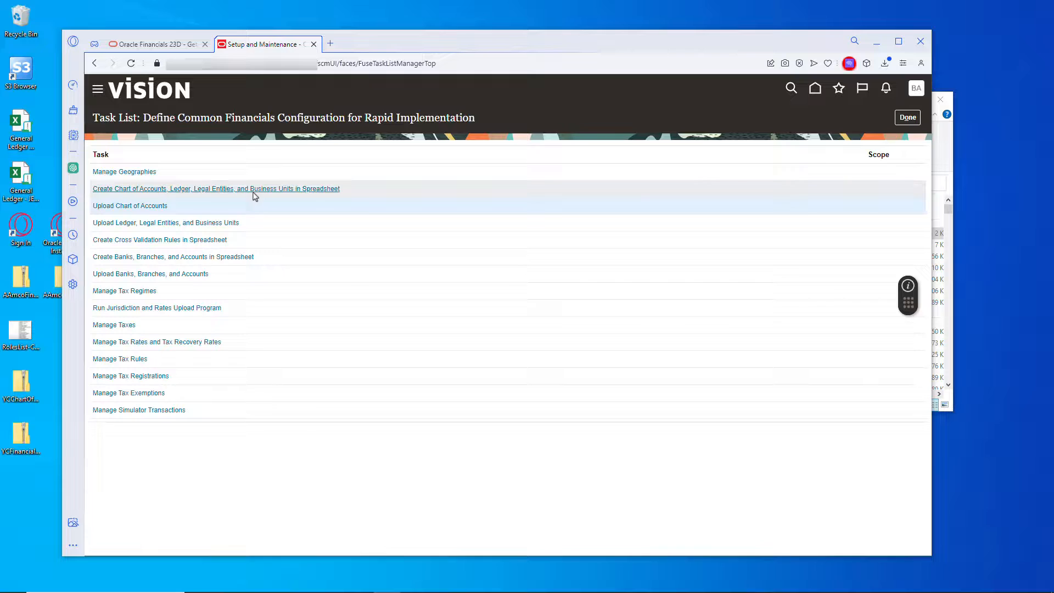
Attach YCChartOfAccounts.zip to the Upload Chart of Accounts task with note 'Watch This'.
left_click(129, 206)
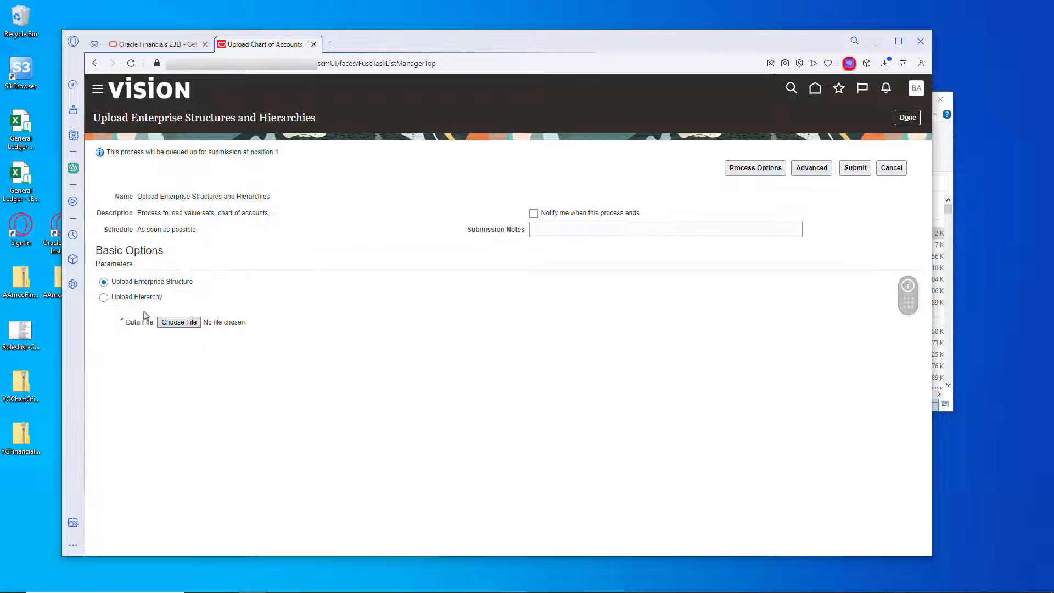
left_click(178, 322)
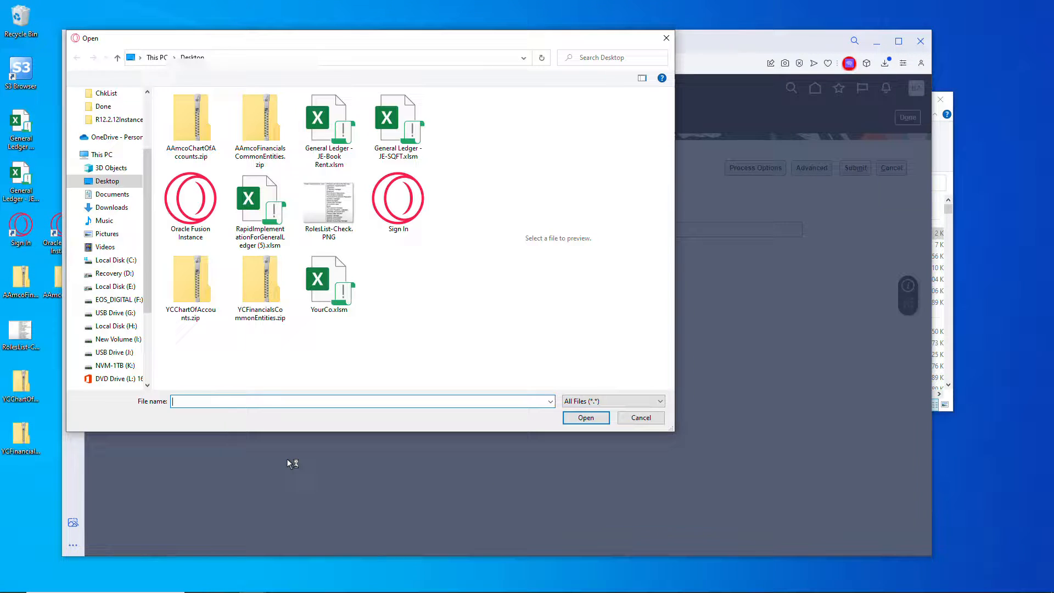
left_click(190, 280)
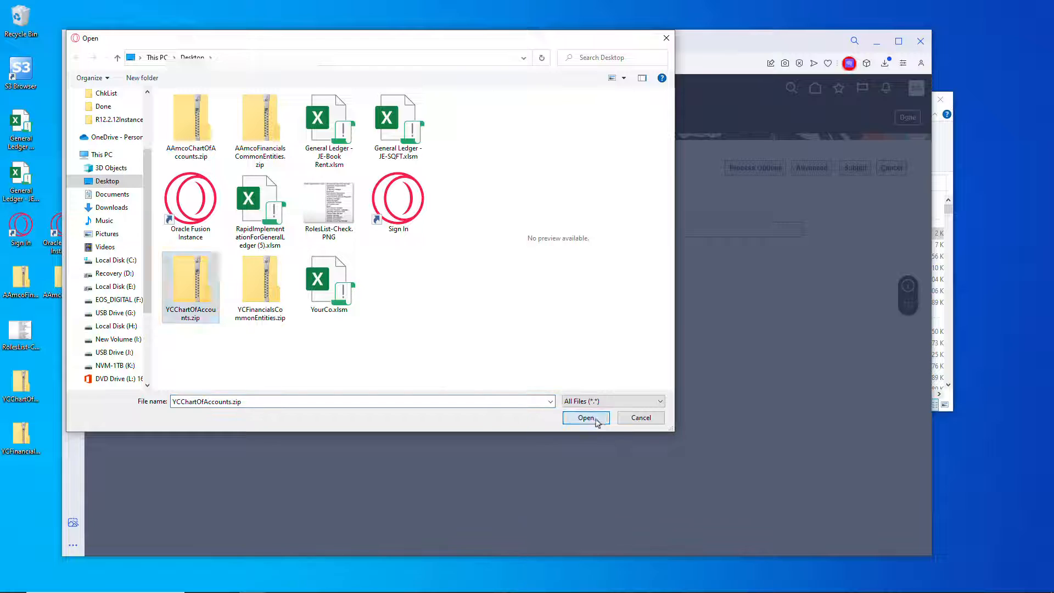
left_click(584, 417)
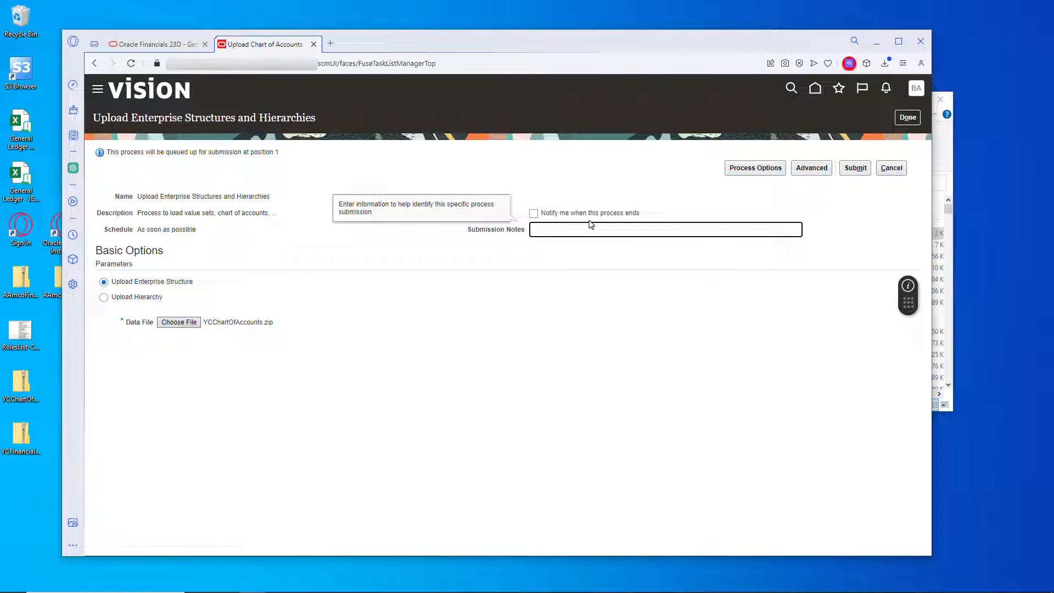
type("Watchtn")
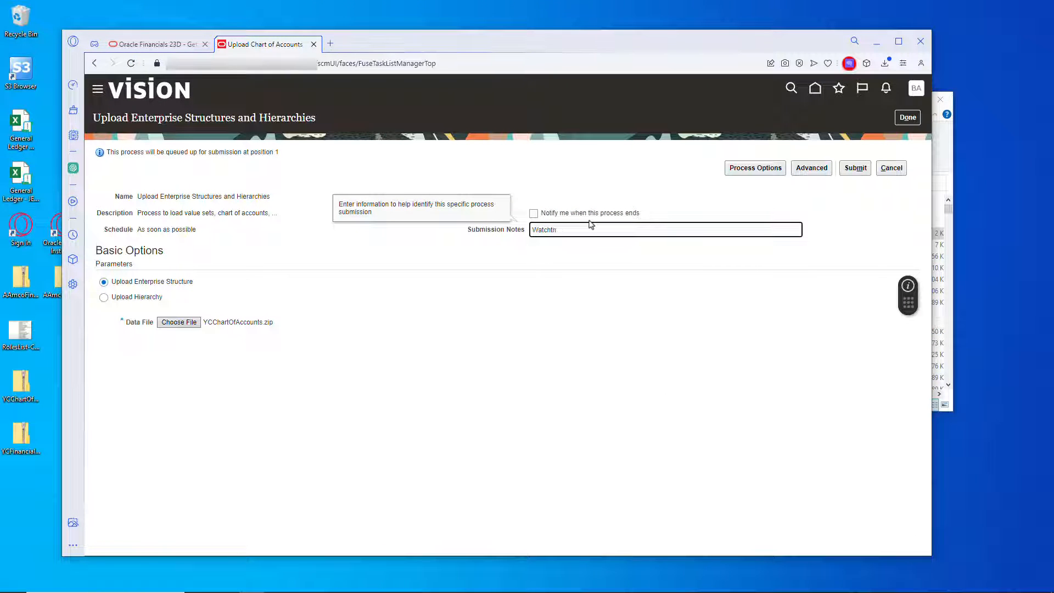
type("Watch This")
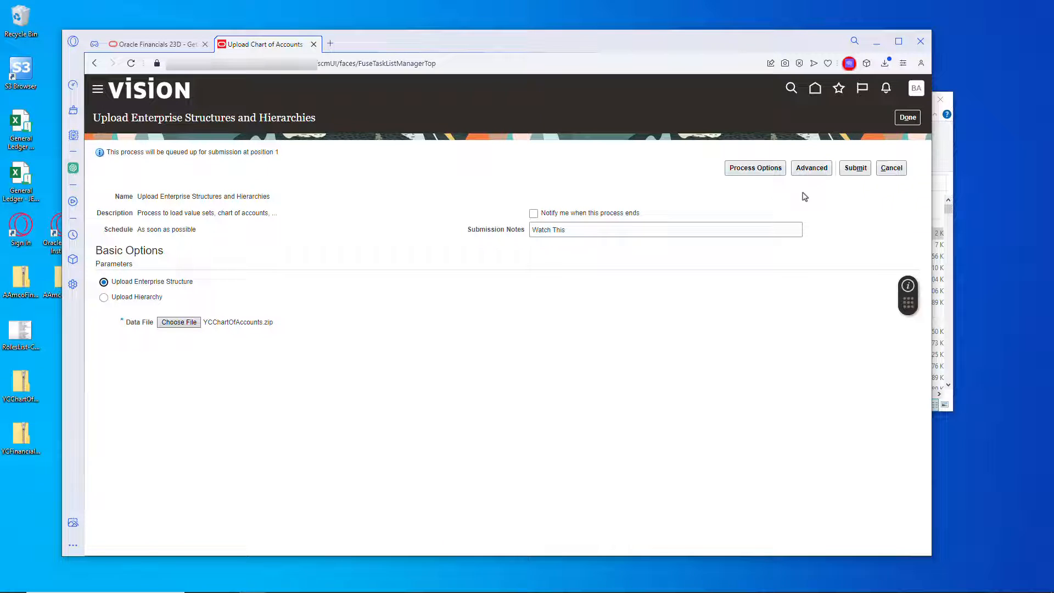
Submit the upload, refresh the process list, and return to the search results.
left_click(854, 168)
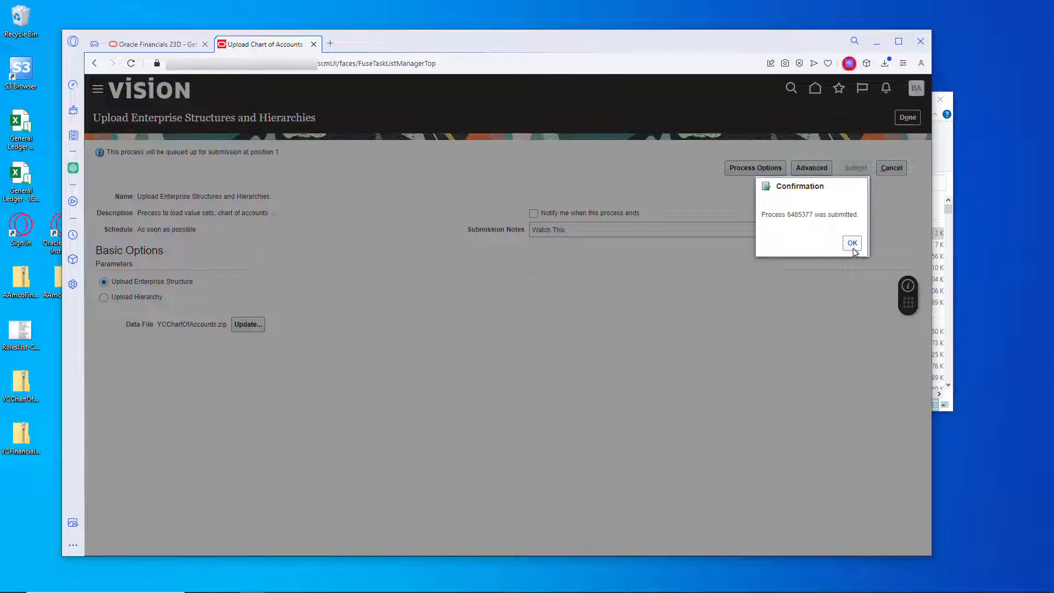
left_click(851, 242)
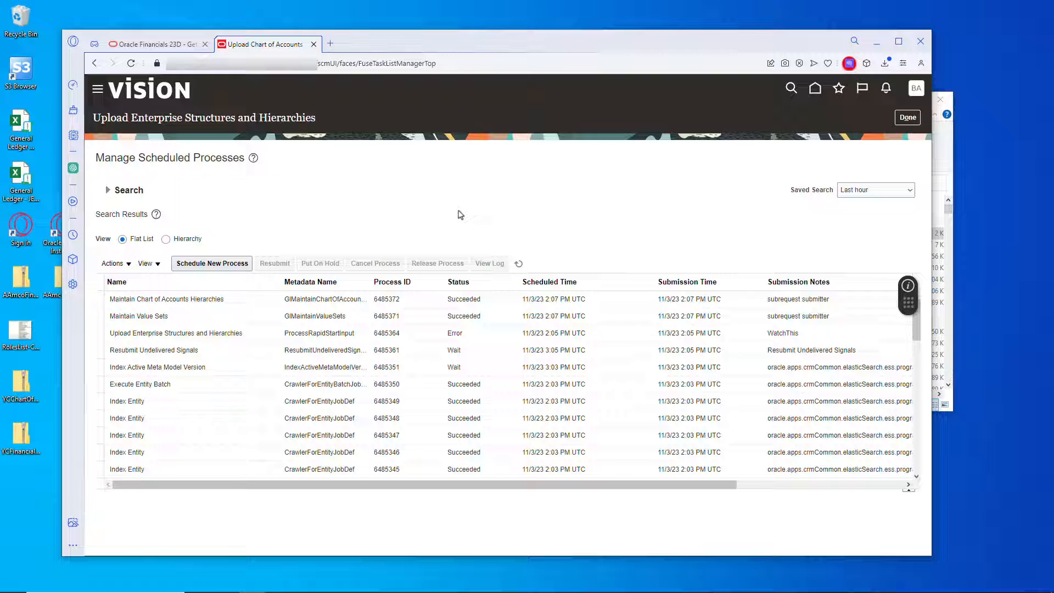
left_click(517, 262)
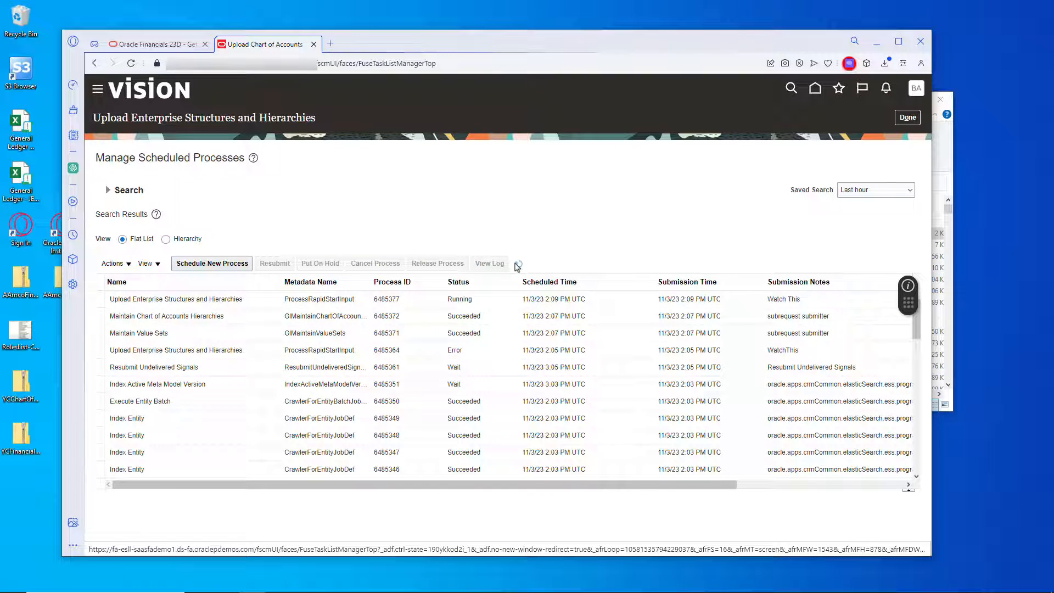
left_click(518, 263)
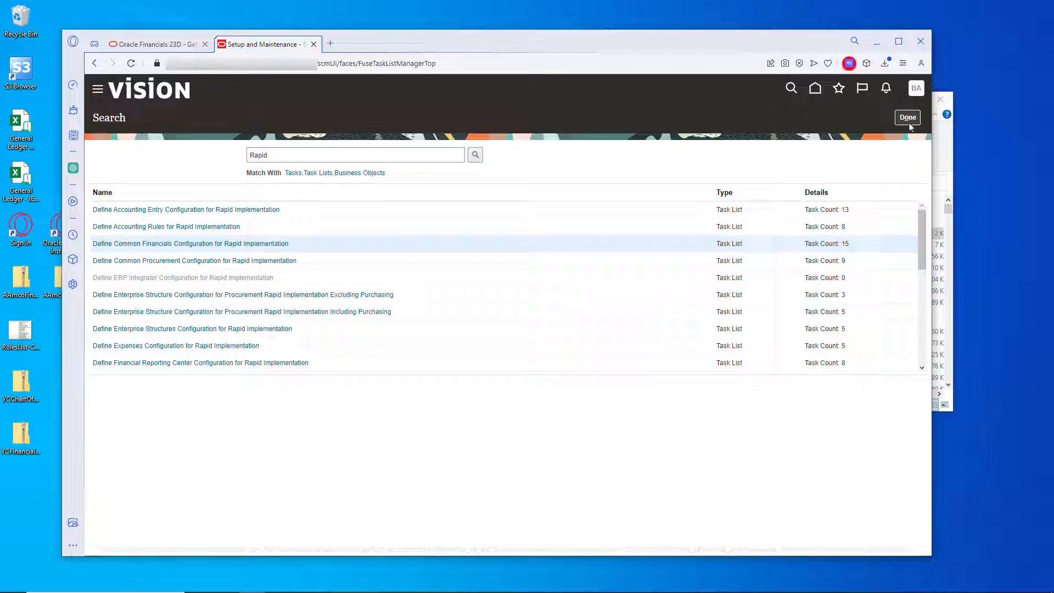
Open chart of accounts value sets and review the Account YourCo US Ledger values.
left_click(906, 117)
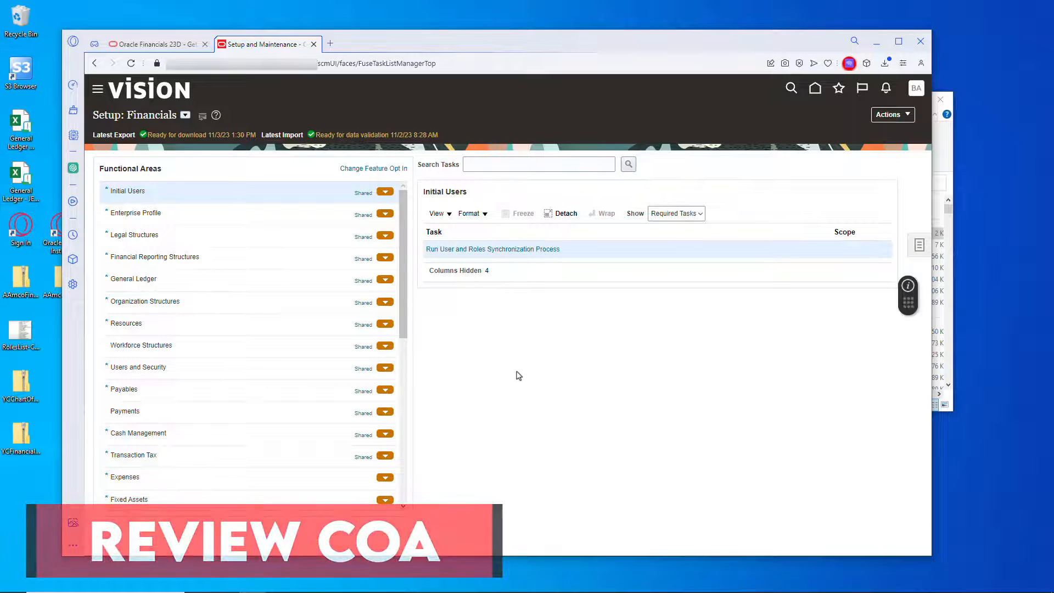
left_click(155, 256)
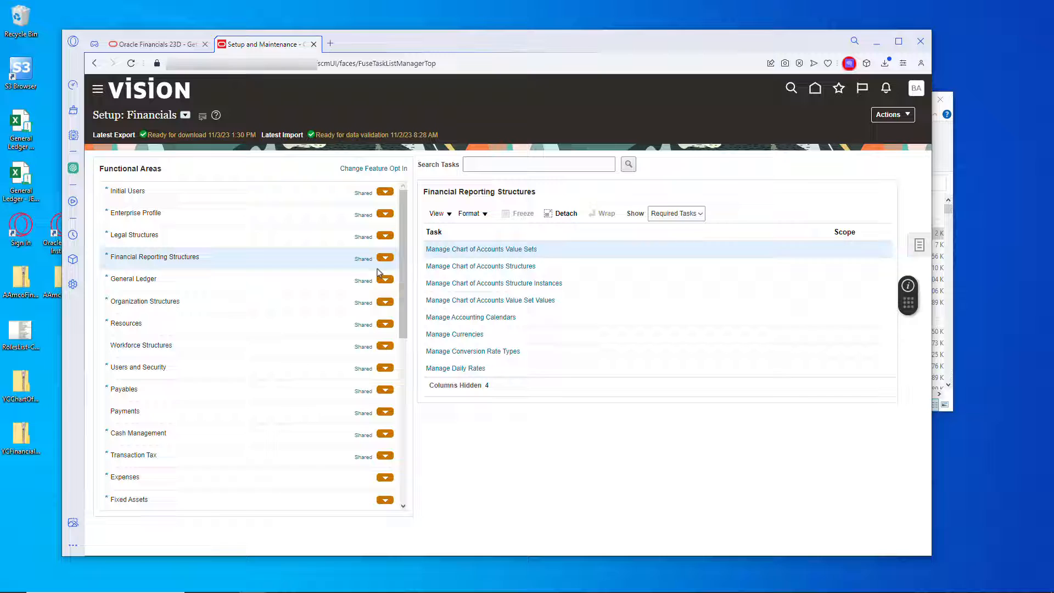
left_click(481, 249)
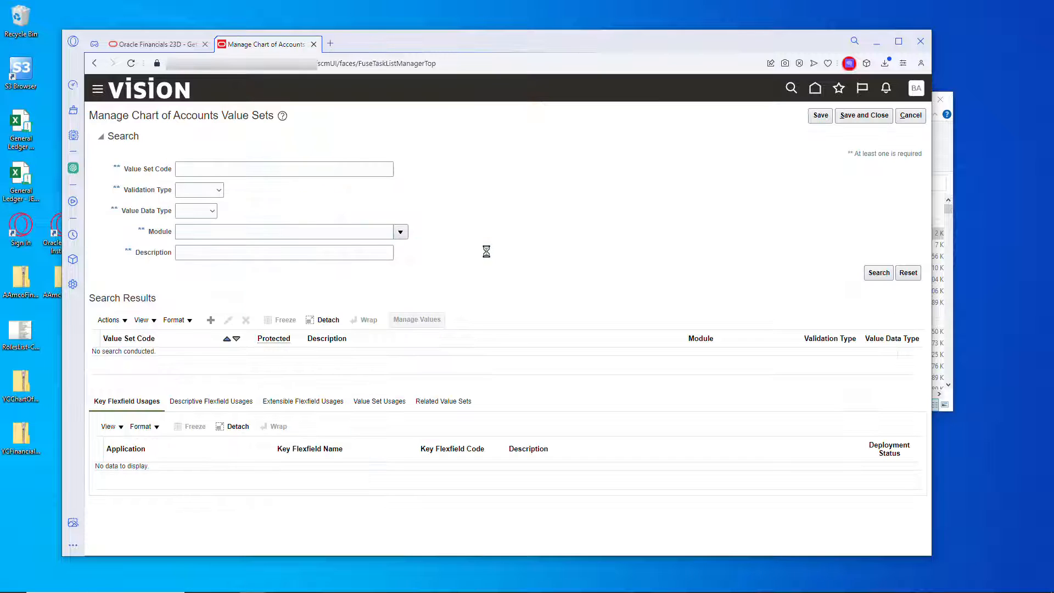
type("Account")
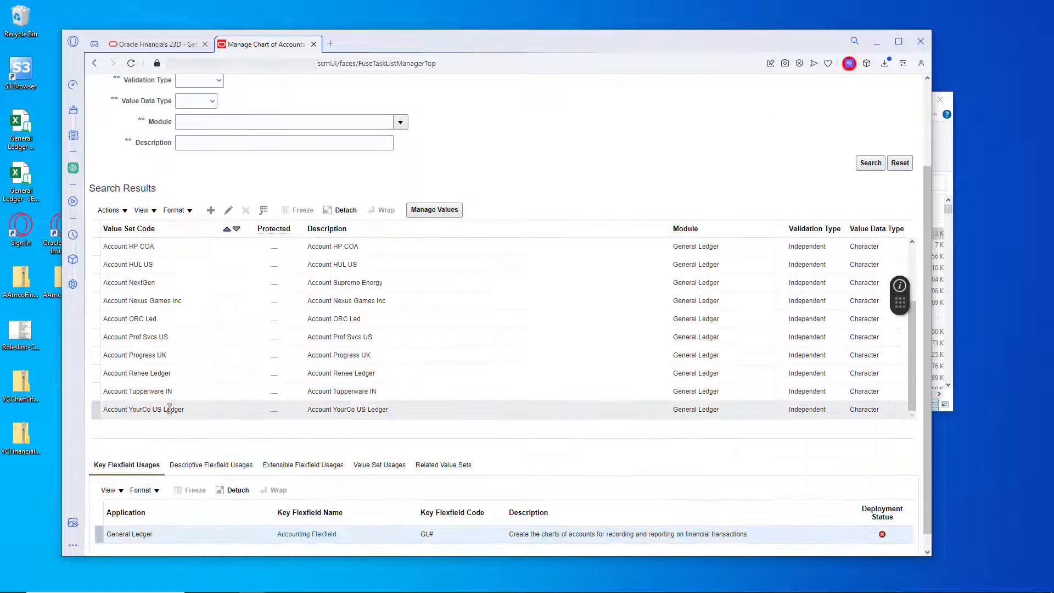
left_click(433, 210)
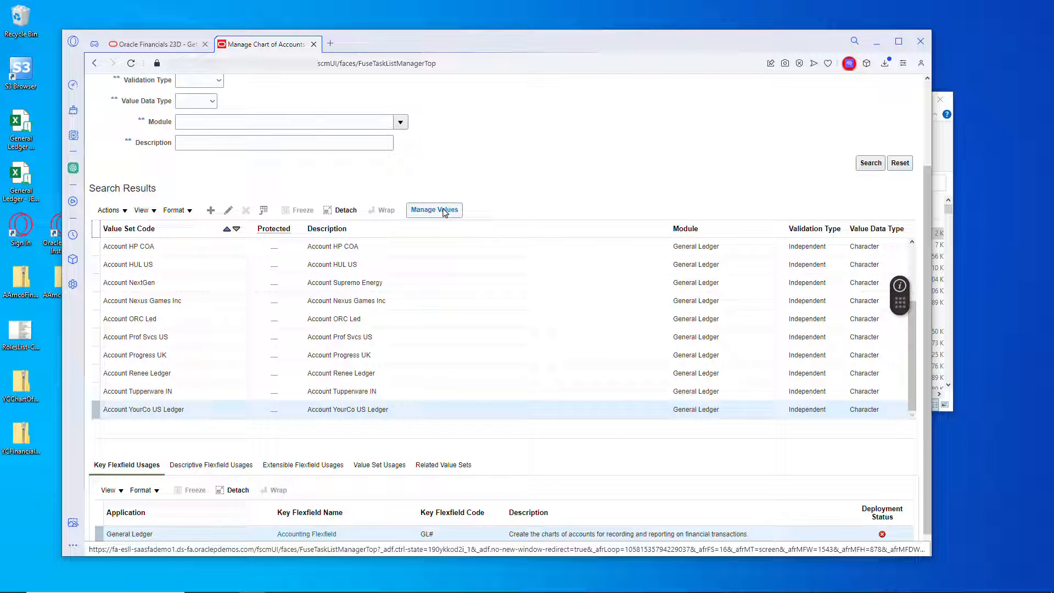
left_click(434, 209)
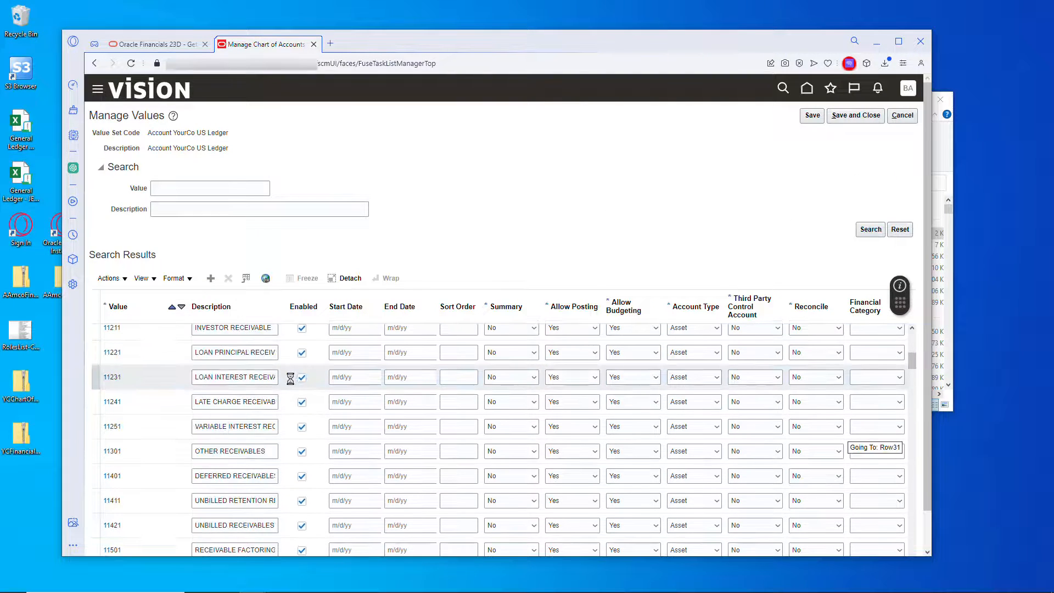
left_click(902, 114)
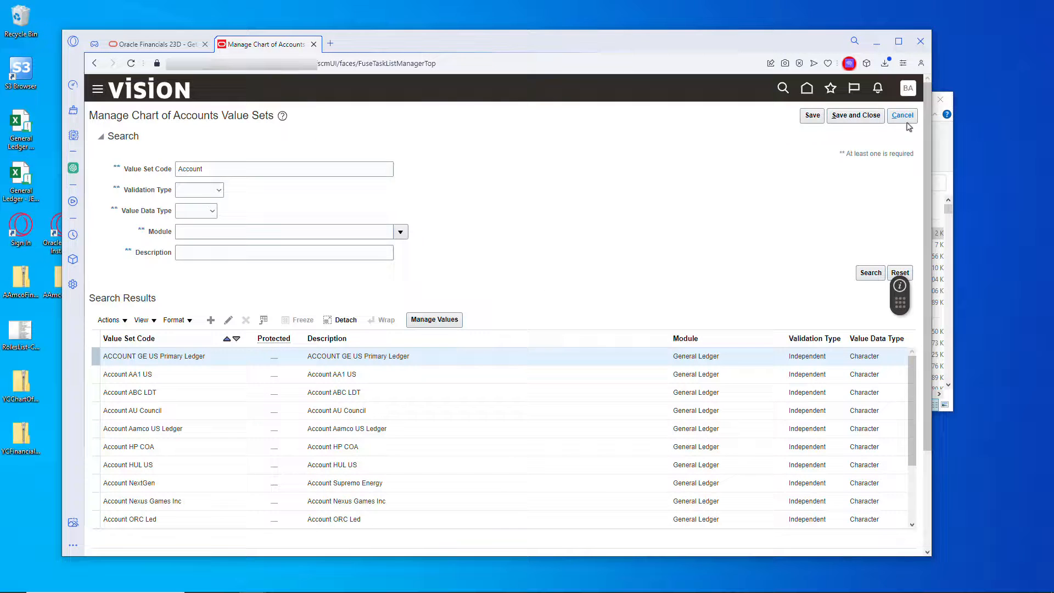
Search cost center value sets and review the Cost Center YourCo US Ledger values.
left_click(869, 272)
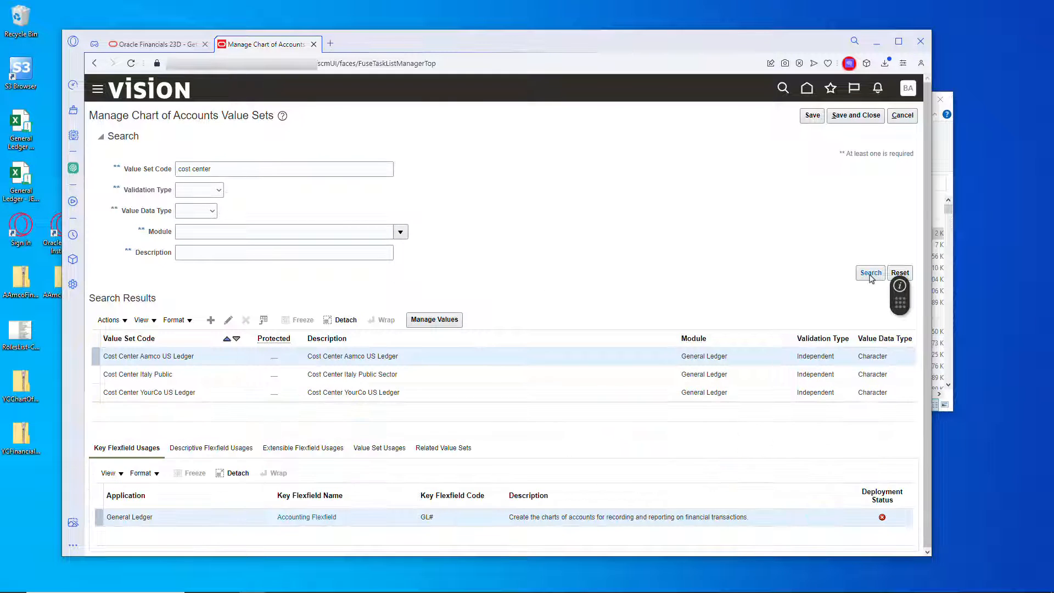
left_click(434, 320)
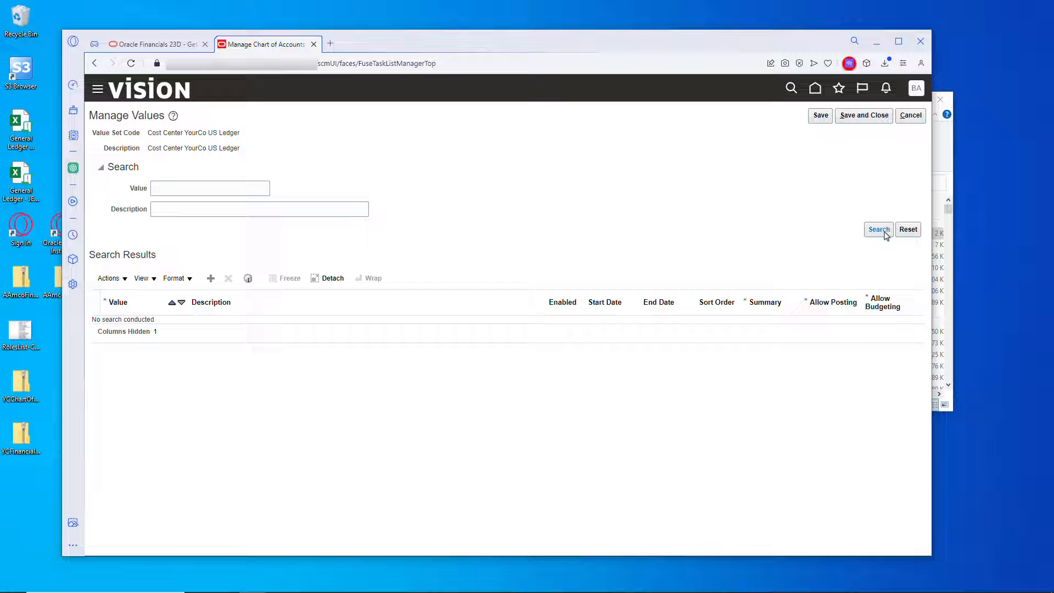
left_click(910, 114)
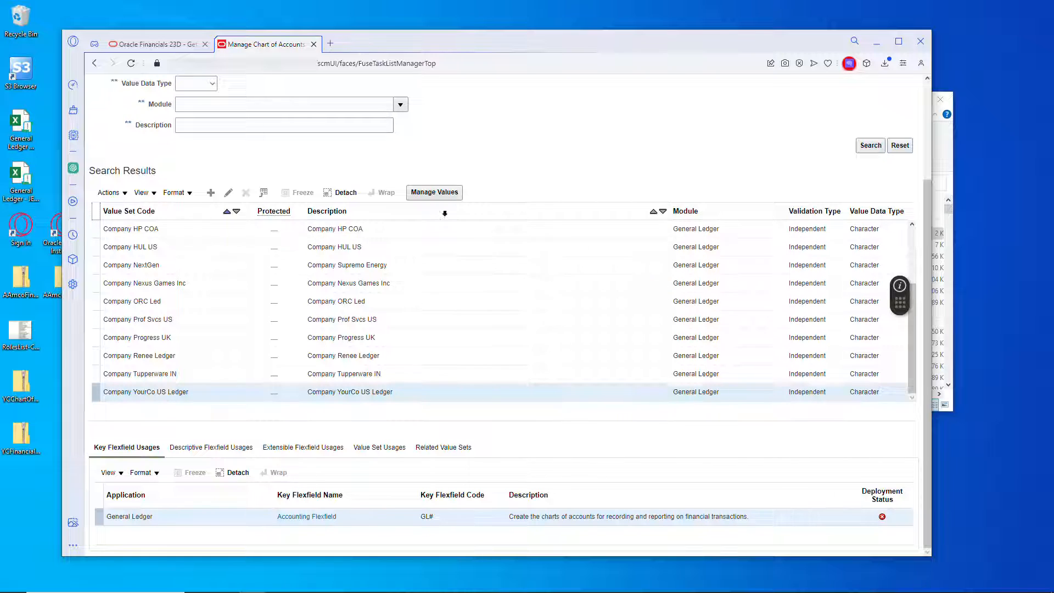
Review the values of the Company, InterCo and Location YourCo US Ledger value sets.
left_click(433, 192)
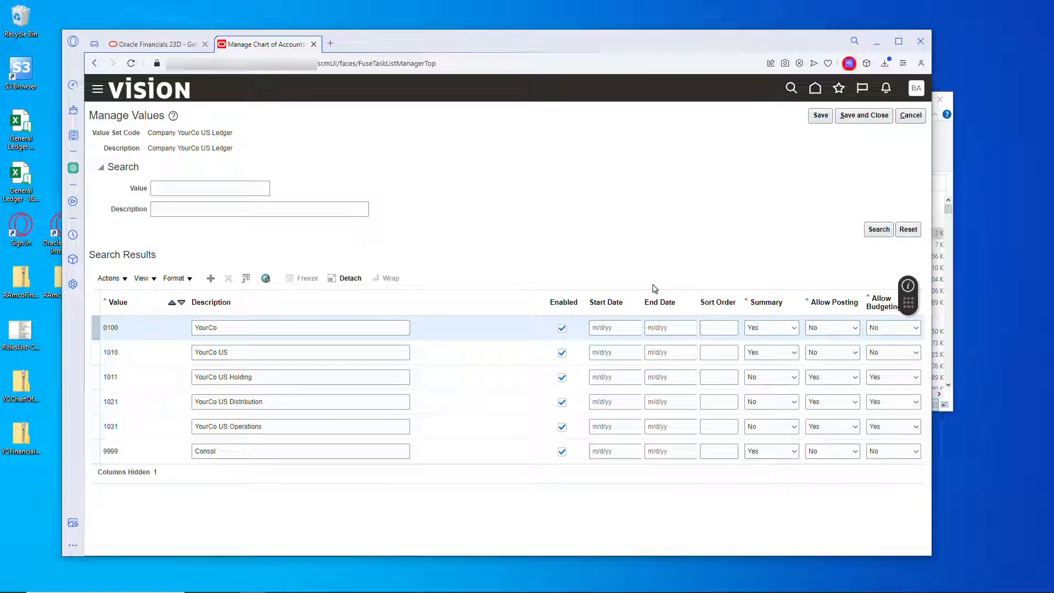
left_click(910, 115)
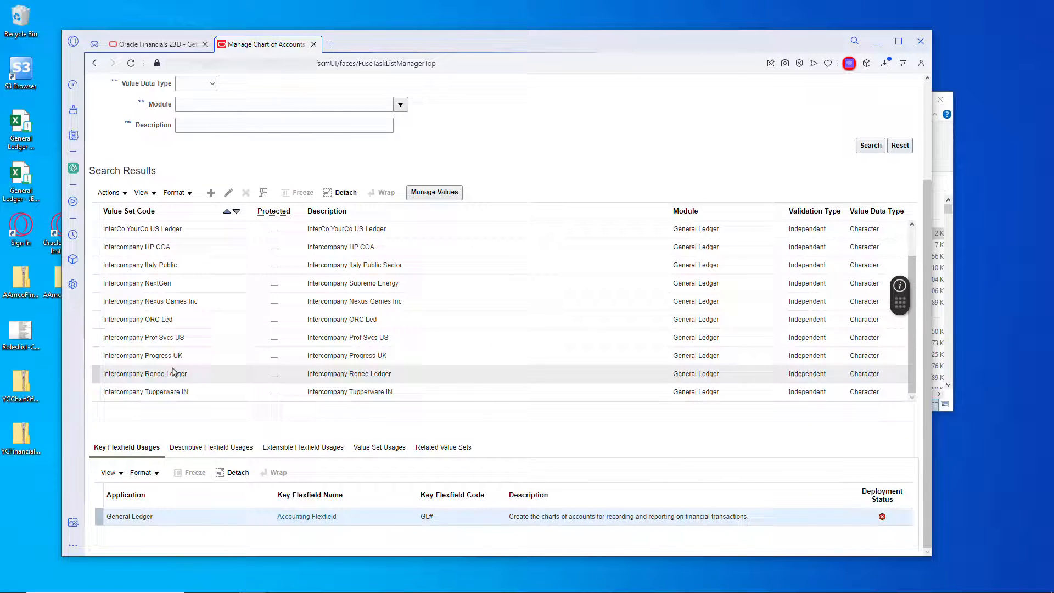
left_click(434, 192)
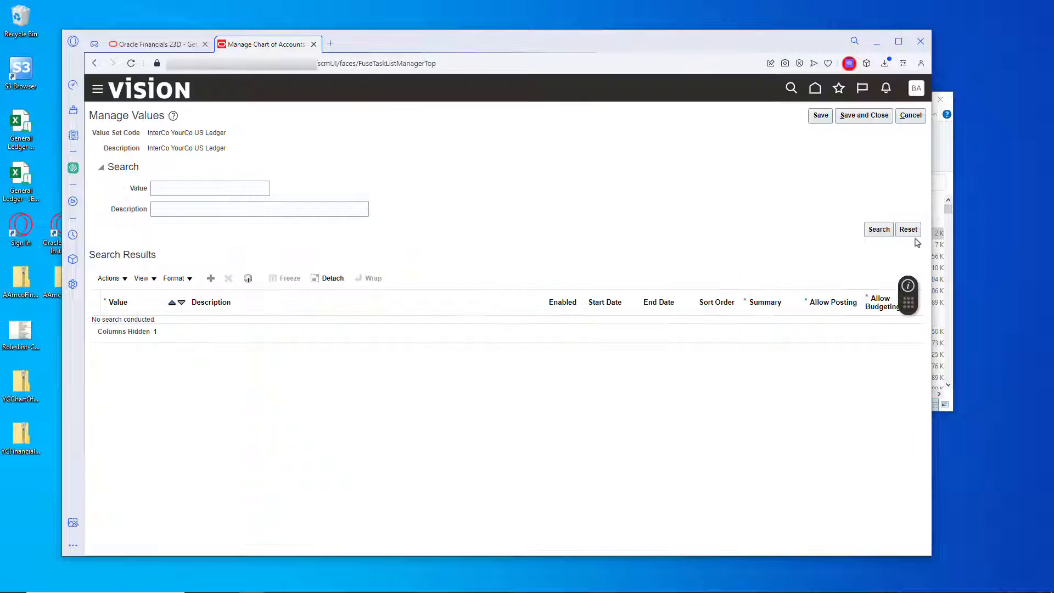
left_click(910, 115)
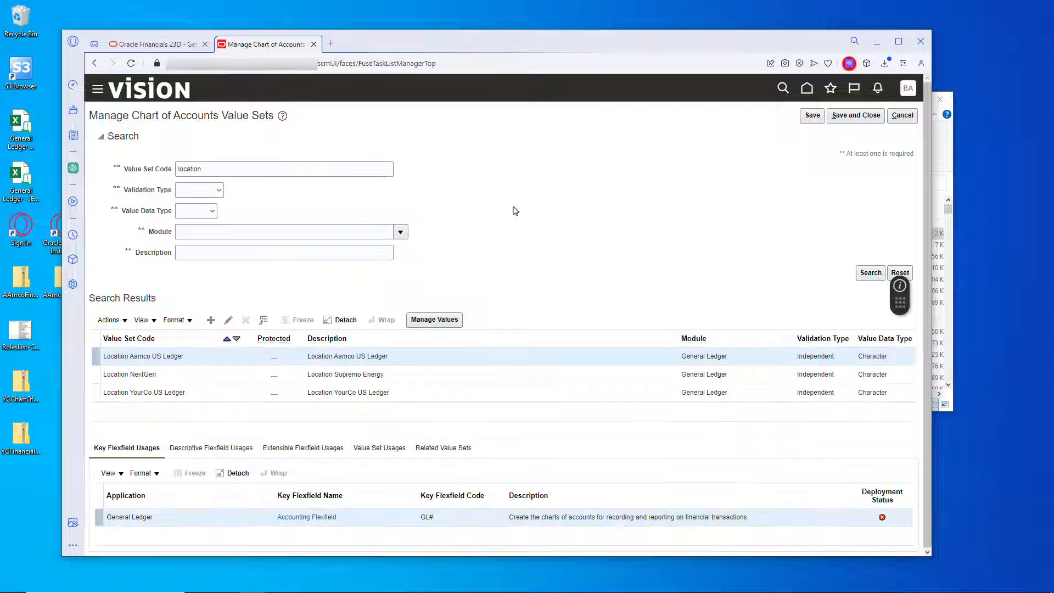
left_click(143, 392)
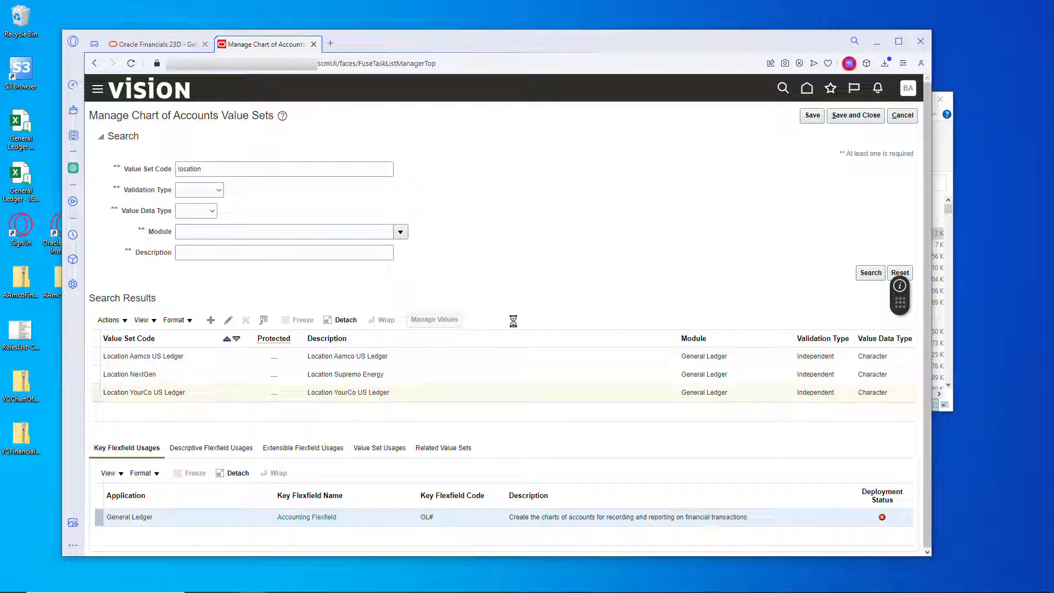
left_click(434, 320)
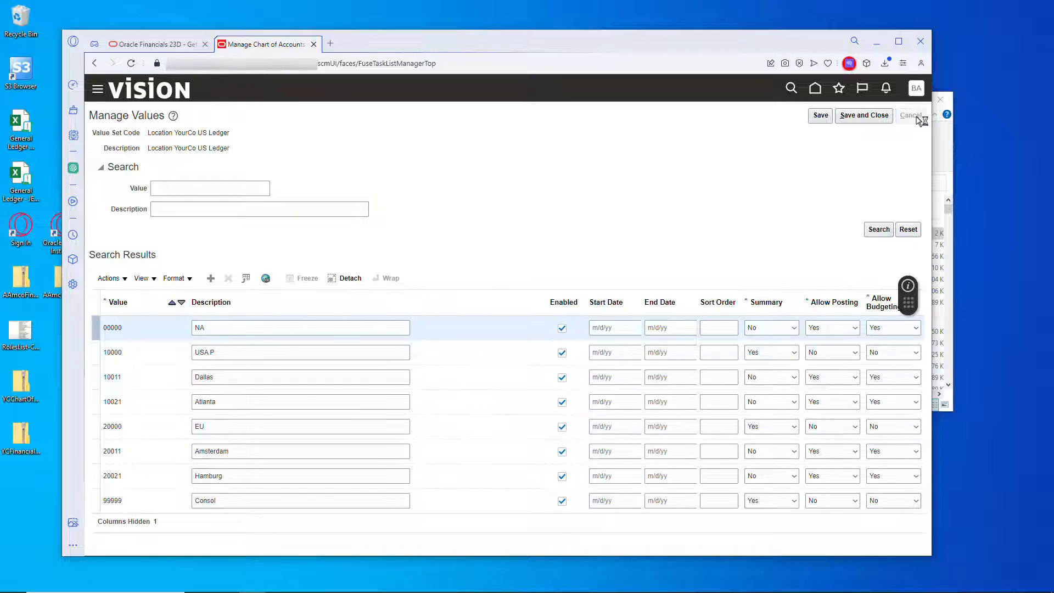
left_click(910, 115)
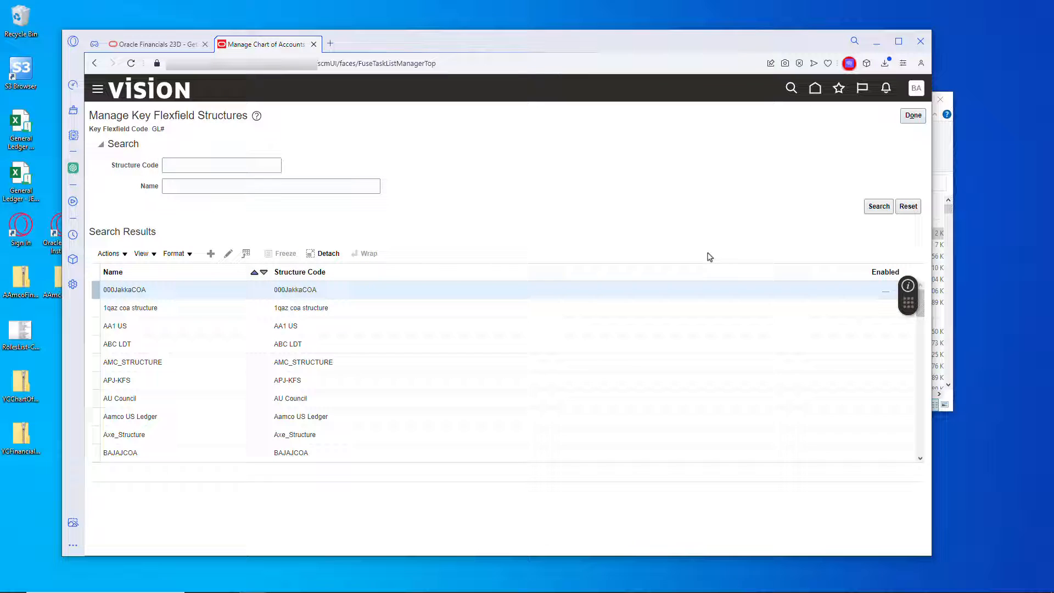
Inspect the YourCo US Ledger key flexfield structure and its structure instance.
scroll("down", 3)
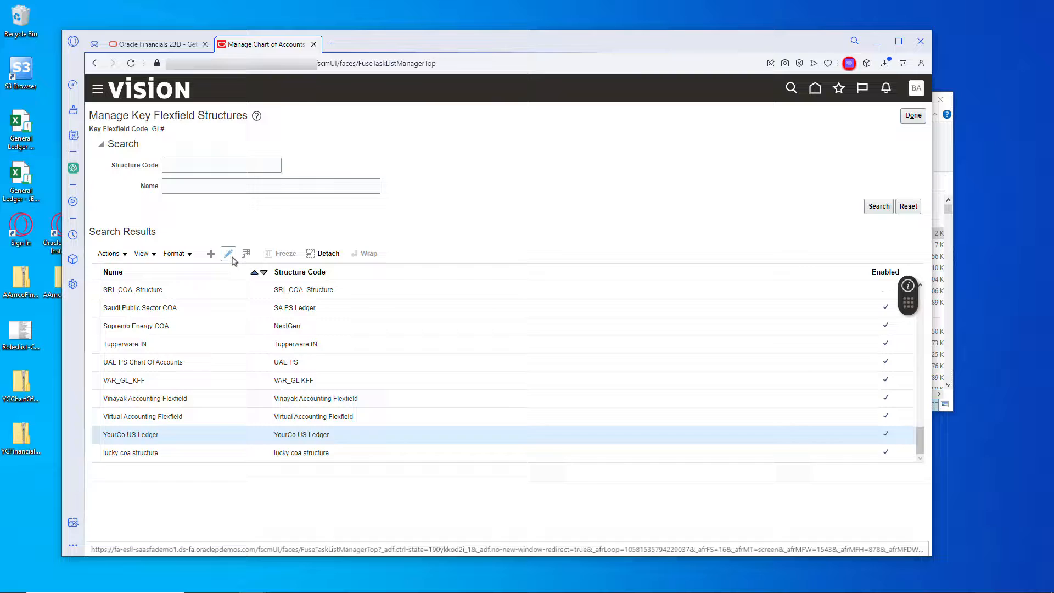
left_click(228, 253)
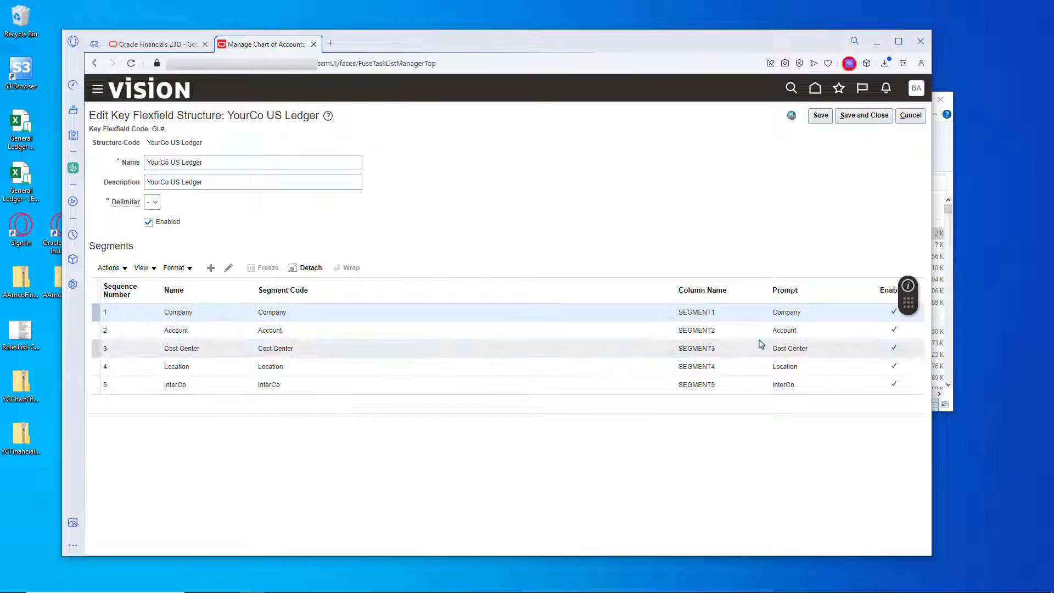
left_click(910, 115)
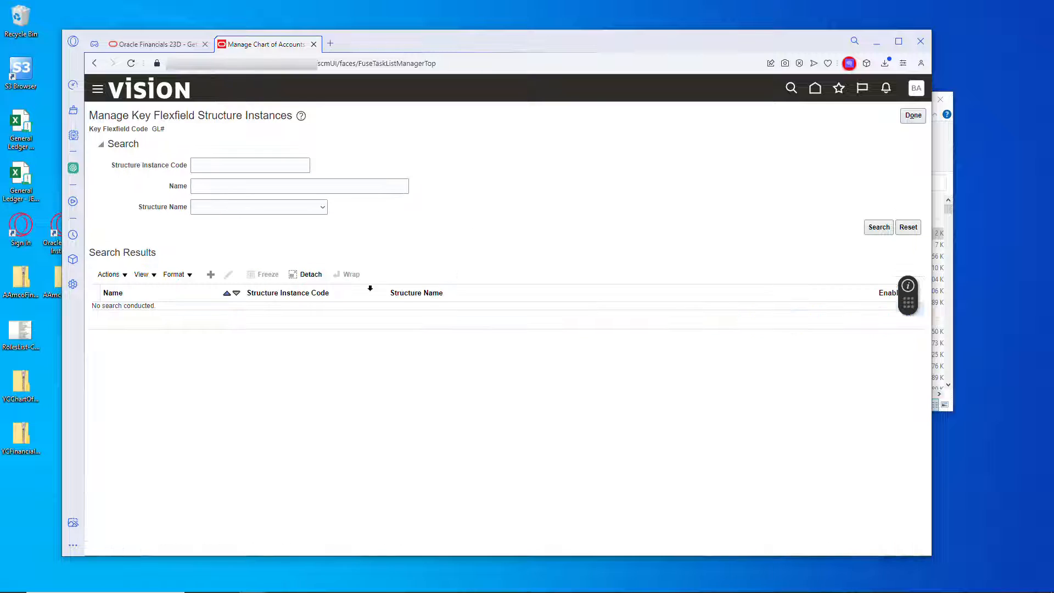
left_click(877, 227)
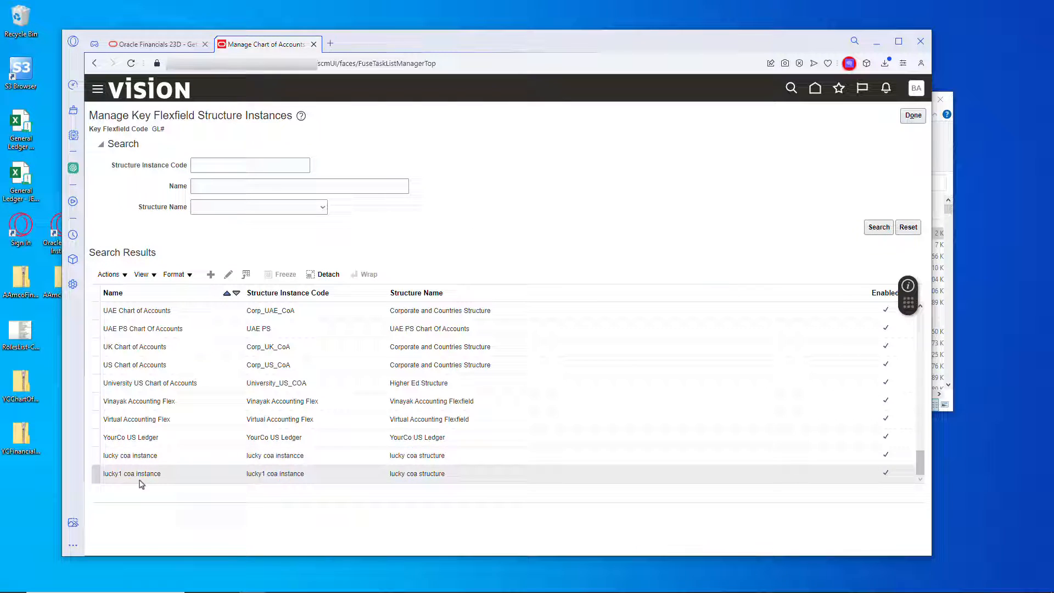
double_click(131, 436)
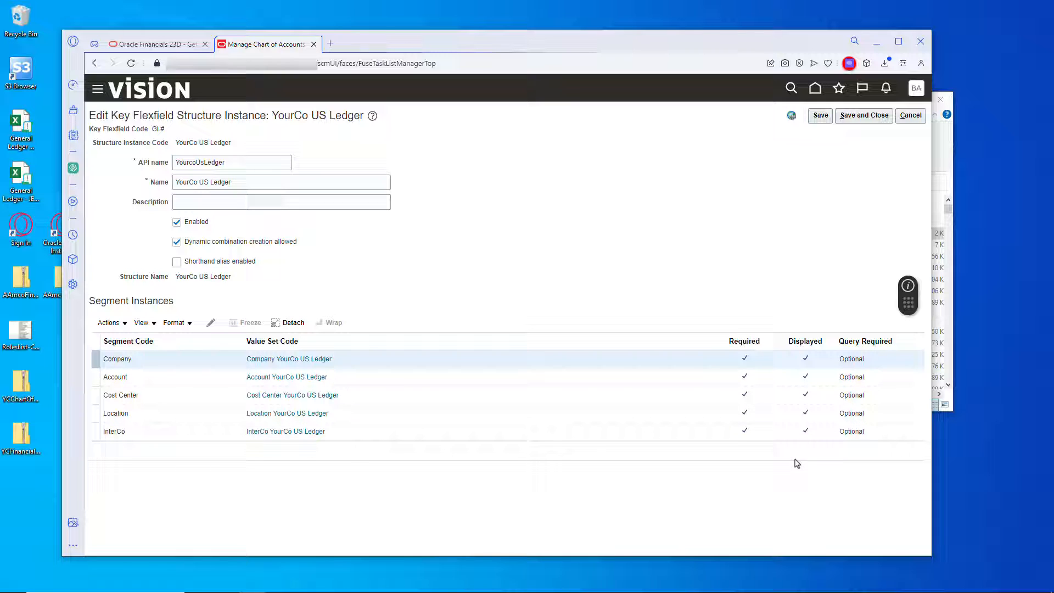
left_click(909, 115)
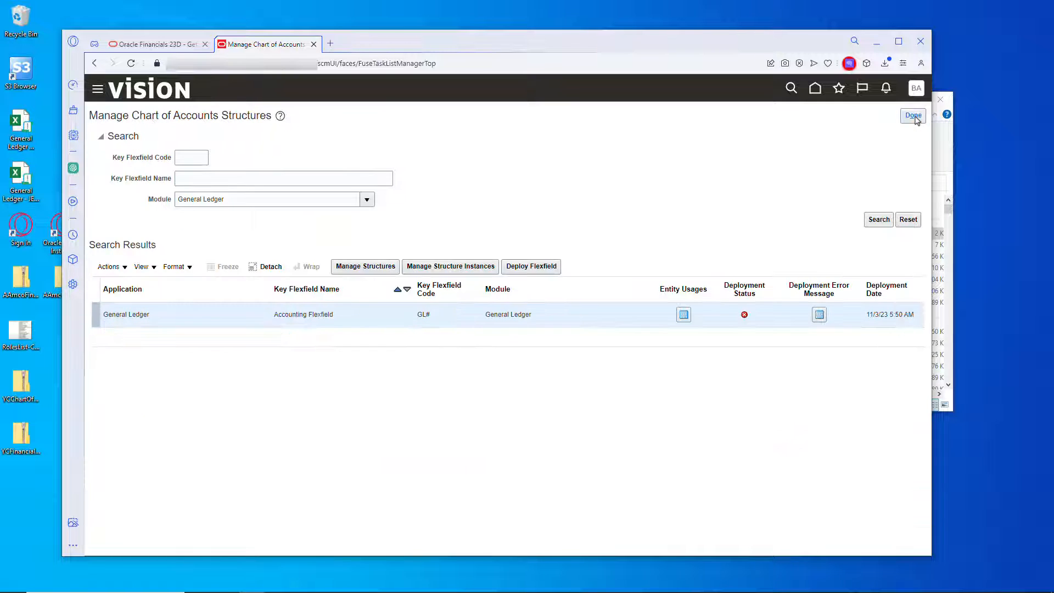
Finish with structures, show All Tasks, and open Manage Account Hierarchies.
left_click(912, 116)
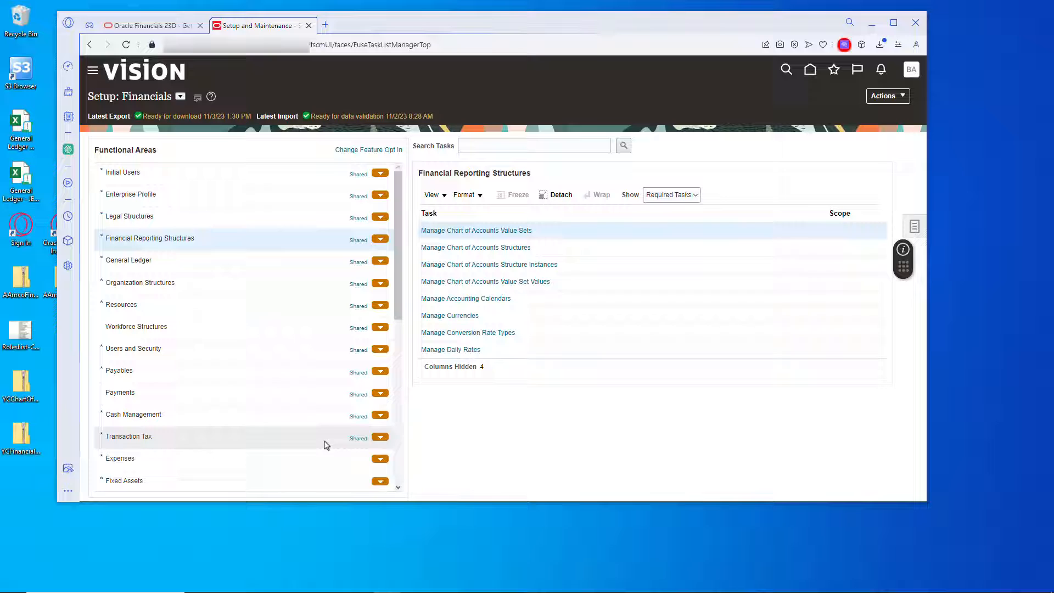
left_click(129, 260)
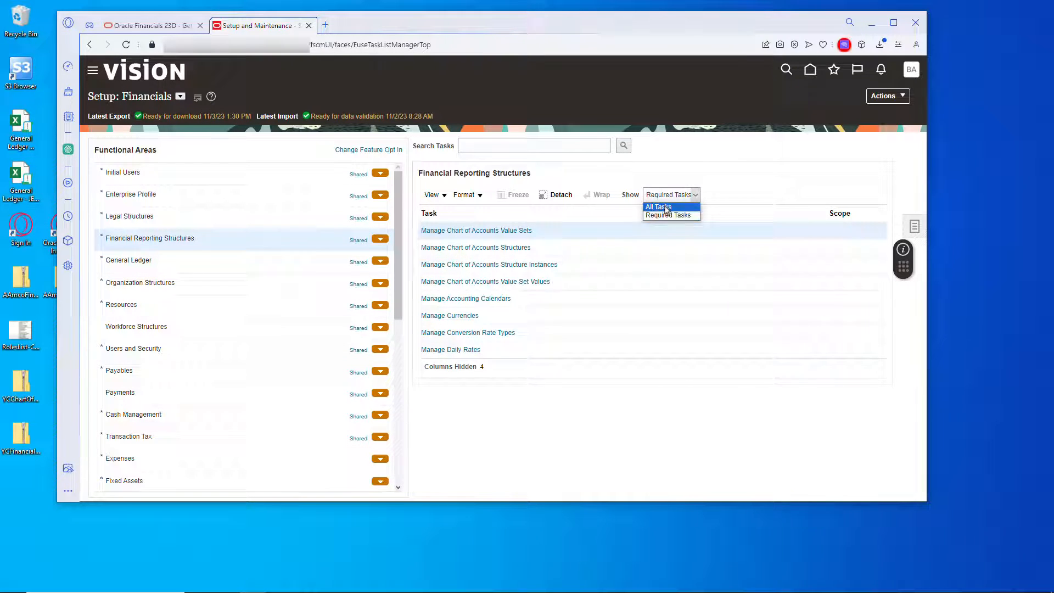
left_click(657, 206)
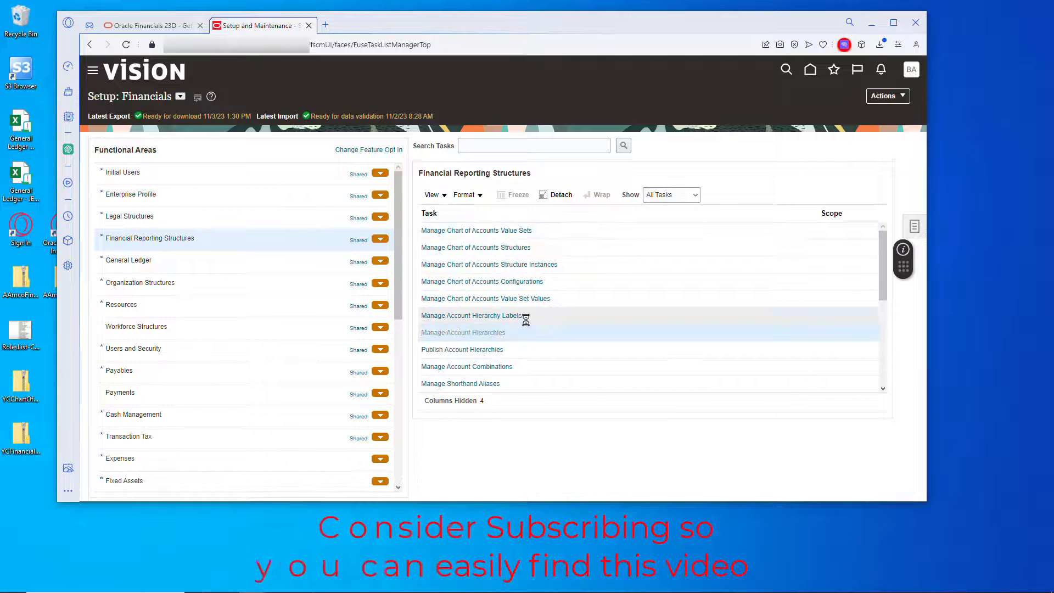
left_click(462, 332)
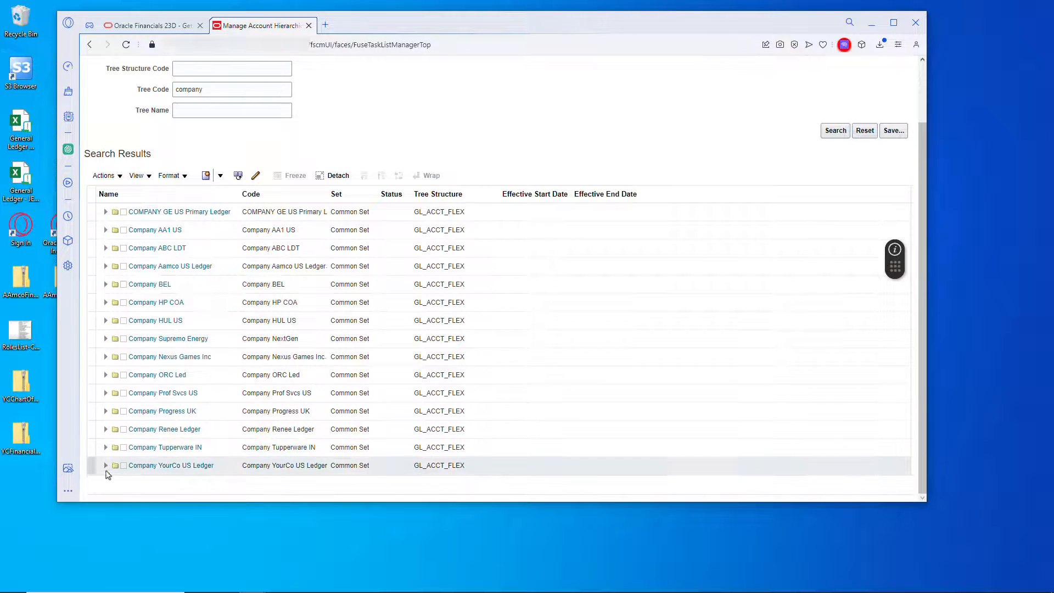
Review the Company YourCo US Ledger tree version and its hierarchy nodes.
left_click(105, 464)
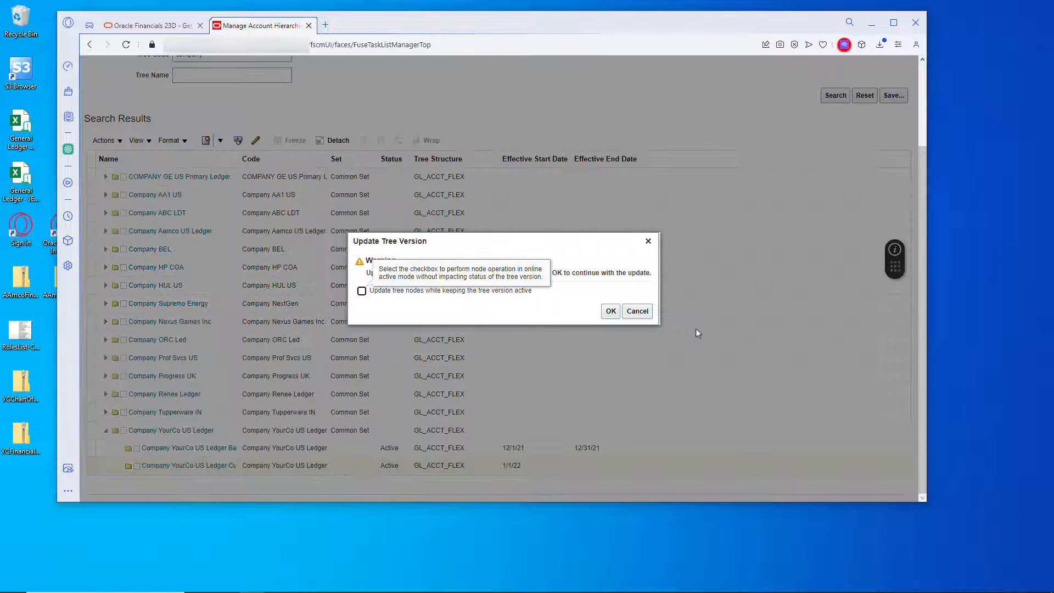
left_click(608, 310)
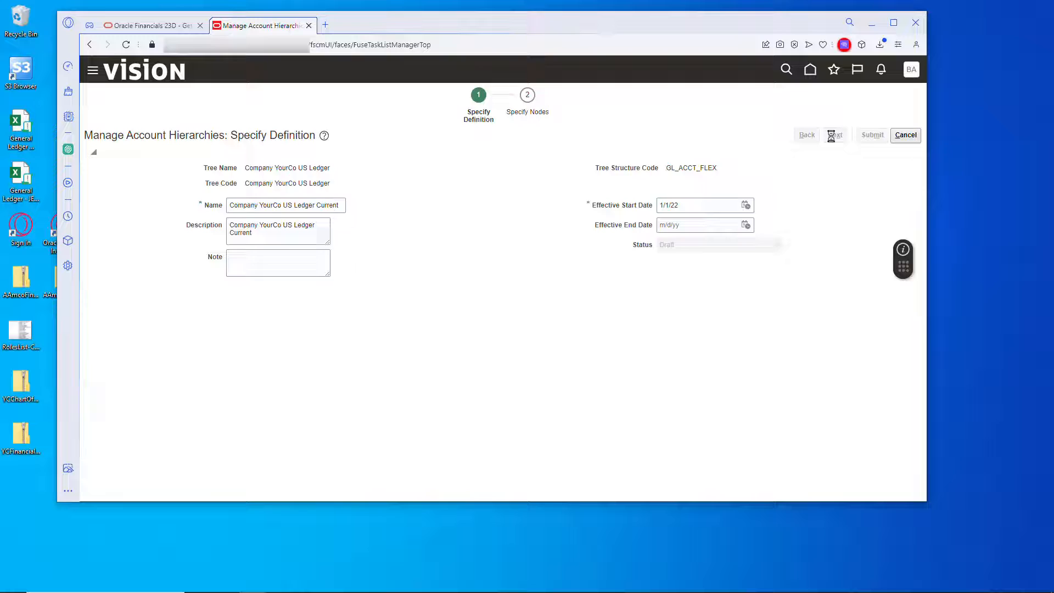
left_click(834, 134)
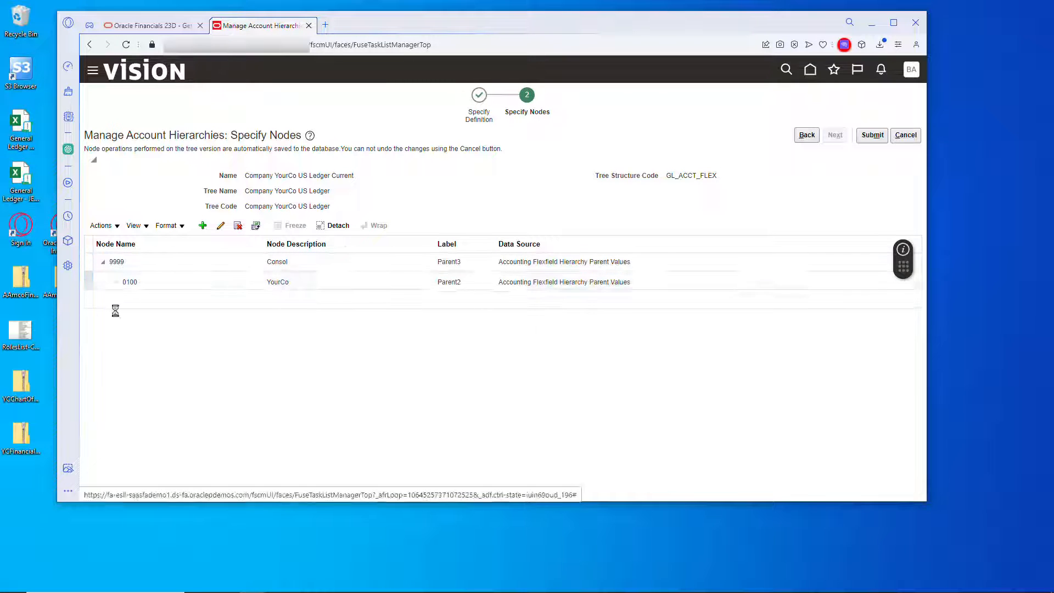
left_click(116, 279)
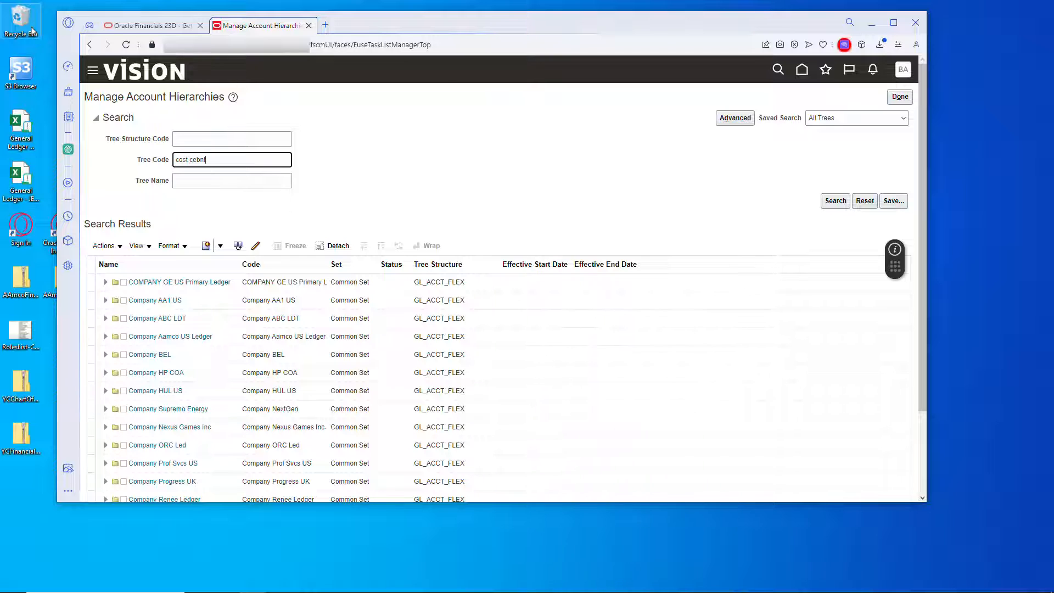
Search cost center trees and review the Cost Center YourCo US Ledger current version.
left_click(843, 200)
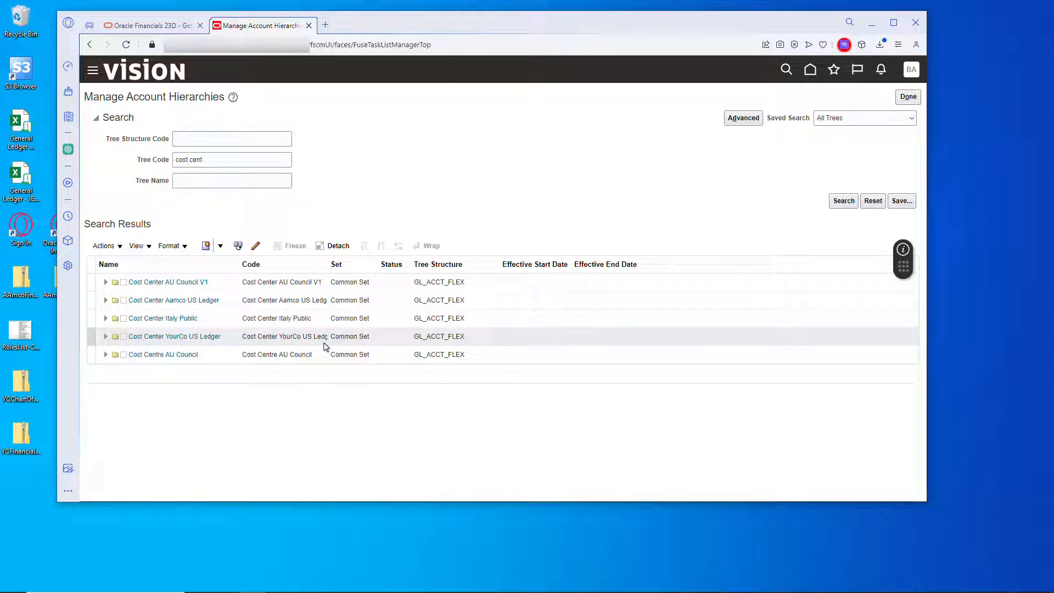
left_click(105, 336)
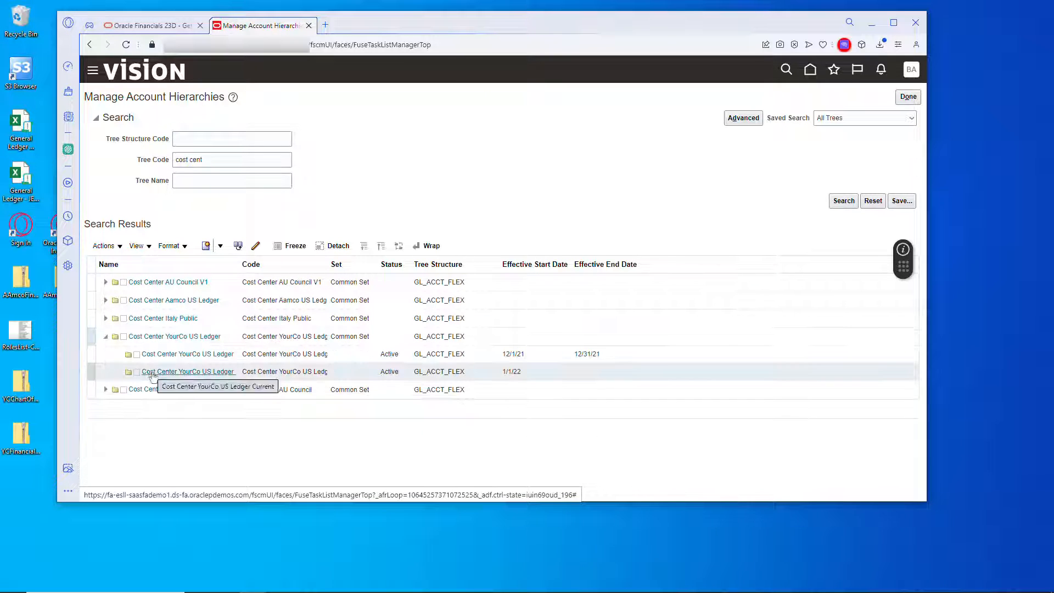
left_click(189, 371)
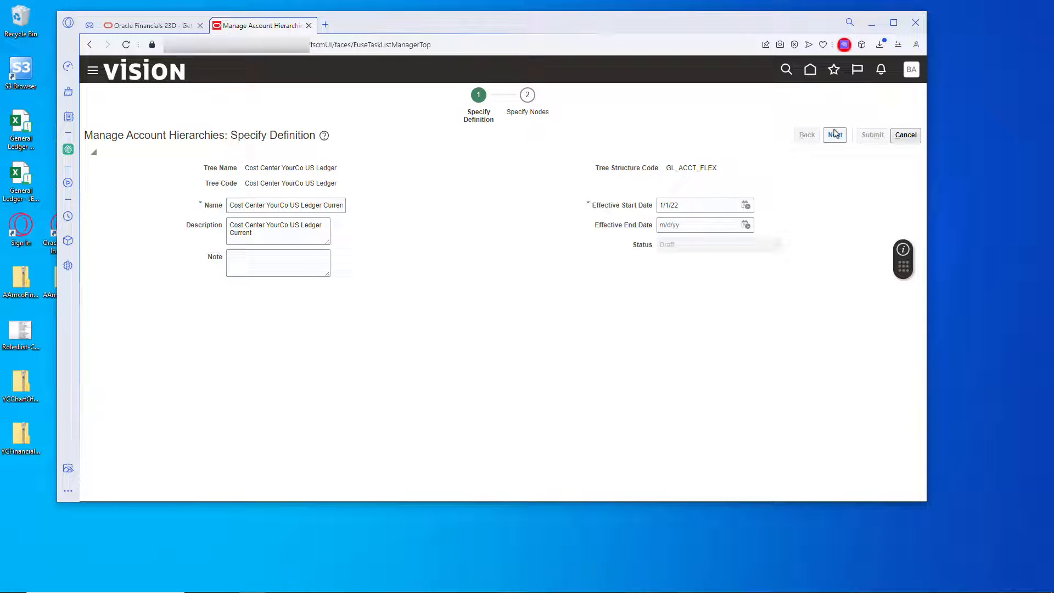
left_click(834, 135)
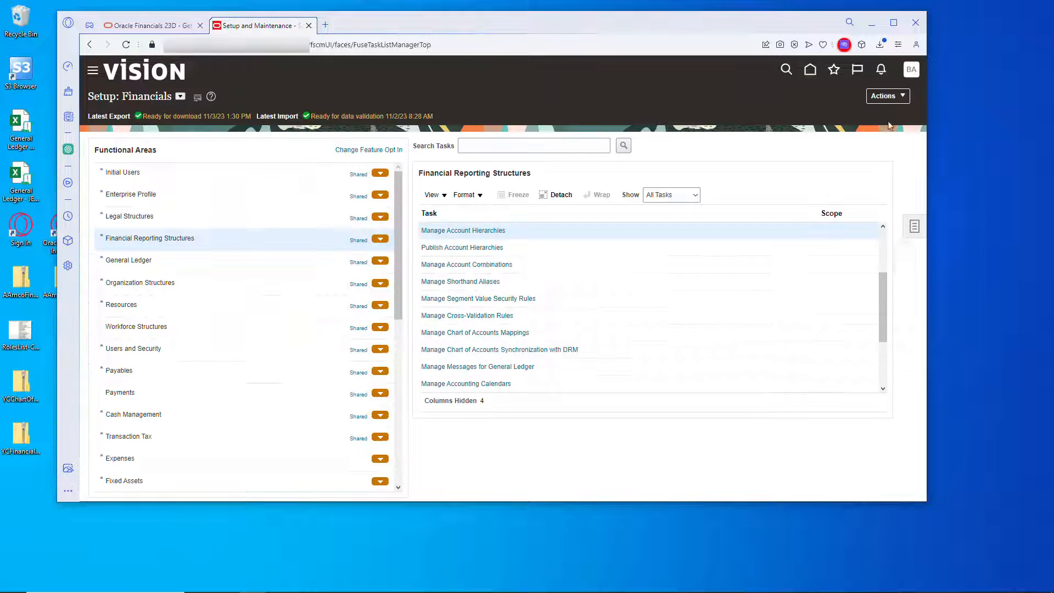
Search 'rapid', open the Common Financials rapid implementation list, then Upload Ledger, Legal Entities, and Business Units.
left_click(670, 195)
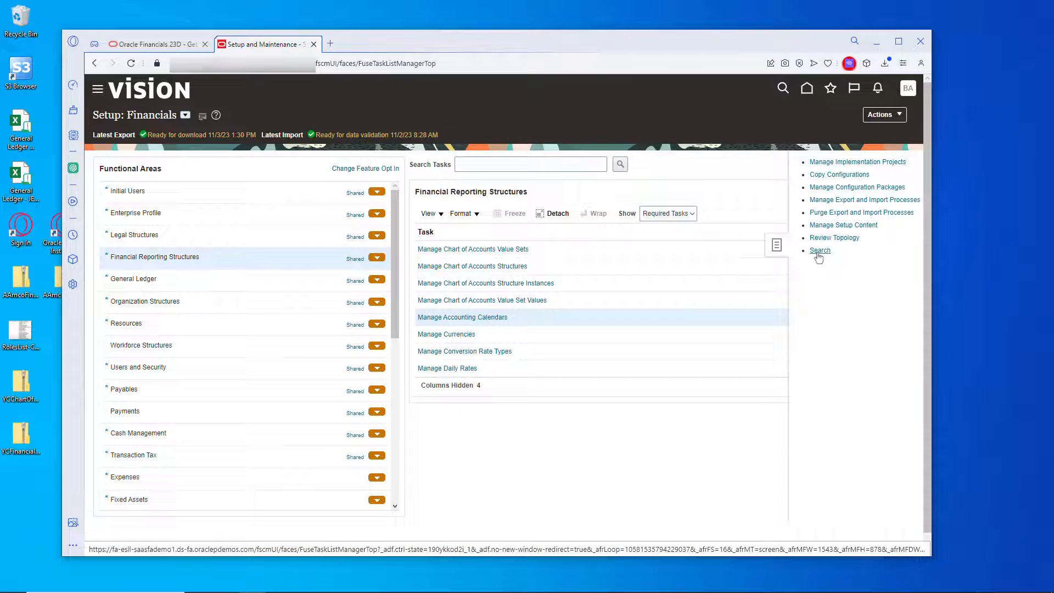
left_click(819, 250)
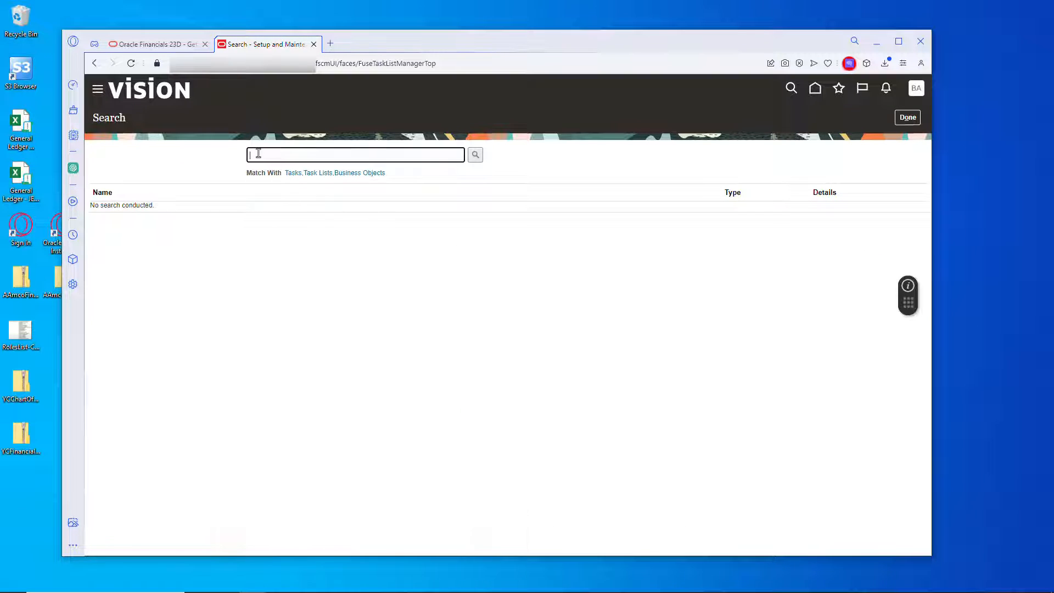
type("rapid")
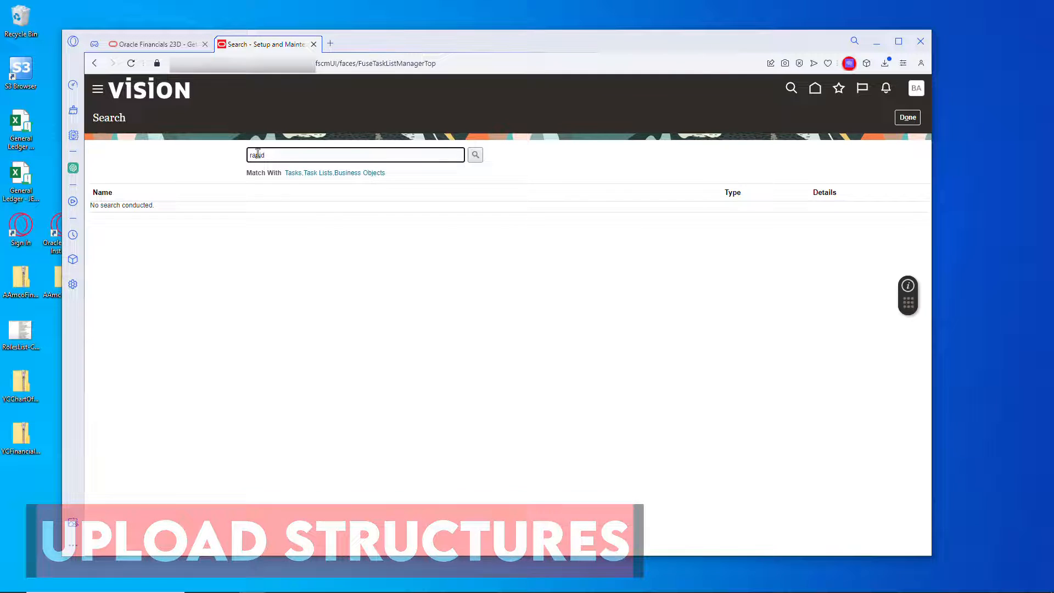
left_click(474, 154)
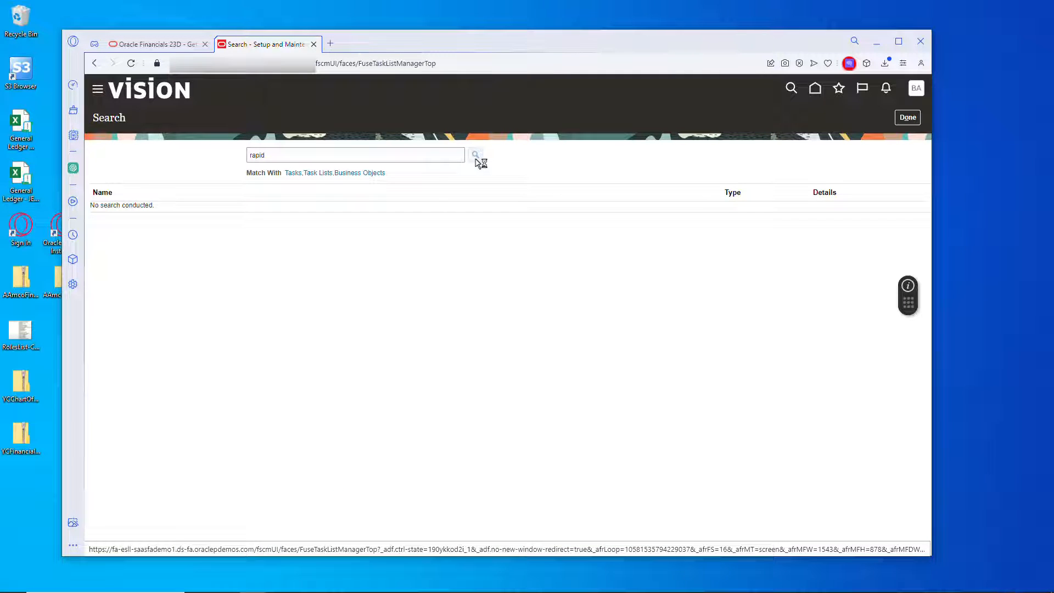
left_click(475, 155)
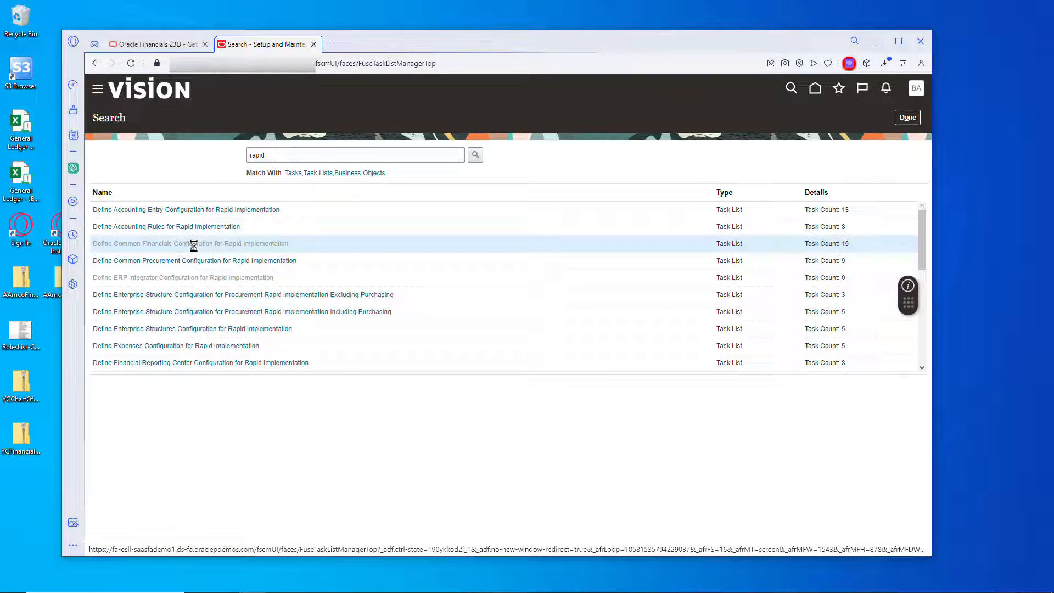
left_click(190, 243)
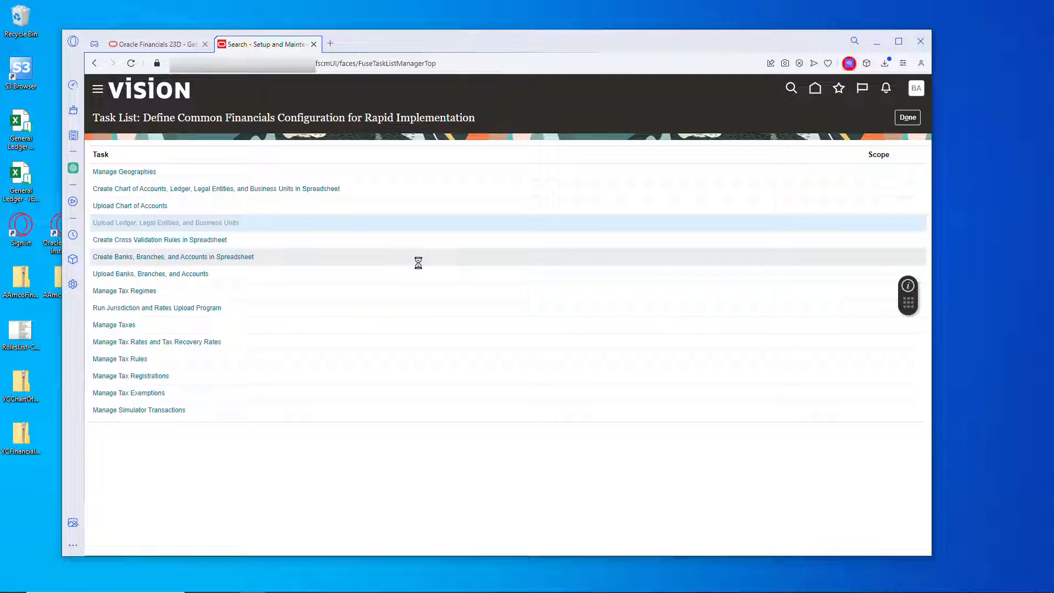
left_click(166, 222)
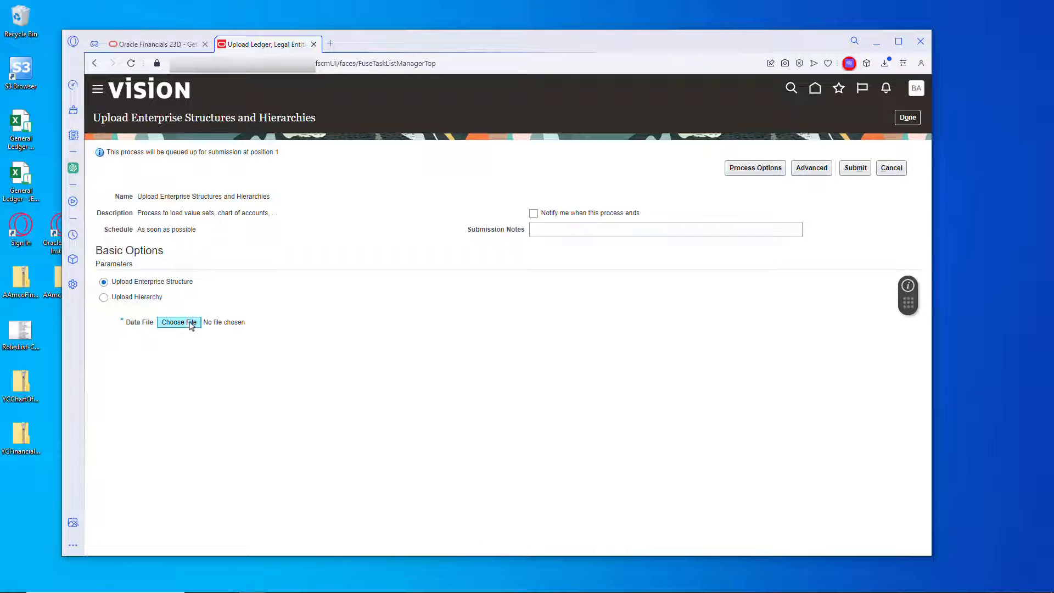
Attach YCFinancialsCommonEntities.zip and enter submission notes 'WatchThisAgain'.
left_click(179, 322)
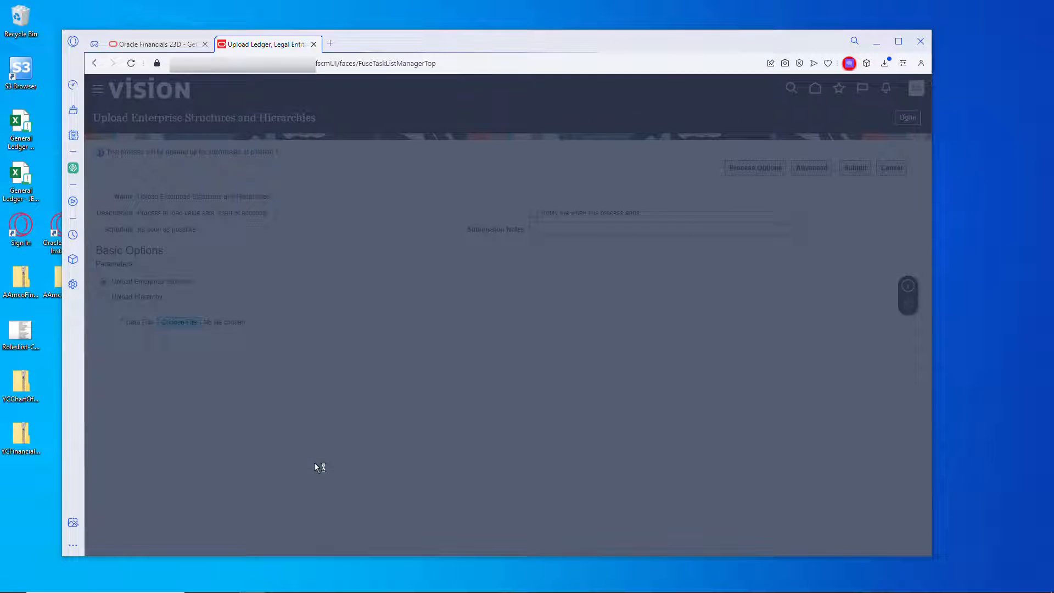
left_click(179, 321)
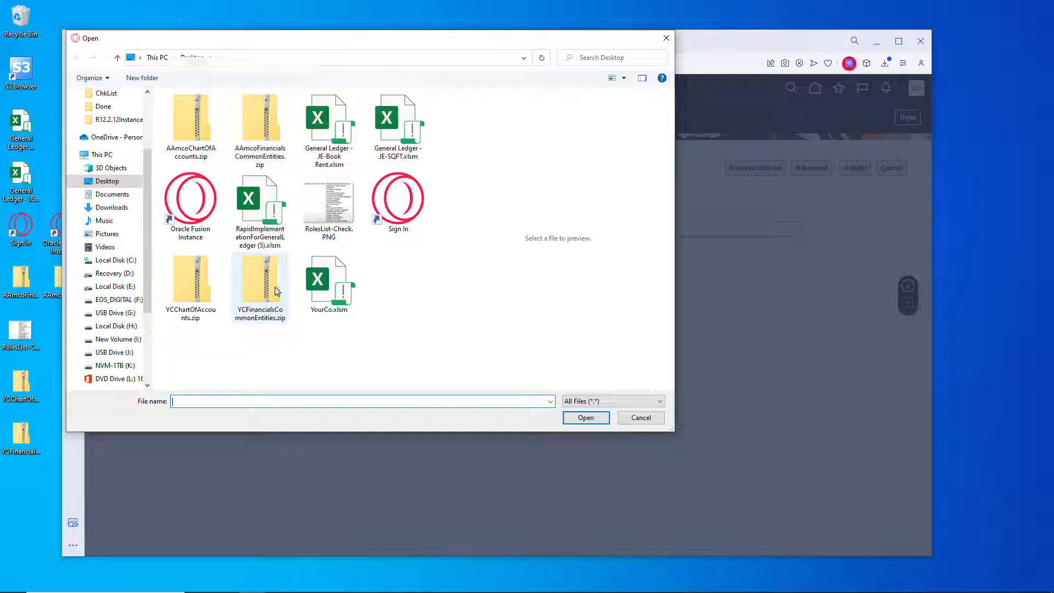
left_click(260, 281)
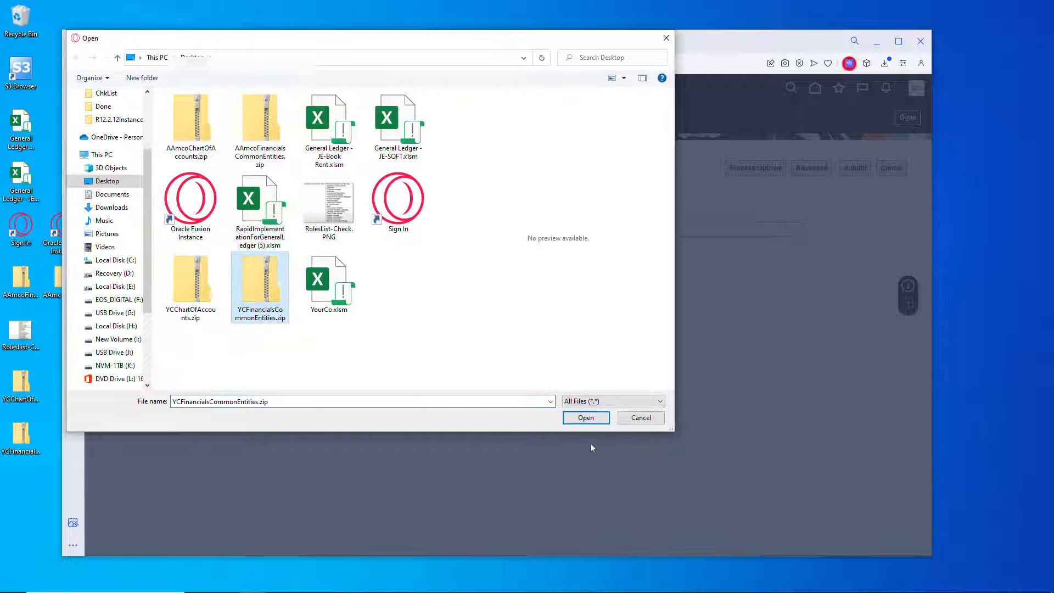
left_click(584, 417)
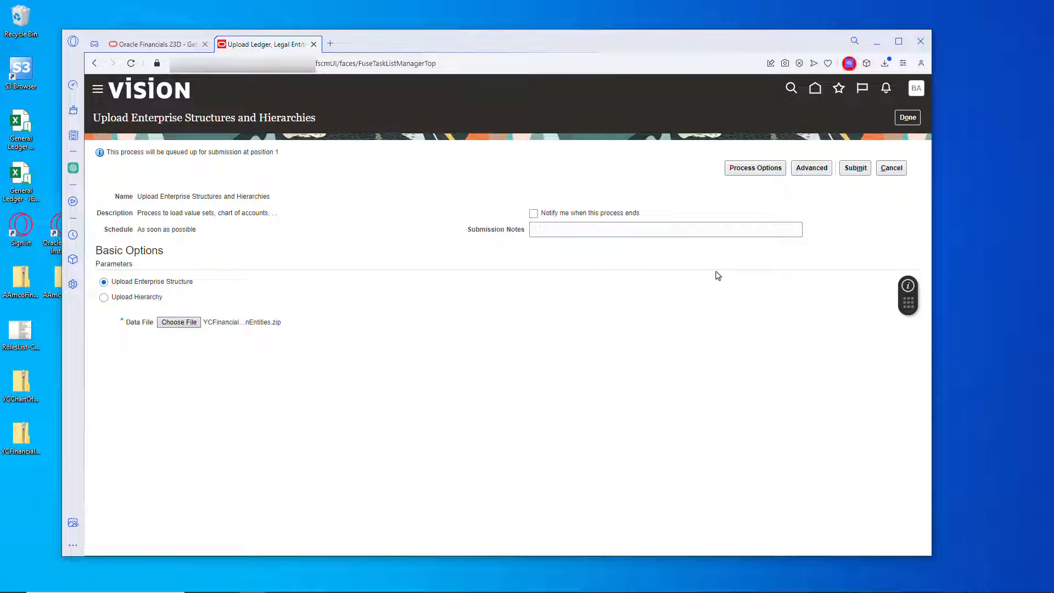
left_click(665, 230)
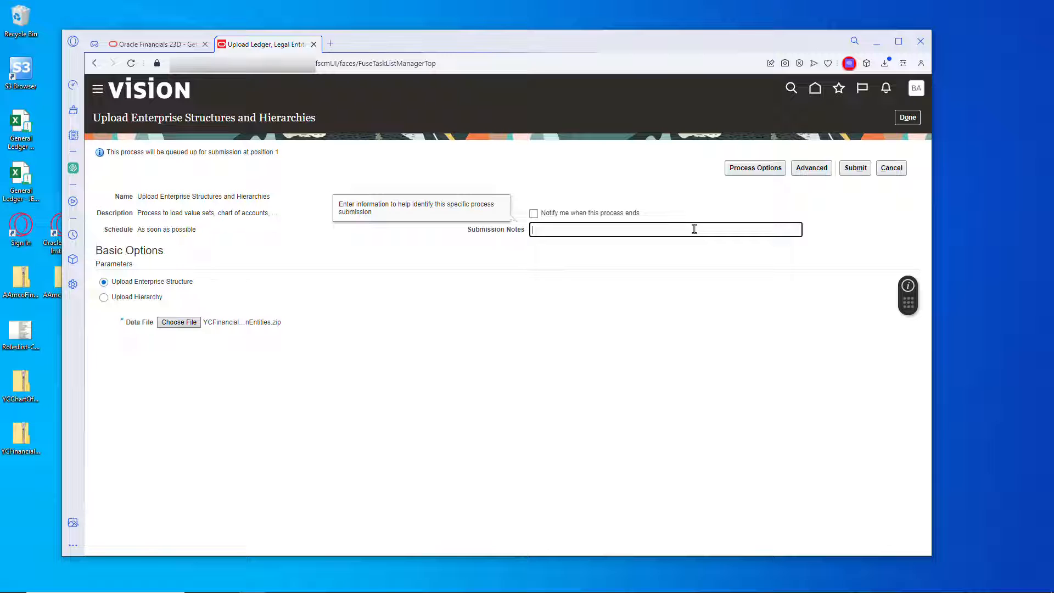
type("Watch")
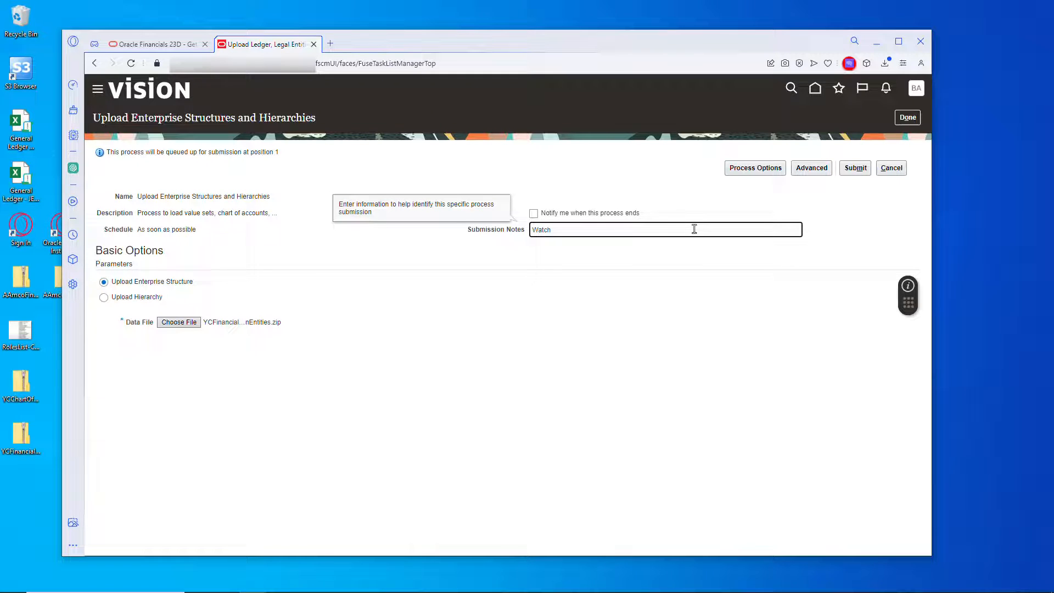
type("ThisAgain")
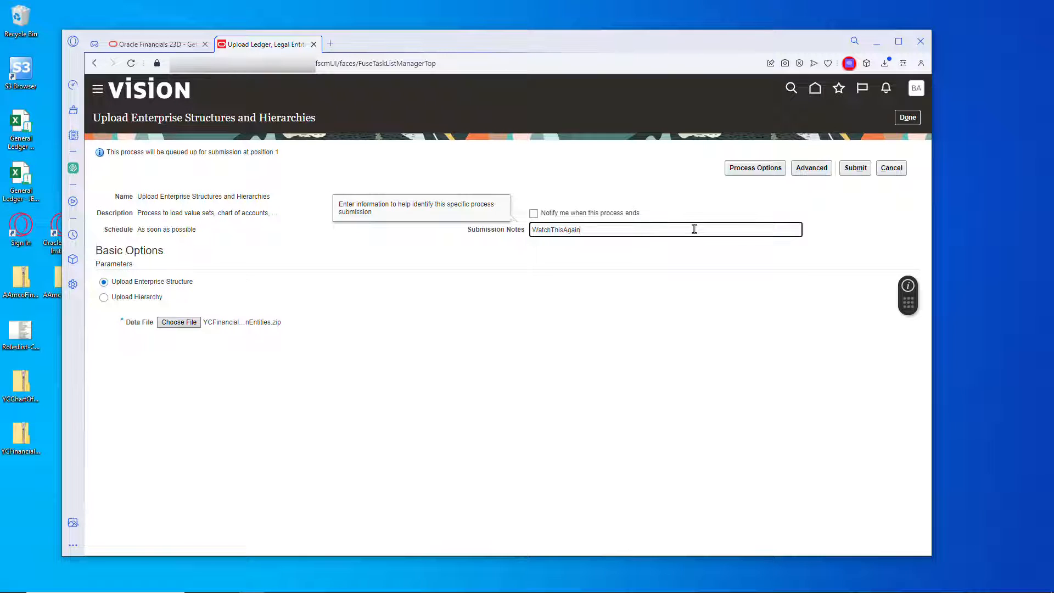
Submit the upload process and acknowledge the confirmation.
left_click(854, 168)
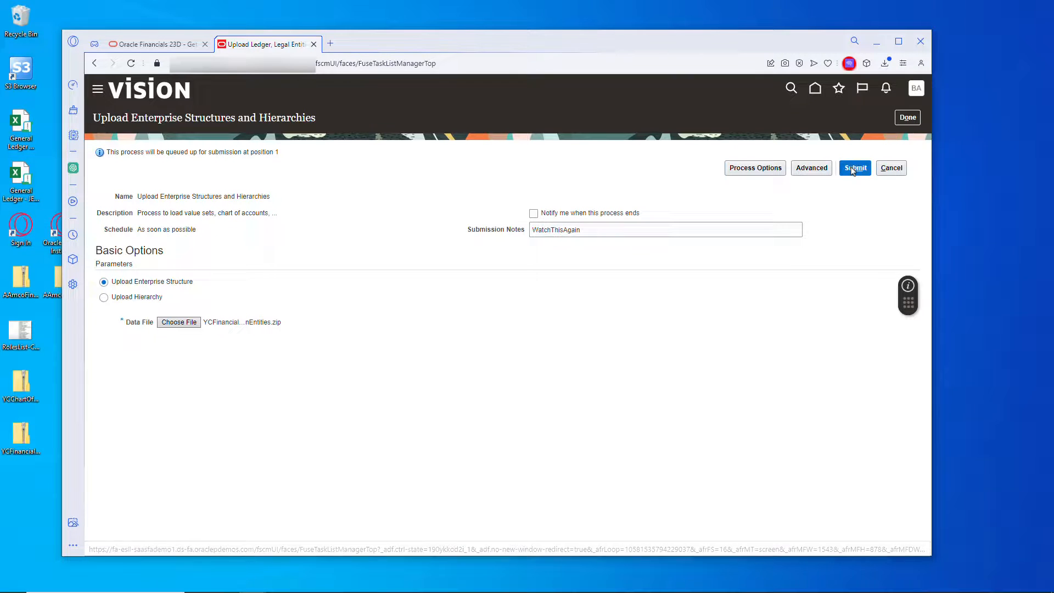
left_click(853, 167)
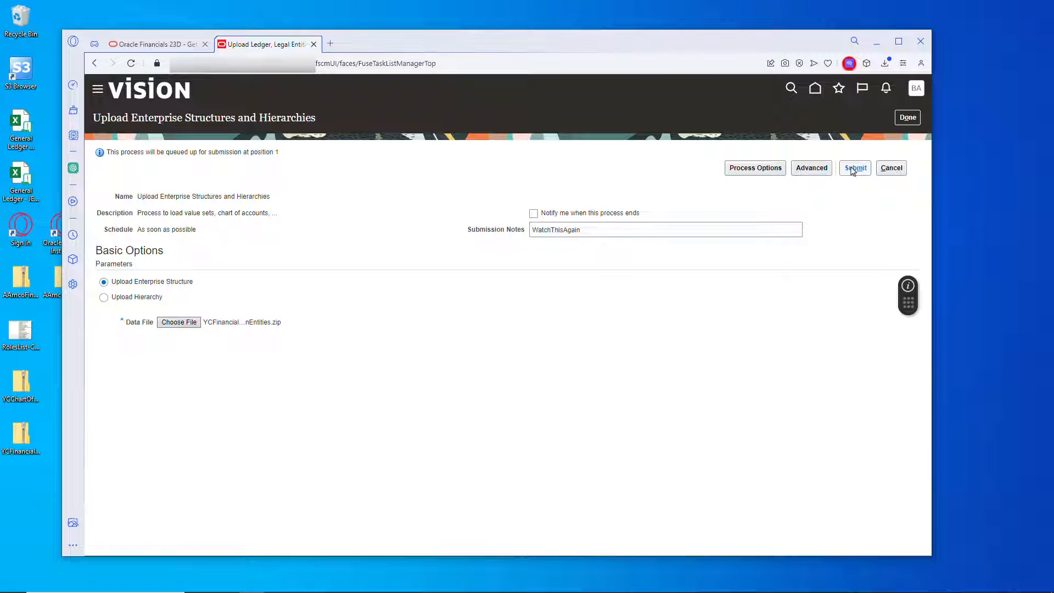
left_click(854, 168)
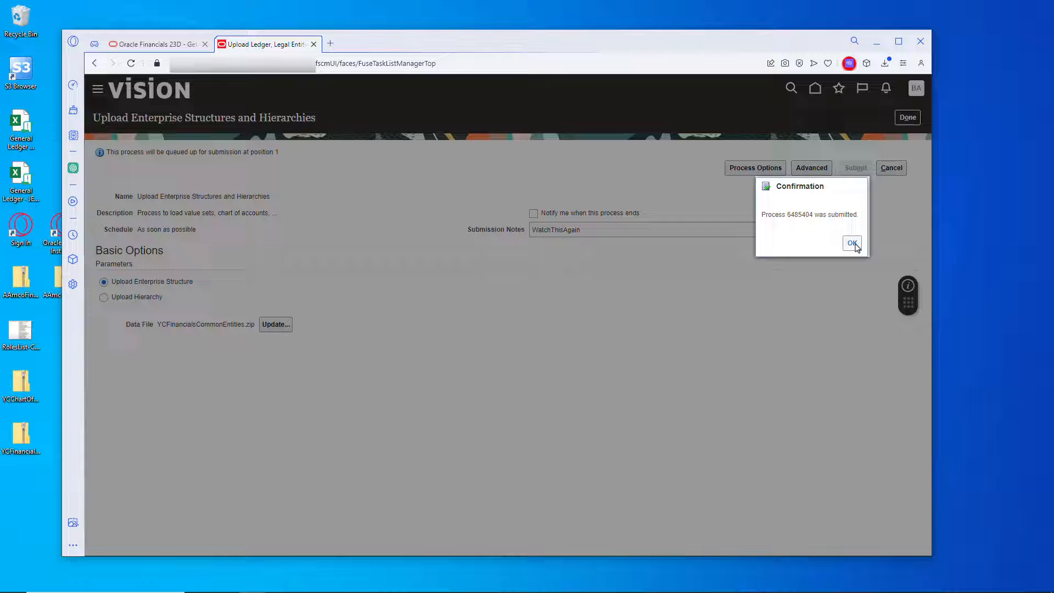
left_click(852, 243)
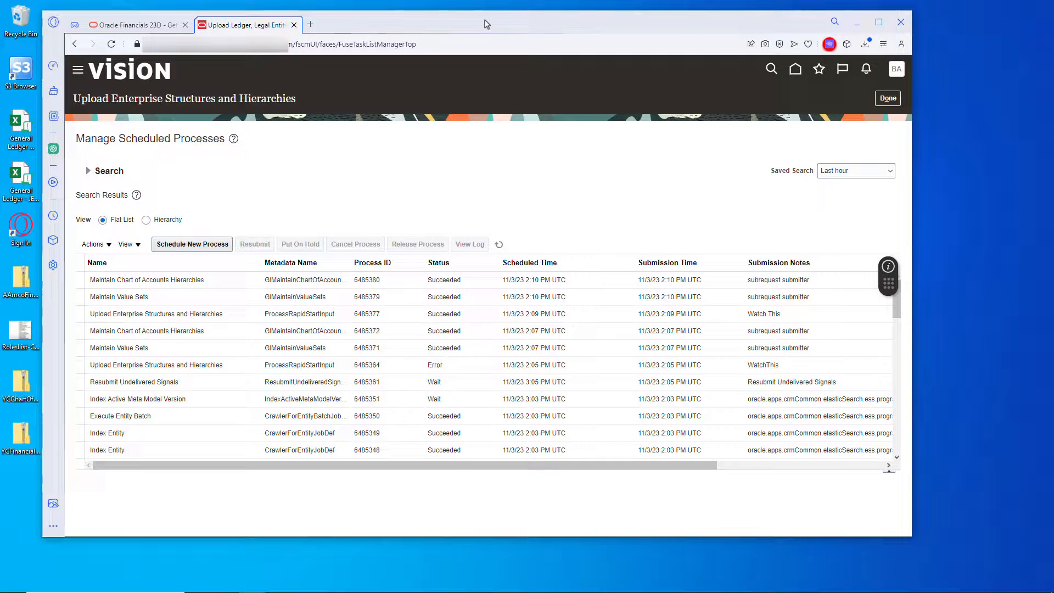
mouse_move(535, 540)
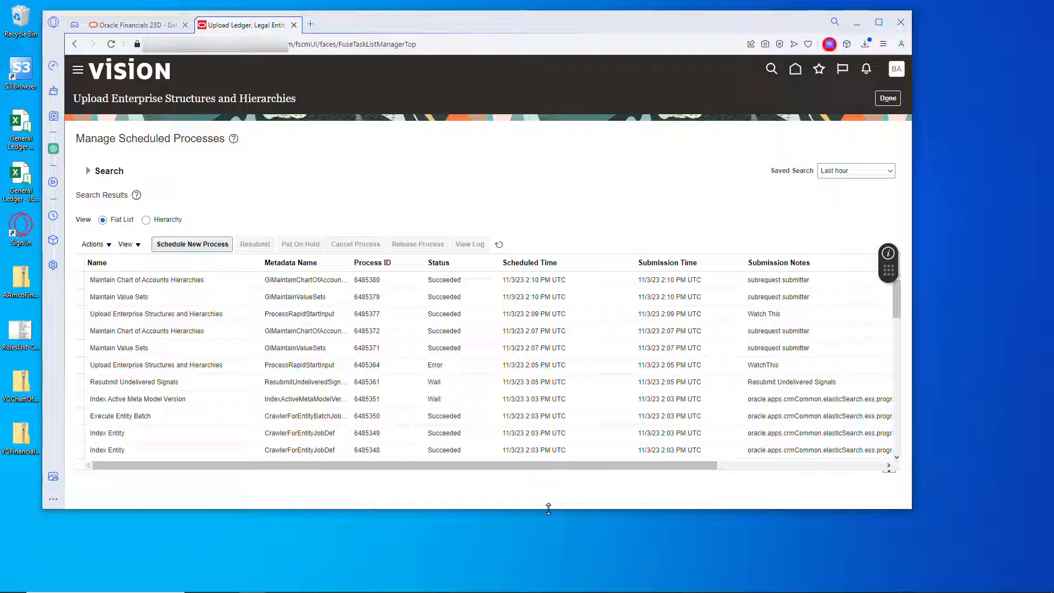
Refresh scheduled processes to watch process 6485404, then return to Setup: Financials.
left_click(498, 243)
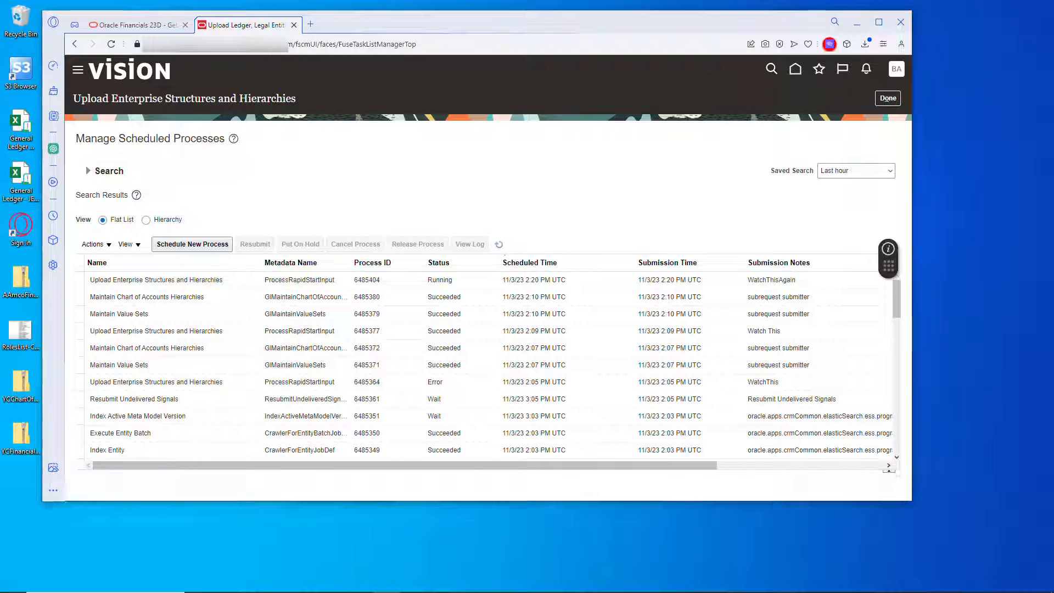
left_click(497, 243)
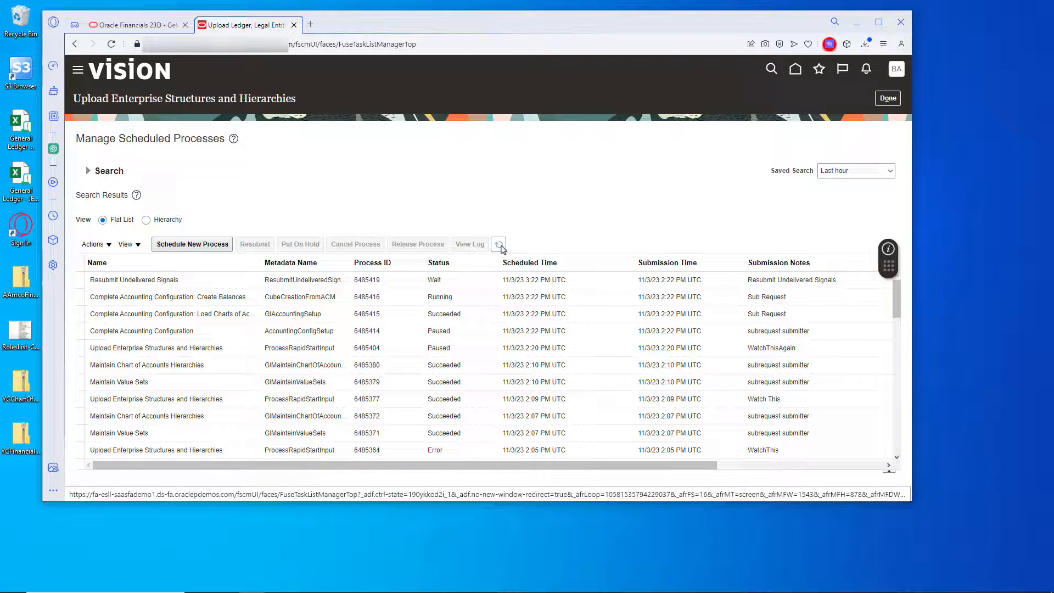
left_click(498, 243)
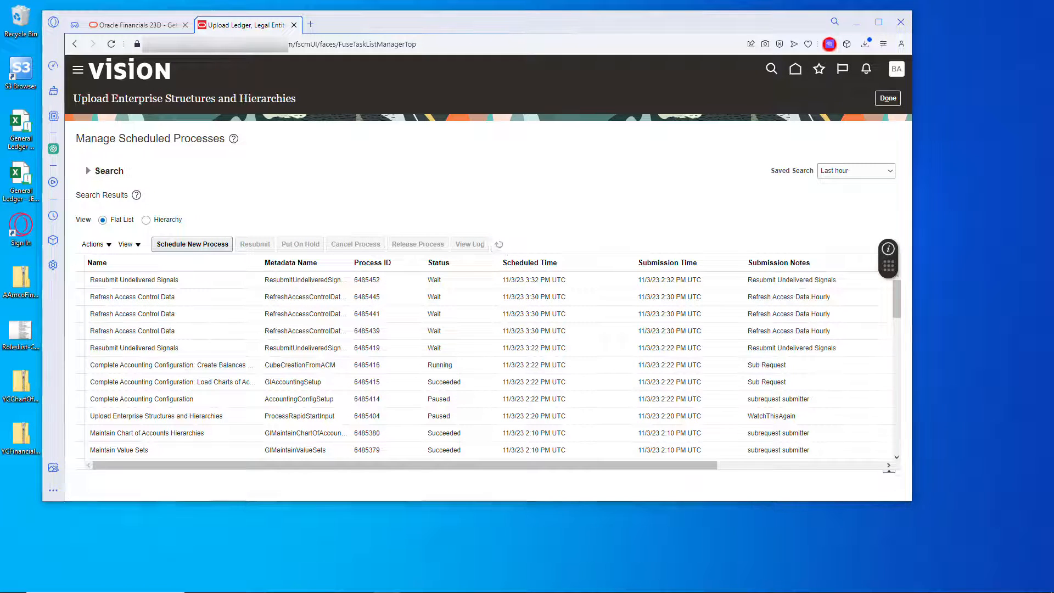
left_click(498, 244)
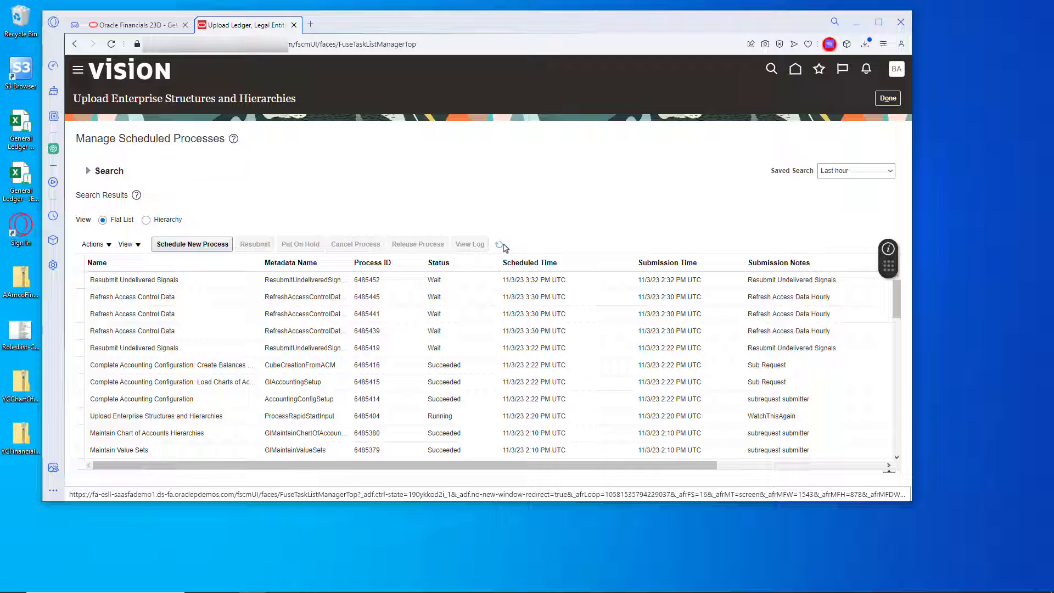
left_click(497, 244)
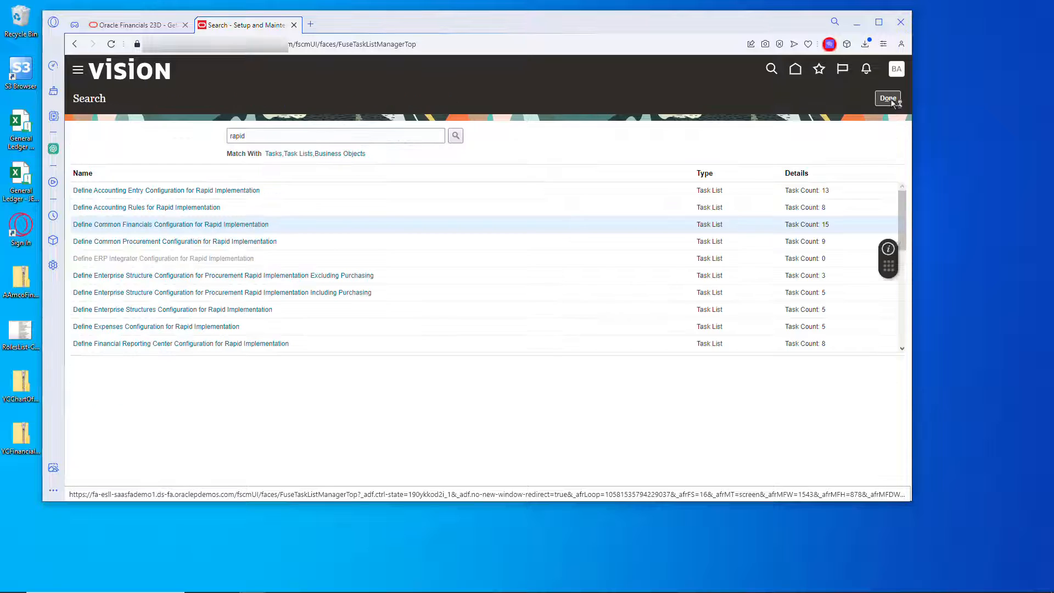
left_click(887, 98)
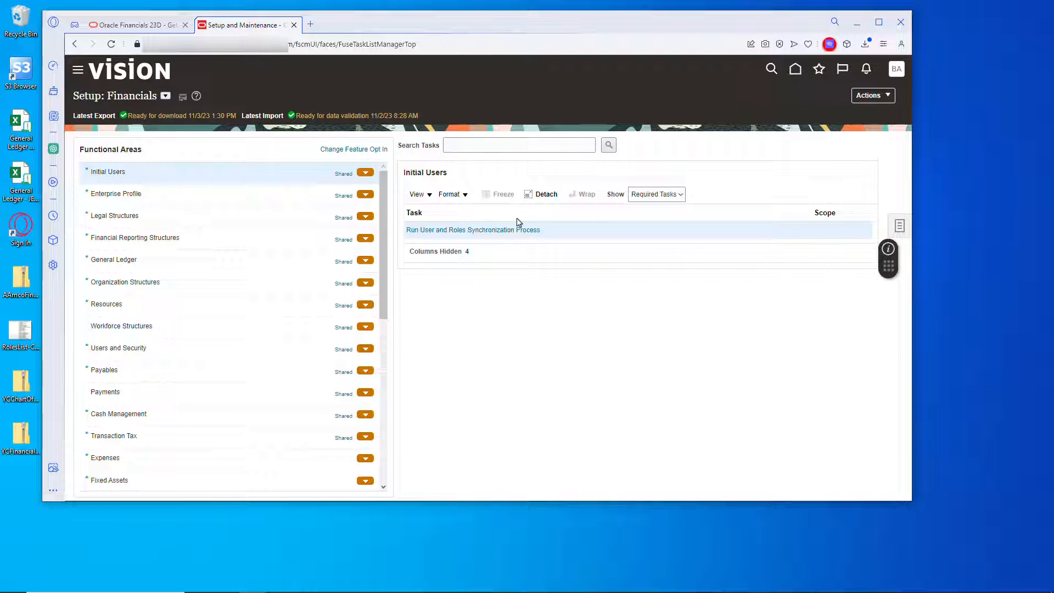
Review the YourCo US Distribution LLC legal entity from Manage Legal Entities, then close it.
left_click(114, 215)
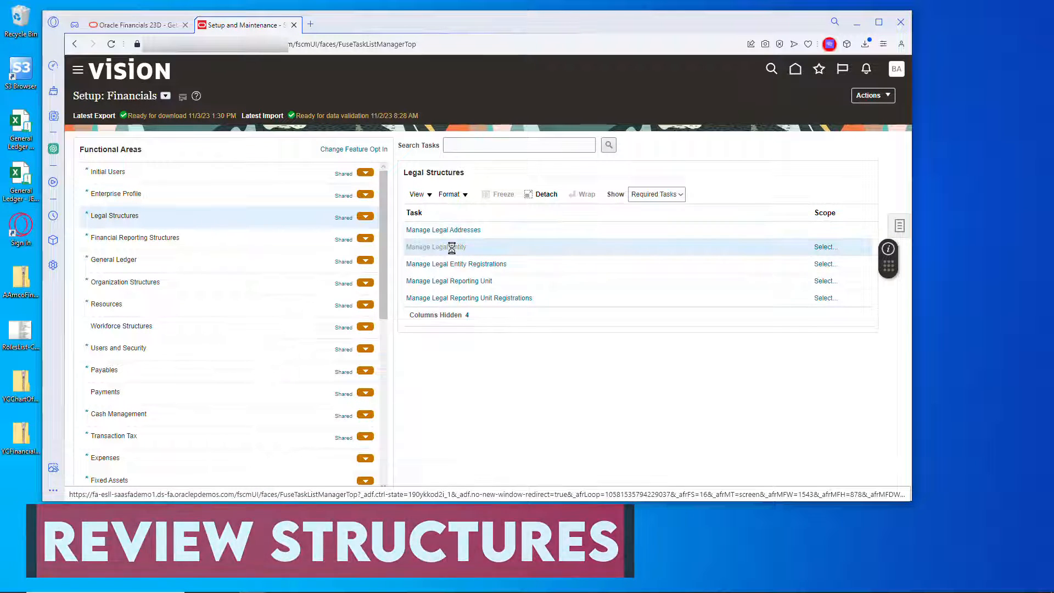
left_click(825, 246)
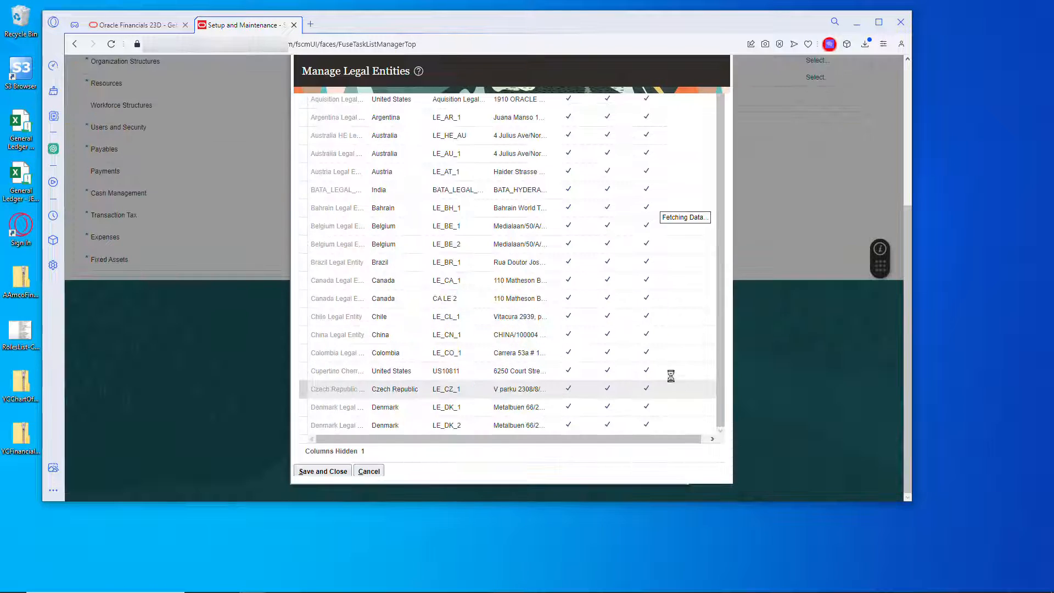
scroll("down", 3)
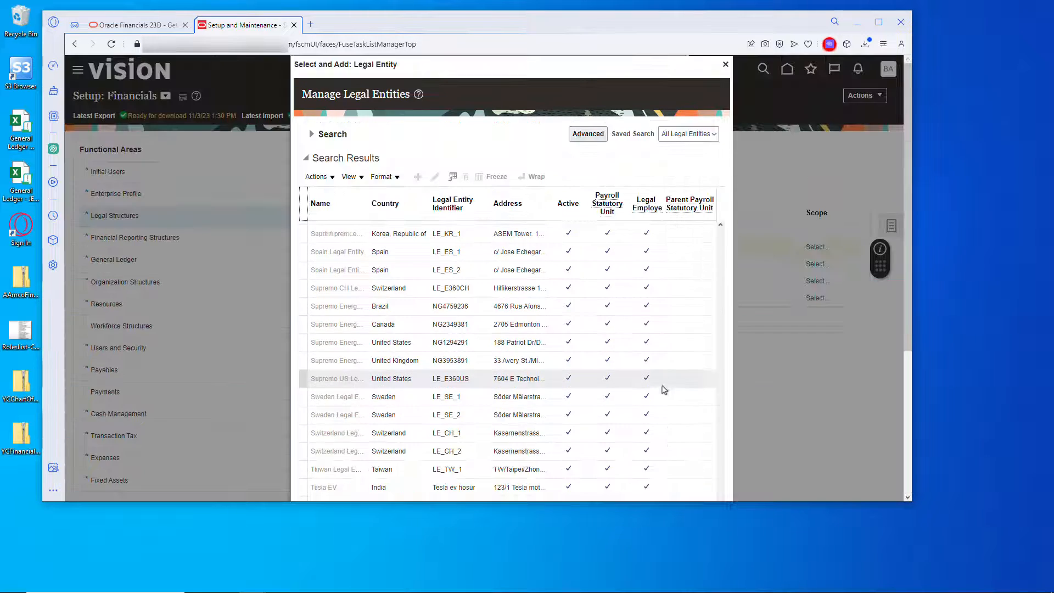
scroll("down", 3)
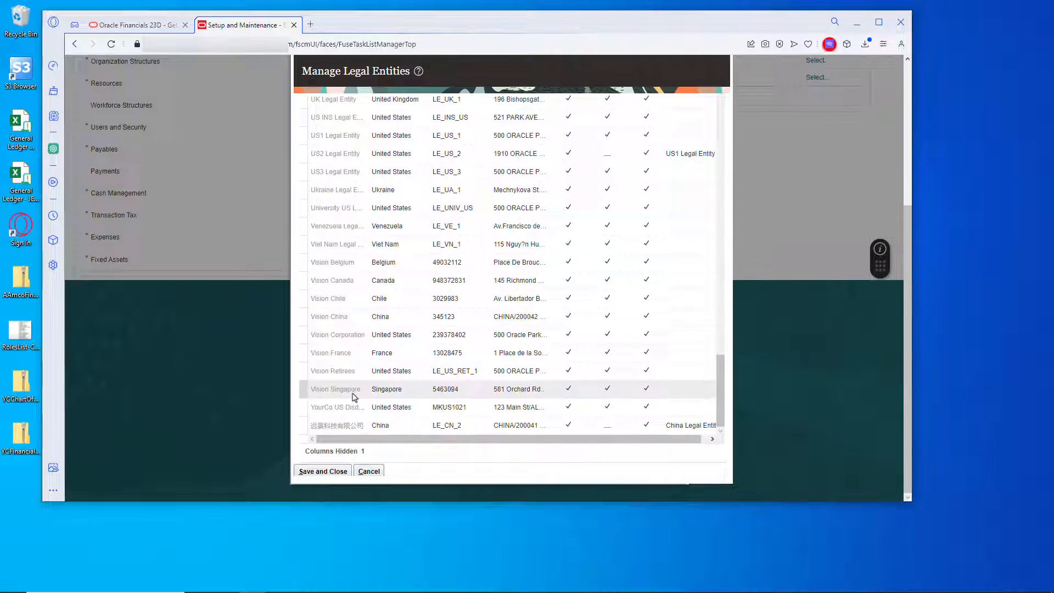
left_click(377, 407)
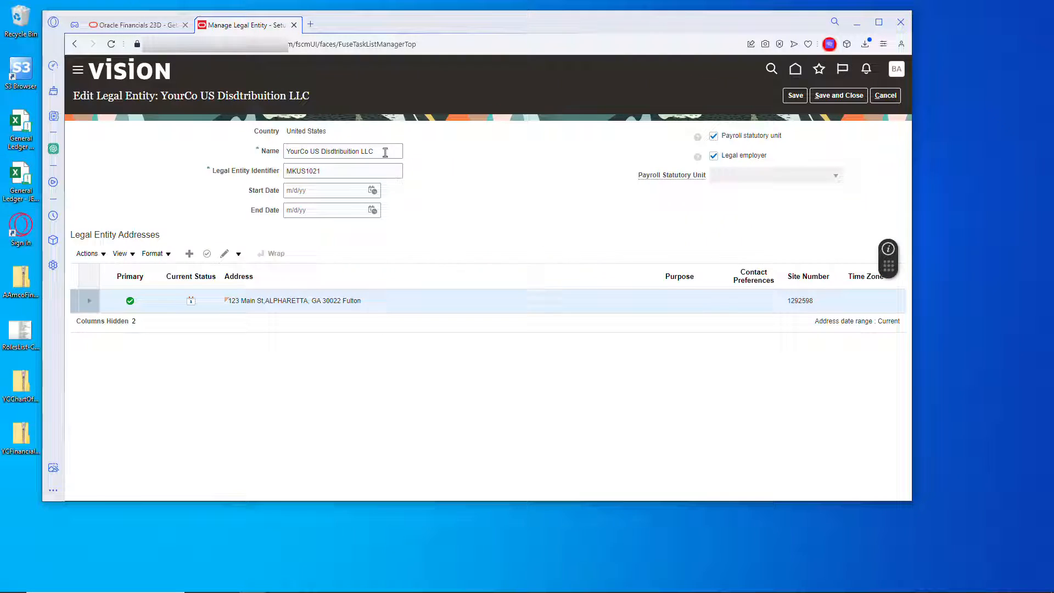
mouse_move(905, 127)
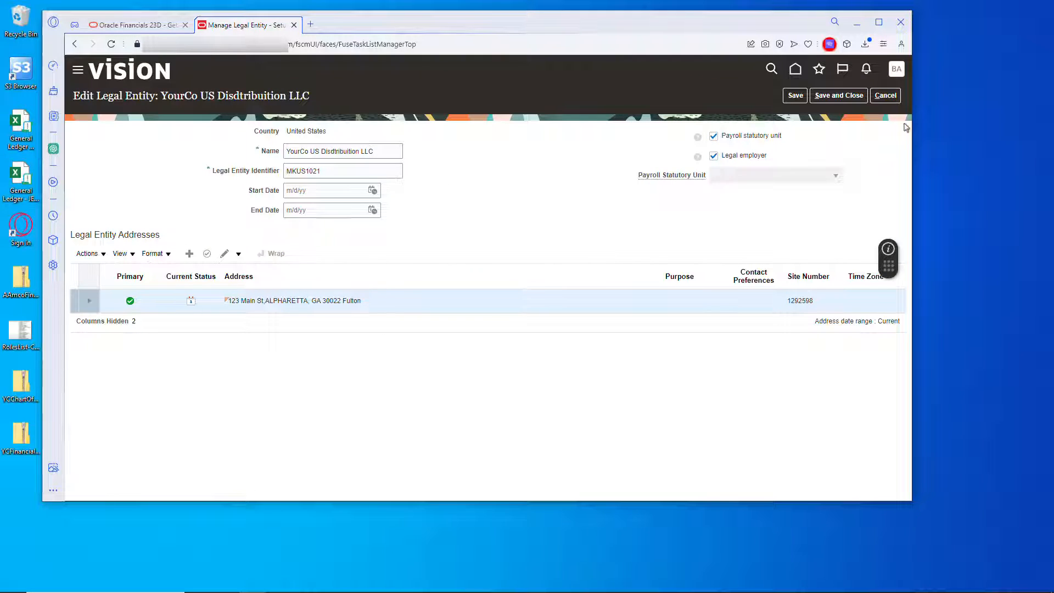
left_click(884, 95)
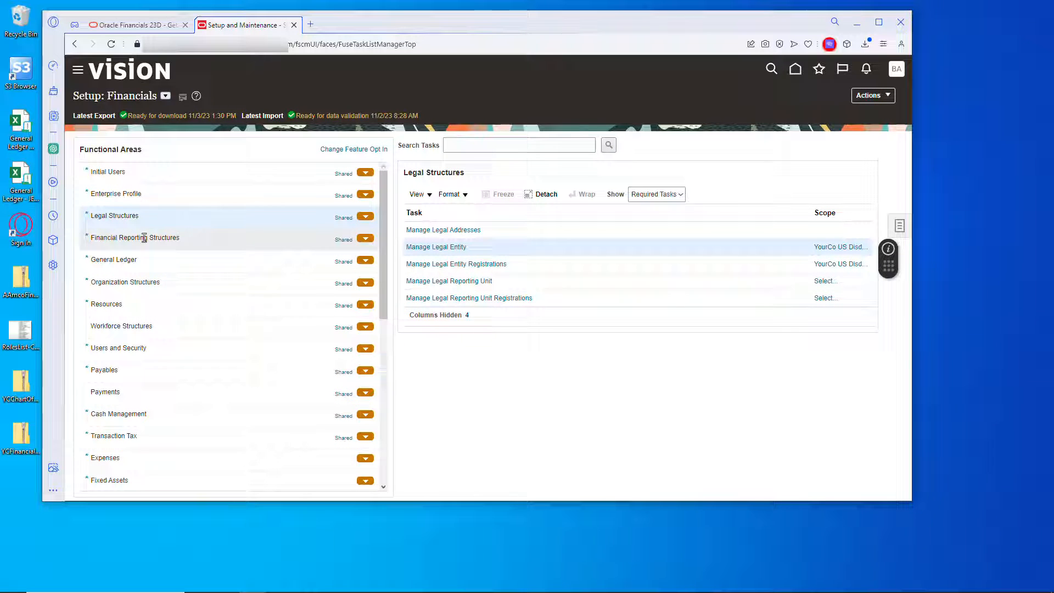
Review the YourCo US Ledger accounting calendar's 2022 periods and leave without changes.
left_click(134, 237)
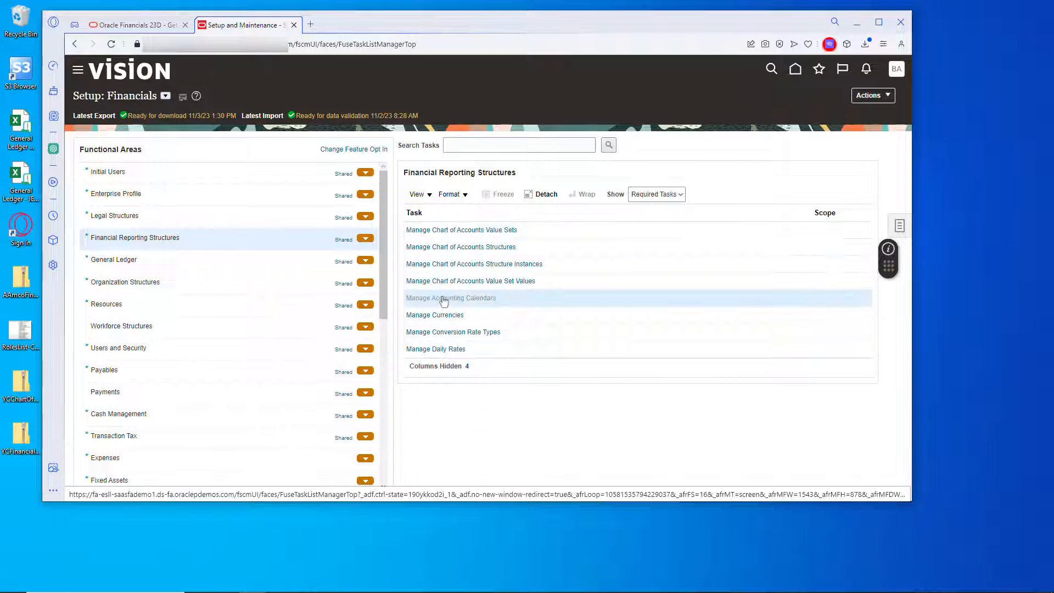
left_click(451, 298)
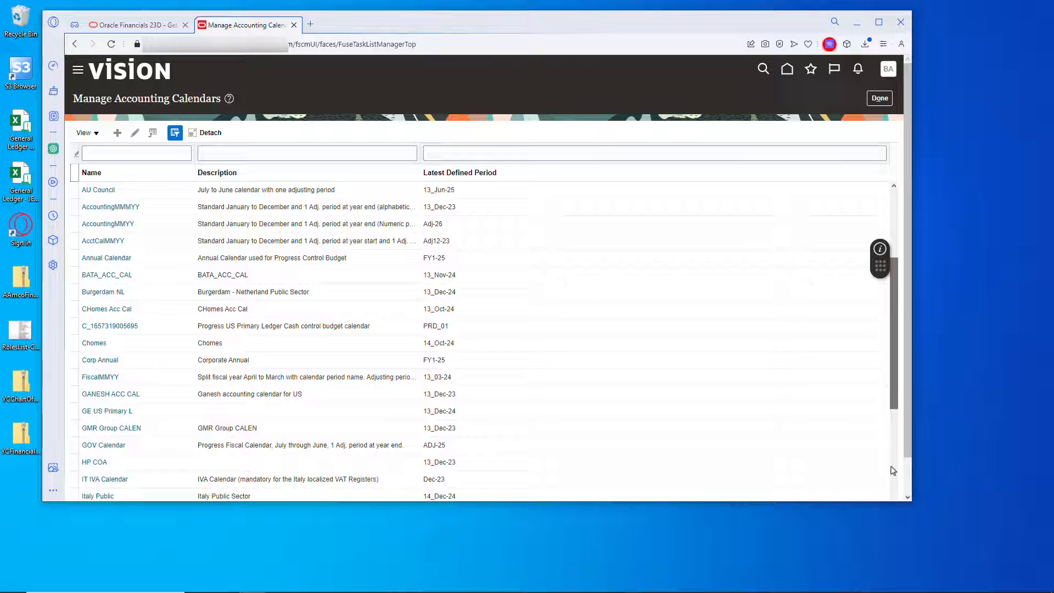
scroll("down", 3)
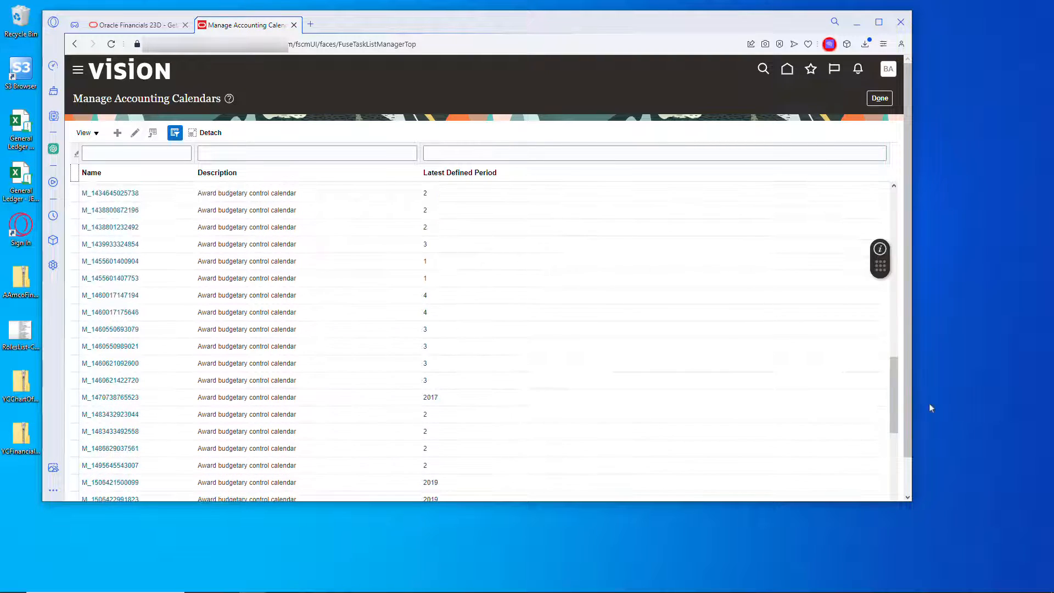
scroll("down", 3)
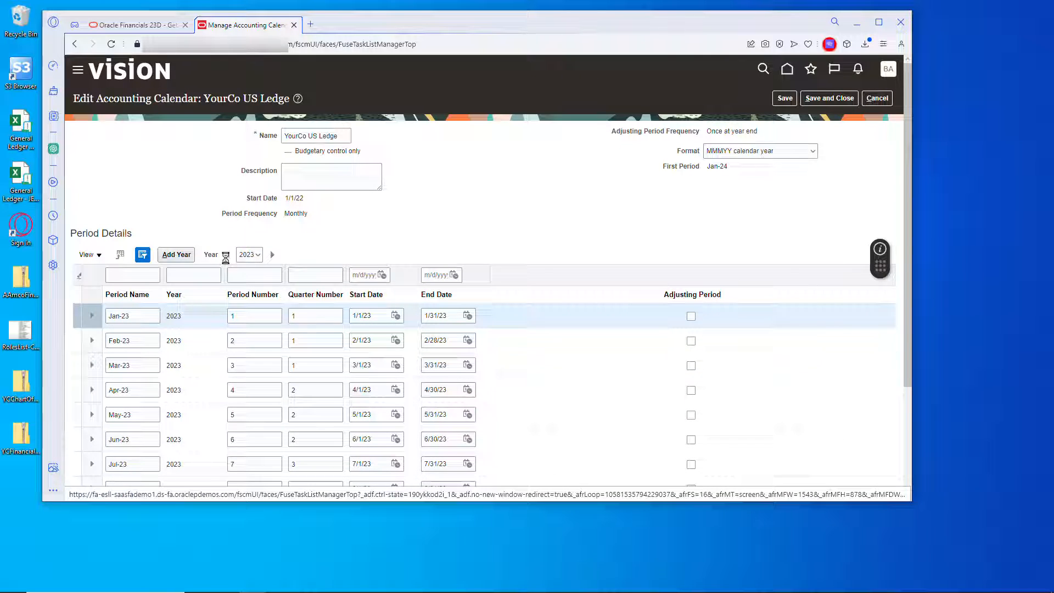
left_click(227, 254)
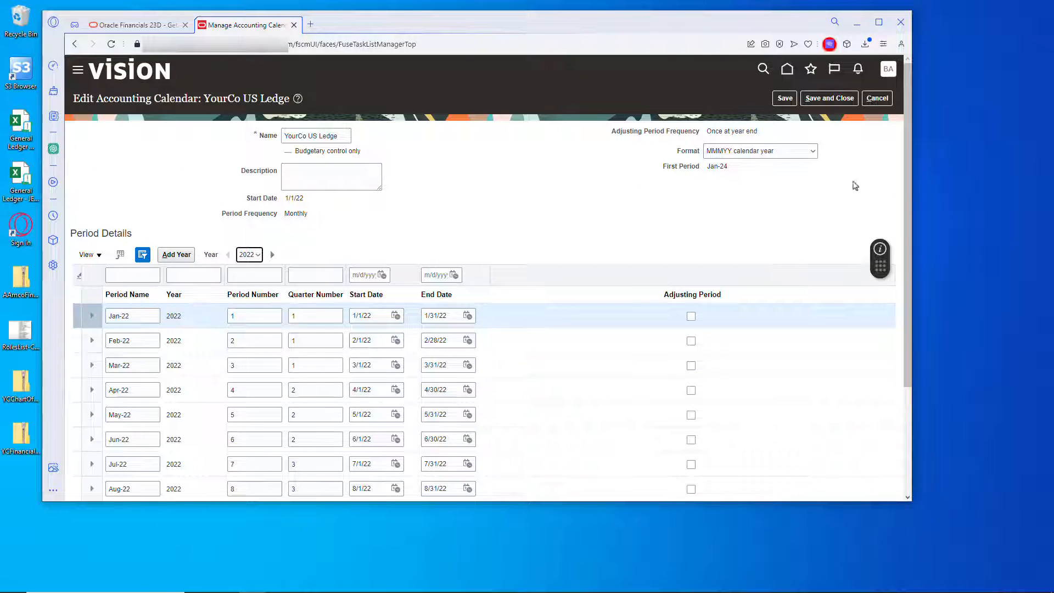
left_click(876, 98)
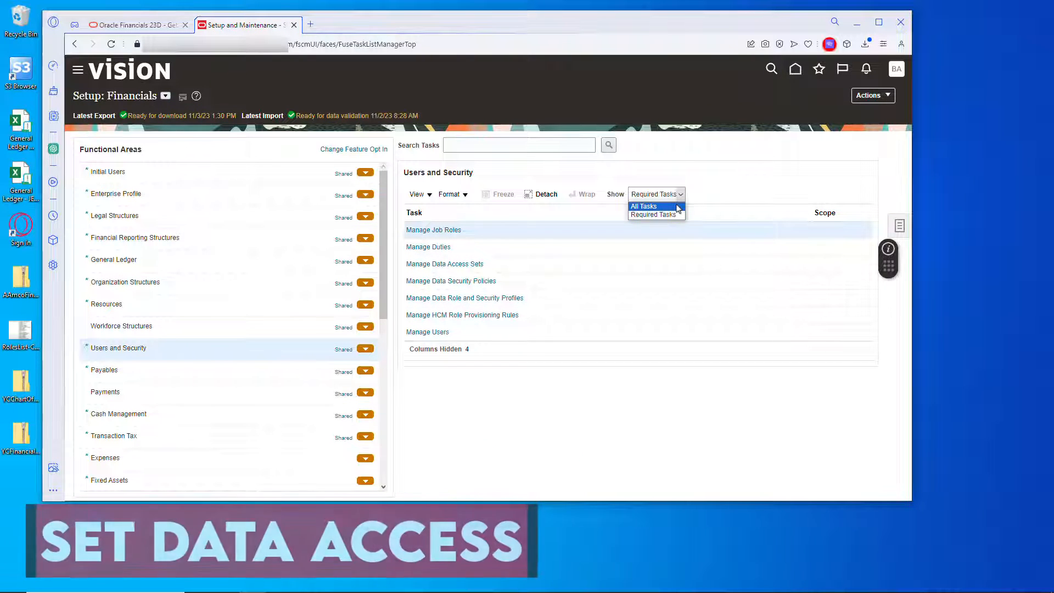
Assign user bob.a the General Accountant role with data access set YourCo US Ledger US.
left_click(643, 205)
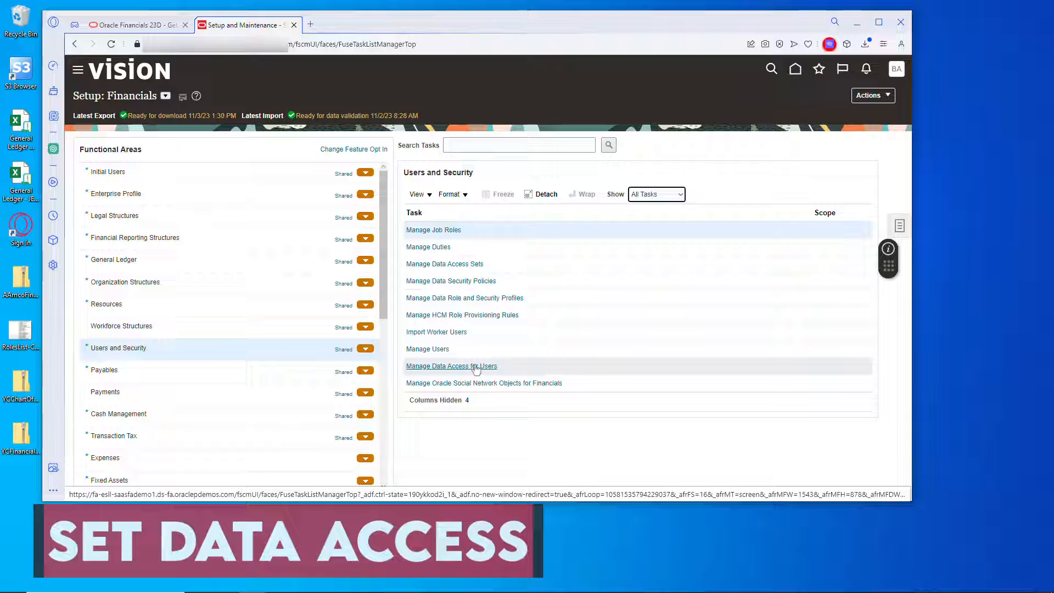
left_click(451, 366)
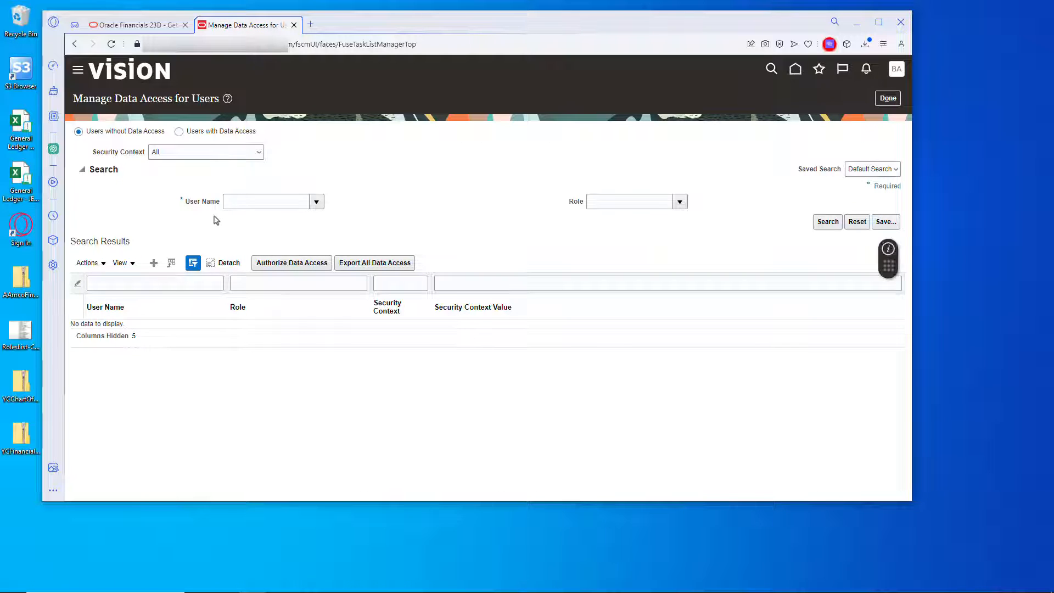
left_click(153, 263)
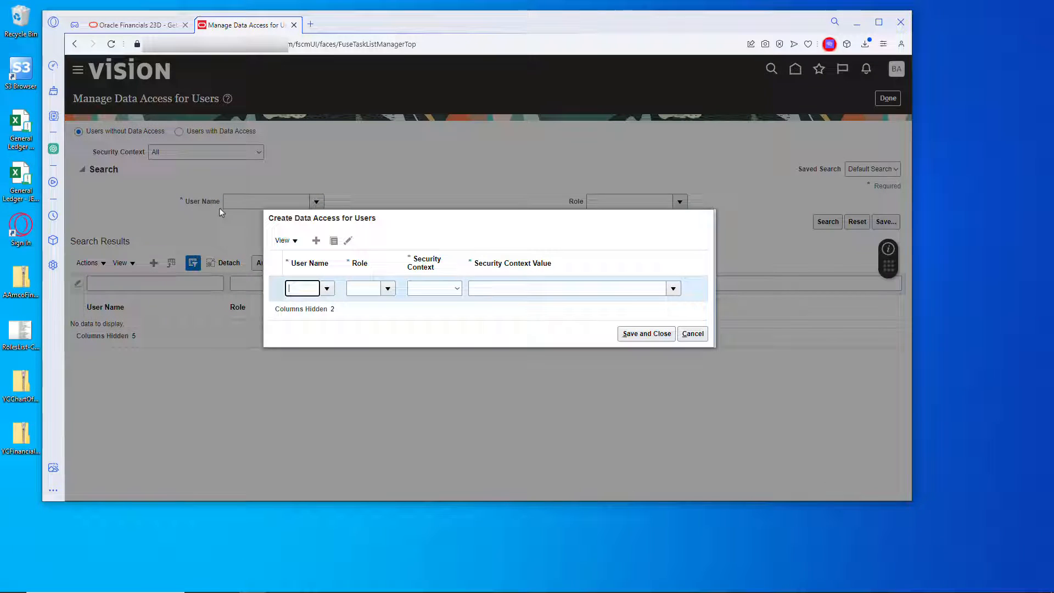
type("bob.a")
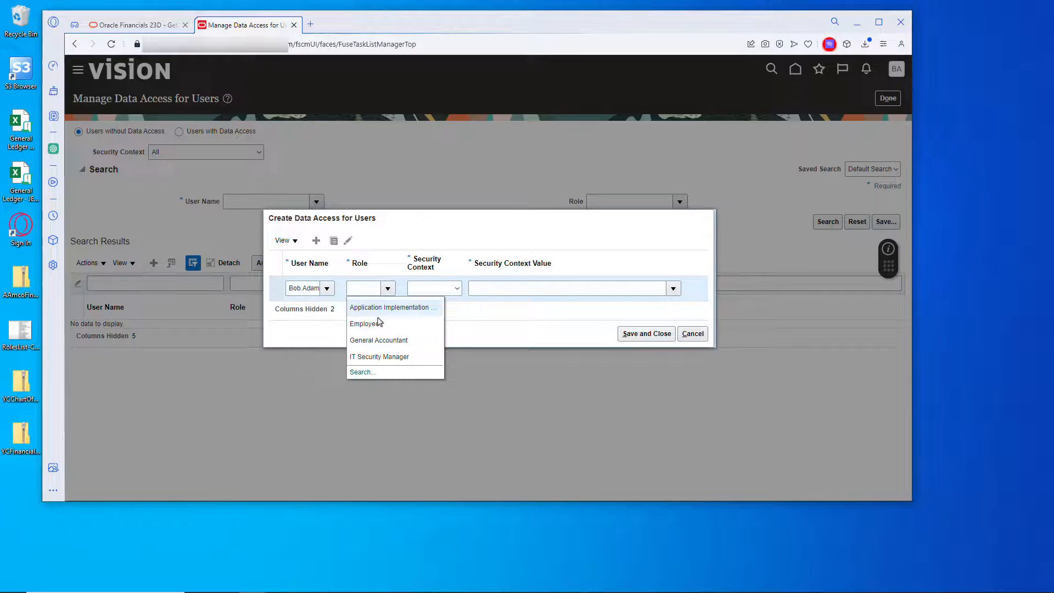
left_click(379, 339)
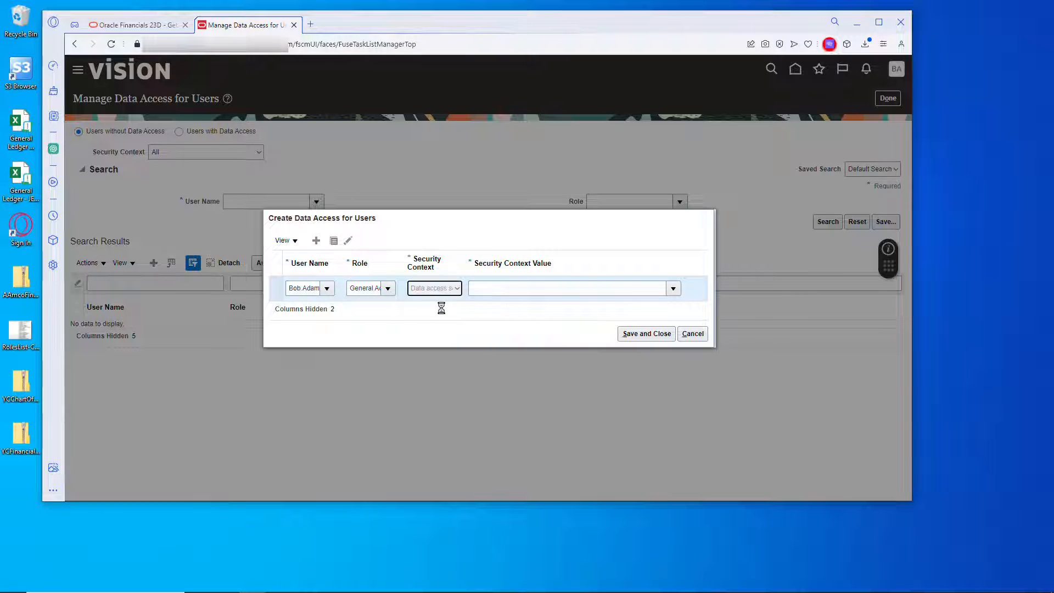
left_click(672, 288)
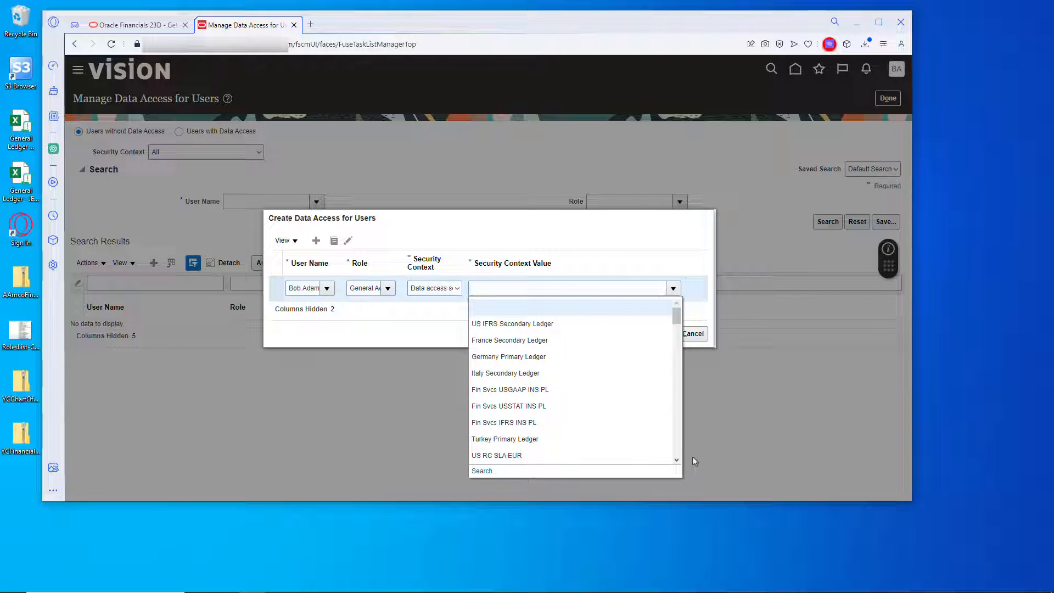
left_click(484, 470)
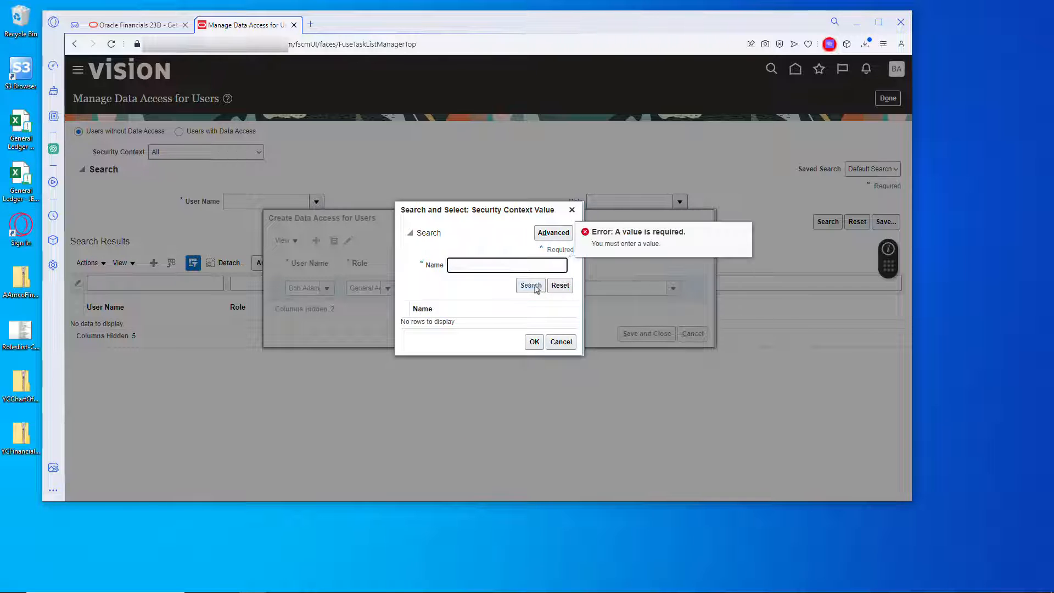
type("Your")
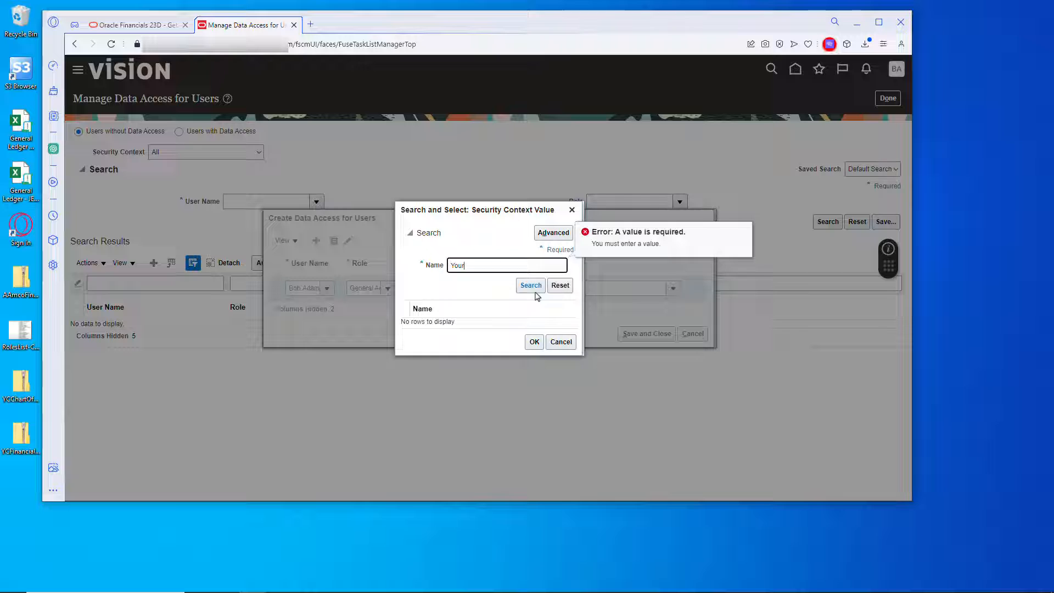
left_click(530, 285)
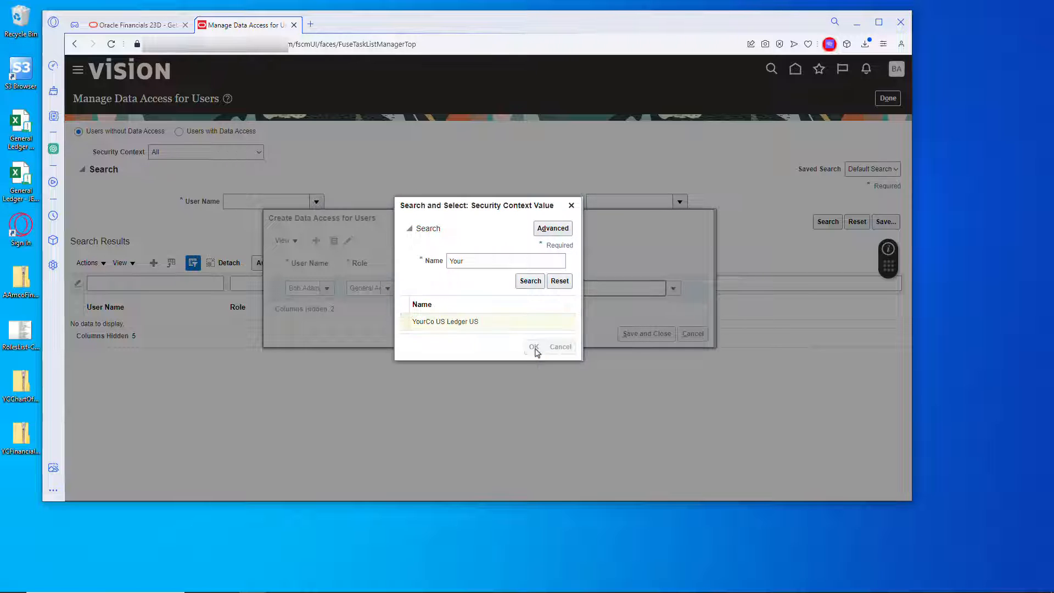
left_click(560, 347)
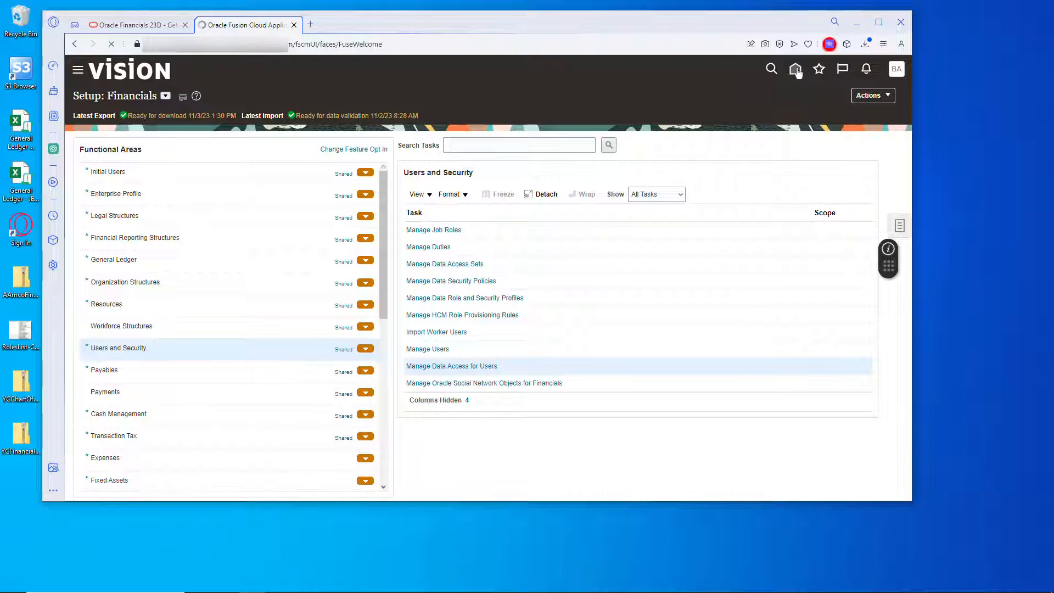
Open Jan-22 as YourCo US Ledger US's first period from Period Close, then refresh statuses.
left_click(795, 70)
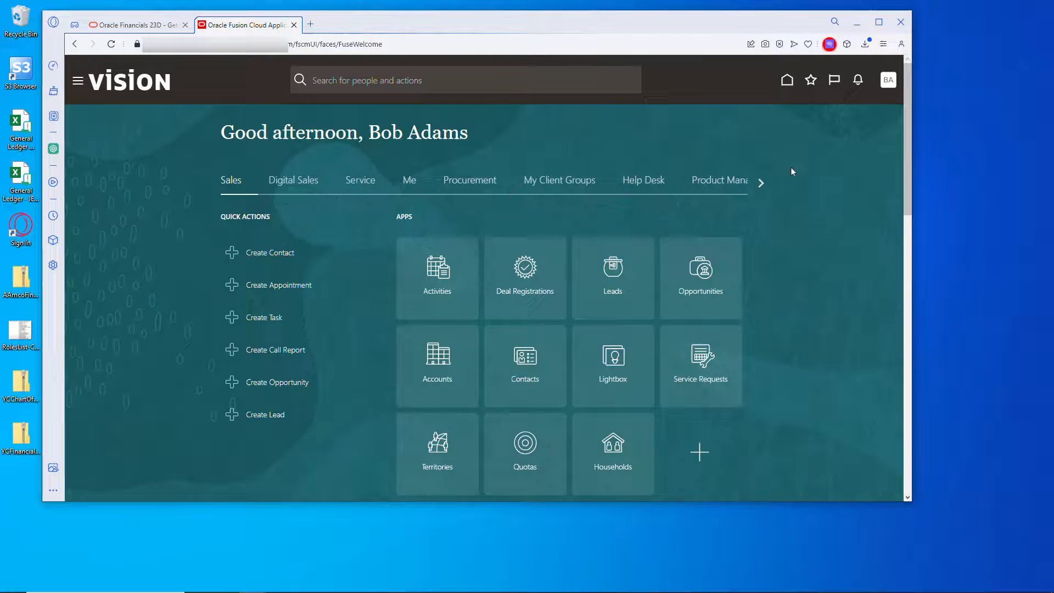
left_click(760, 183)
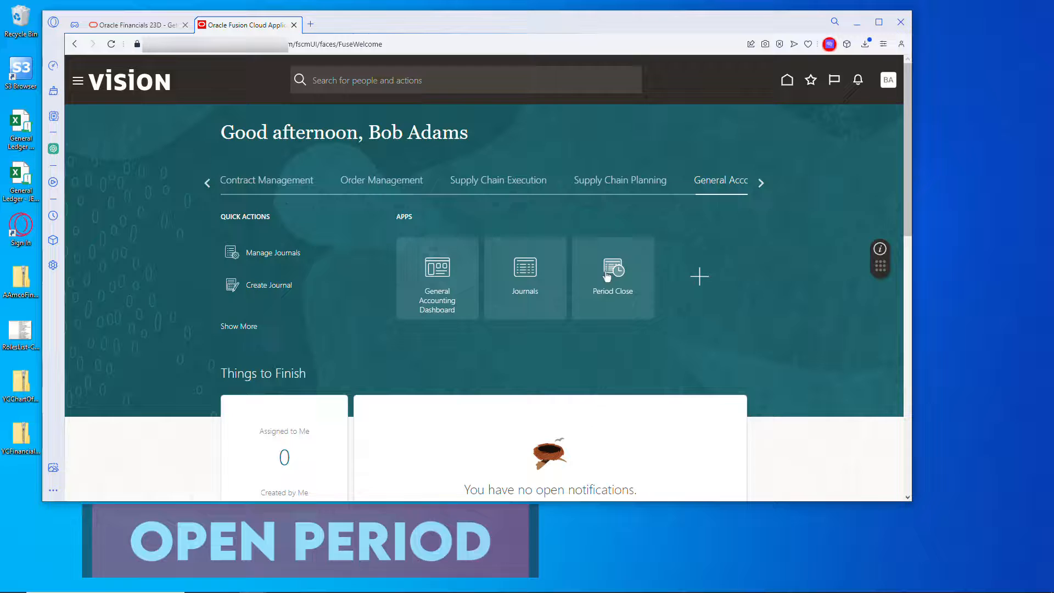
left_click(612, 276)
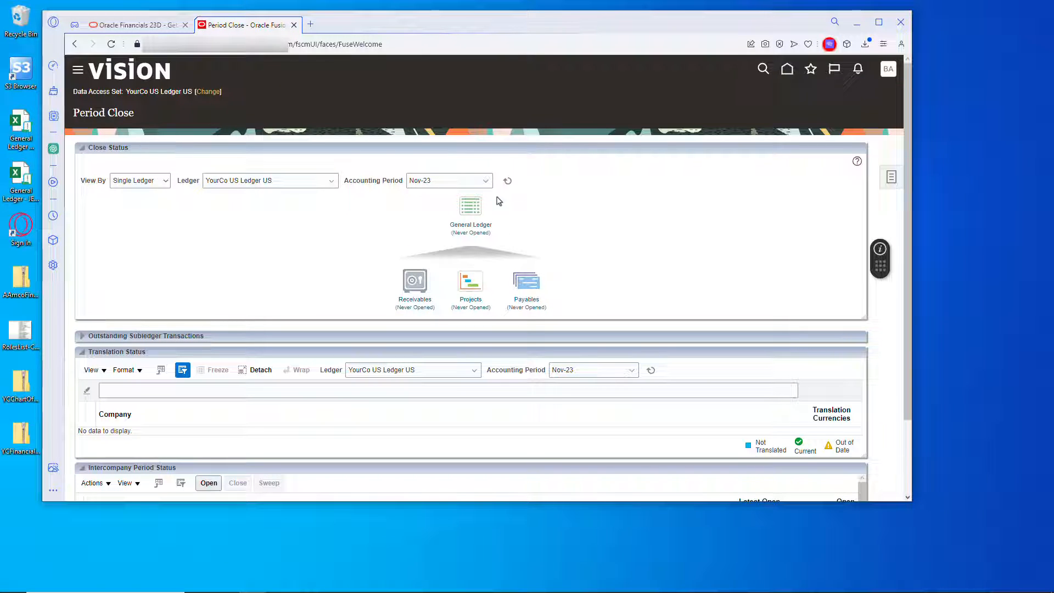
mouse_move(484, 235)
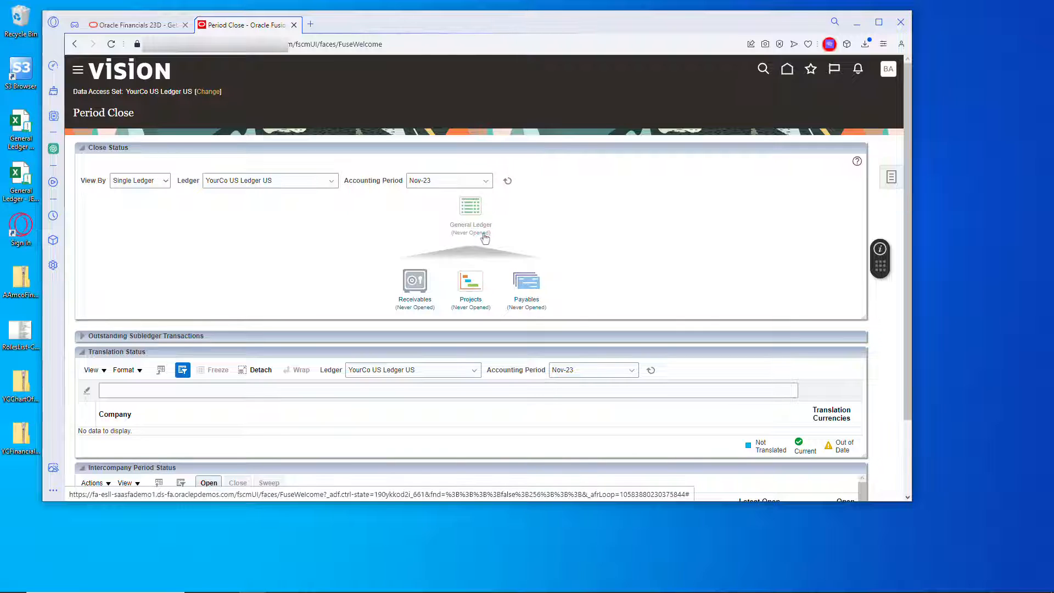
left_click(470, 205)
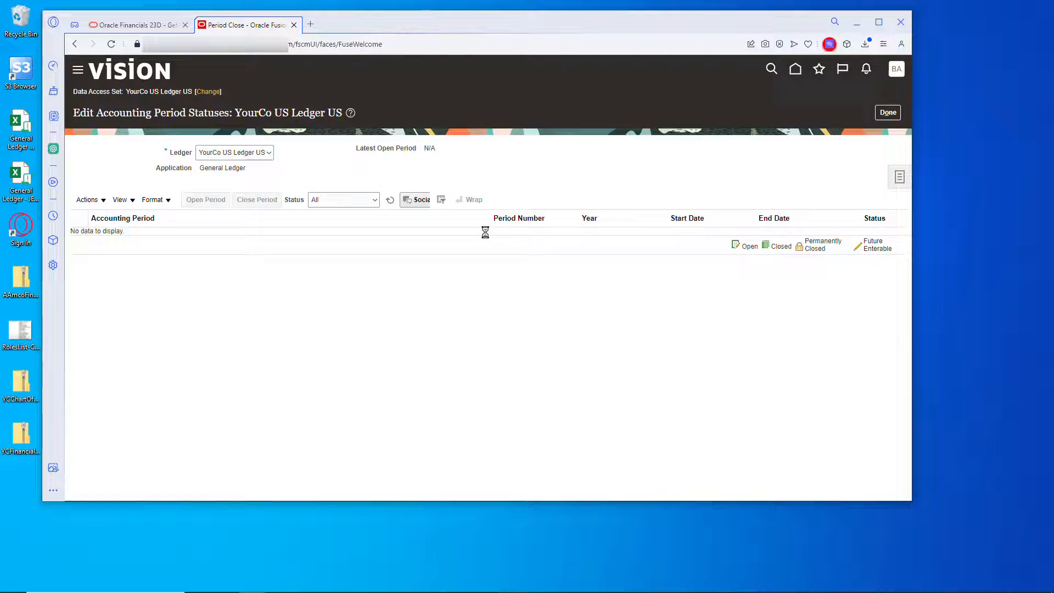
left_click(206, 198)
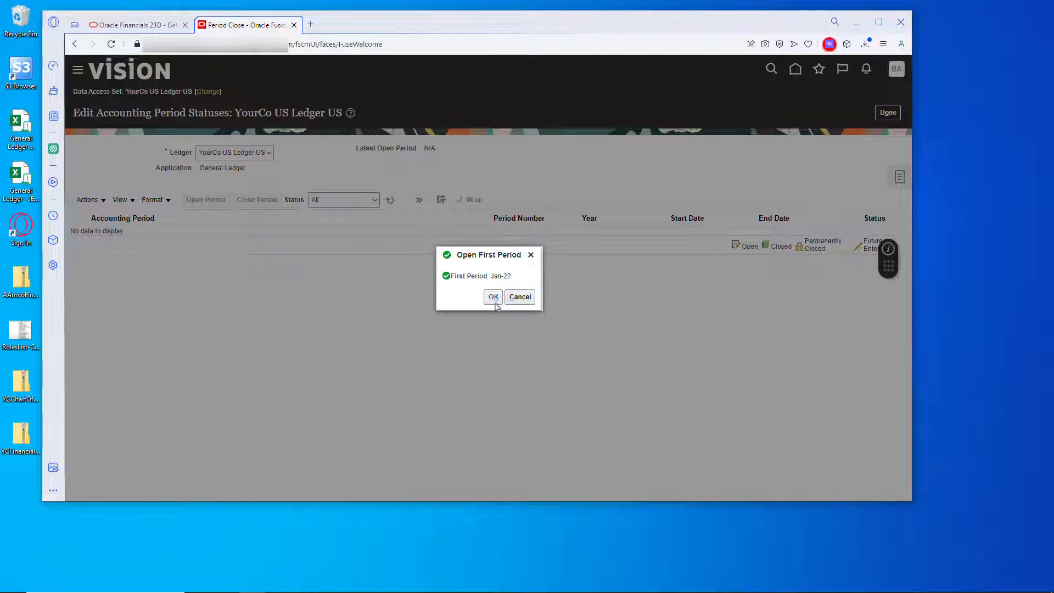
left_click(493, 297)
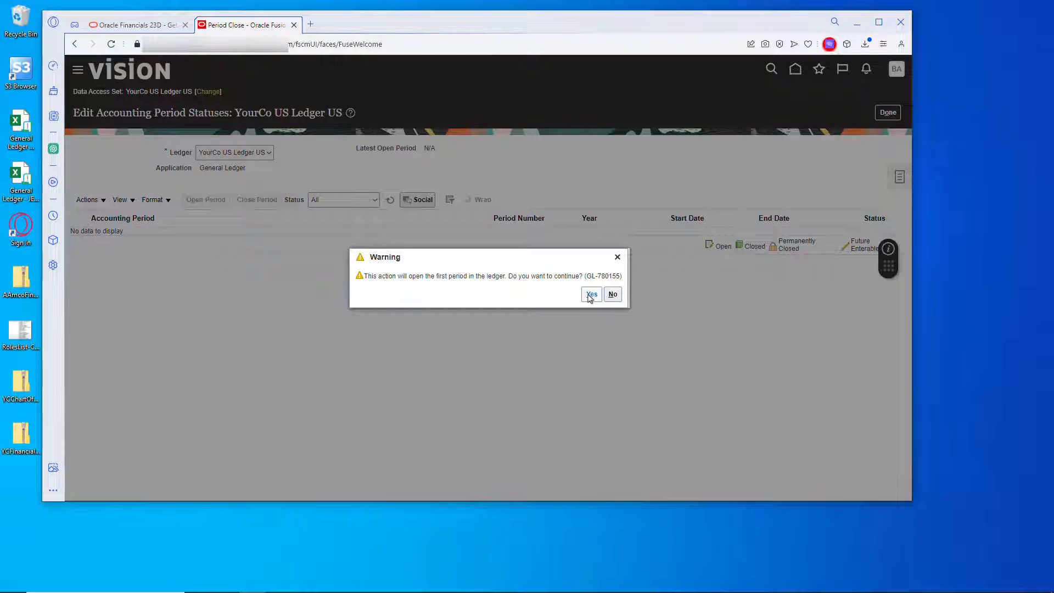
left_click(589, 294)
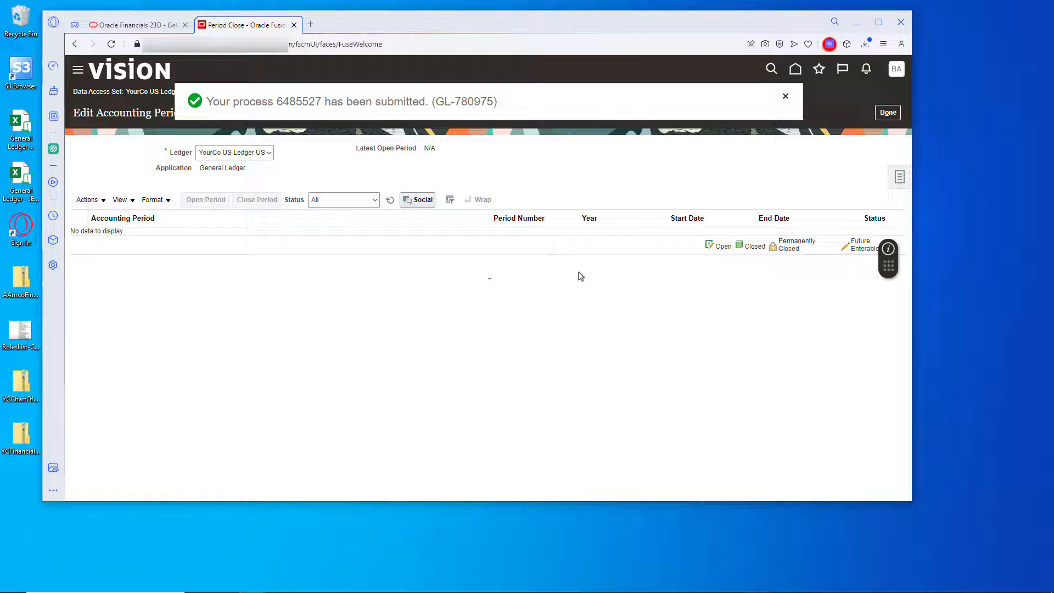
left_click(785, 96)
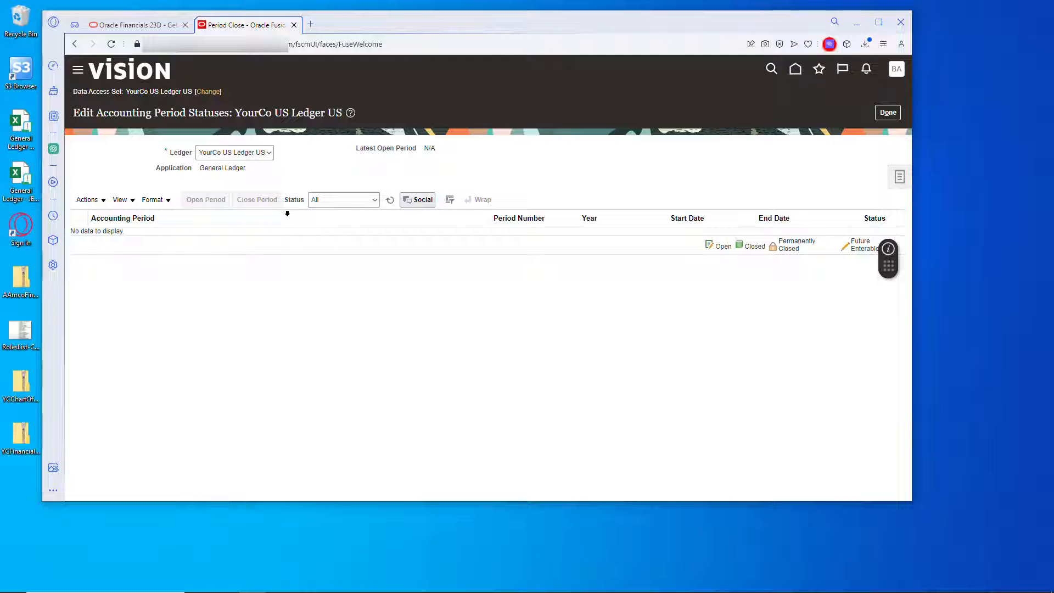
left_click(389, 200)
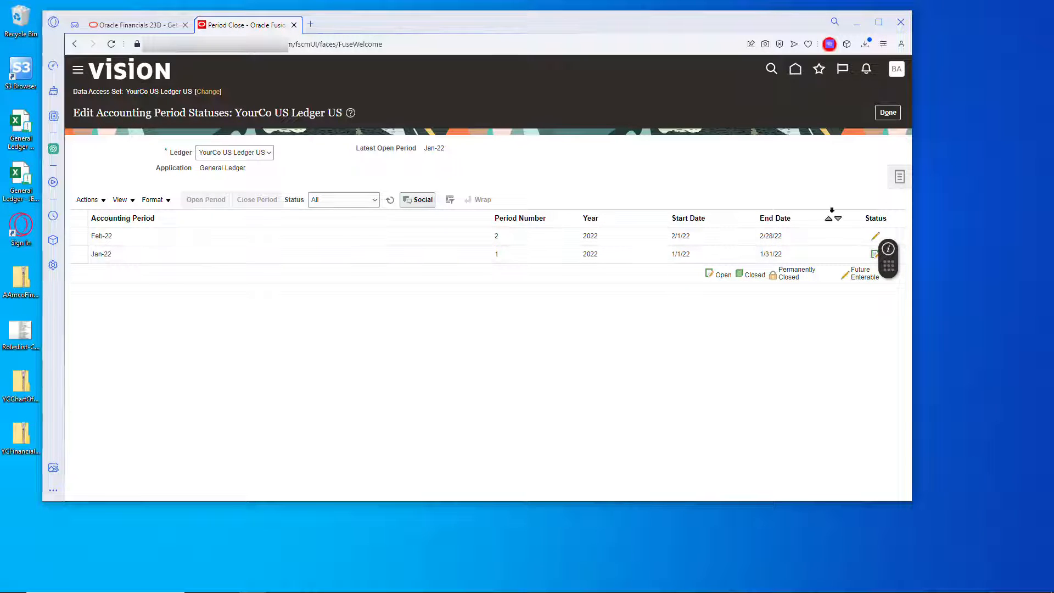
mouse_move(888, 112)
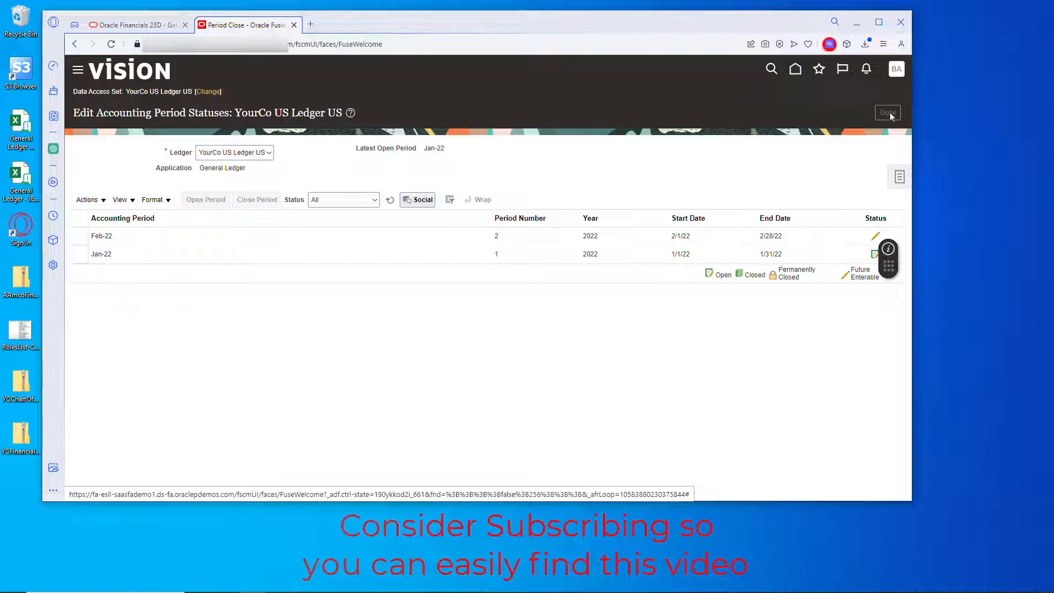
Sign out of the session and sign back in.
left_click(886, 112)
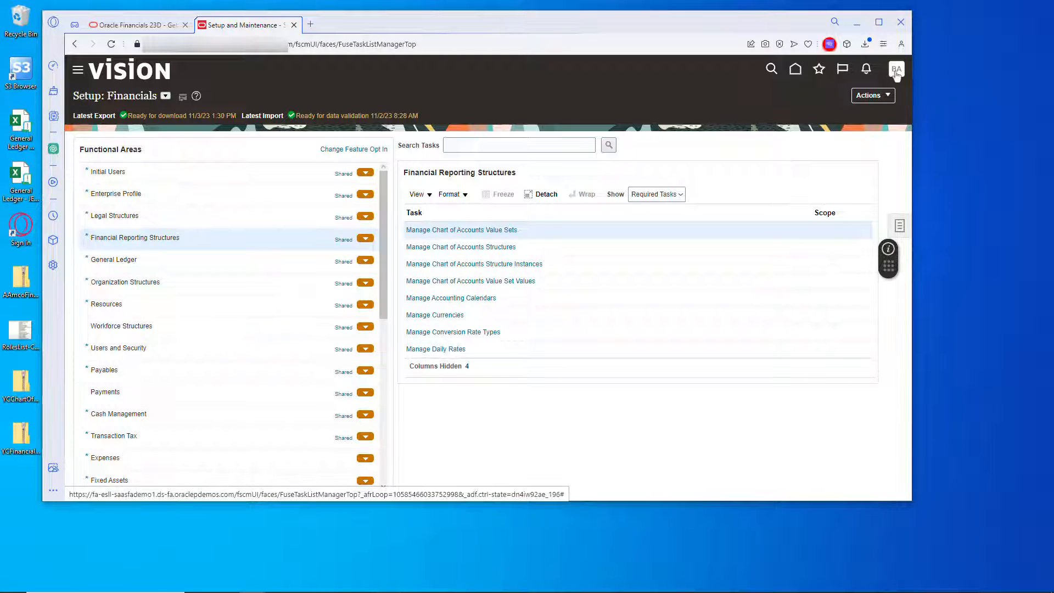
left_click(896, 69)
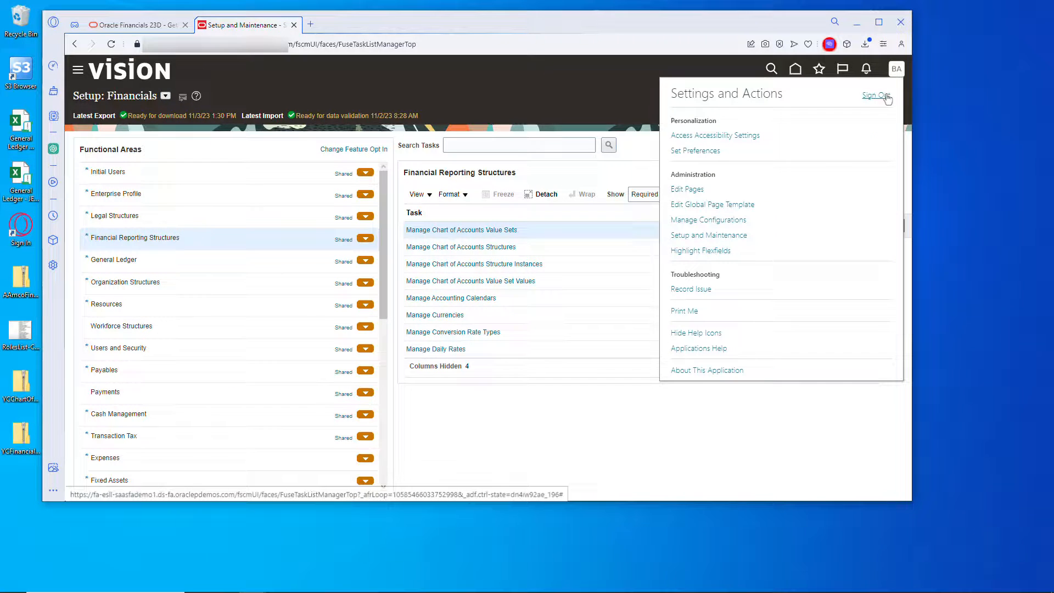
left_click(875, 95)
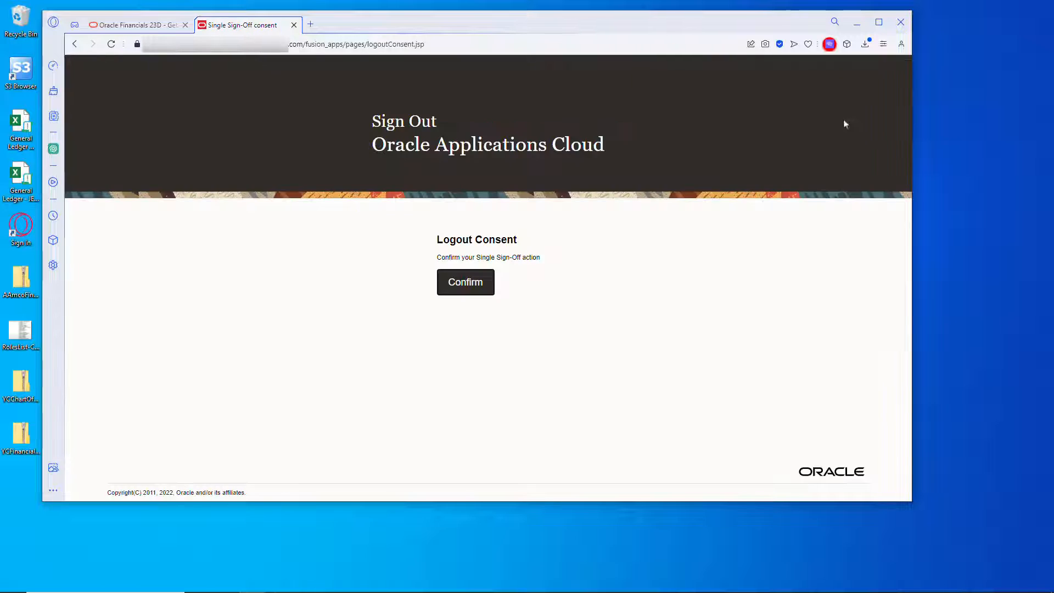
left_click(464, 282)
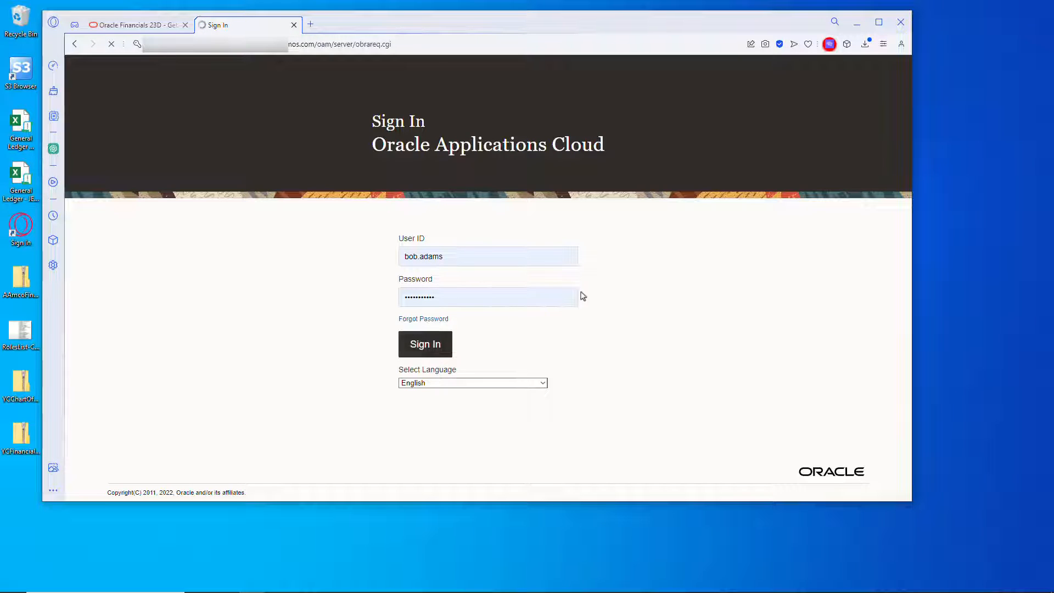
left_click(425, 343)
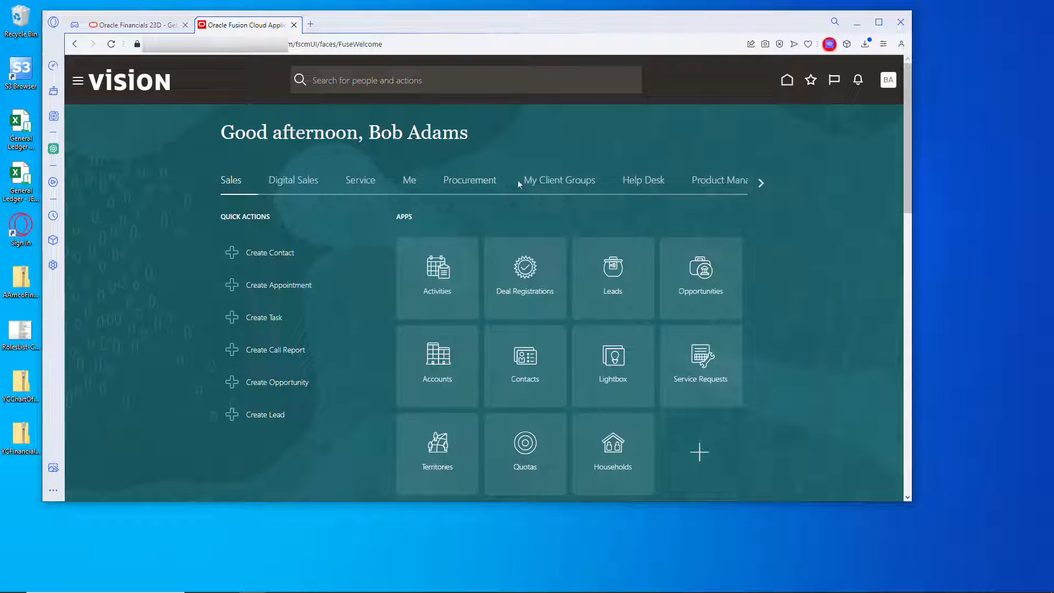
Go to Setup and Maintenance to reach Setup: Financials.
left_click(886, 80)
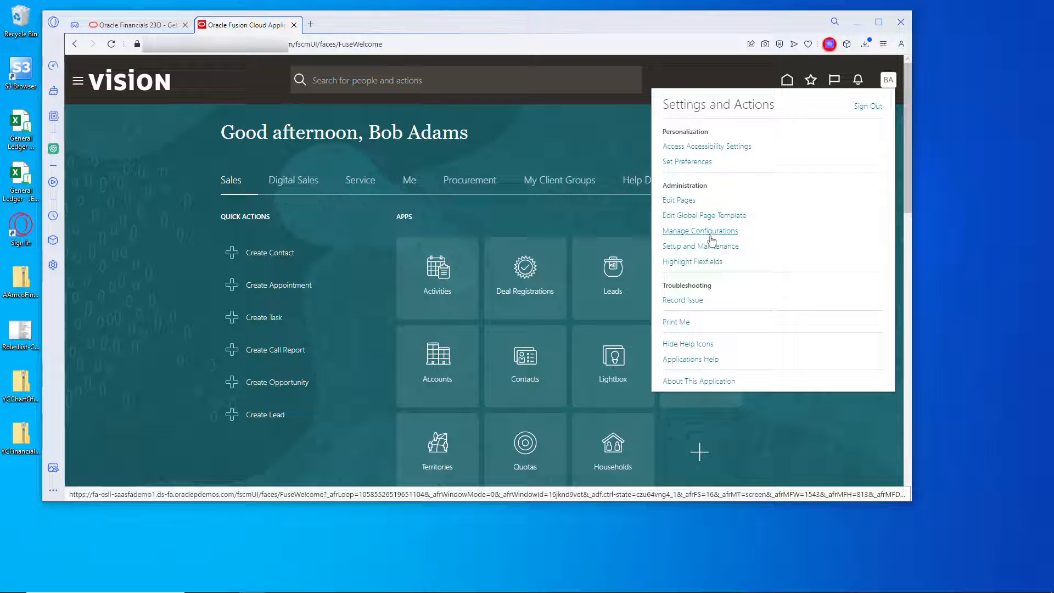
left_click(698, 230)
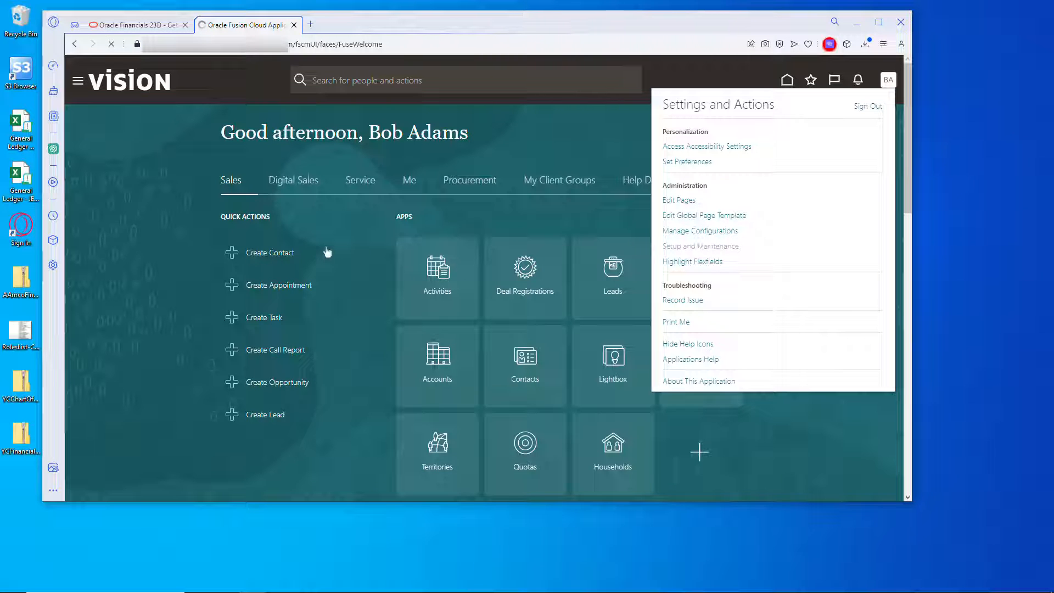
left_click(699, 246)
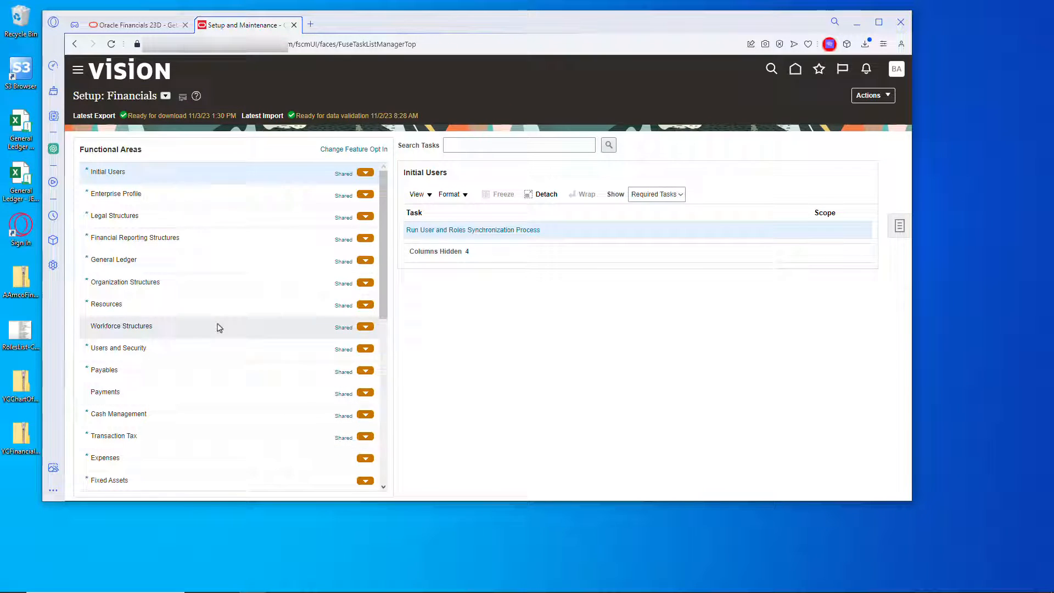
Rename the ledger to YourCo US Ledger USD in Specify Ledger Options.
left_click(114, 260)
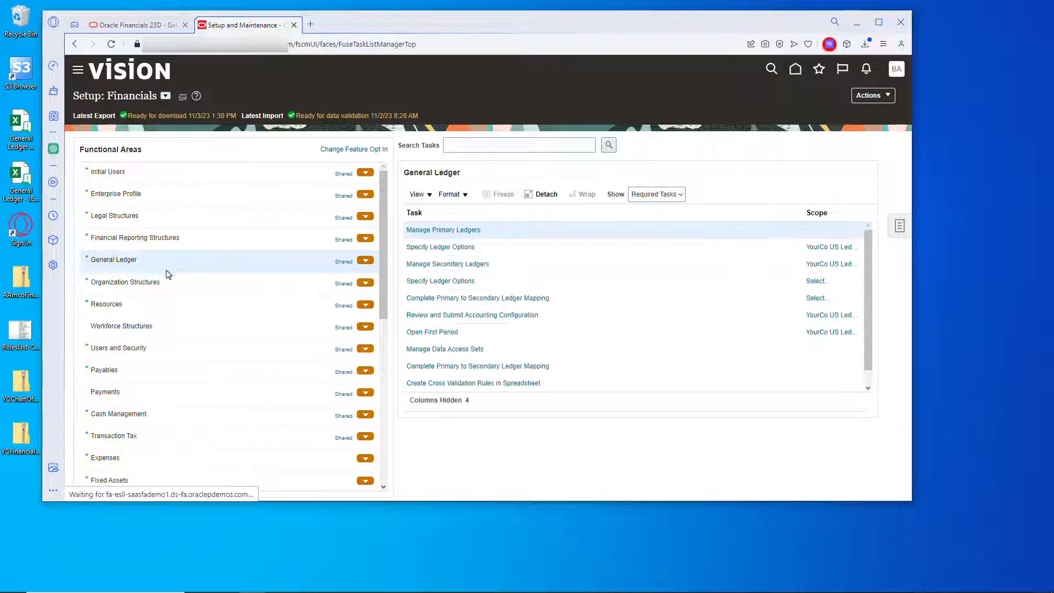
left_click(440, 247)
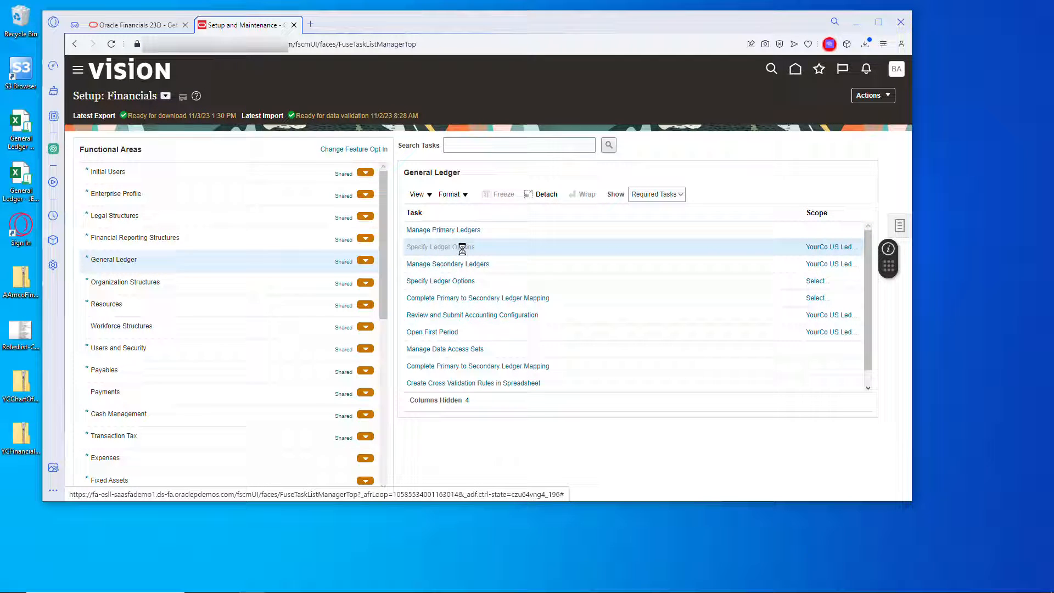
left_click(440, 246)
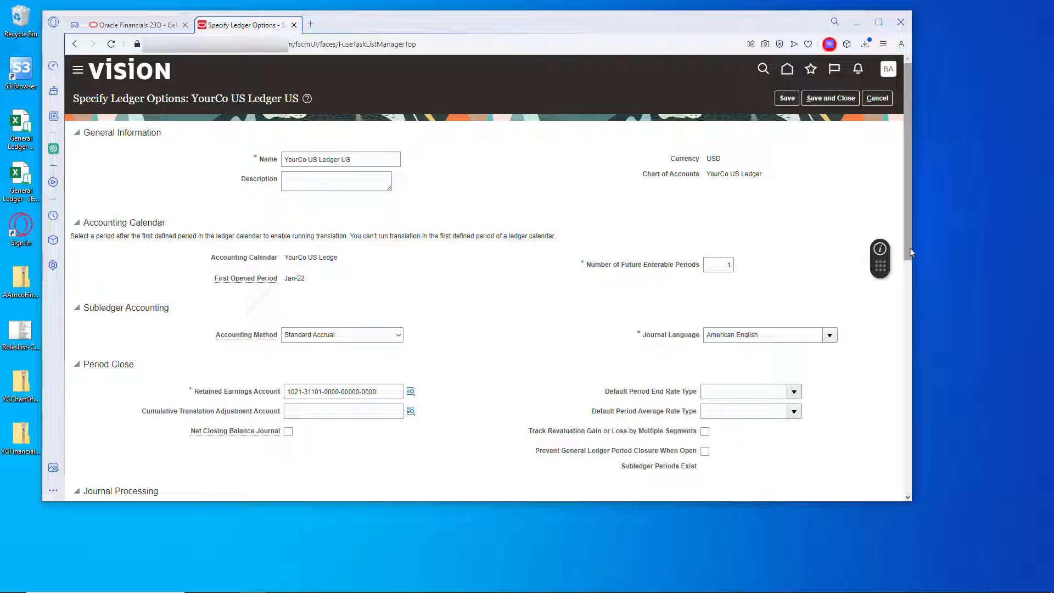
scroll("down", 3)
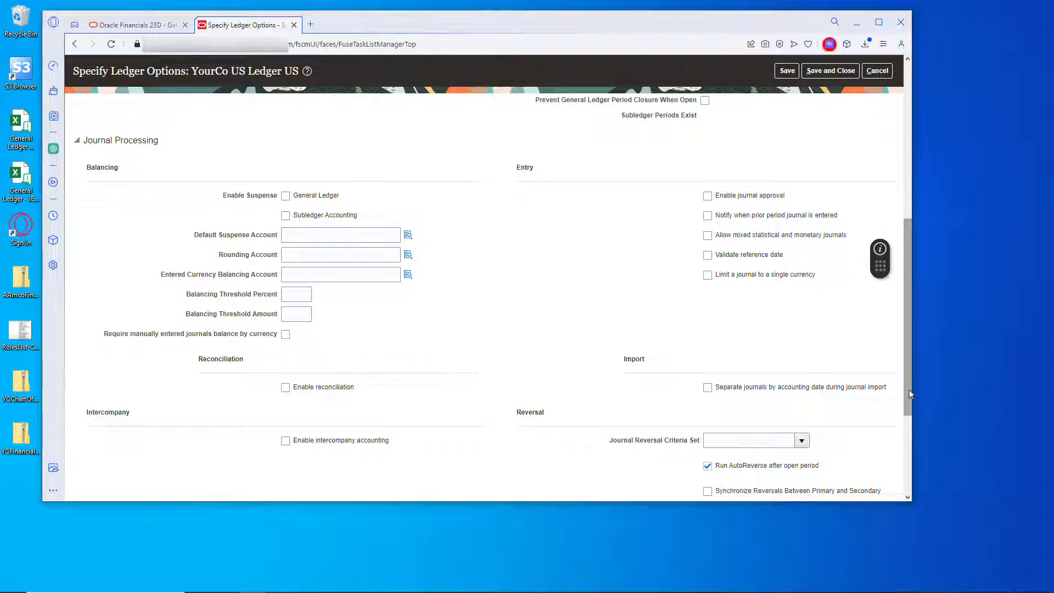
scroll("up", 3)
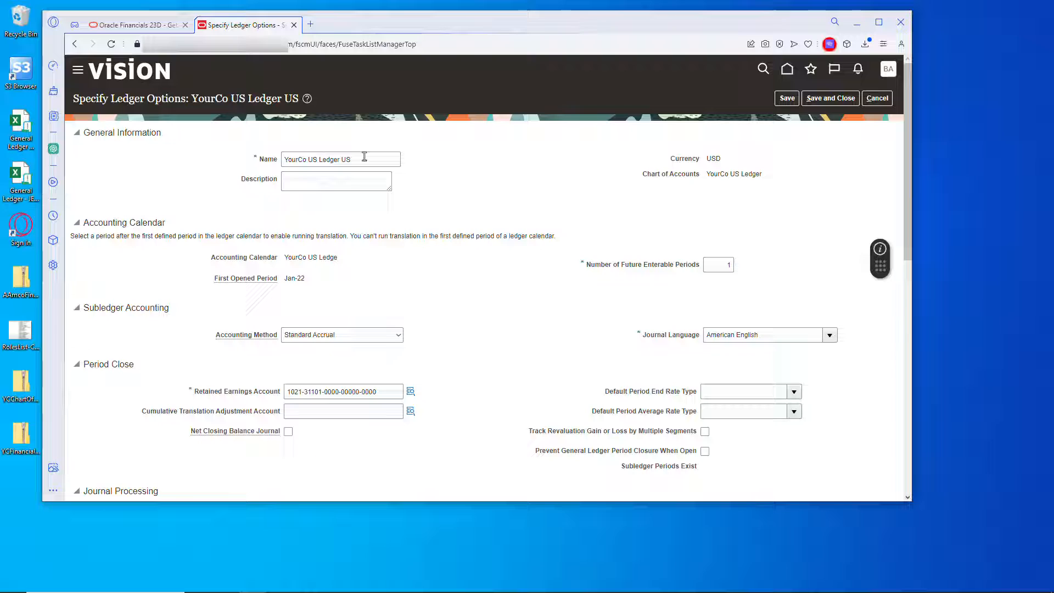
type("D")
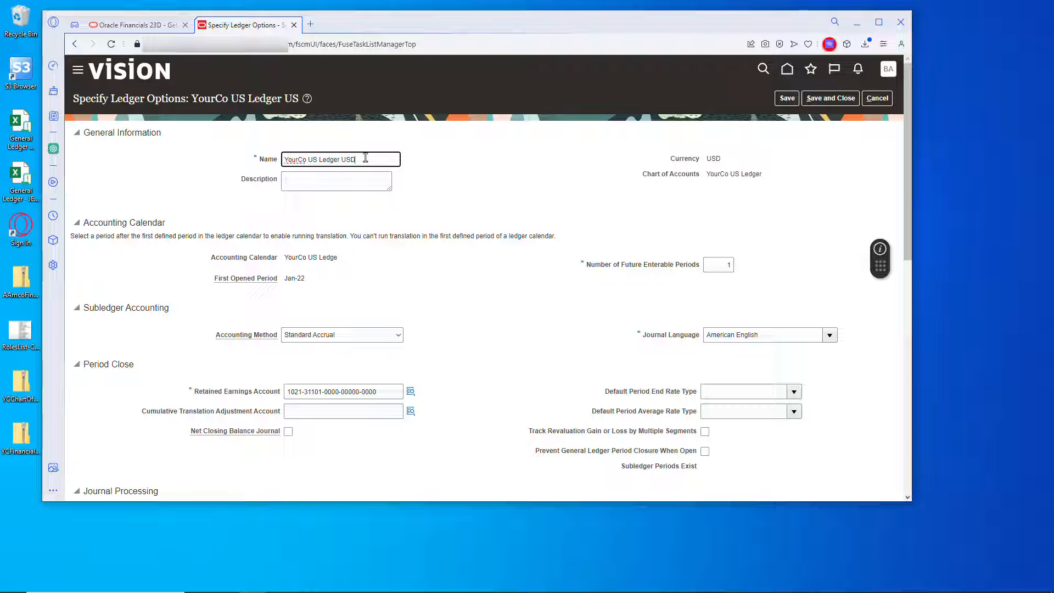
left_click(785, 98)
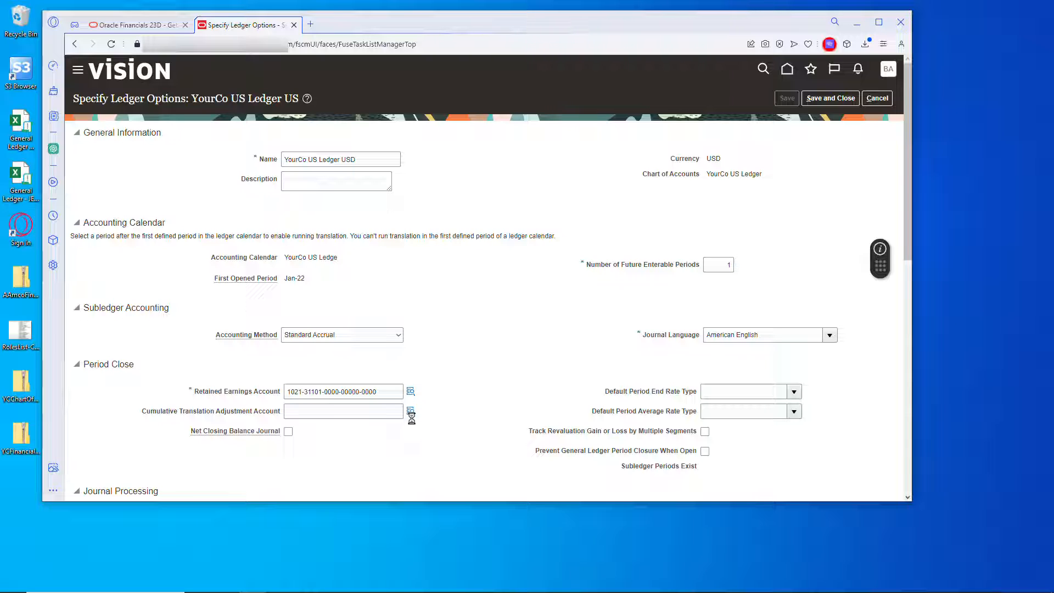
left_click(410, 411)
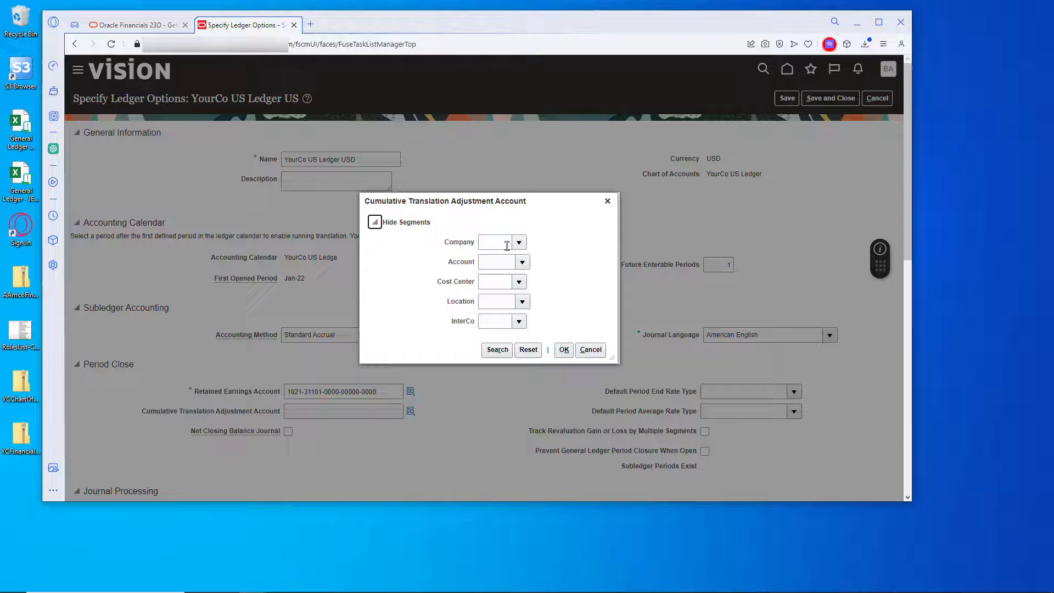
left_click(518, 242)
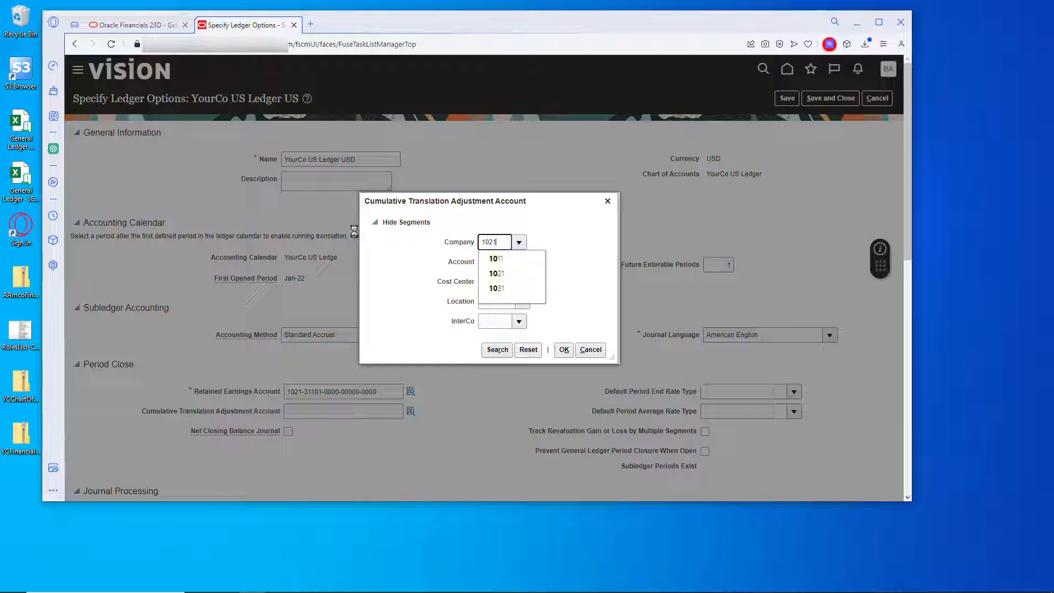
left_click(495, 273)
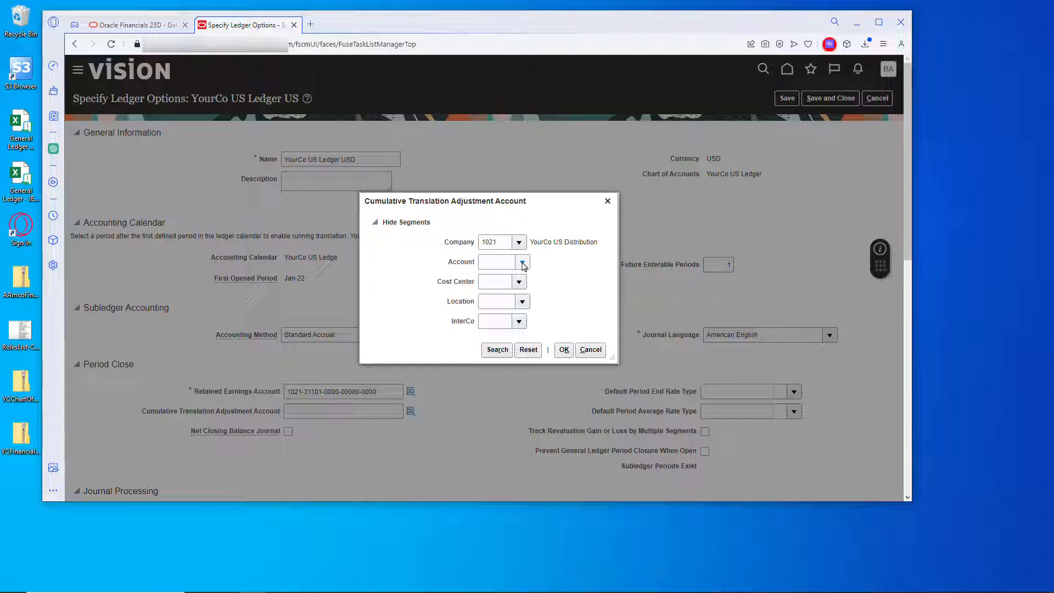
left_click(521, 262)
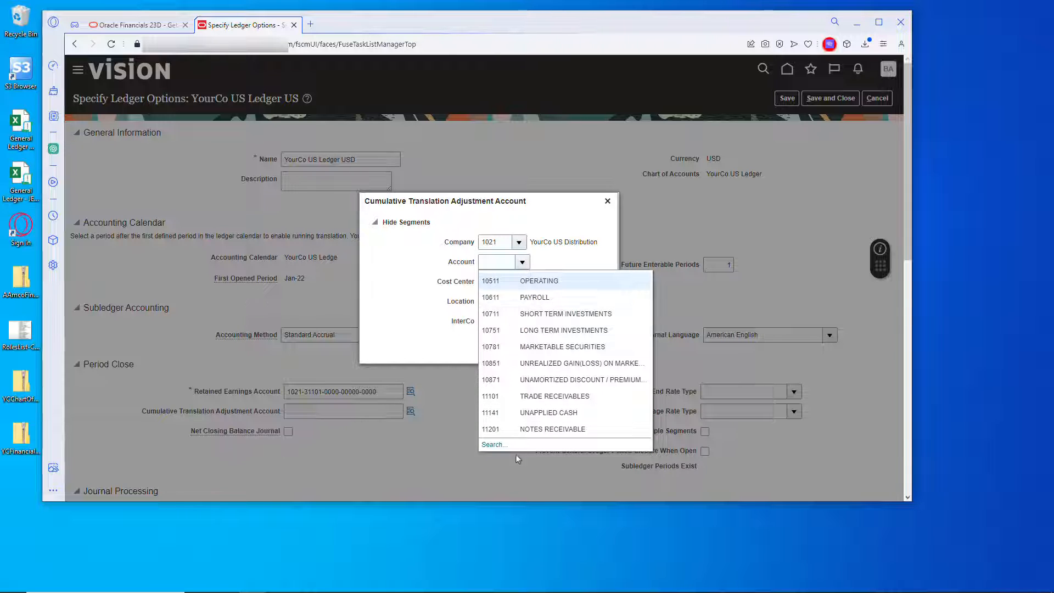
left_click(494, 444)
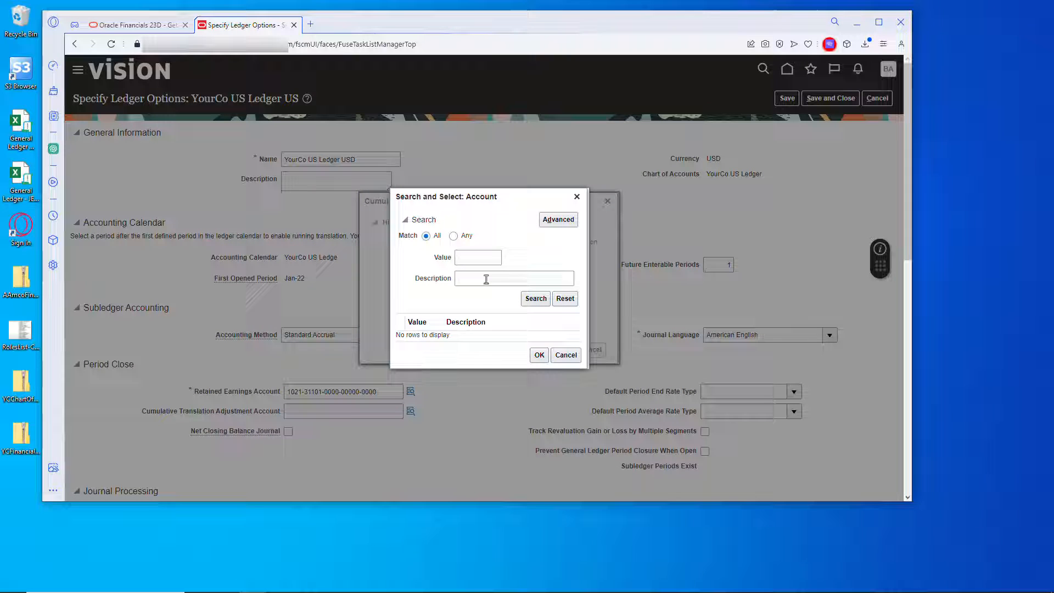
type("Accum")
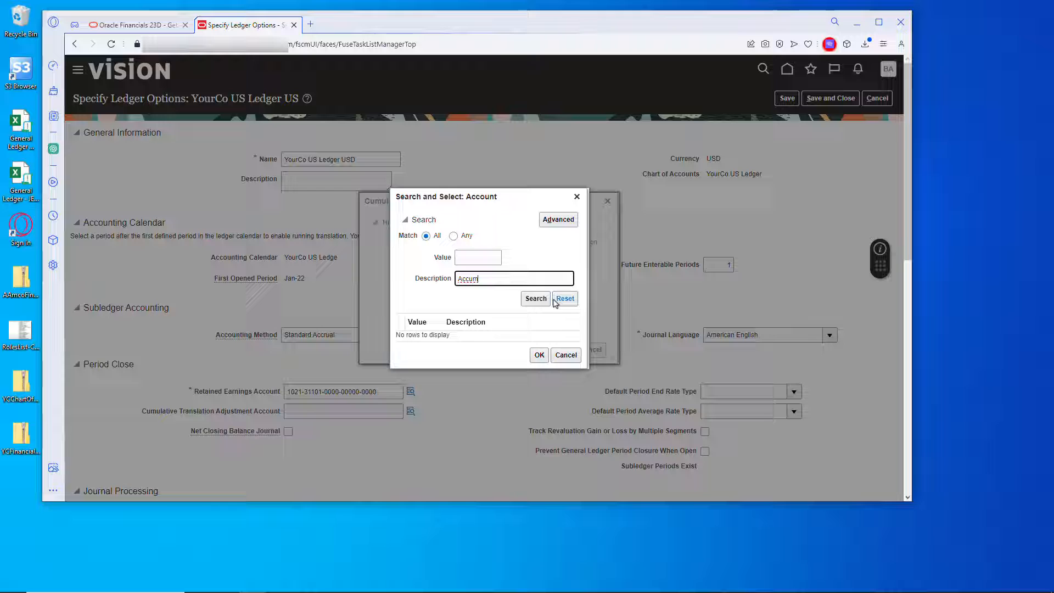
left_click(535, 299)
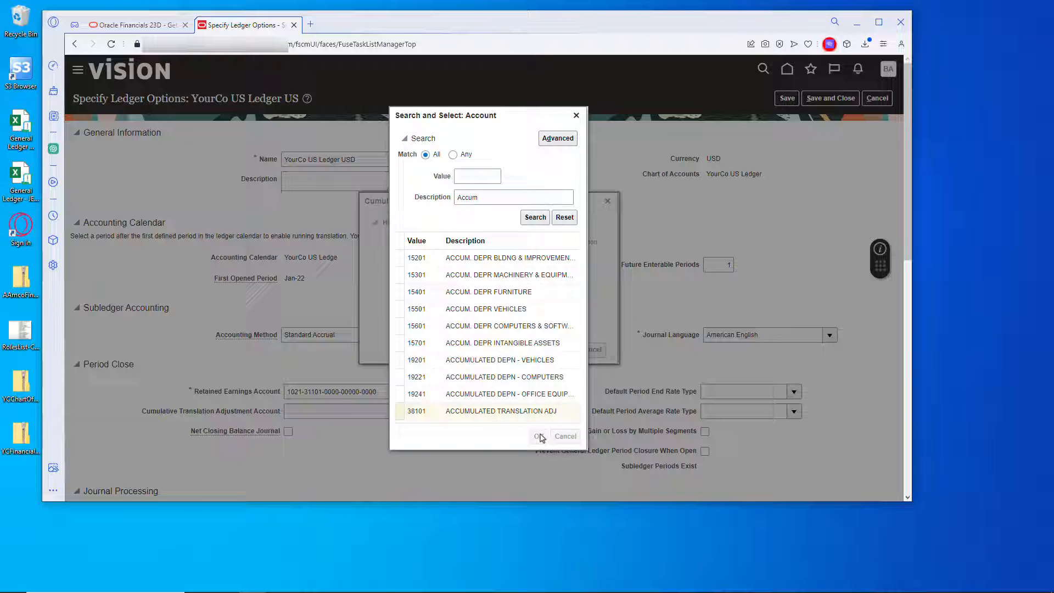
left_click(538, 435)
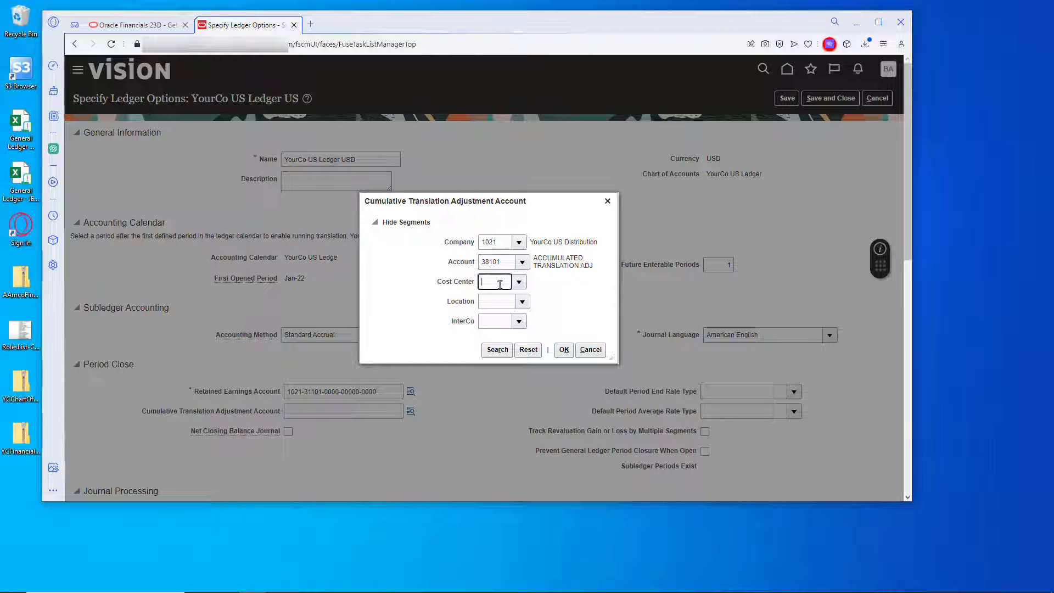
type("00000")
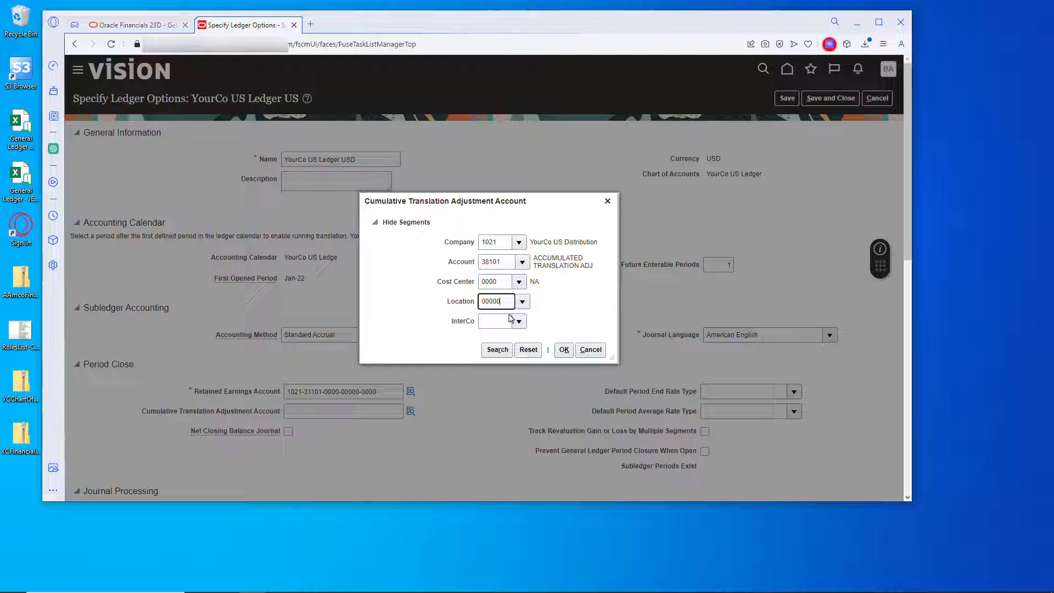
left_click(496, 320)
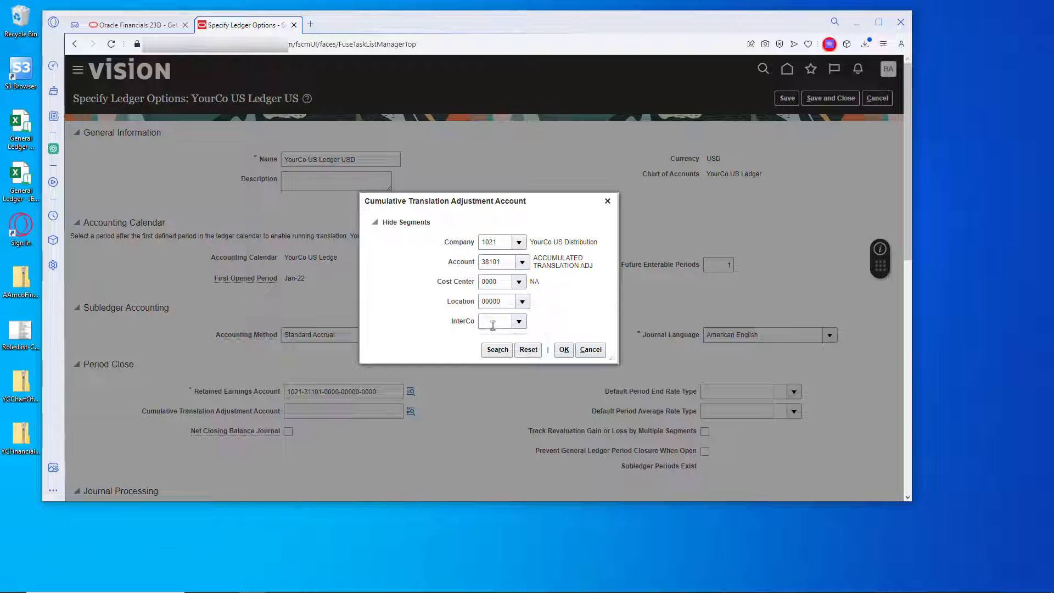
type("0000")
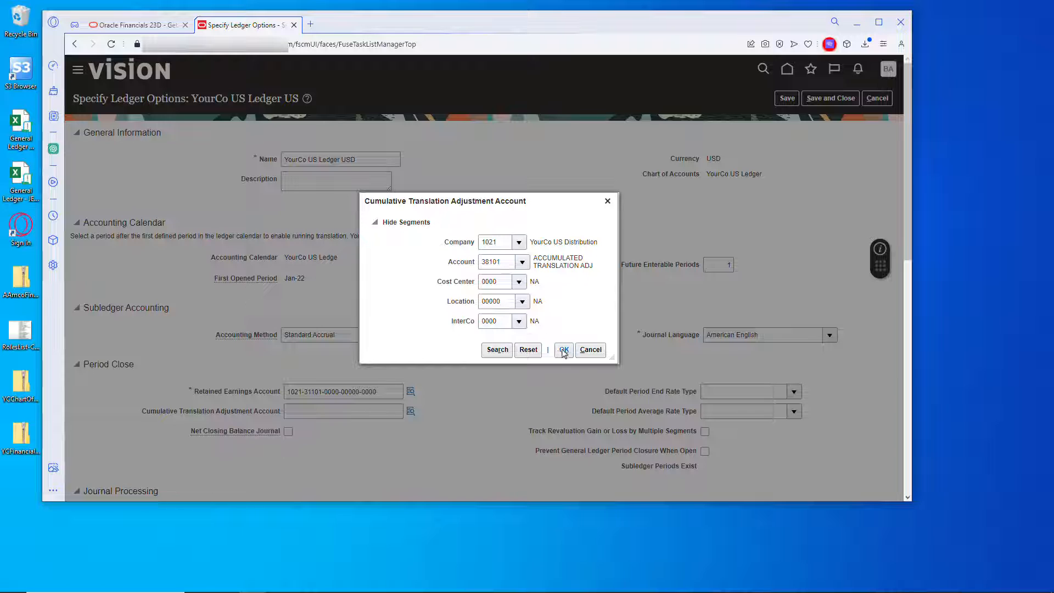
left_click(563, 349)
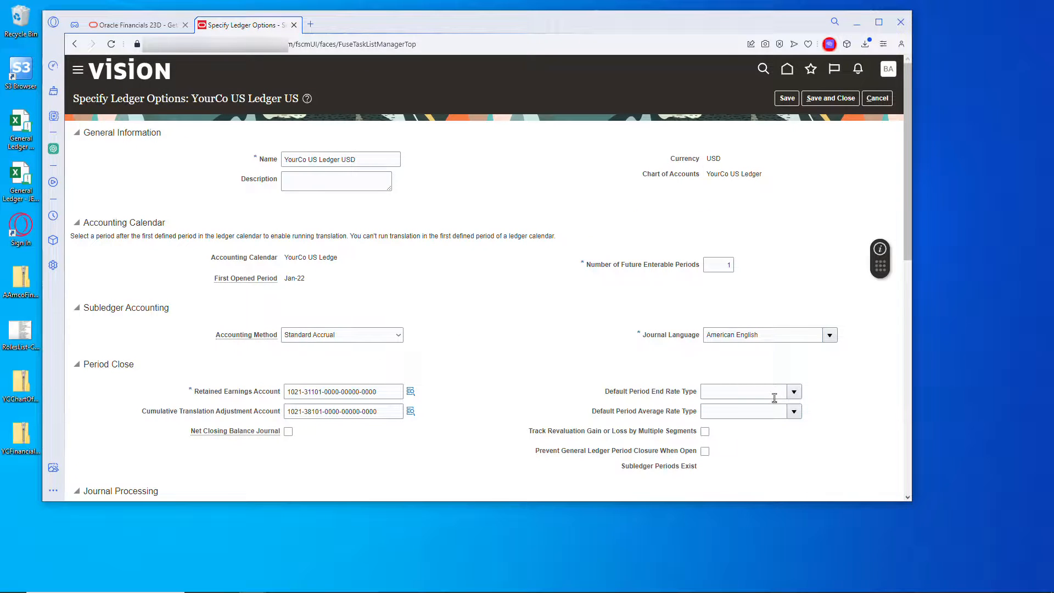
Set PeriodEnd and PeriodAverage default rate types, save ledger options, and go home.
left_click(793, 390)
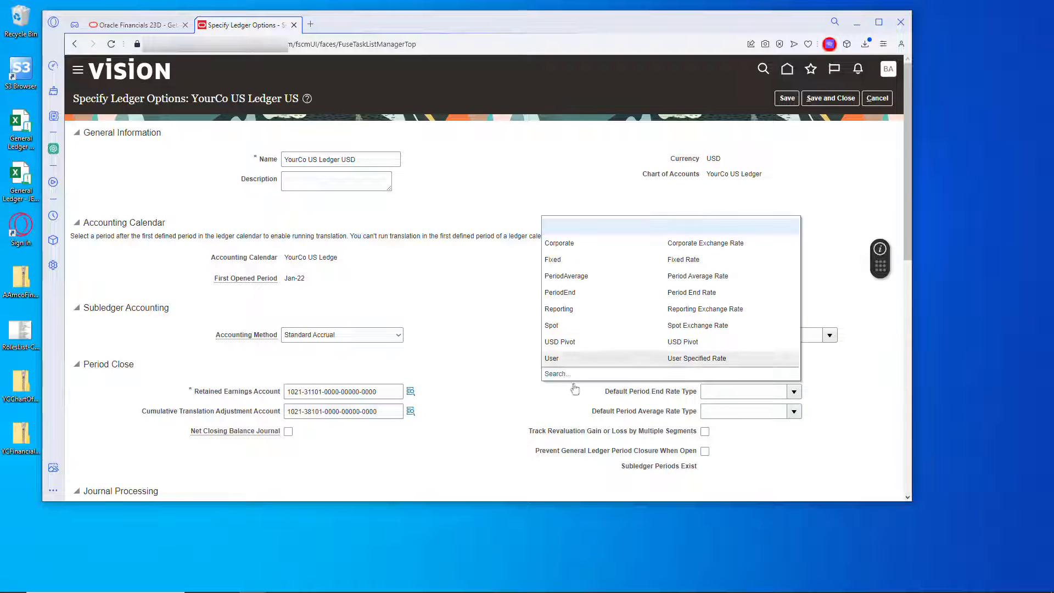
mouse_move(559, 293)
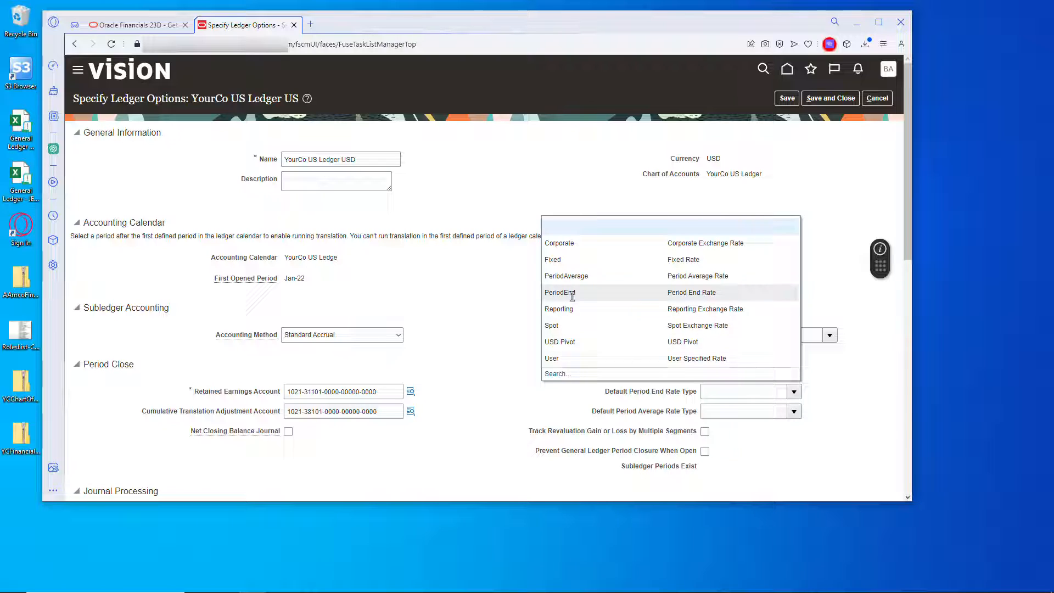
left_click(560, 291)
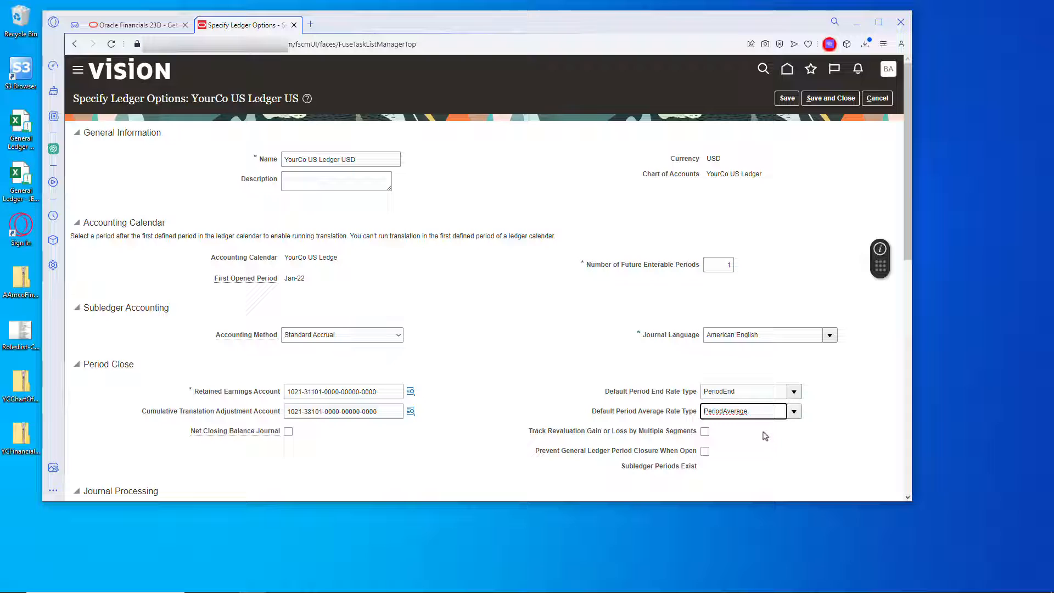
mouse_move(614, 289)
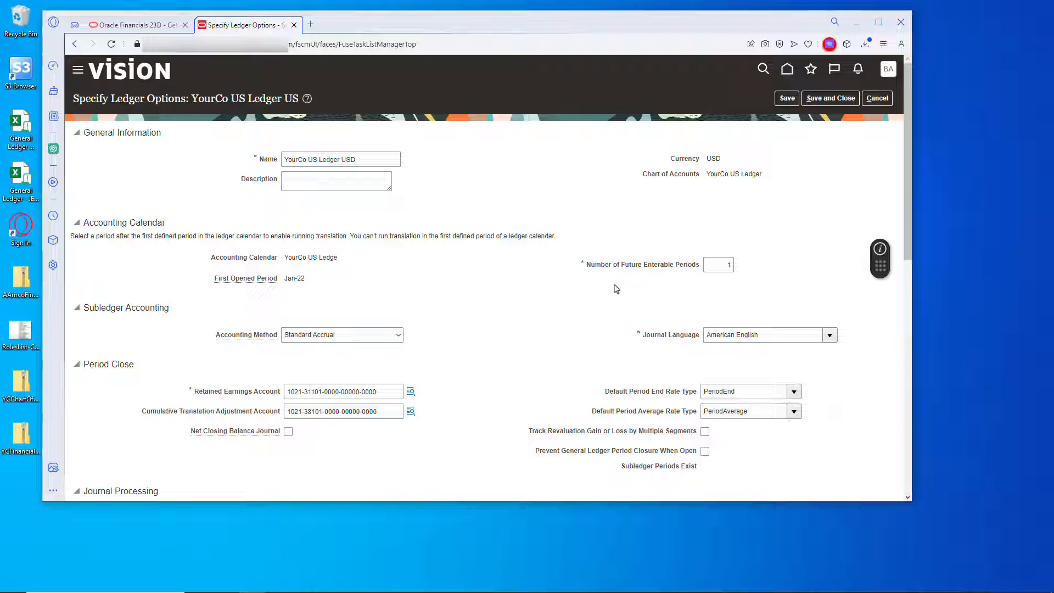
left_click(830, 98)
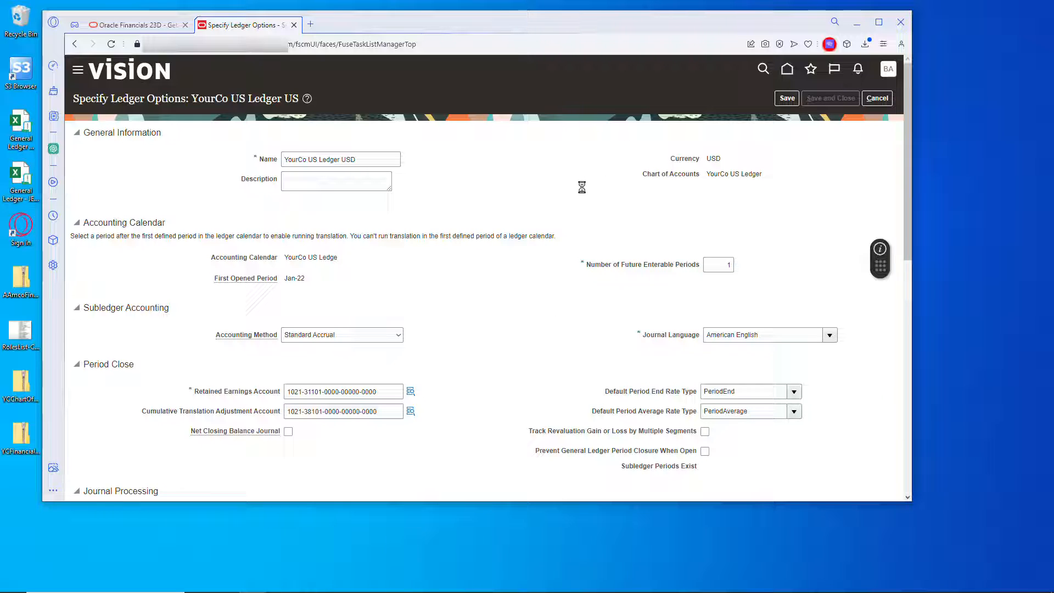
left_click(876, 98)
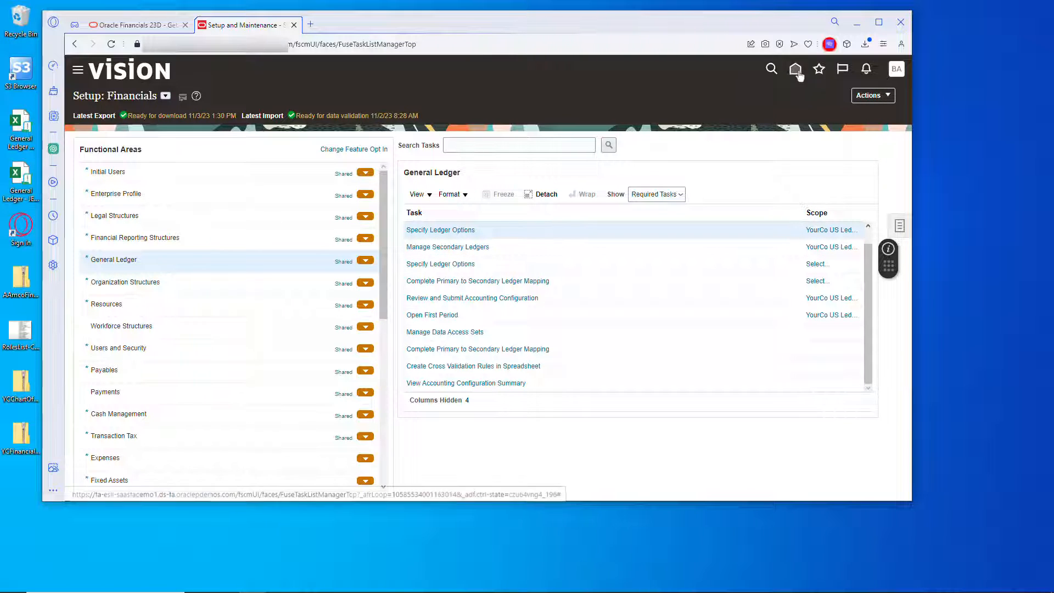
left_click(796, 68)
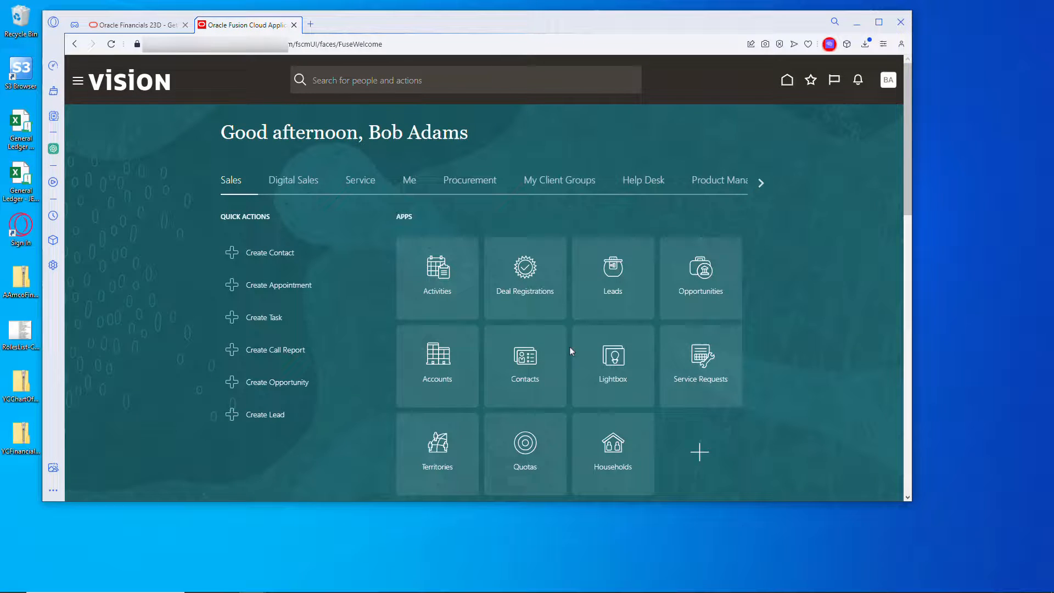
Start a new journal for YourCo US Ledger USD from the Journals work area.
left_click(760, 182)
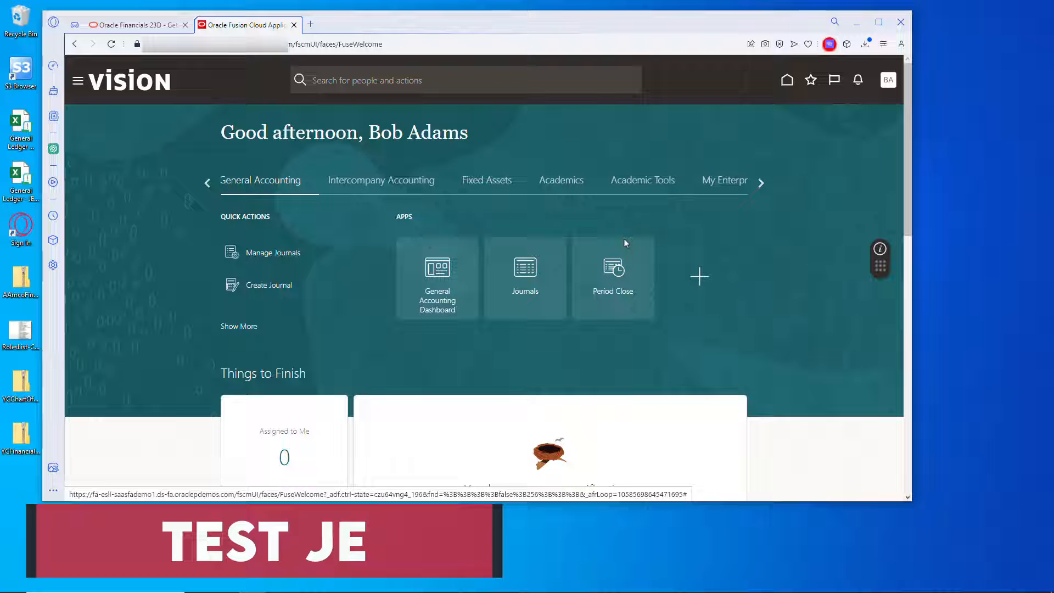
left_click(525, 276)
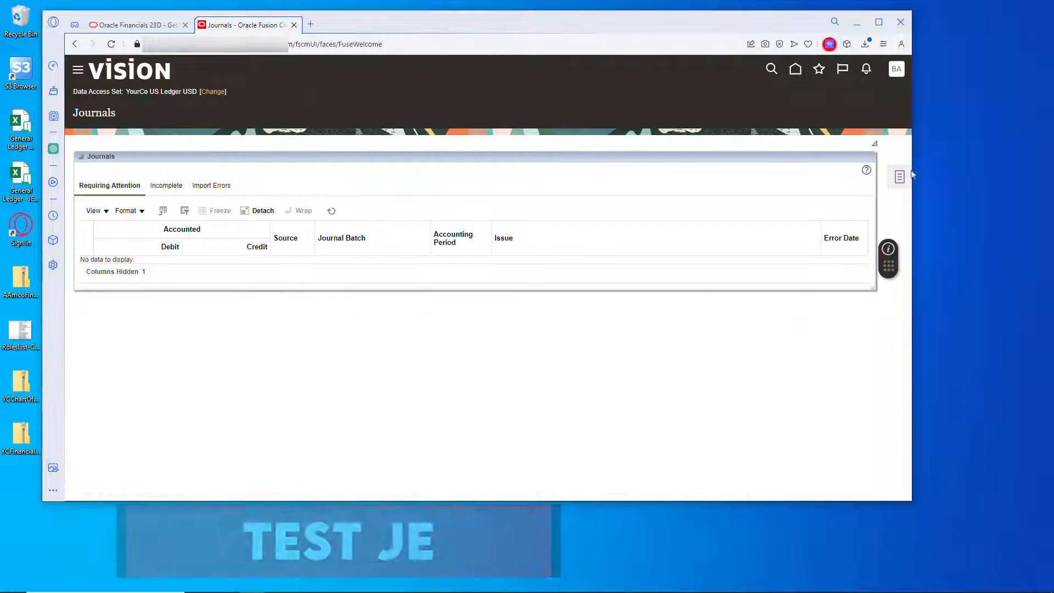
left_click(899, 177)
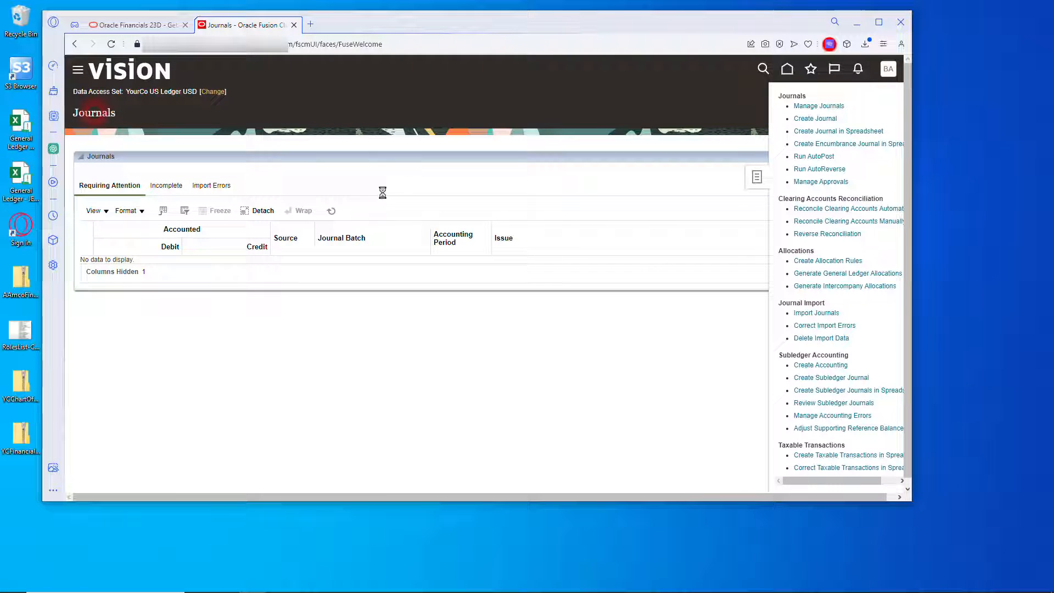
left_click(814, 118)
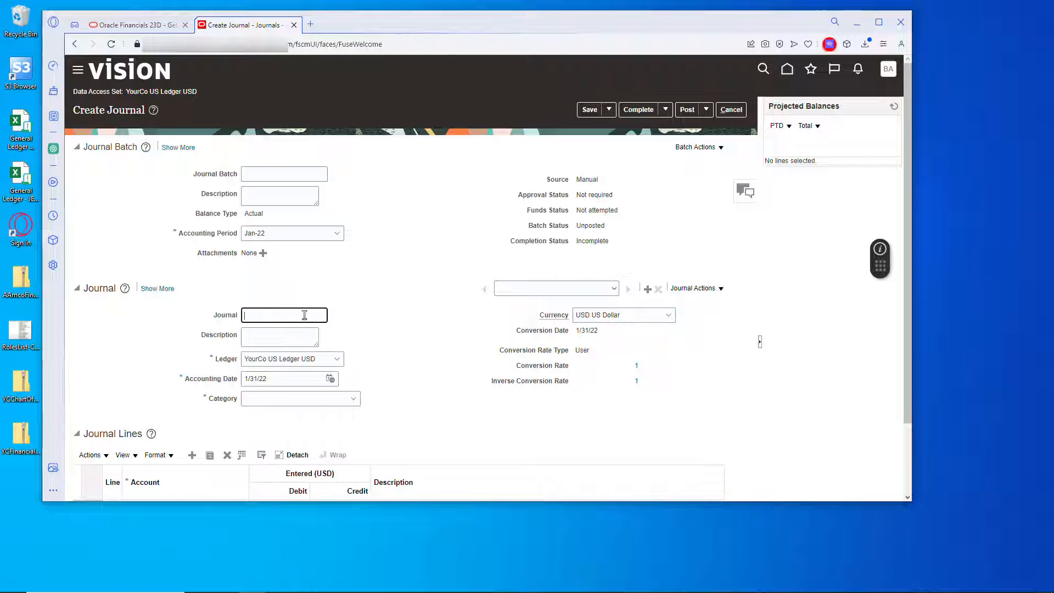
Enter debit account 1021-10511 on the first journal line.
scroll("down", 3)
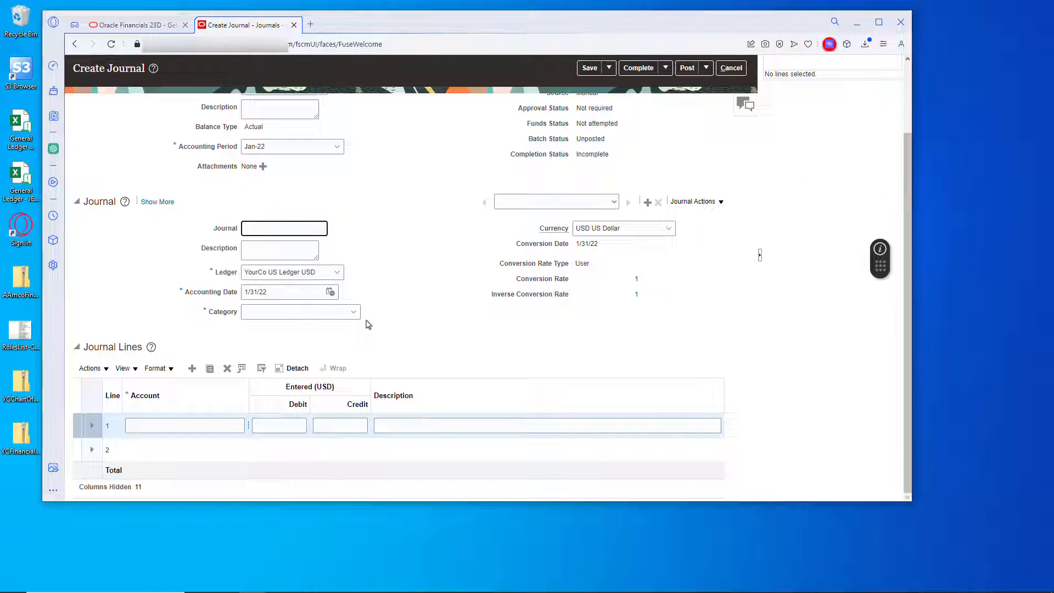
left_click(184, 424)
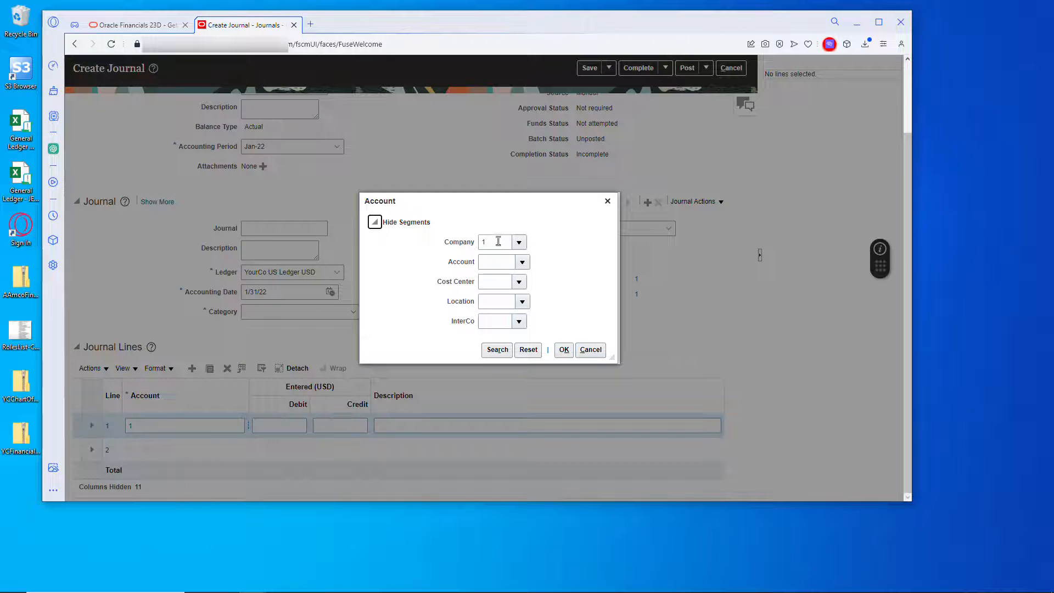
type("021")
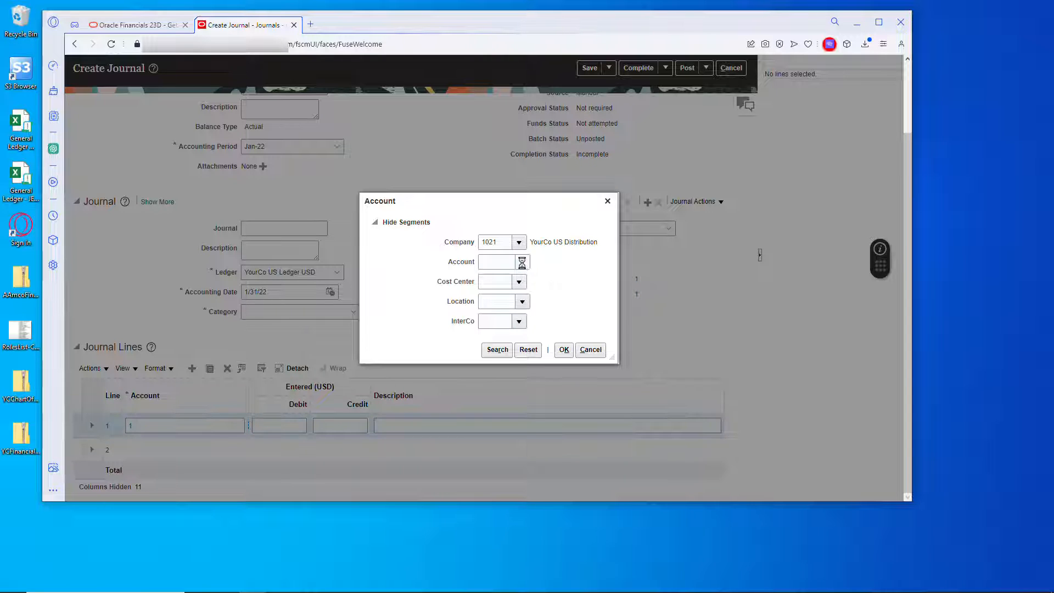
type("10511")
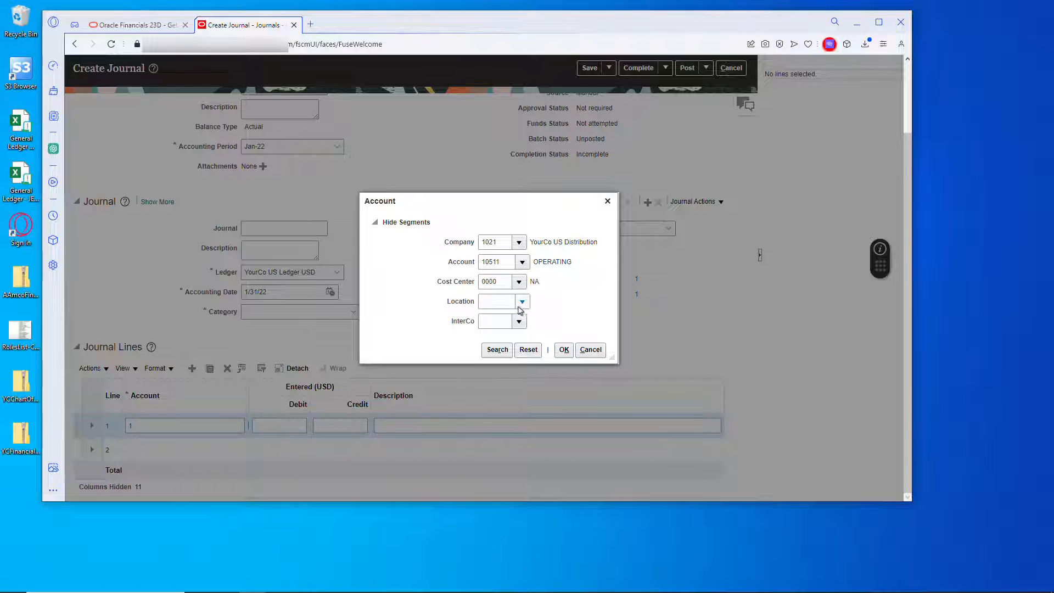
left_click(520, 300)
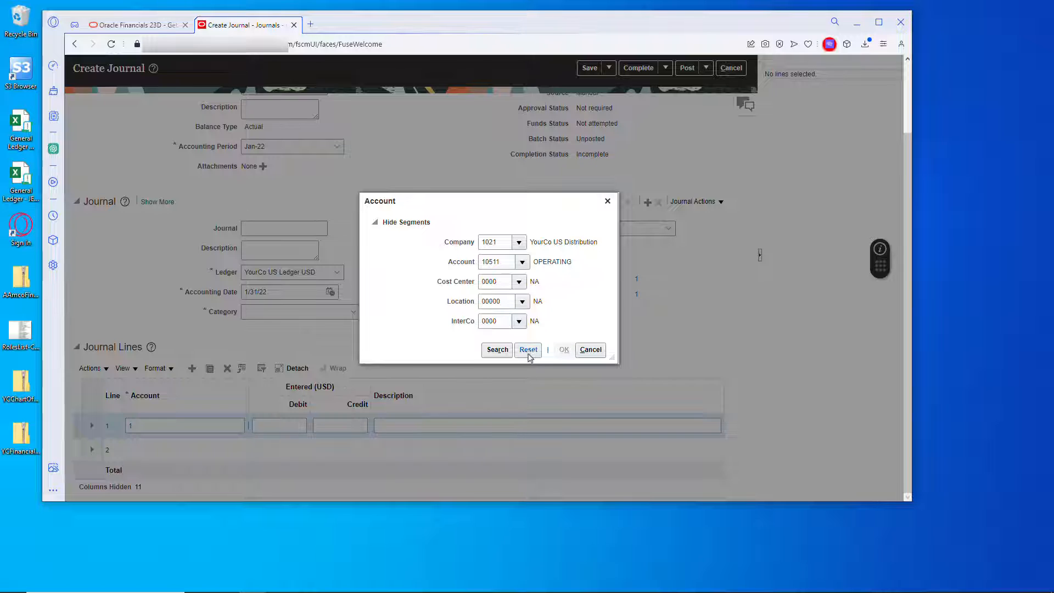
left_click(563, 349)
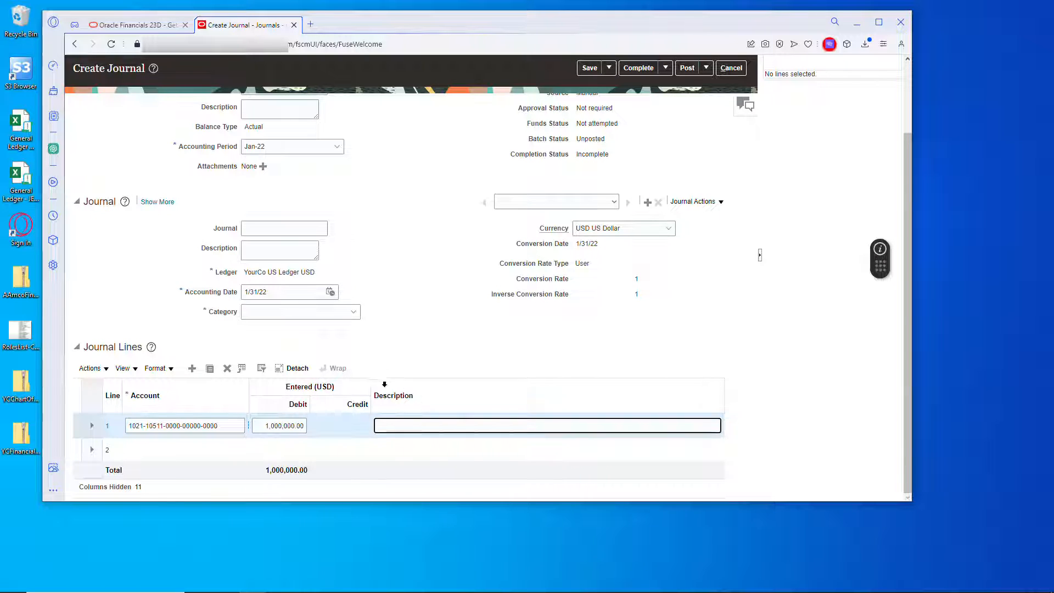
Enter credit account 1021-31101 with its amount, and set category Miscellaneous.
left_click(184, 448)
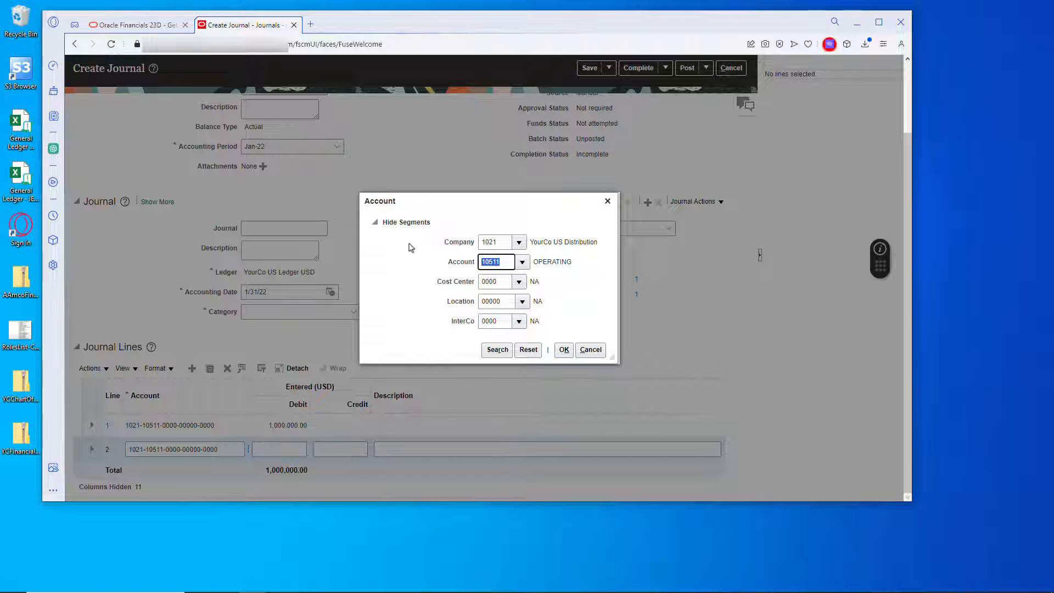
left_click(520, 261)
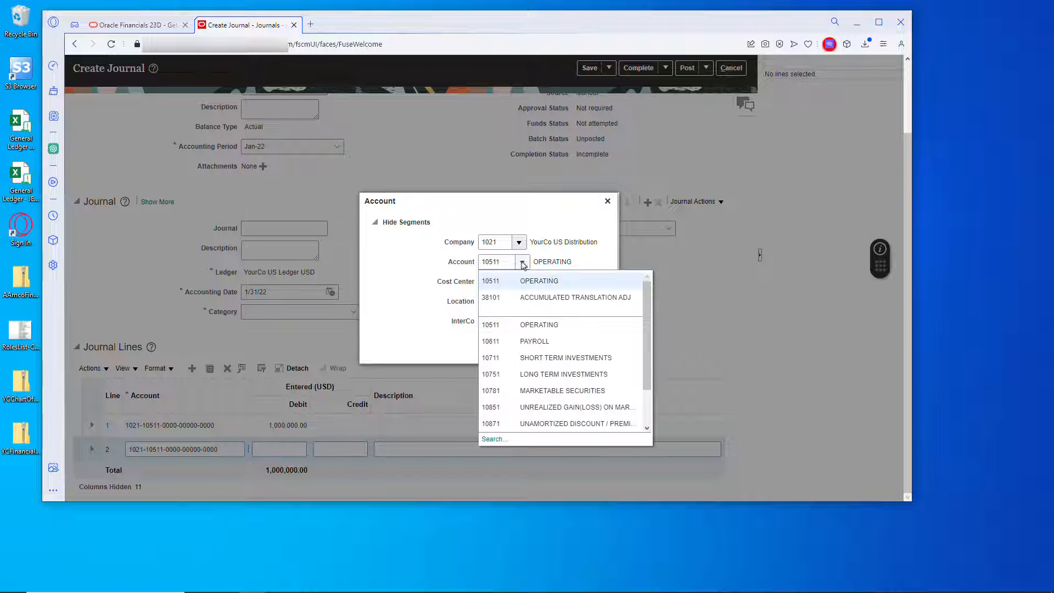
left_click(557, 296)
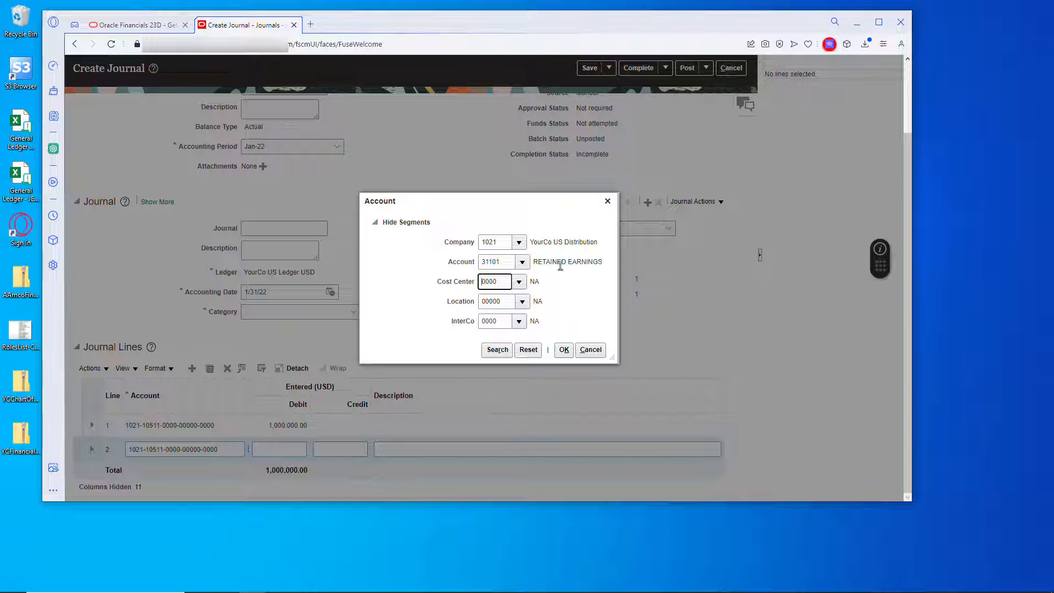
left_click(563, 349)
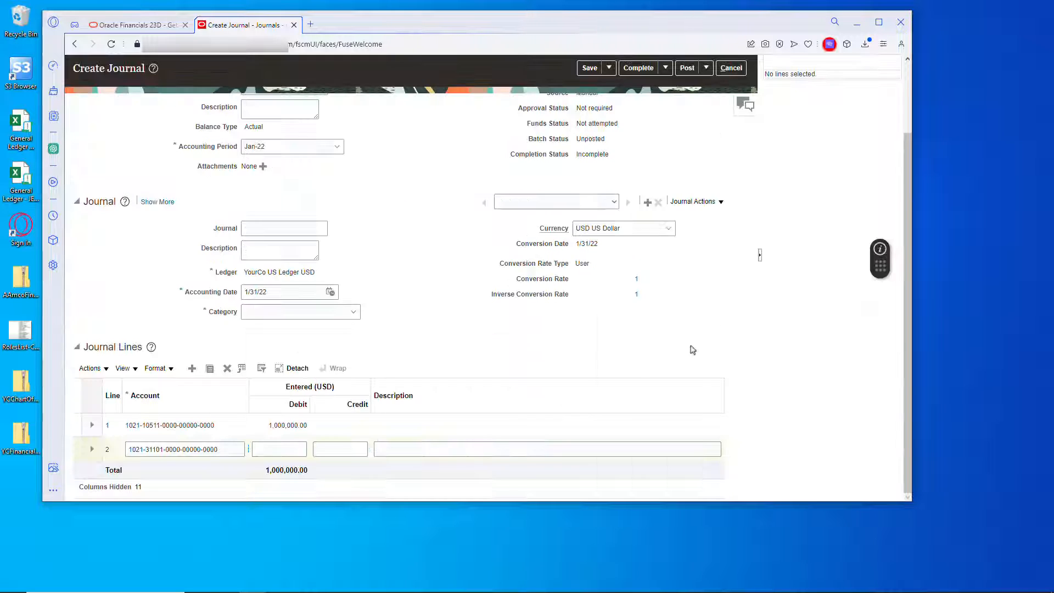
type("1000000.00")
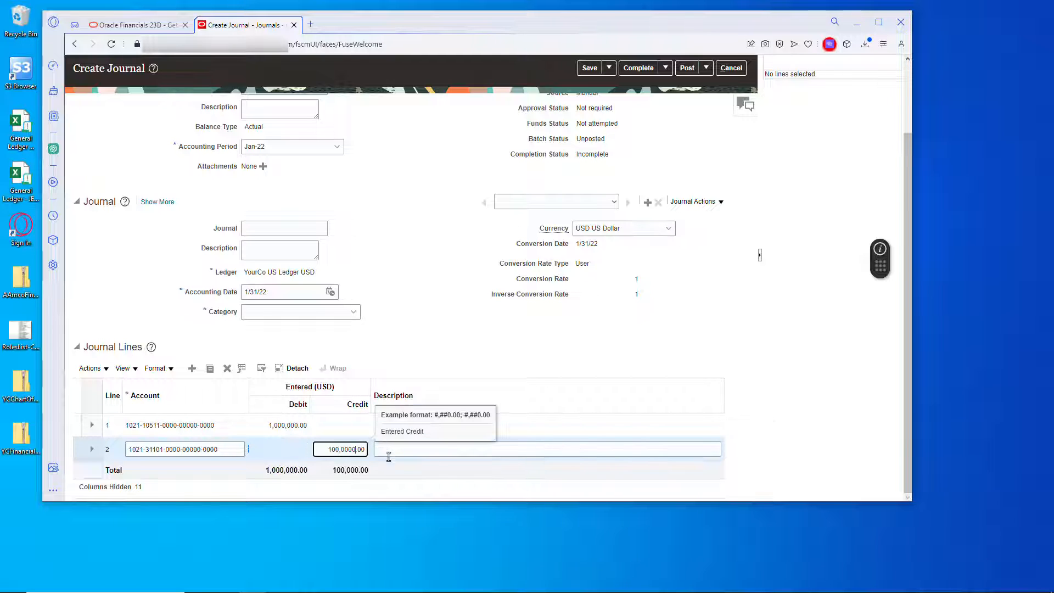
left_click(353, 311)
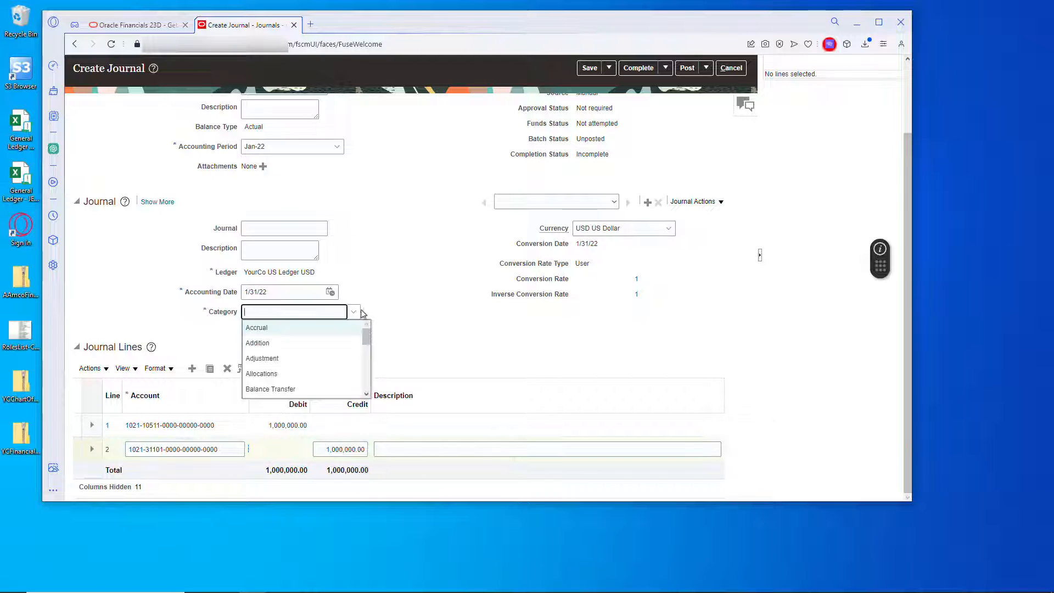
type("Miscellaneous")
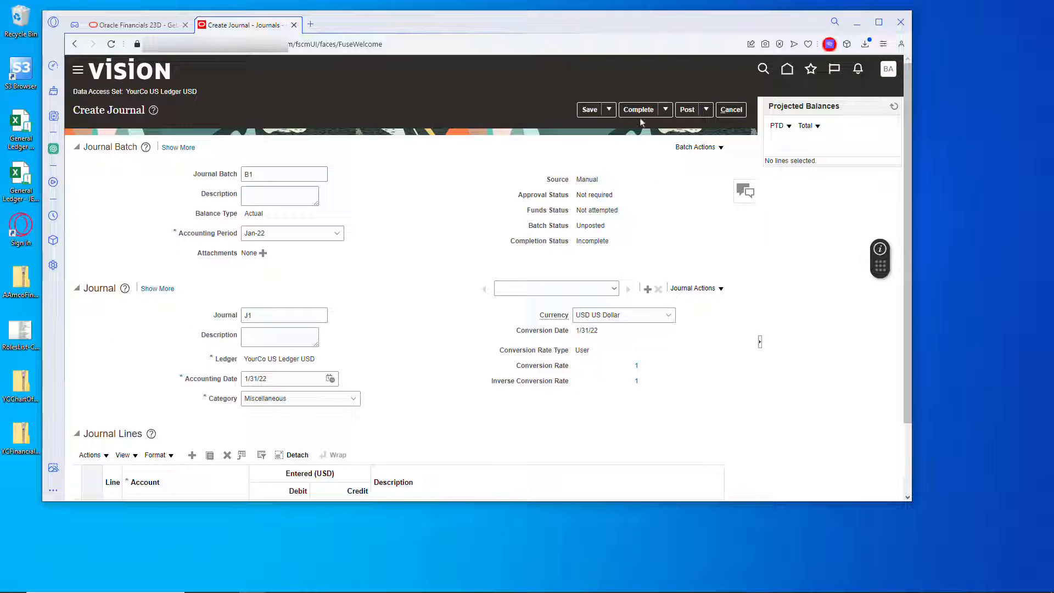
Complete journal J1 and submit batch B1 for posting.
left_click(637, 109)
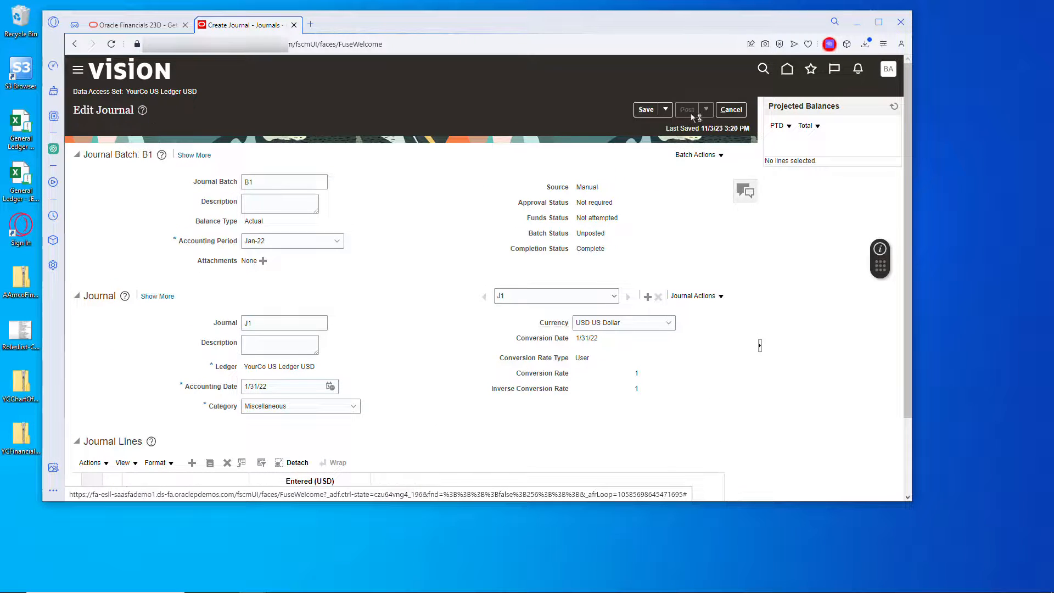
left_click(686, 110)
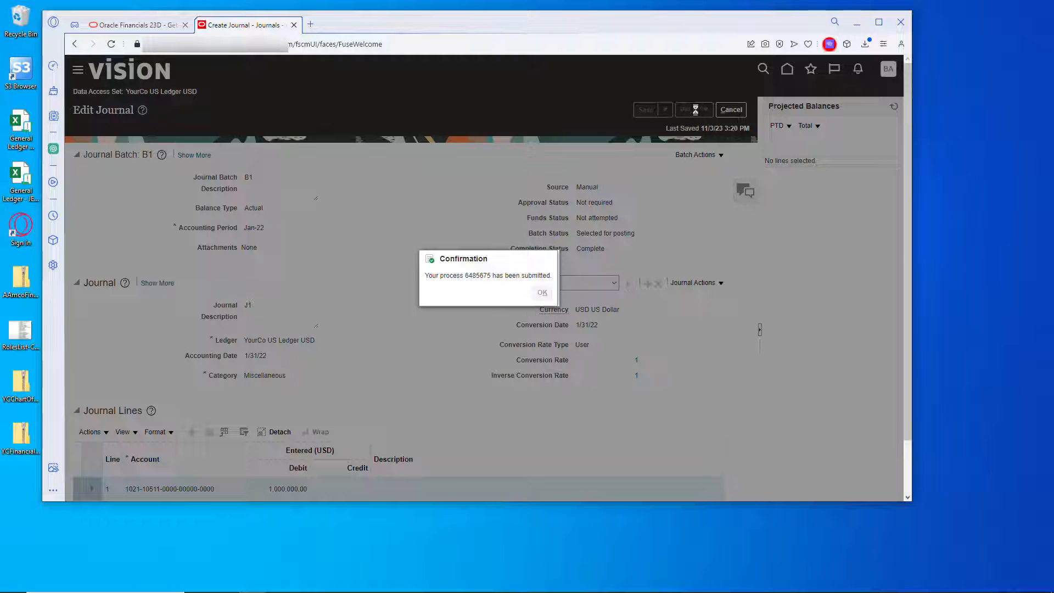
left_click(542, 291)
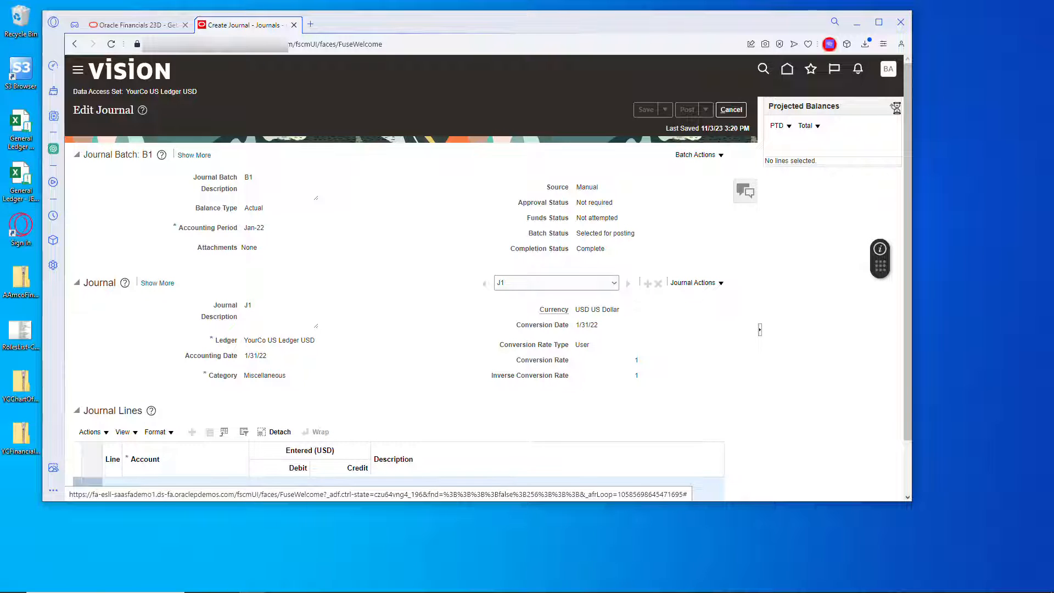
left_click(730, 110)
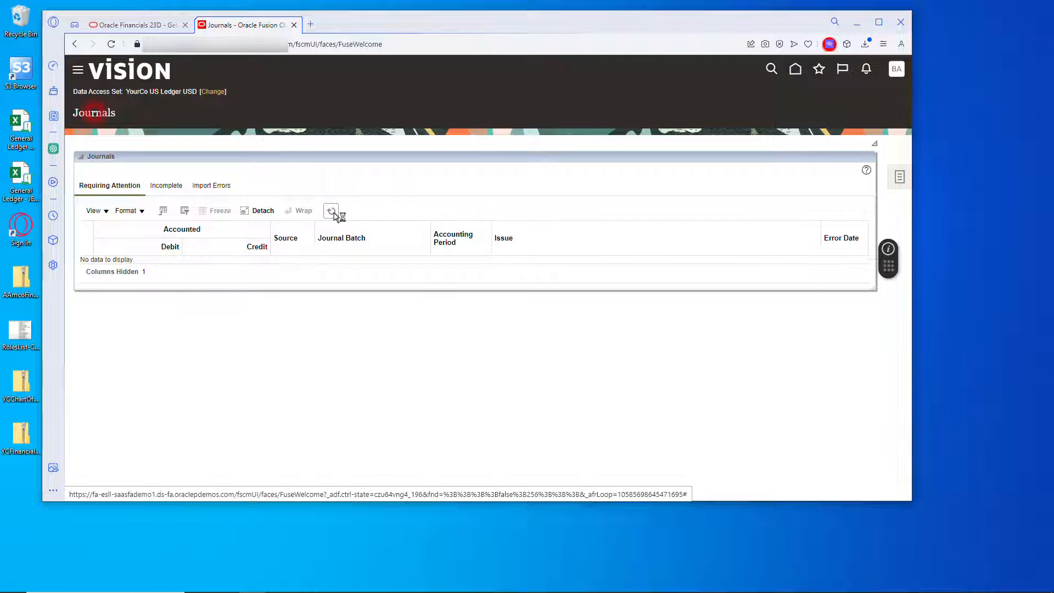
Open Manage Journals from Tasks and close it to return to Journals.
left_click(899, 177)
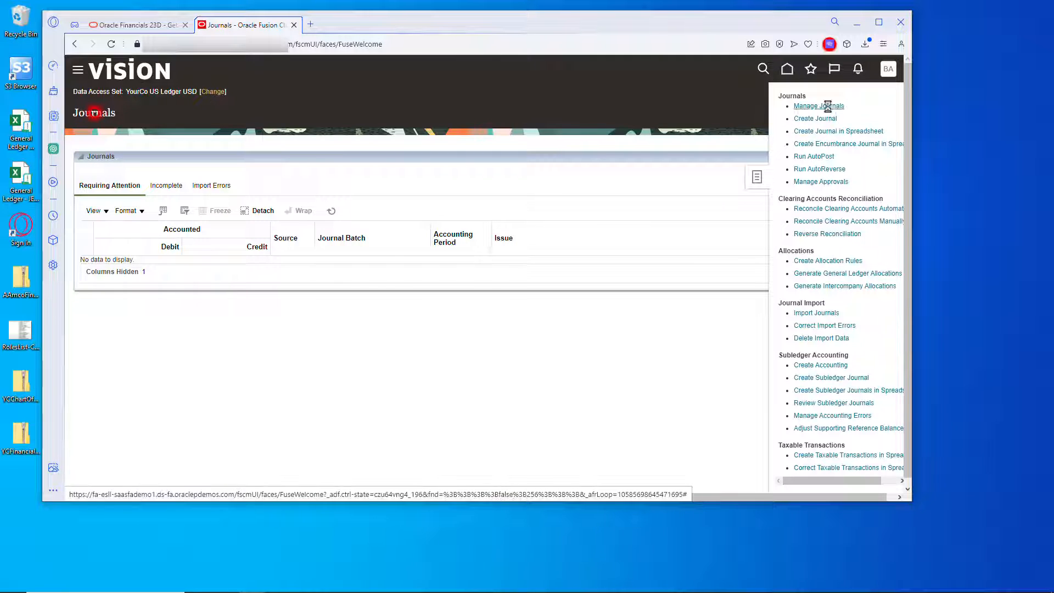
left_click(818, 106)
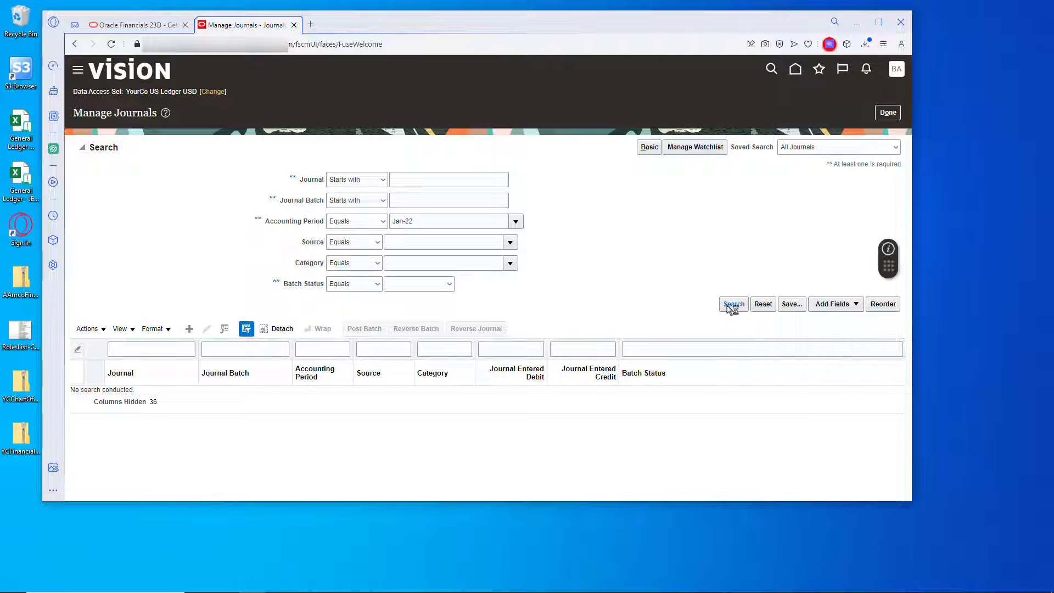
left_click(733, 304)
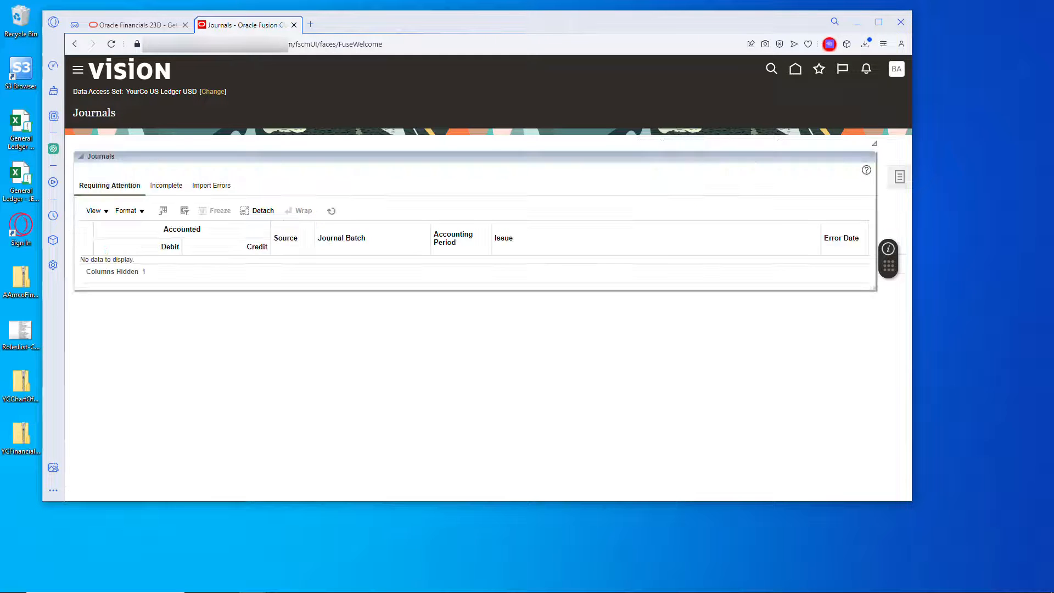